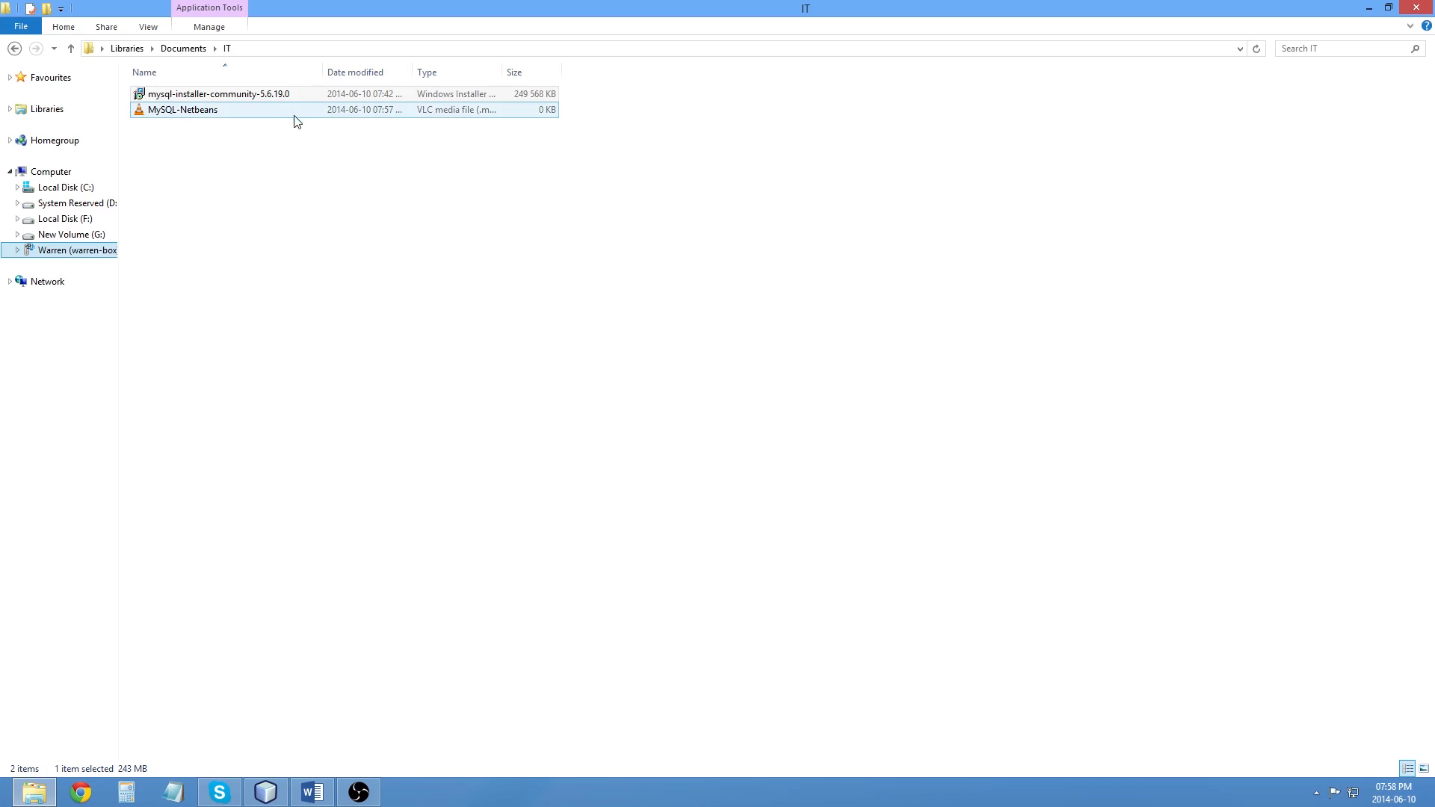
Step: Run the mysql-installer-community-5.6.19.0 package from the IT folder
click(217, 93)
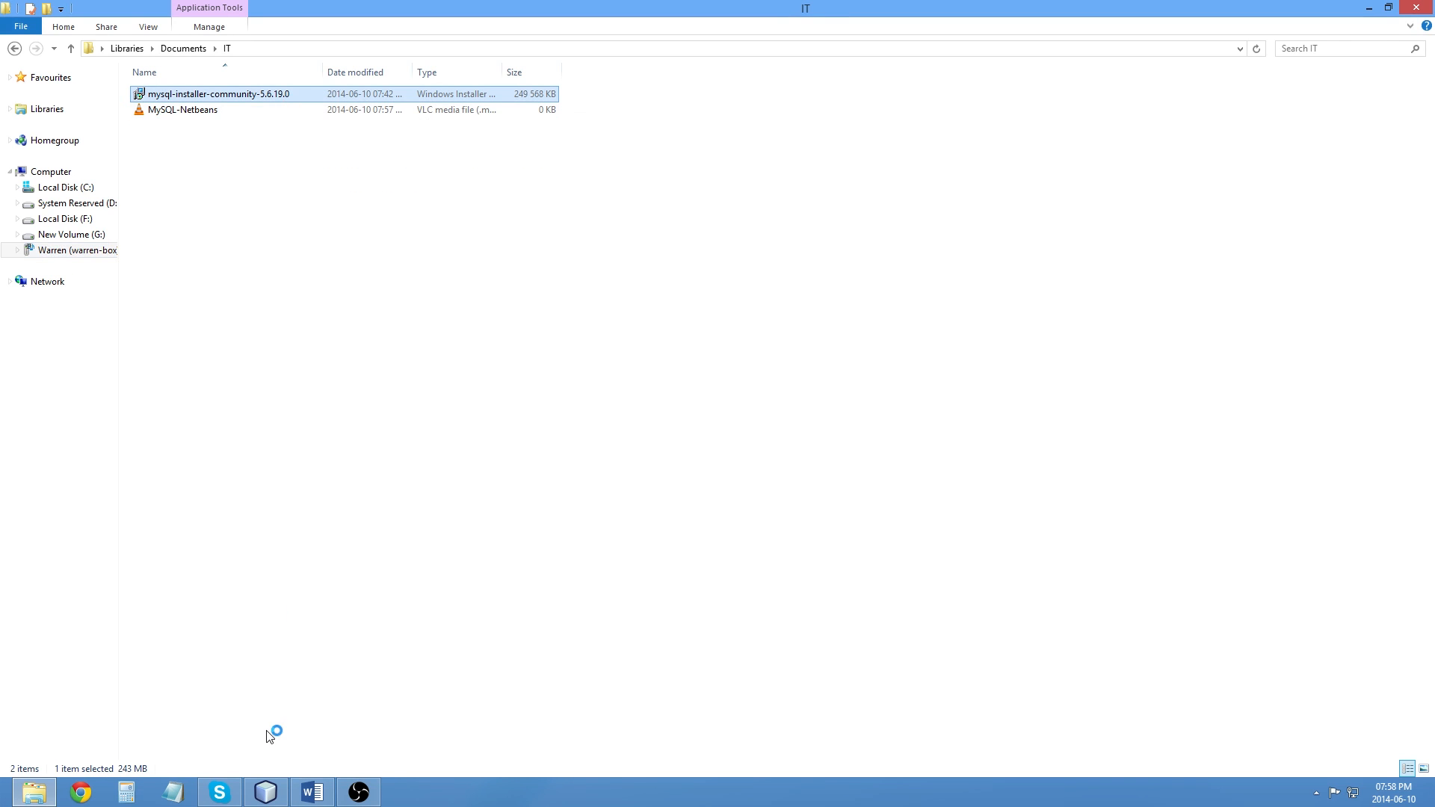
double_click(215, 94)
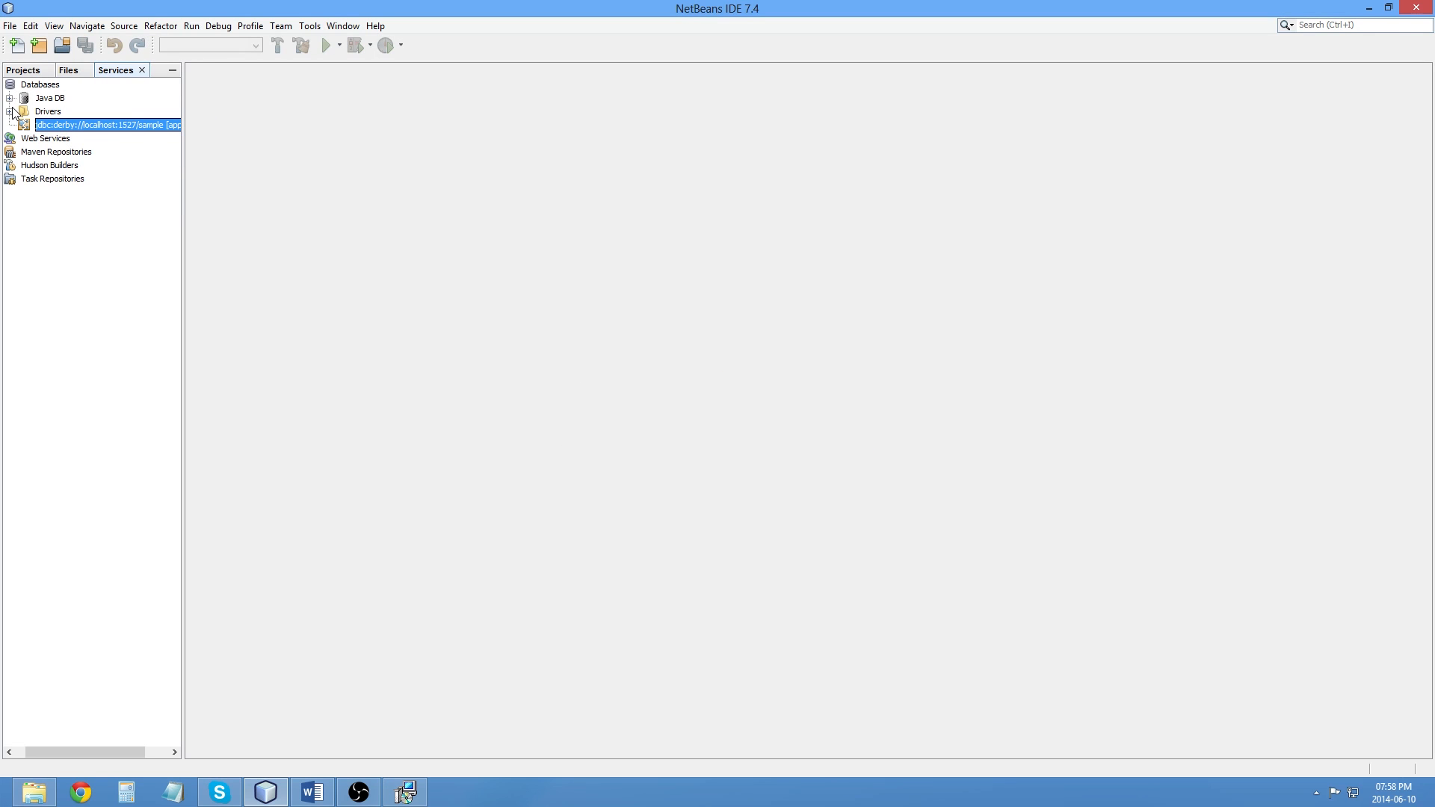
mouse_move(205, 577)
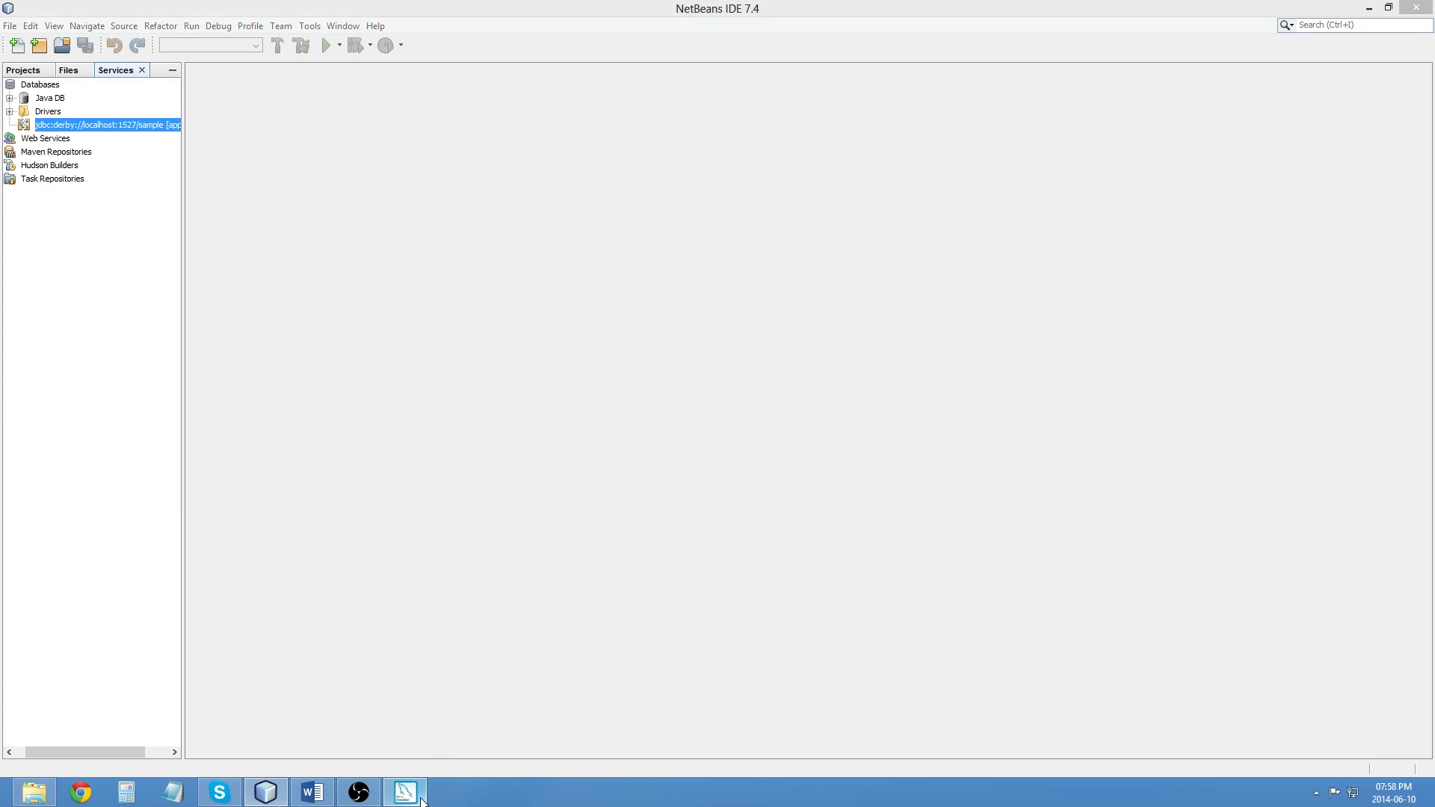
Step: Start installing MySQL products, accept the Oracle license terms, and skip the update check
click(404, 791)
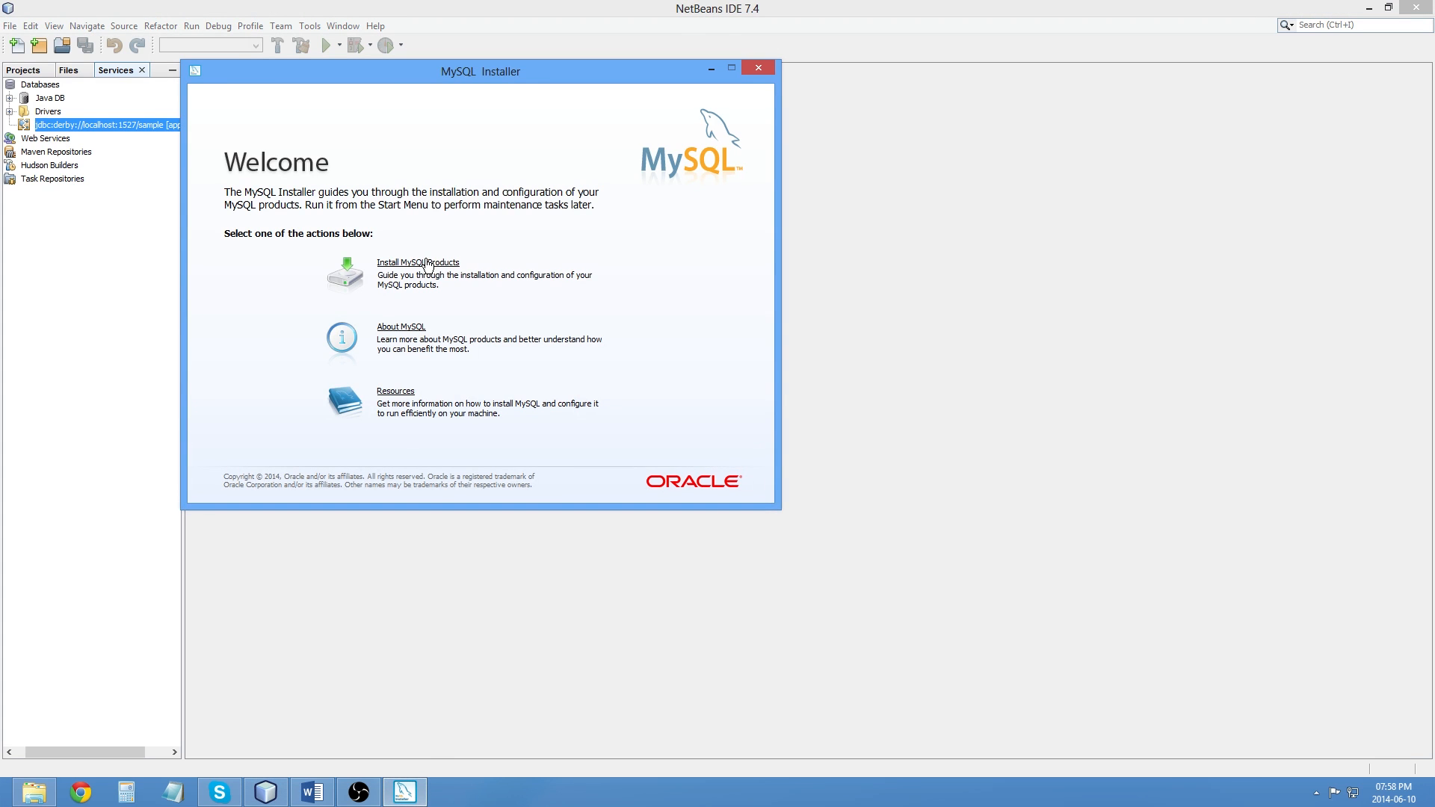
mouse_move(391, 406)
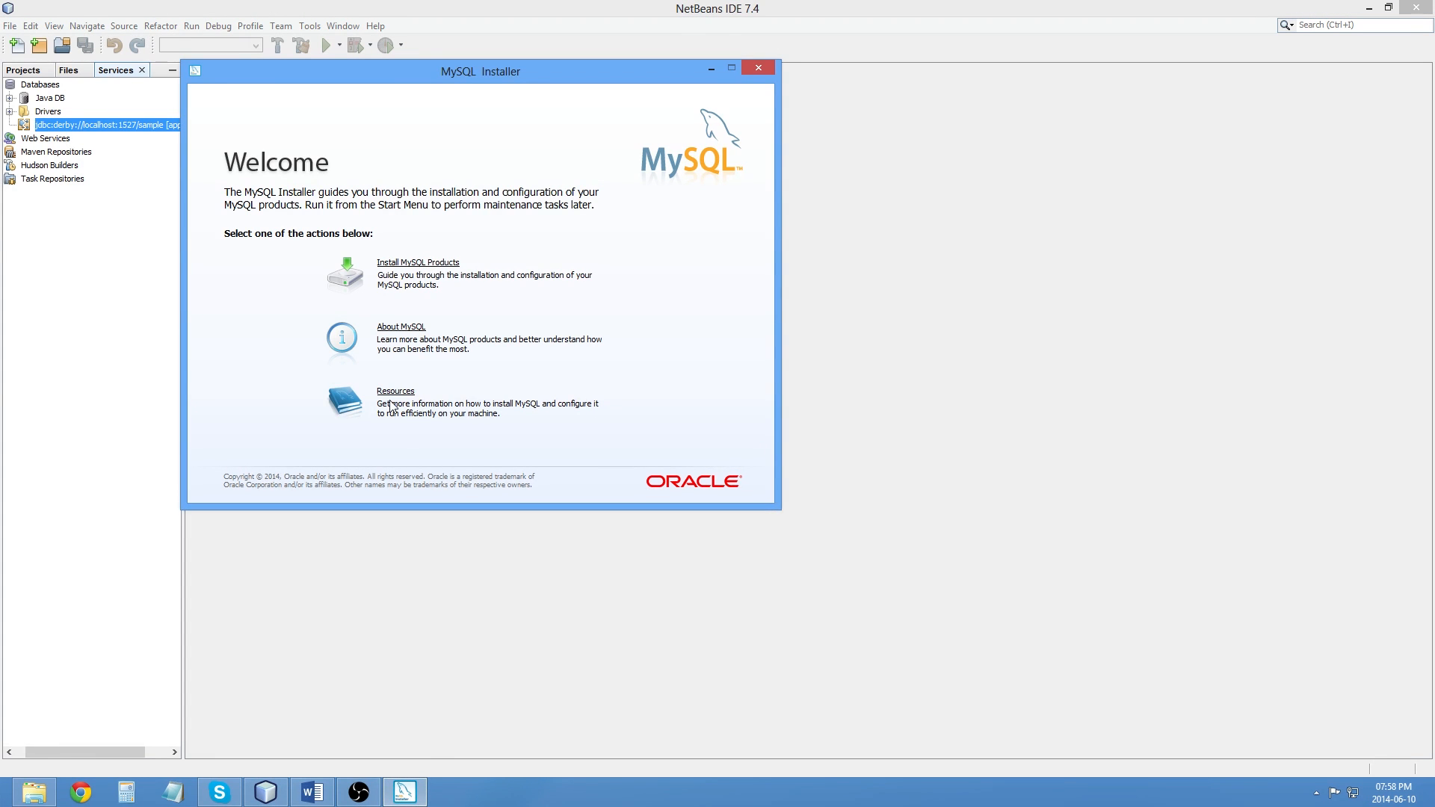
mouse_move(412, 405)
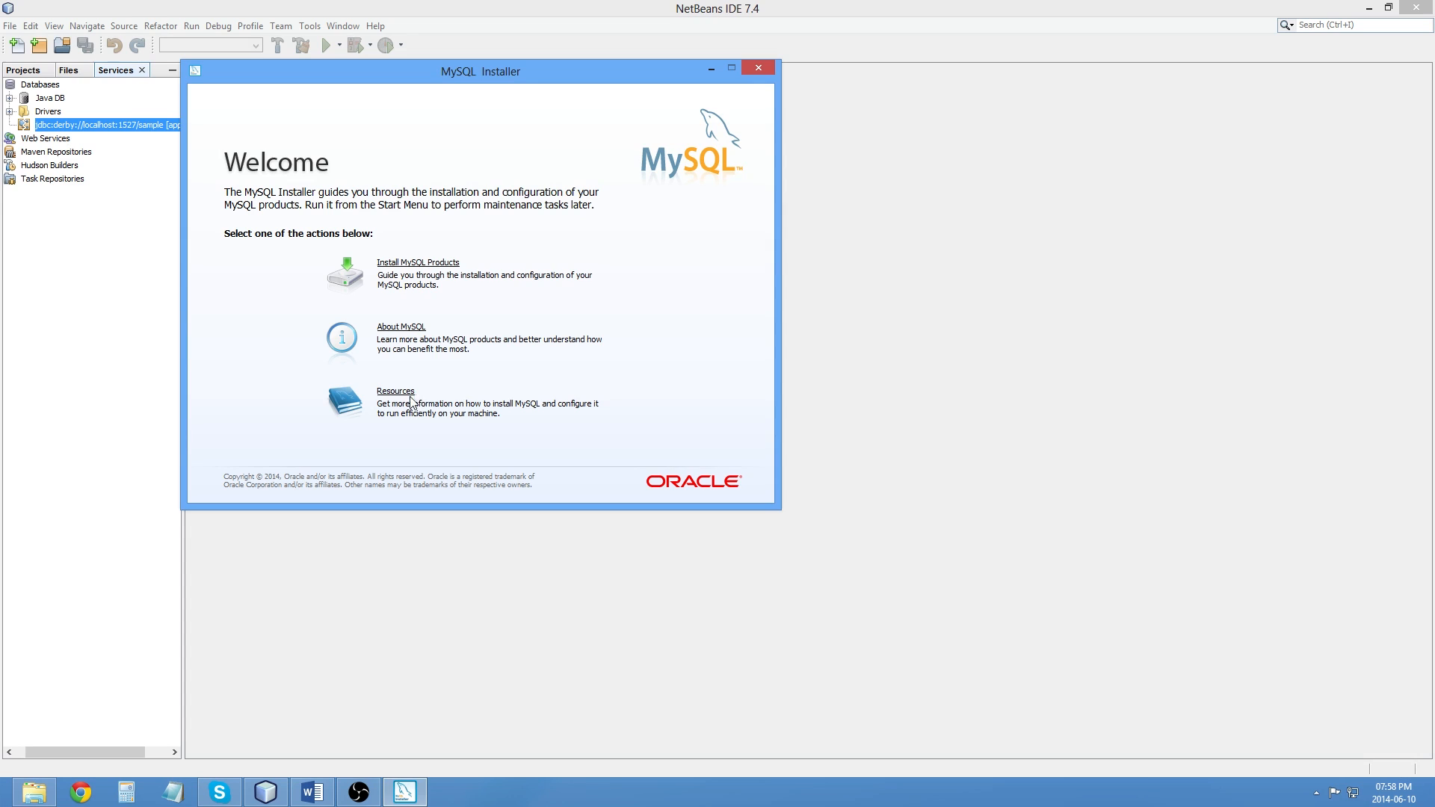
mouse_move(401, 397)
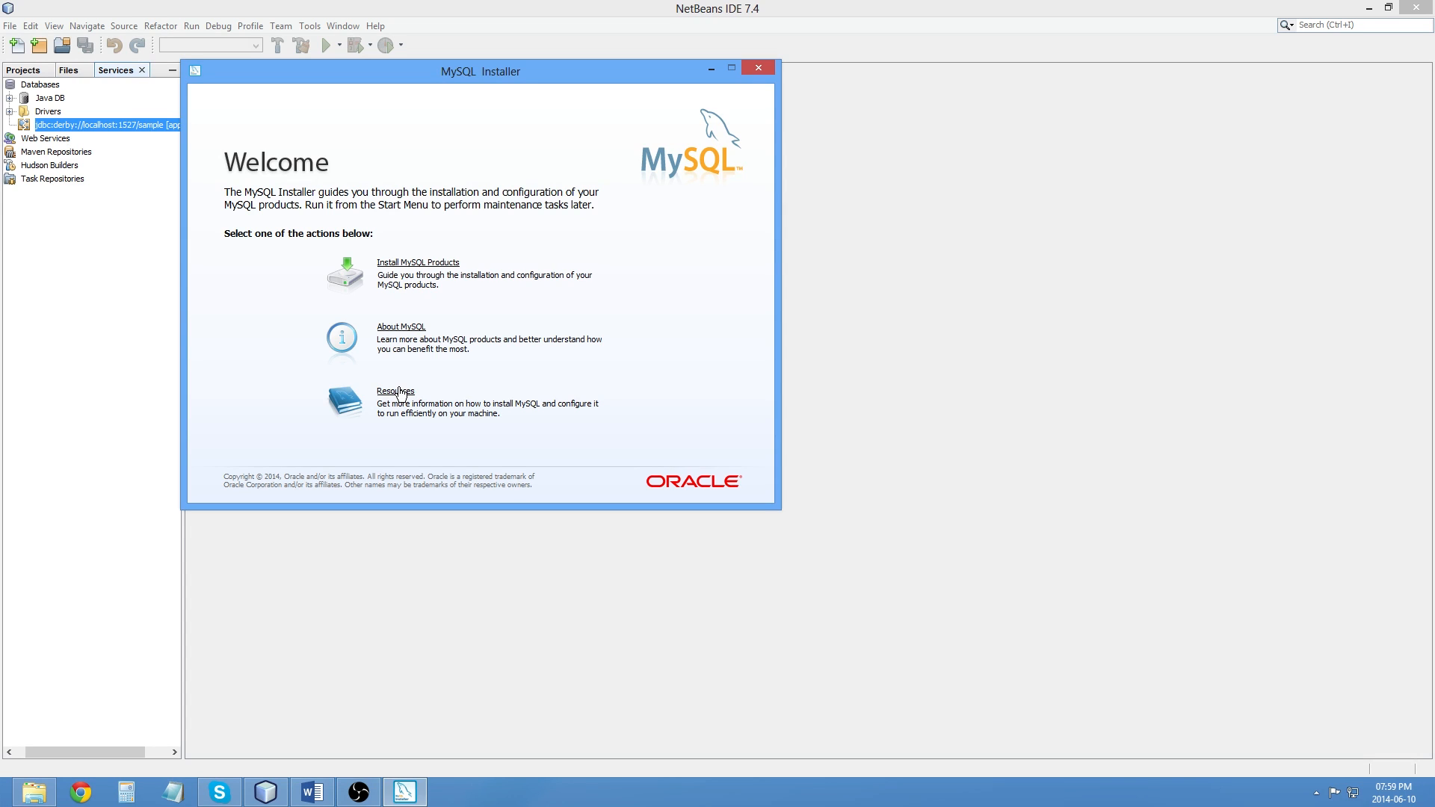
mouse_move(406, 269)
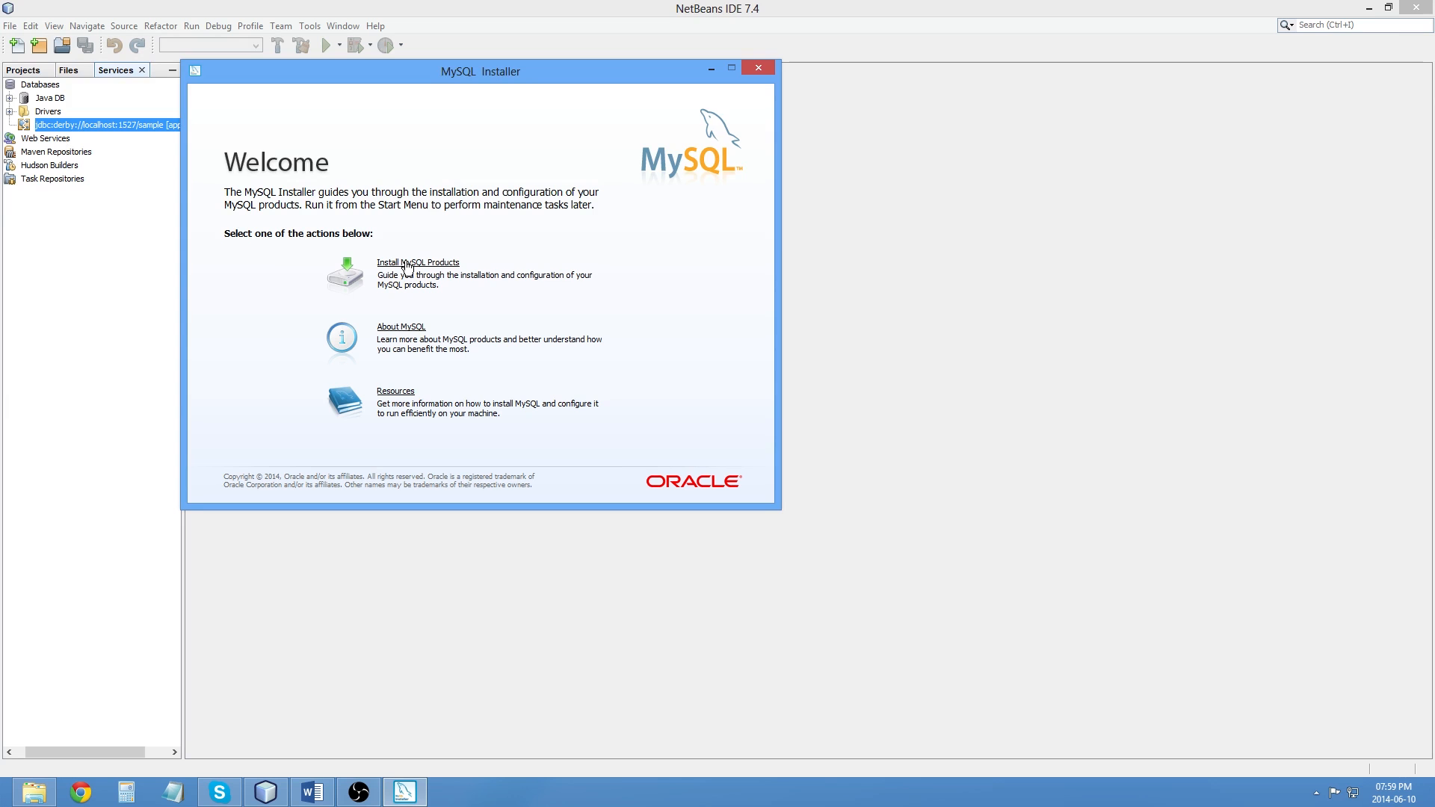
click(418, 262)
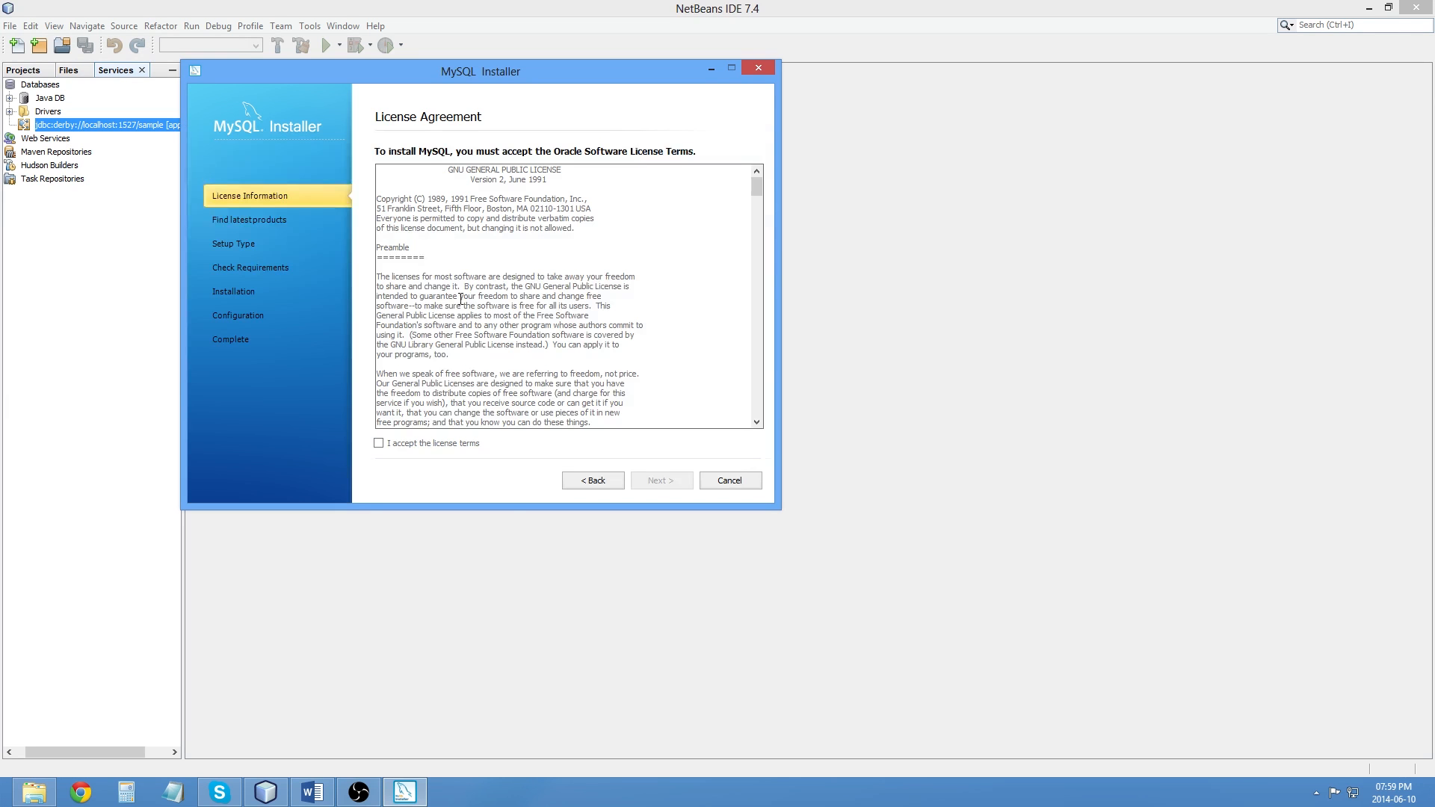
click(379, 443)
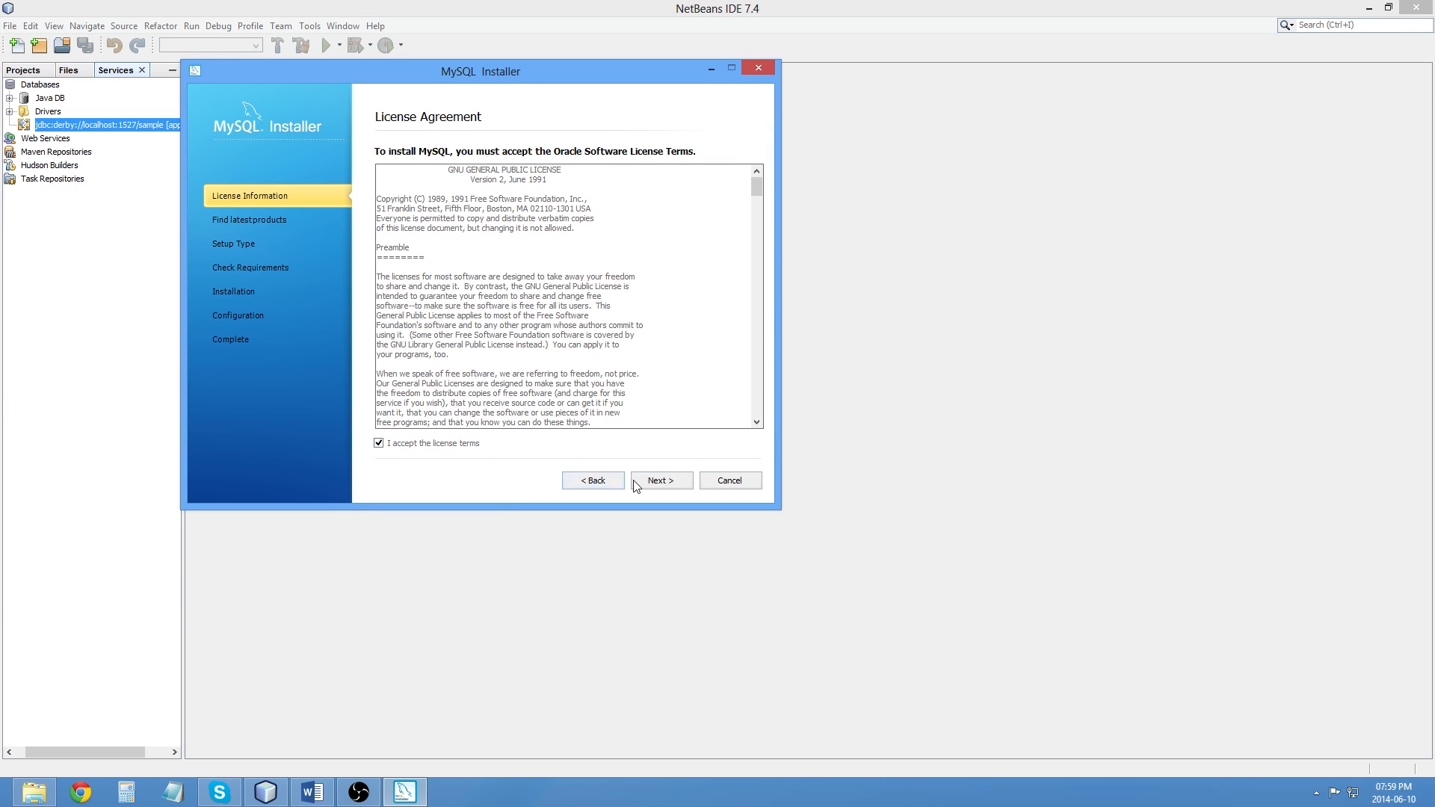
click(660, 481)
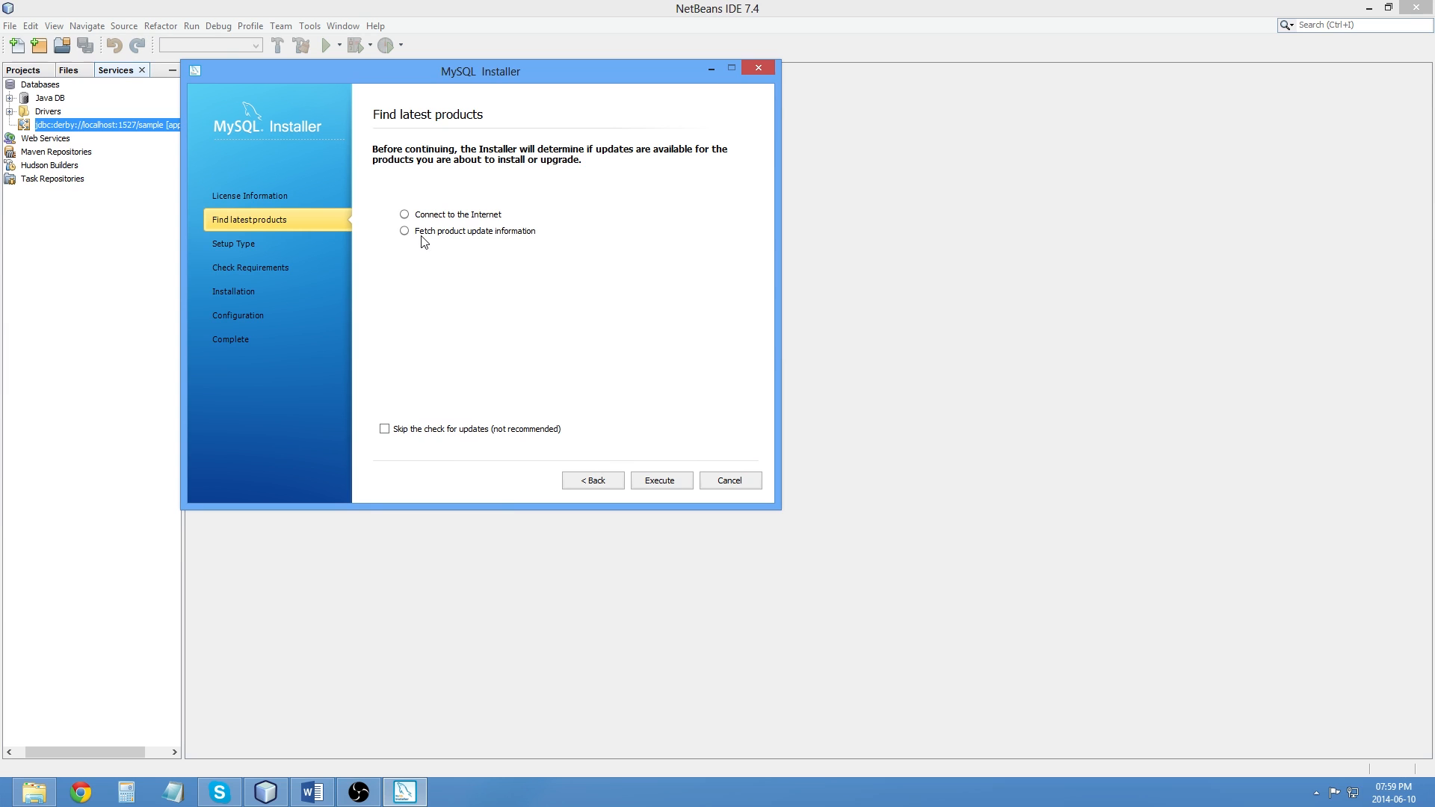
click(385, 429)
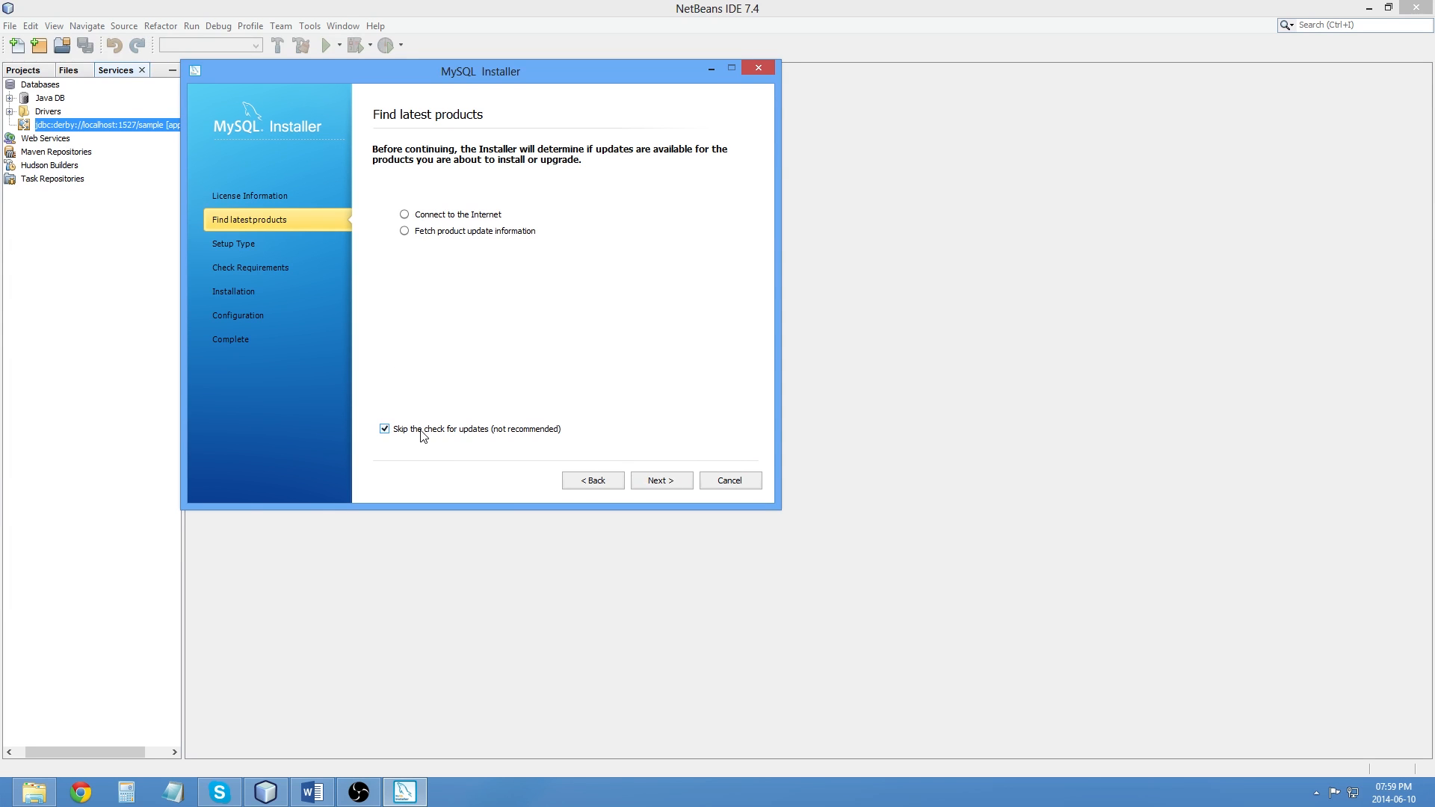
Step: Keep the Developer Default setup type with default paths and reach Check Requirements
click(660, 480)
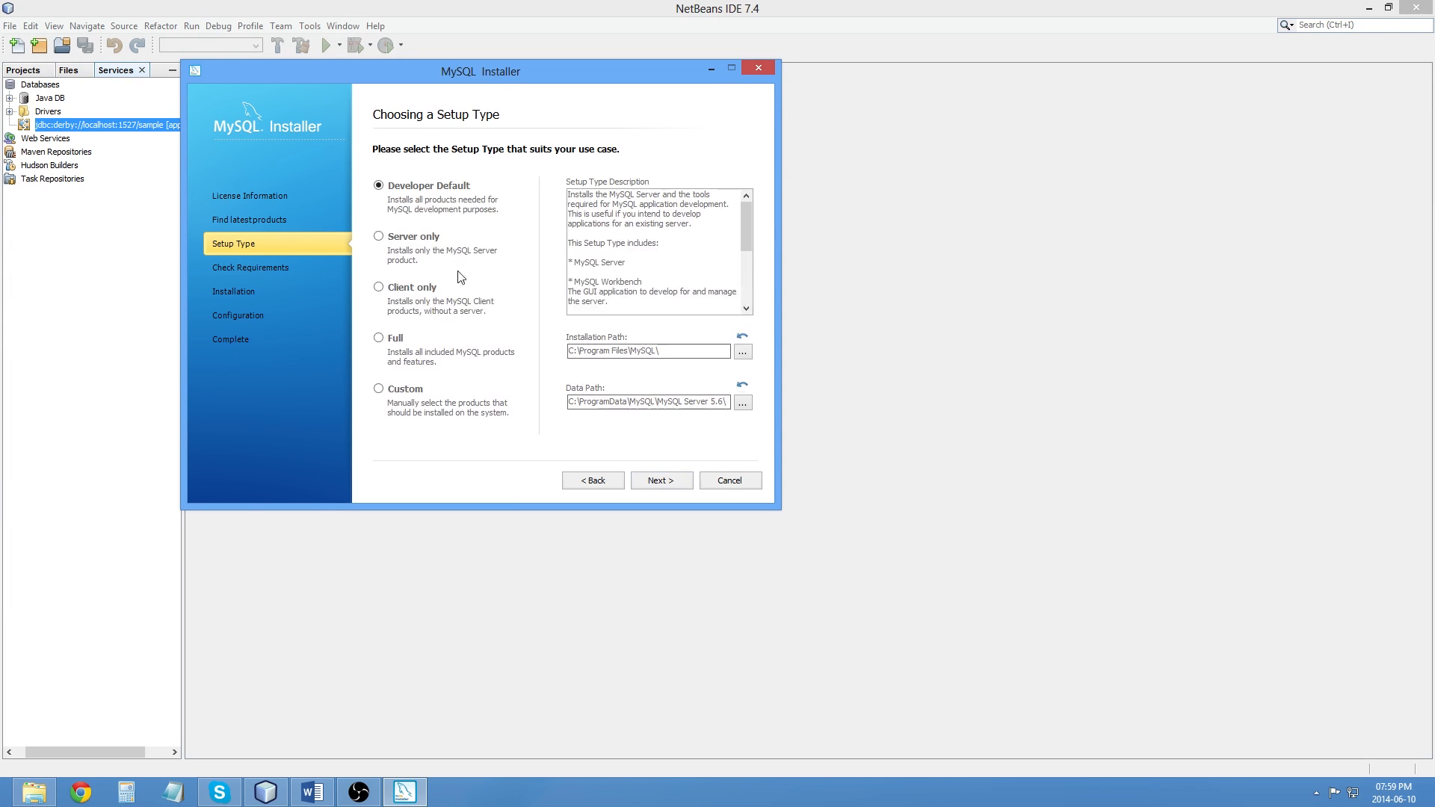
mouse_move(403, 225)
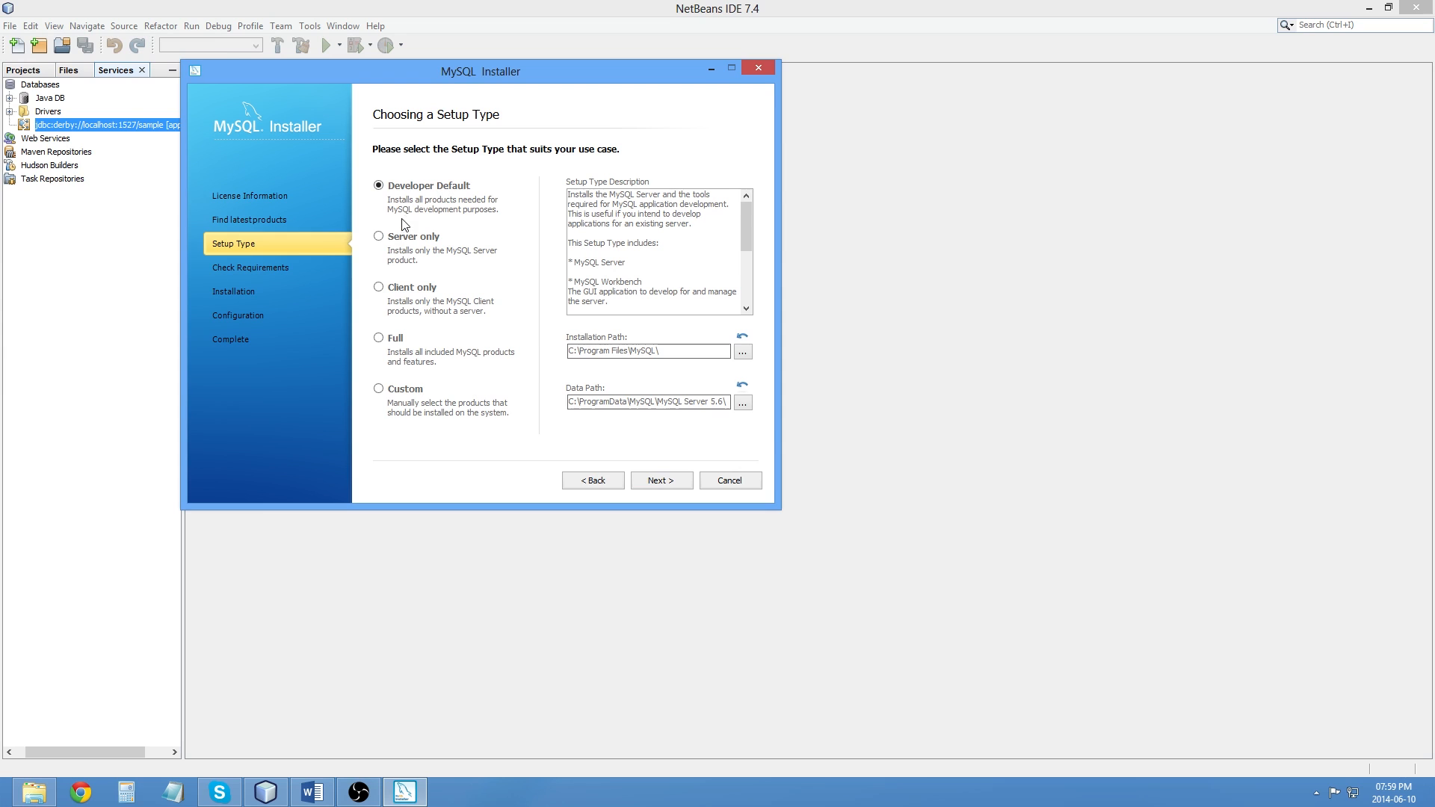
mouse_move(661, 480)
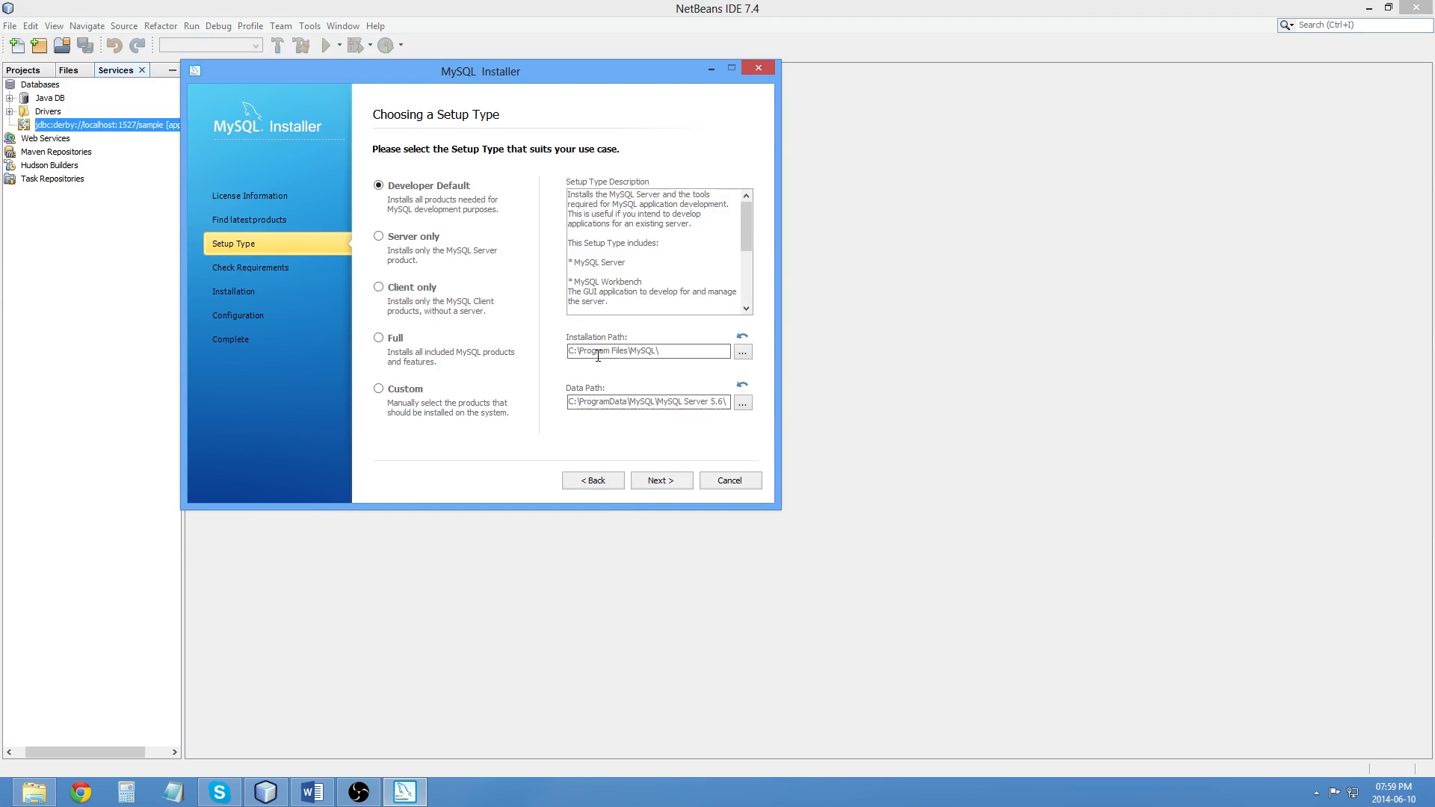
mouse_move(607, 366)
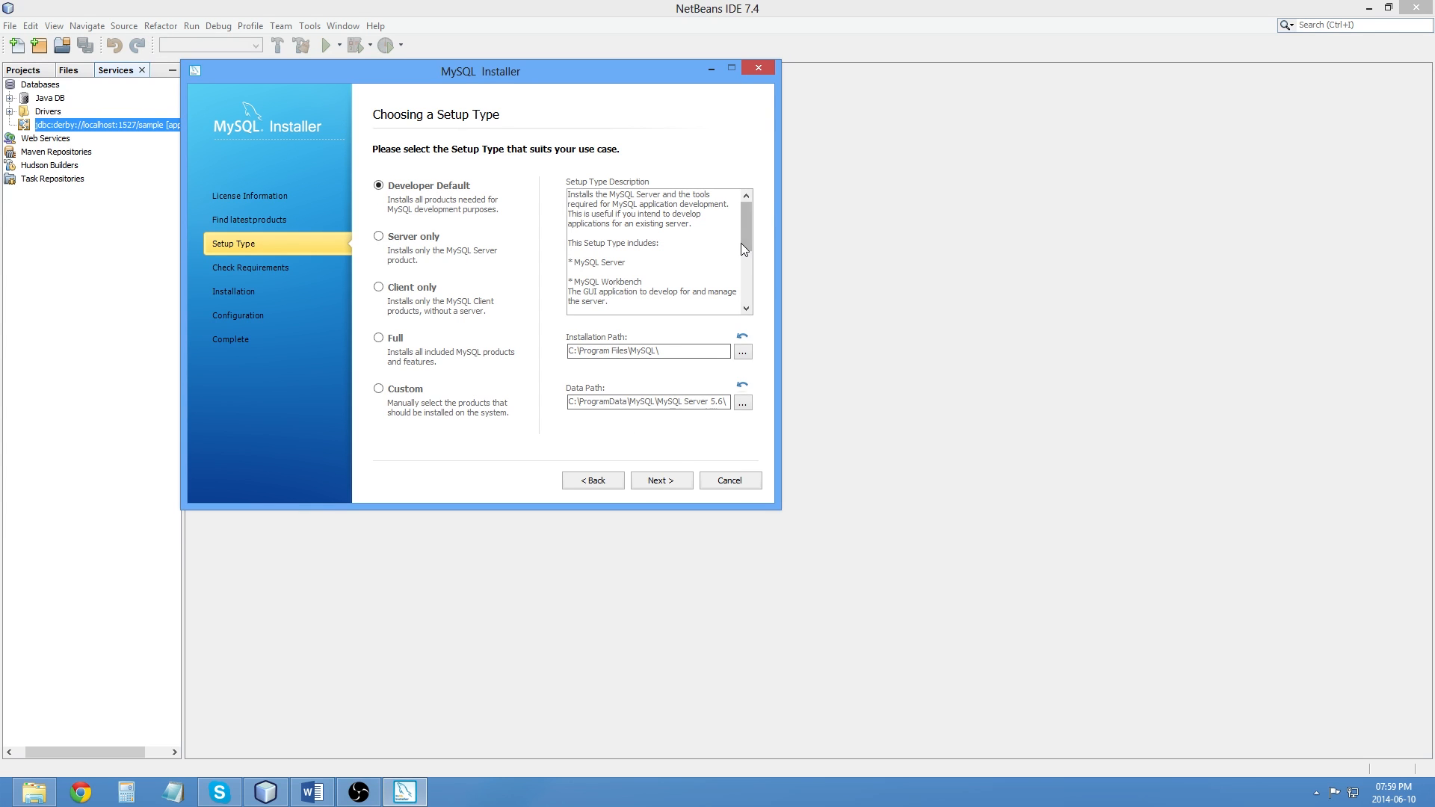
click(661, 480)
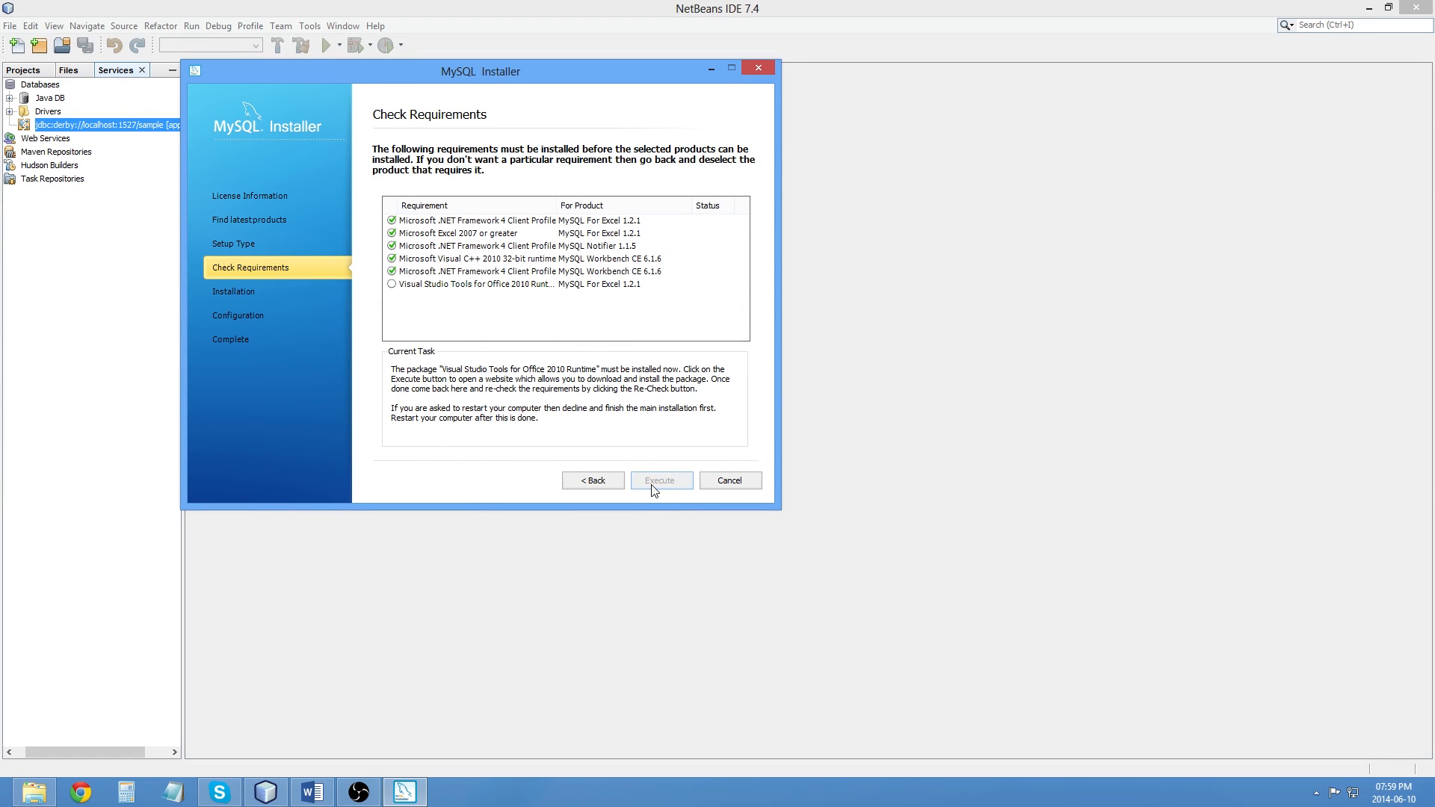
Step: Download Visual Studio 2010 Tools for Office Runtime and launch its setup wizard
click(660, 481)
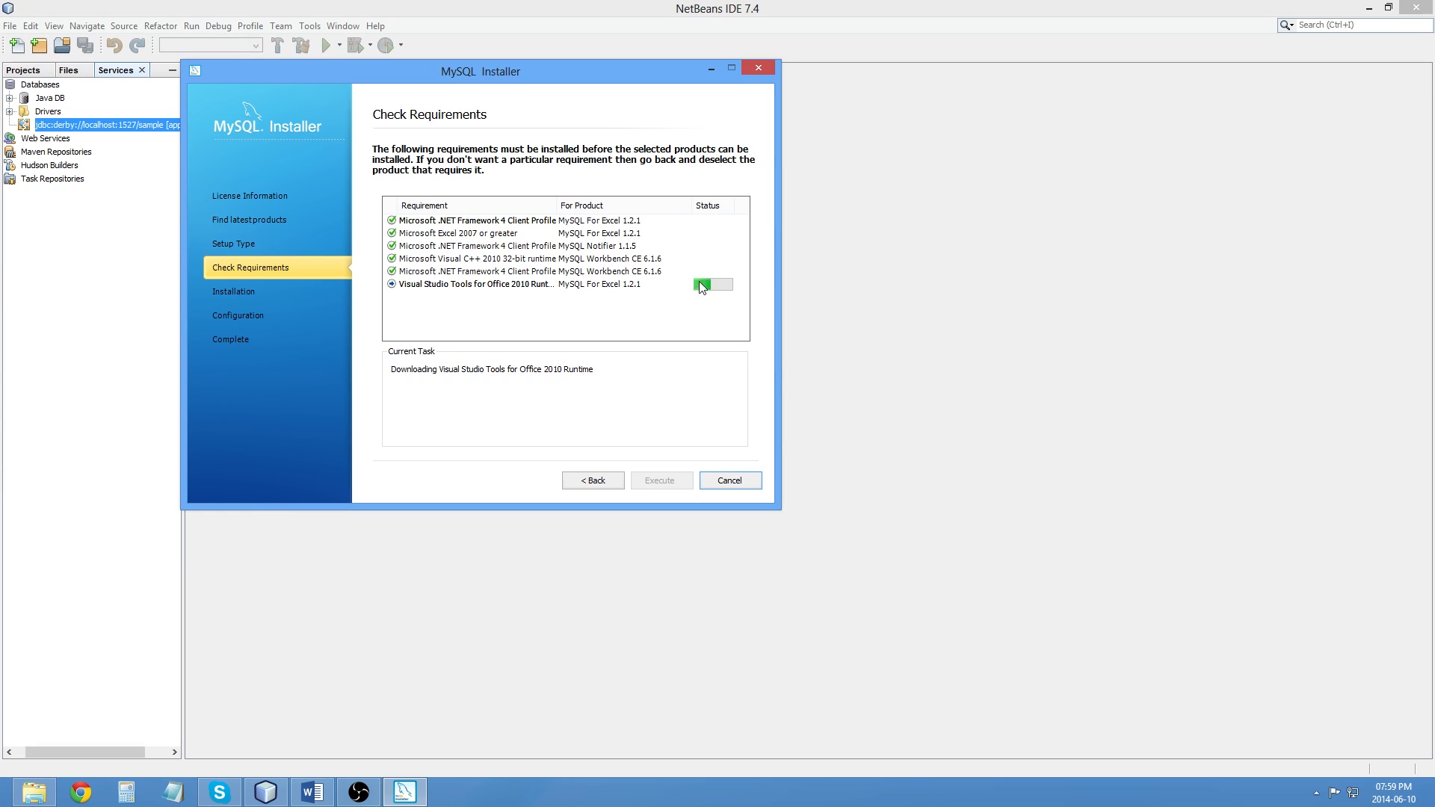
mouse_move(725, 308)
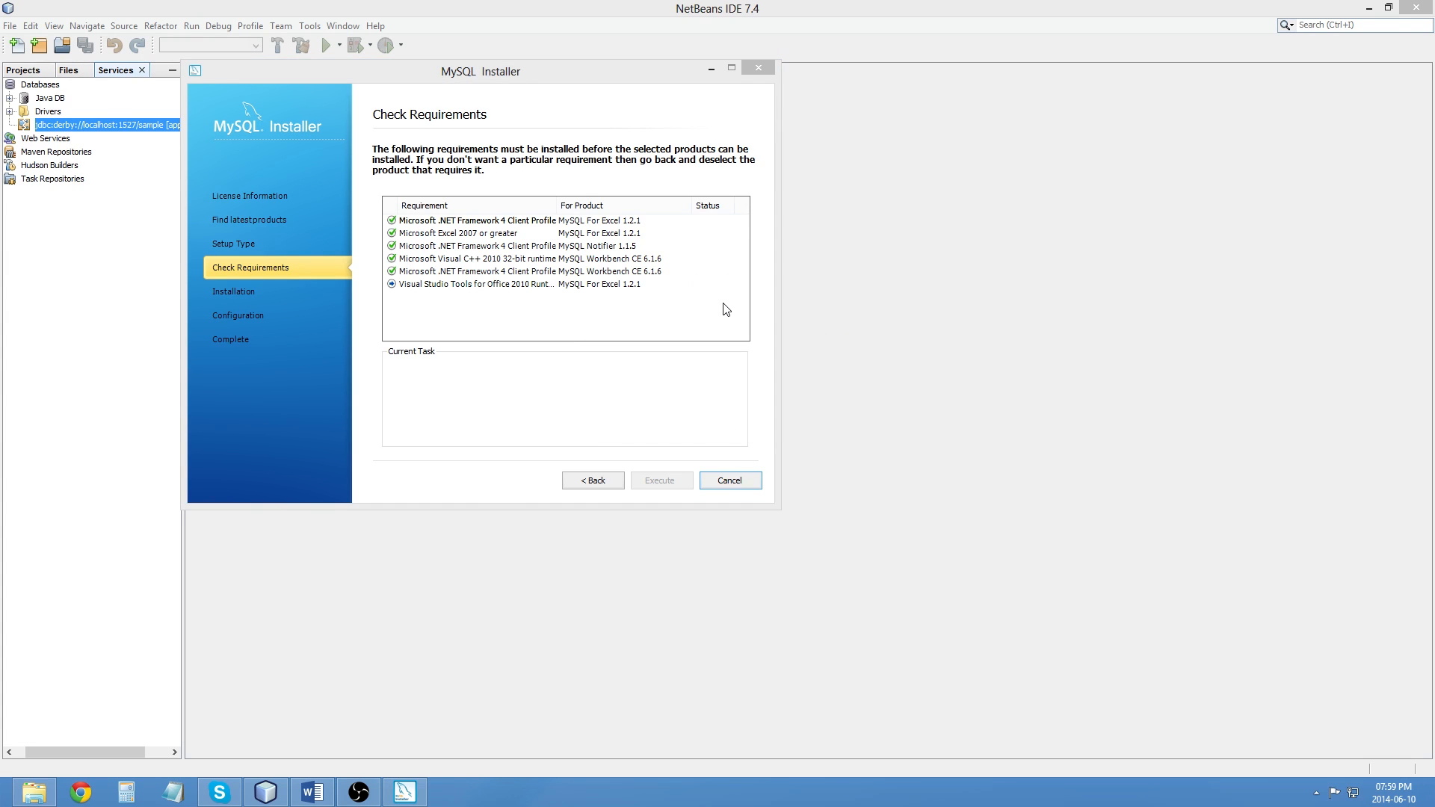
mouse_move(505, 289)
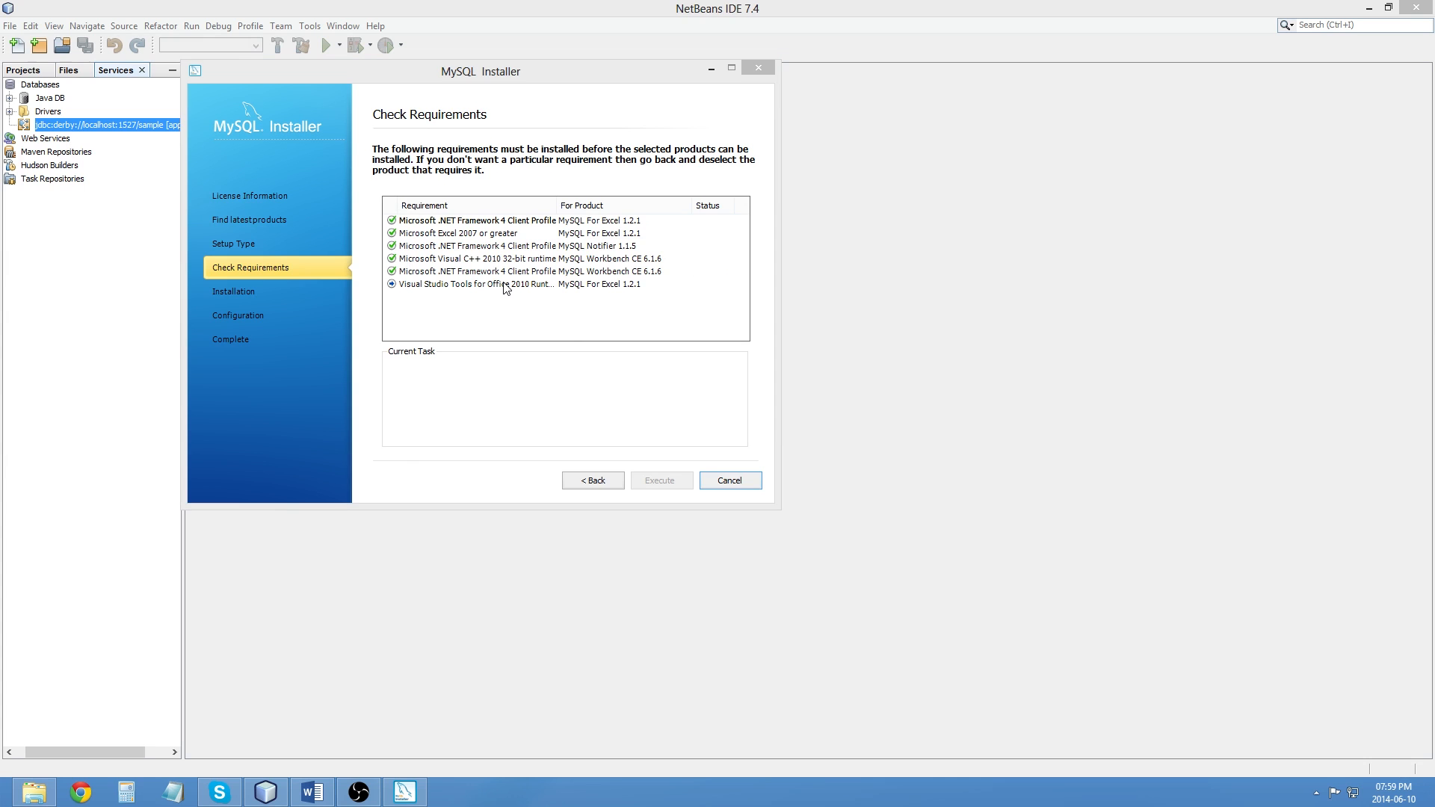
click(660, 480)
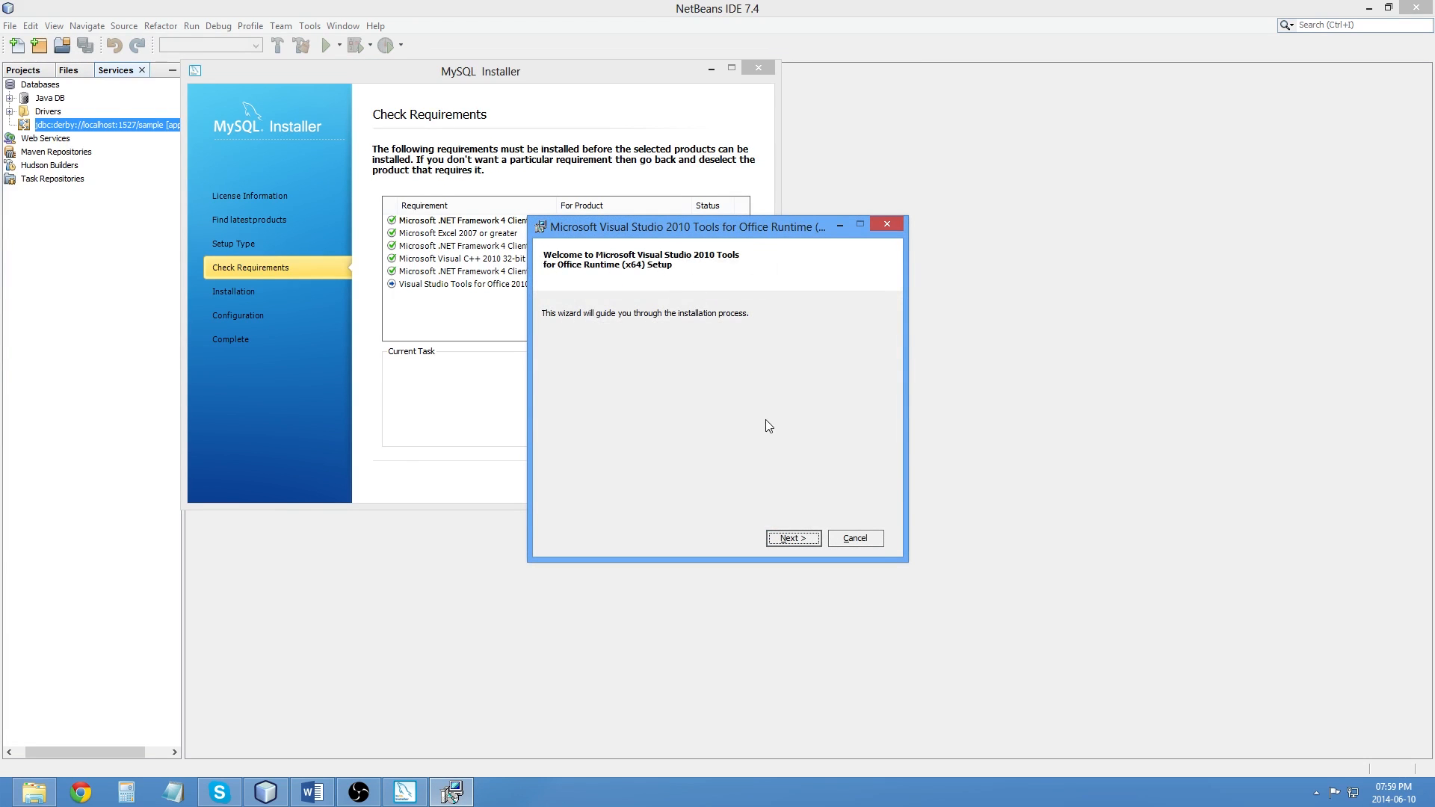
Step: Accept the license and install Visual Studio 2010 Tools for Office Runtime
click(793, 538)
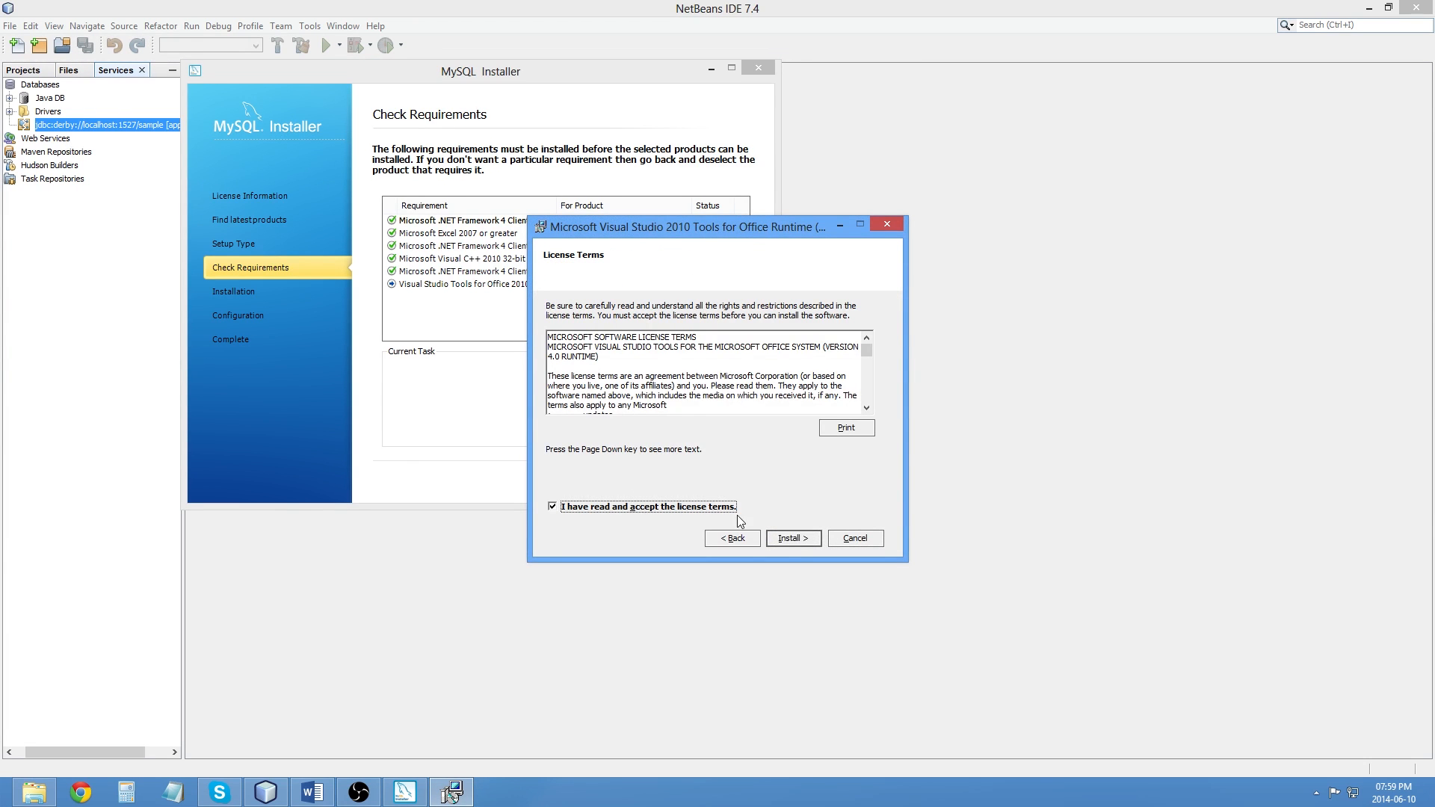
click(791, 538)
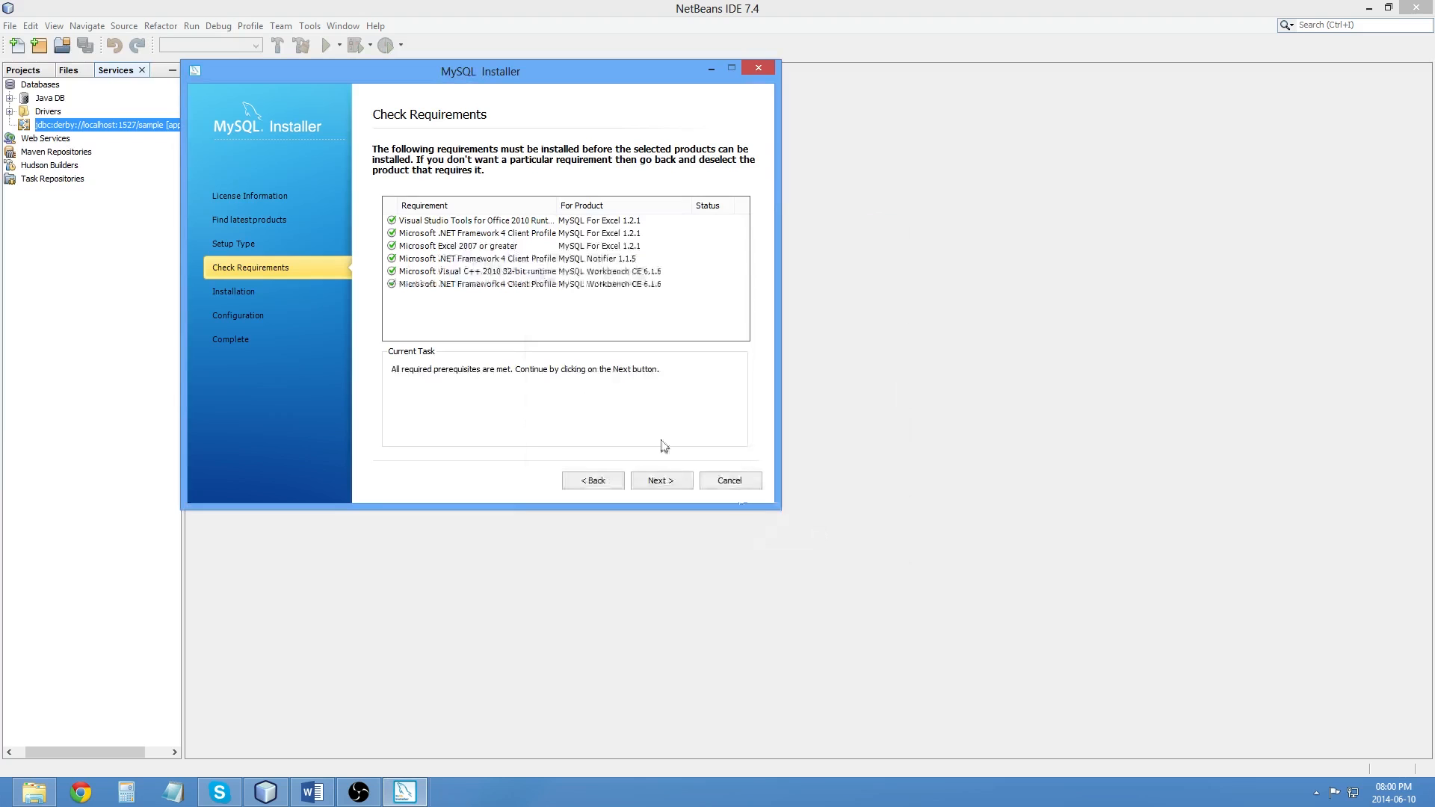
Step: Install all listed products, from MySQL Server 5.6.19 to Samples and Examples
click(661, 480)
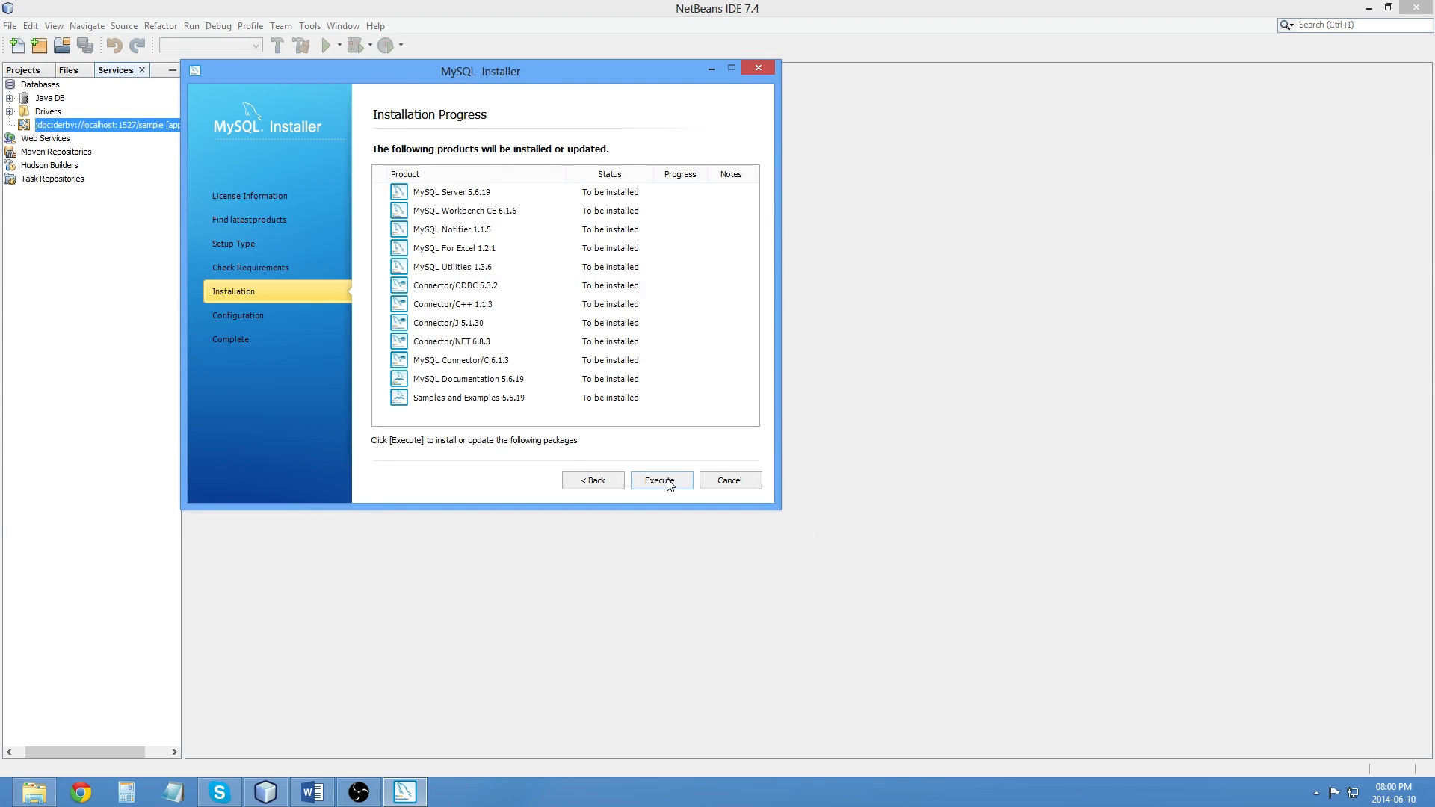
mouse_move(649, 505)
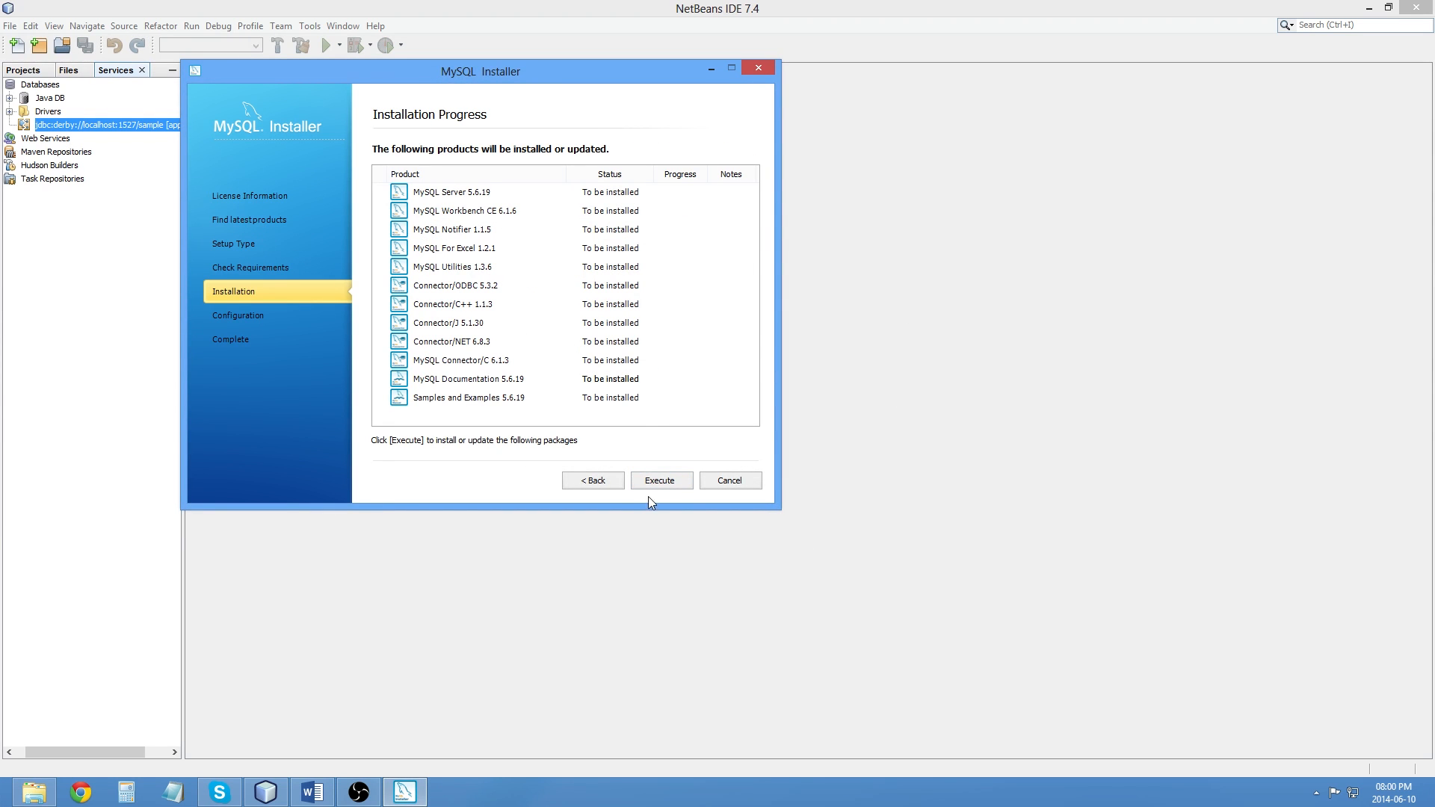
click(660, 481)
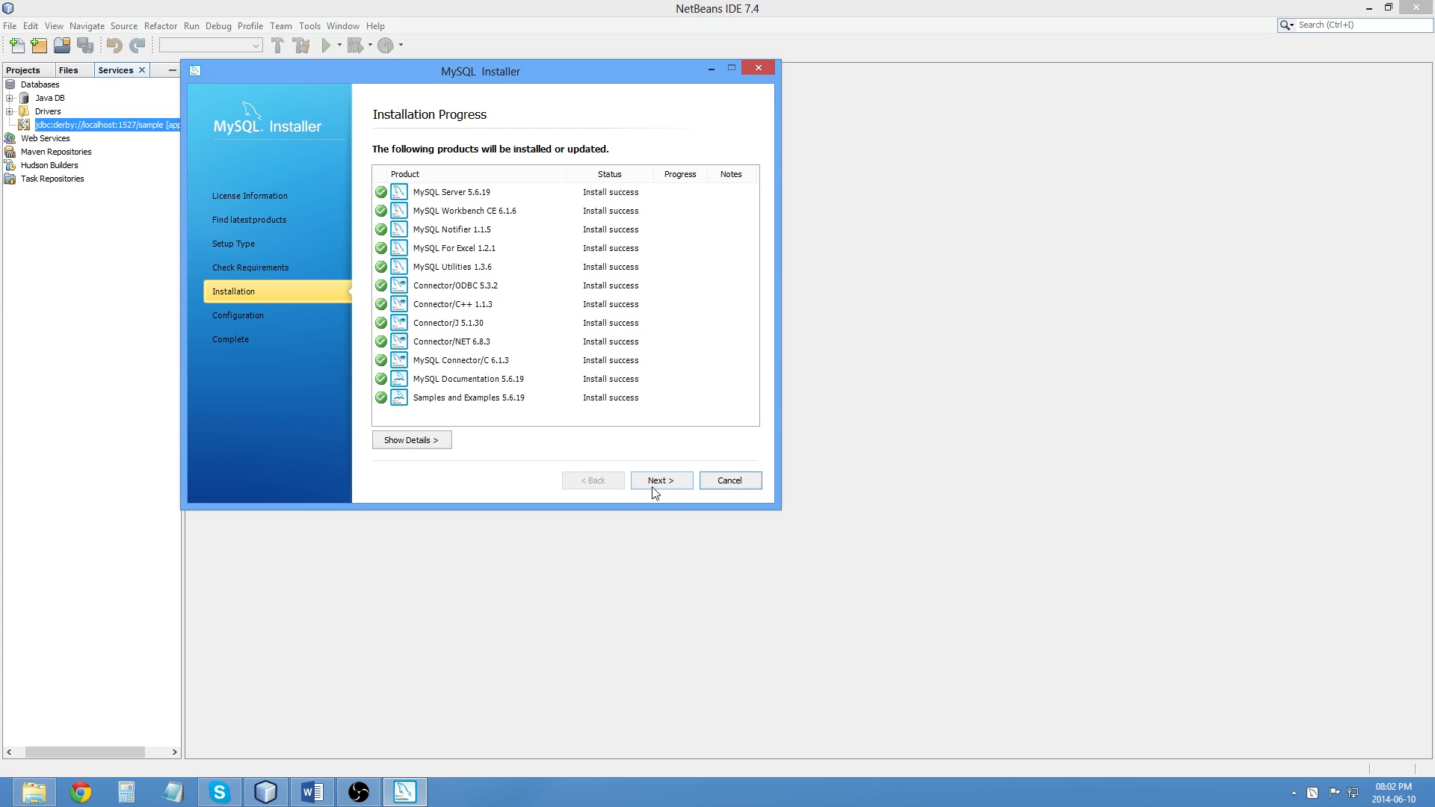
Step: Keep the Development Machine config type with TCP/IP on port 3306 and continue
click(660, 480)
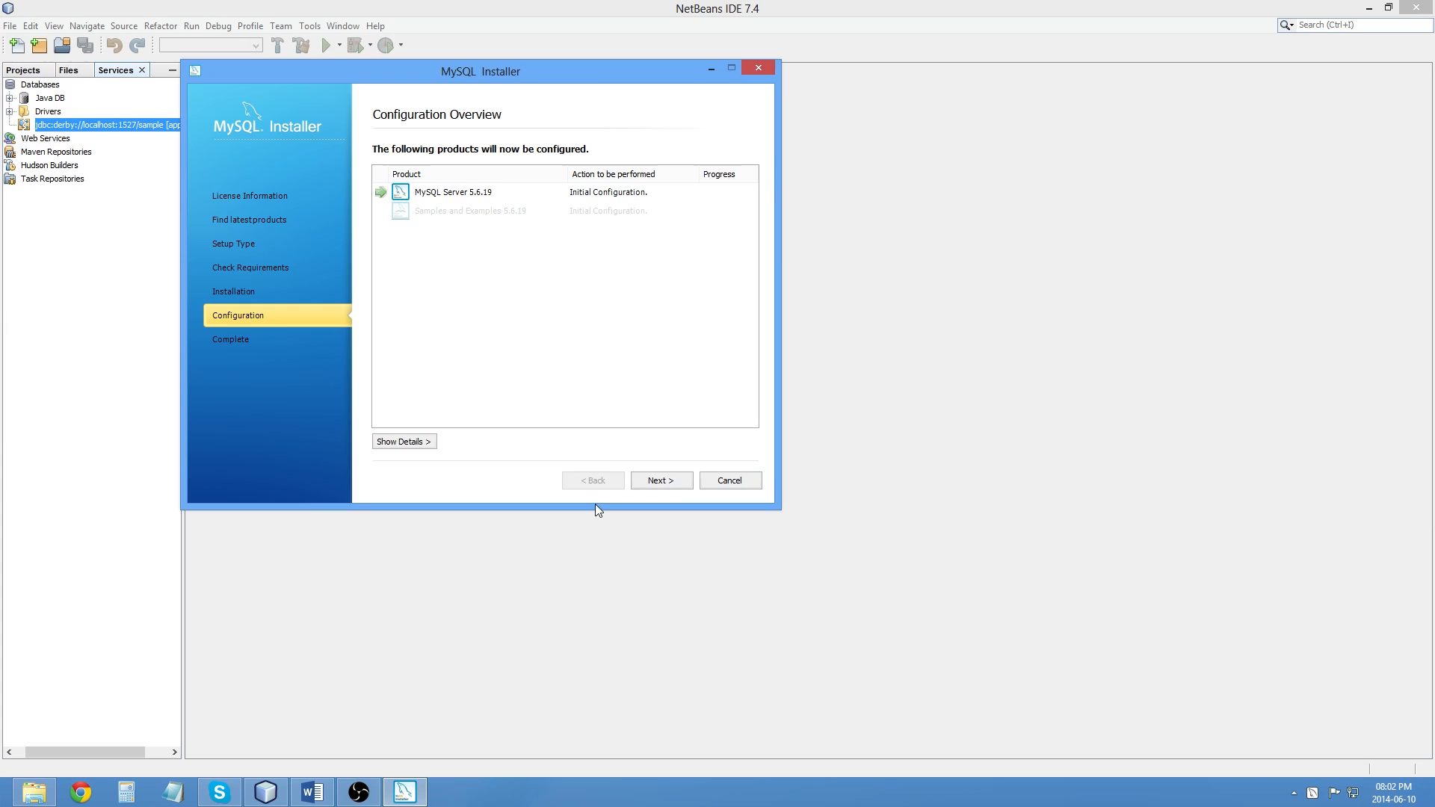
click(661, 480)
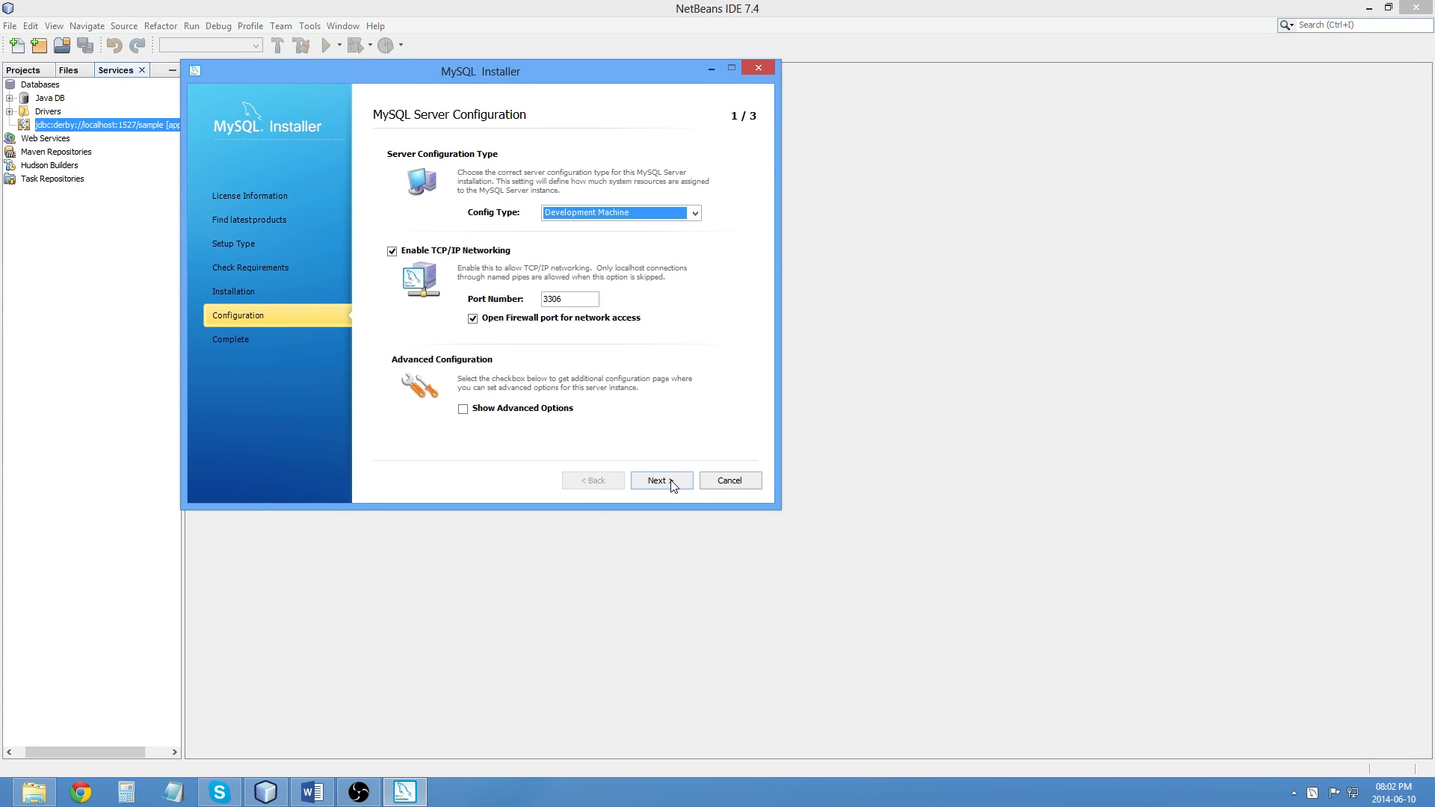
mouse_move(653, 236)
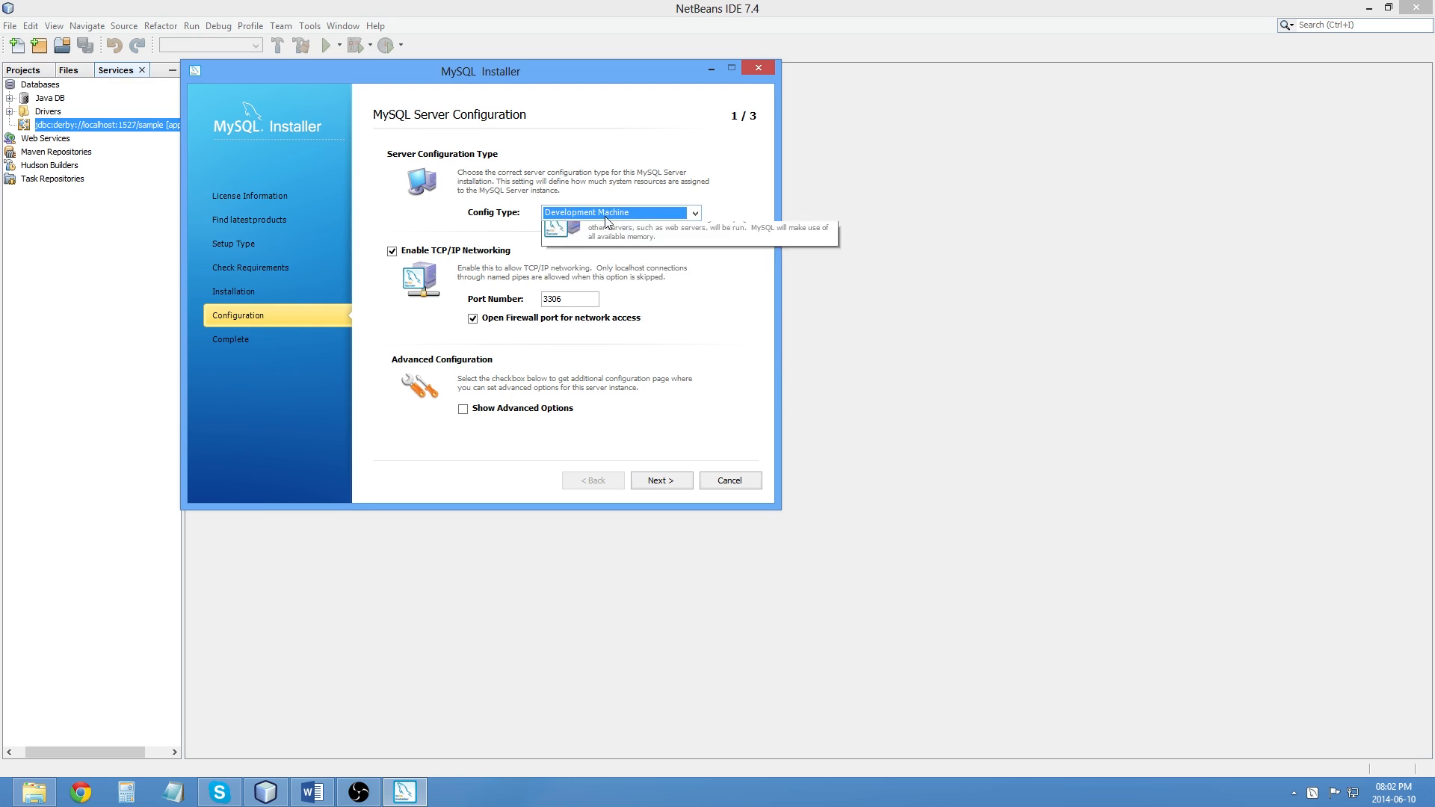
click(693, 213)
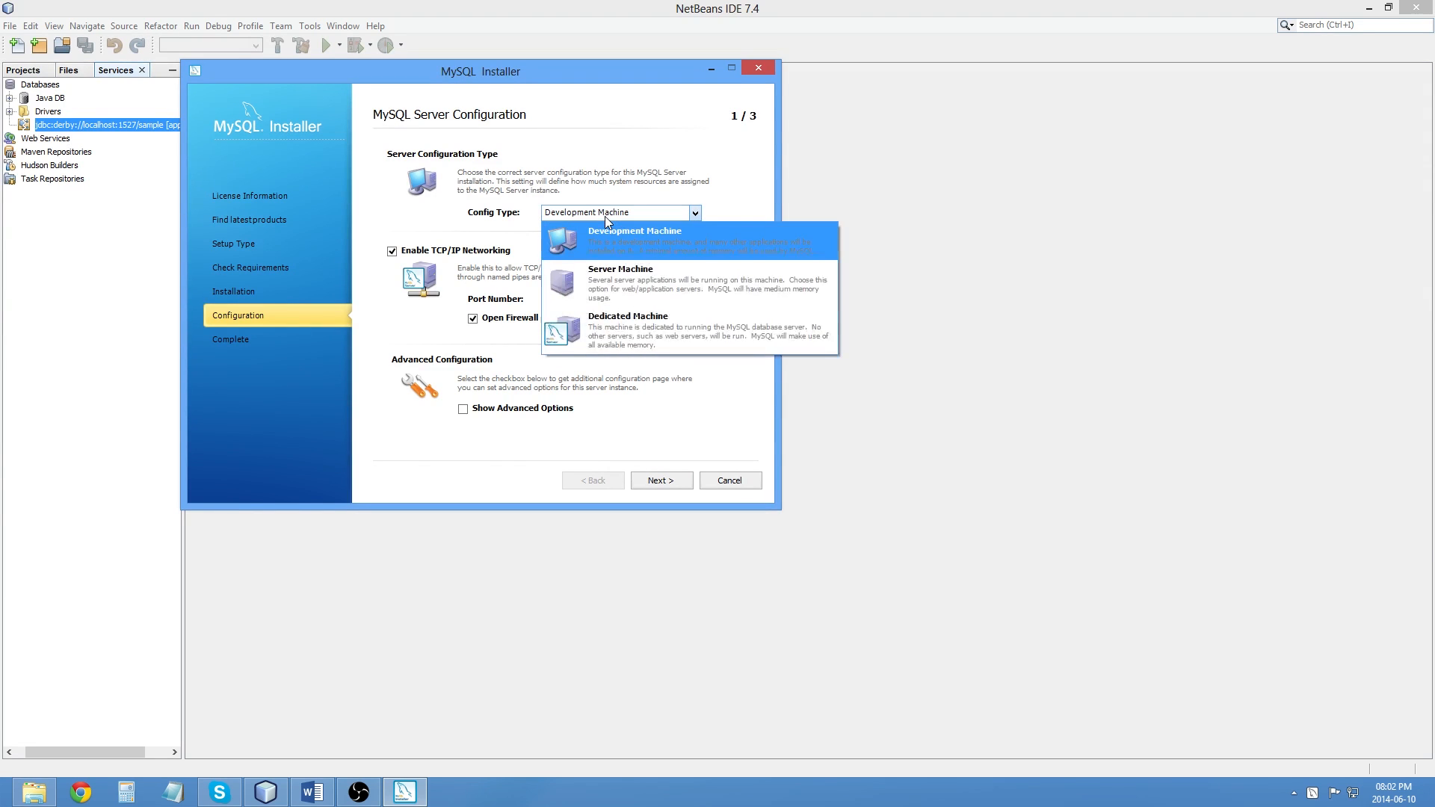
click(635, 231)
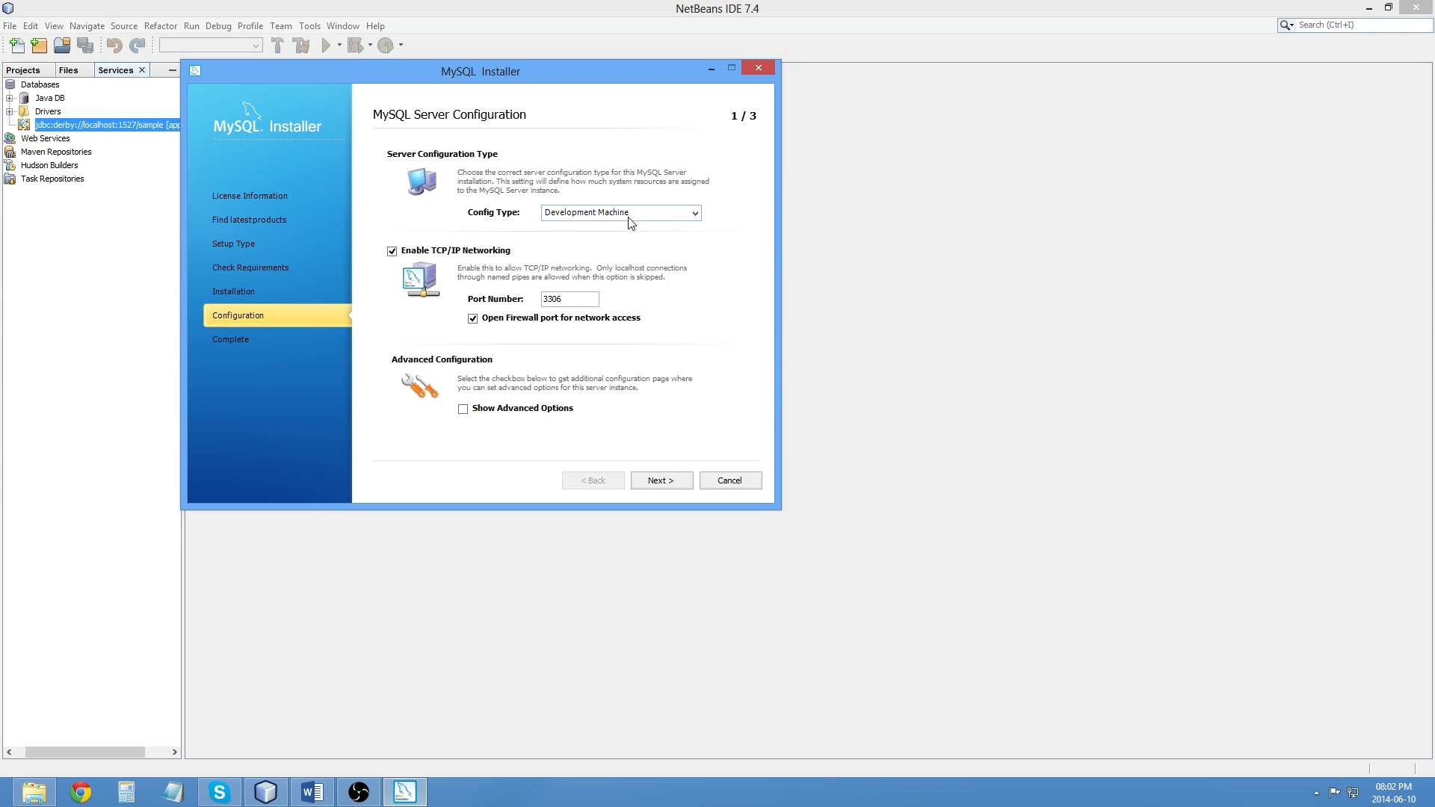
click(693, 212)
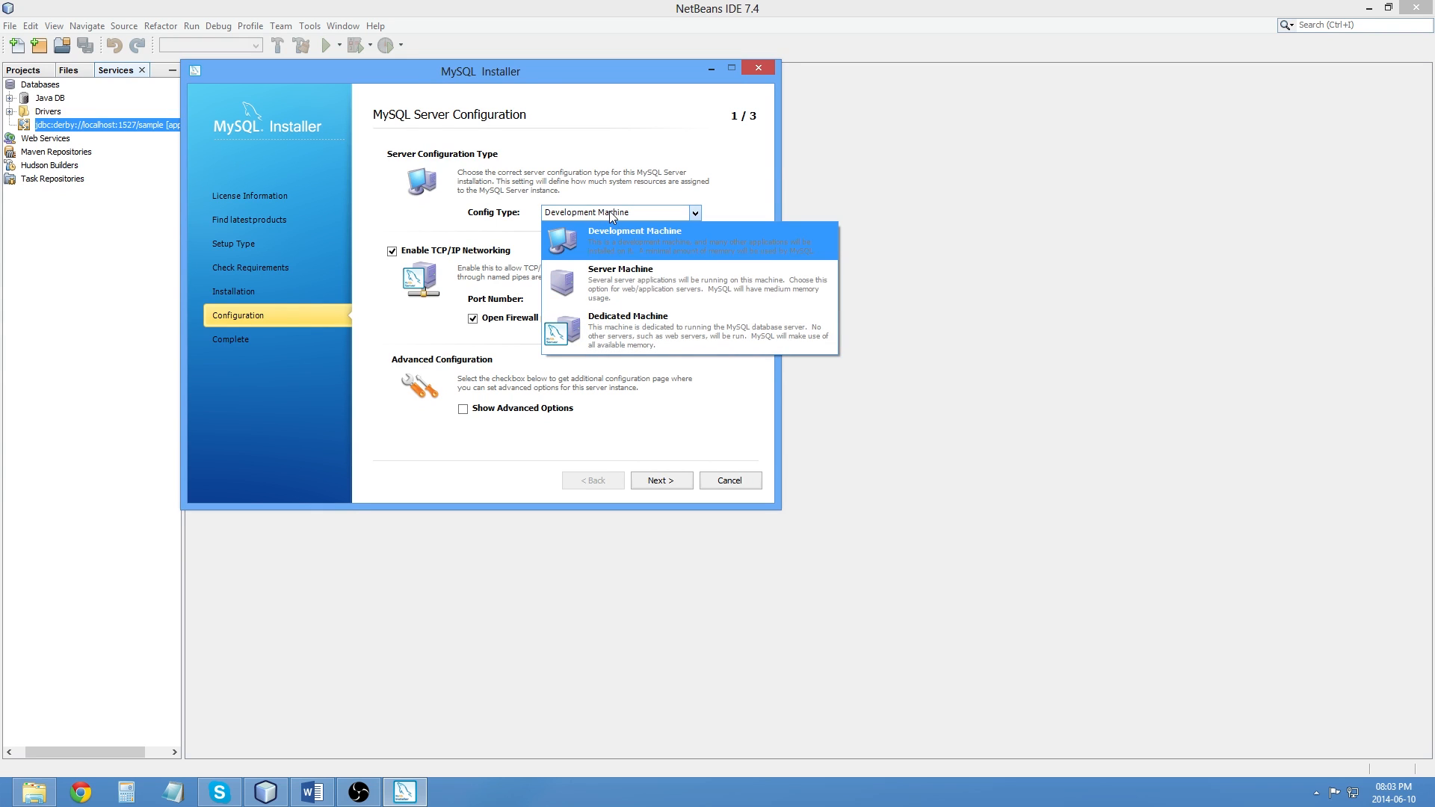
click(632, 236)
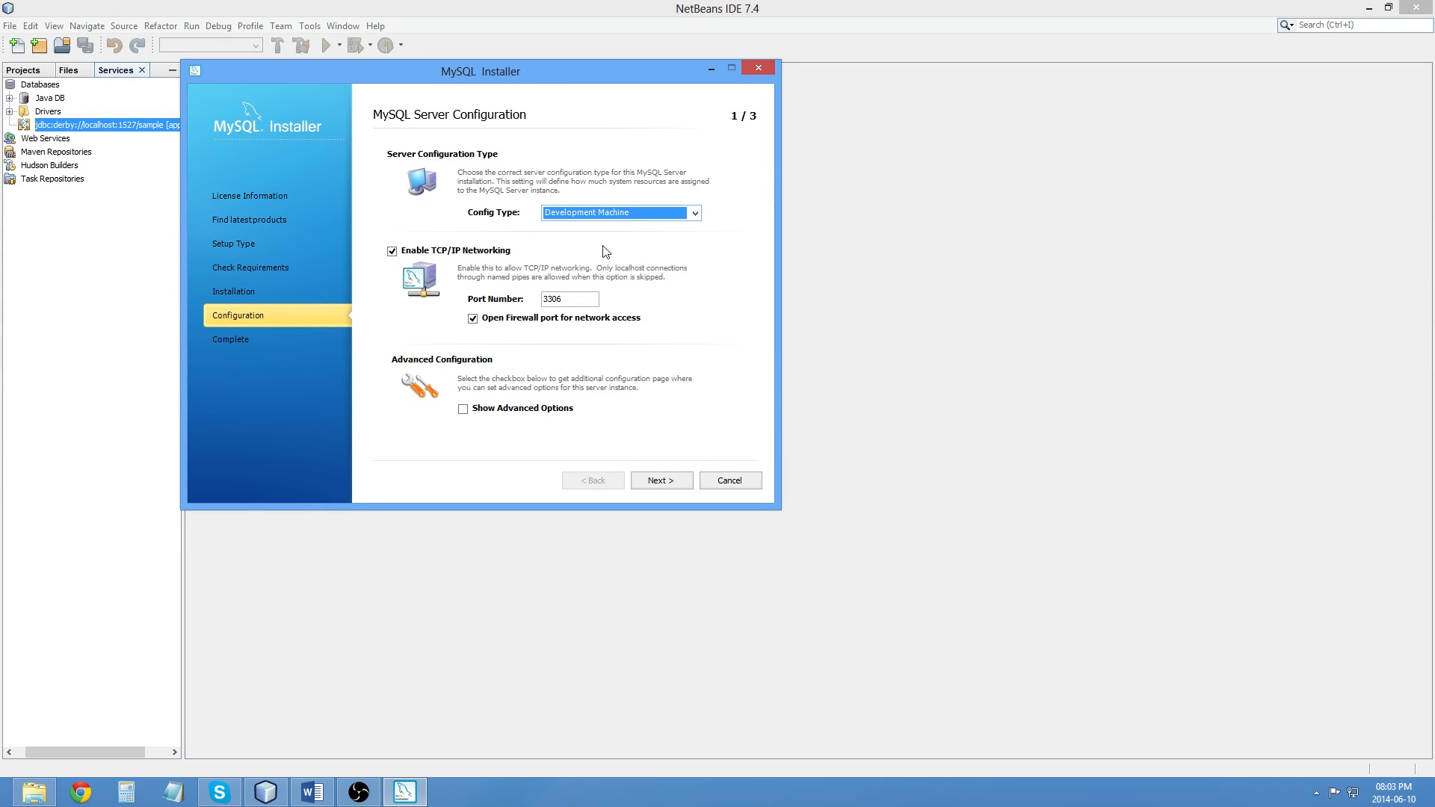
mouse_move(450, 260)
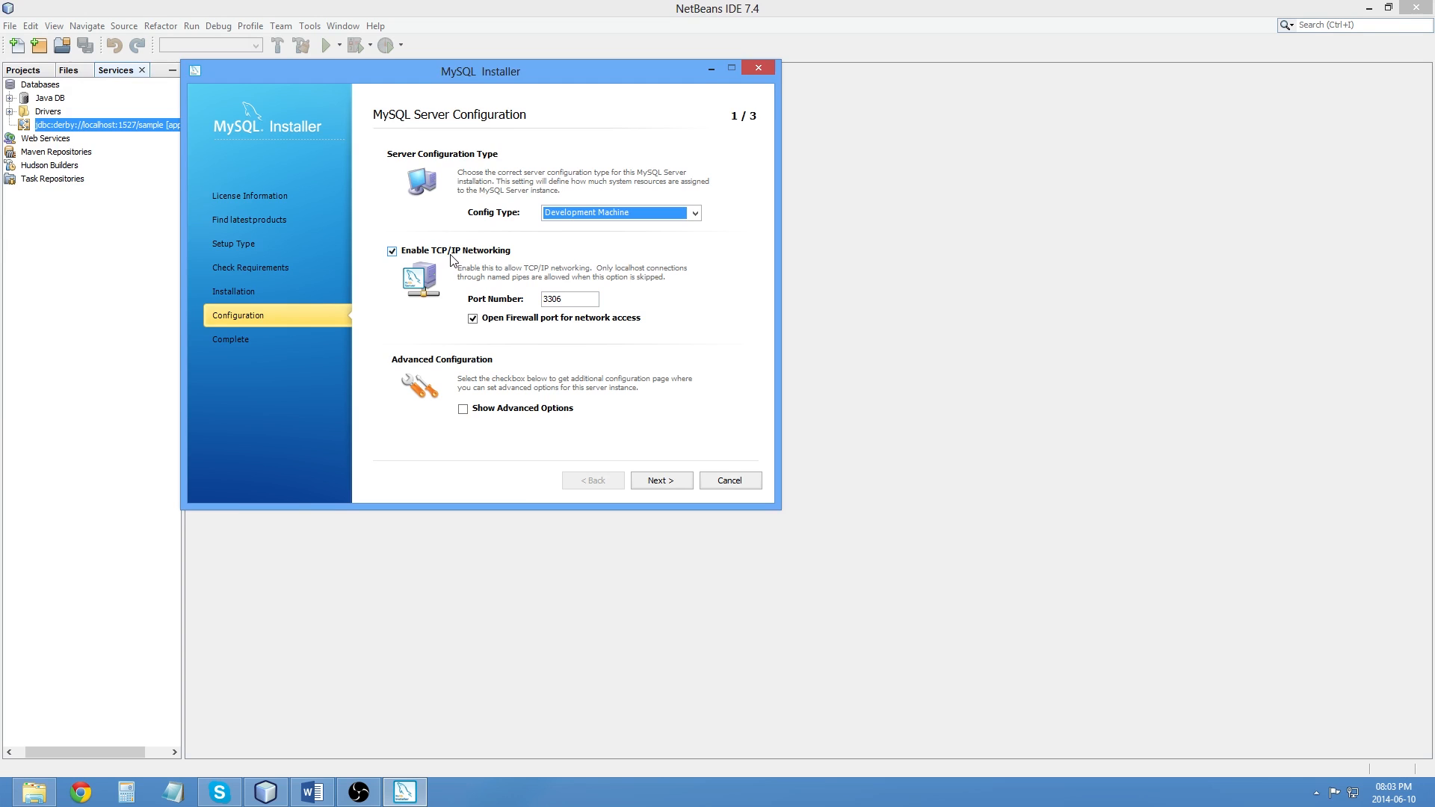
mouse_move(197, 82)
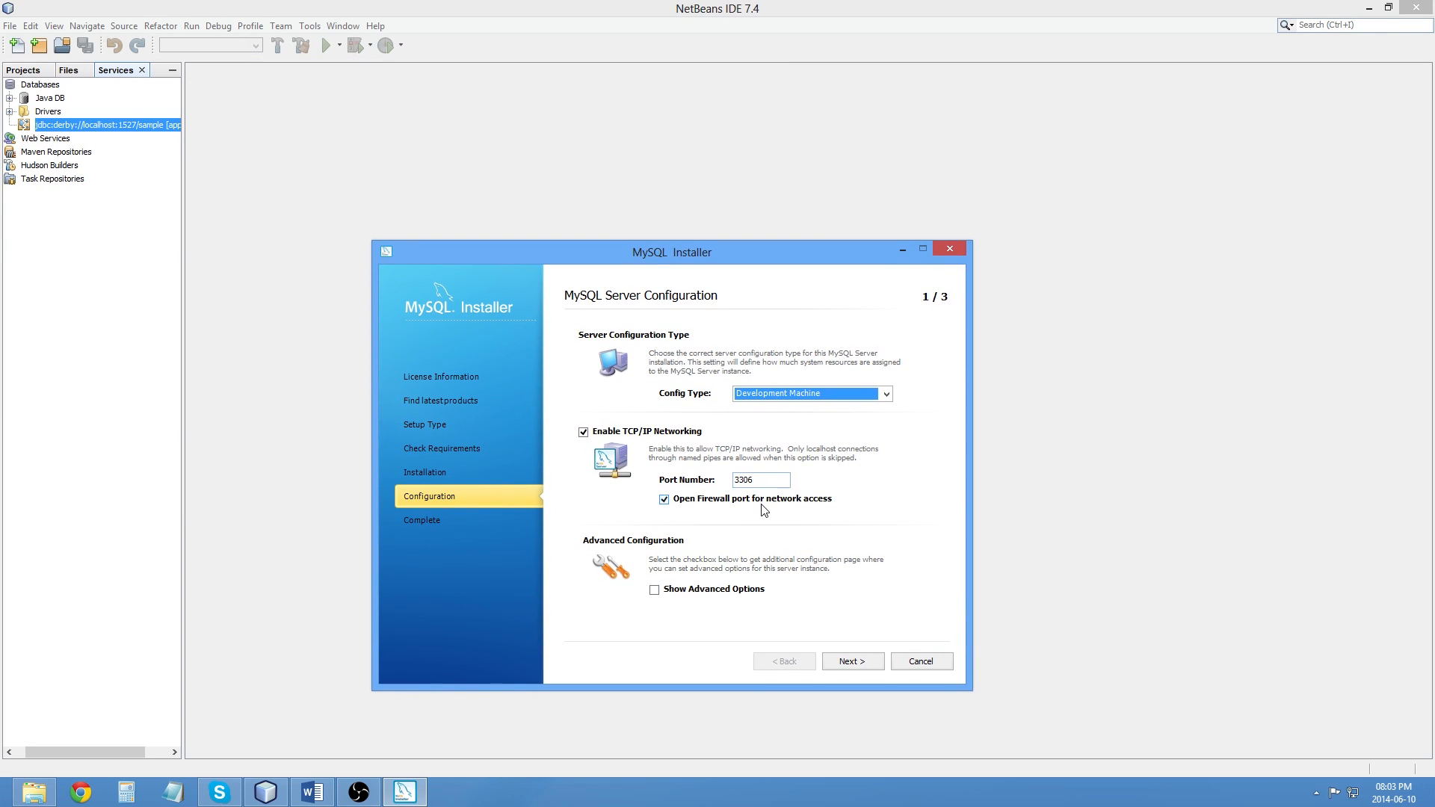
mouse_move(751, 505)
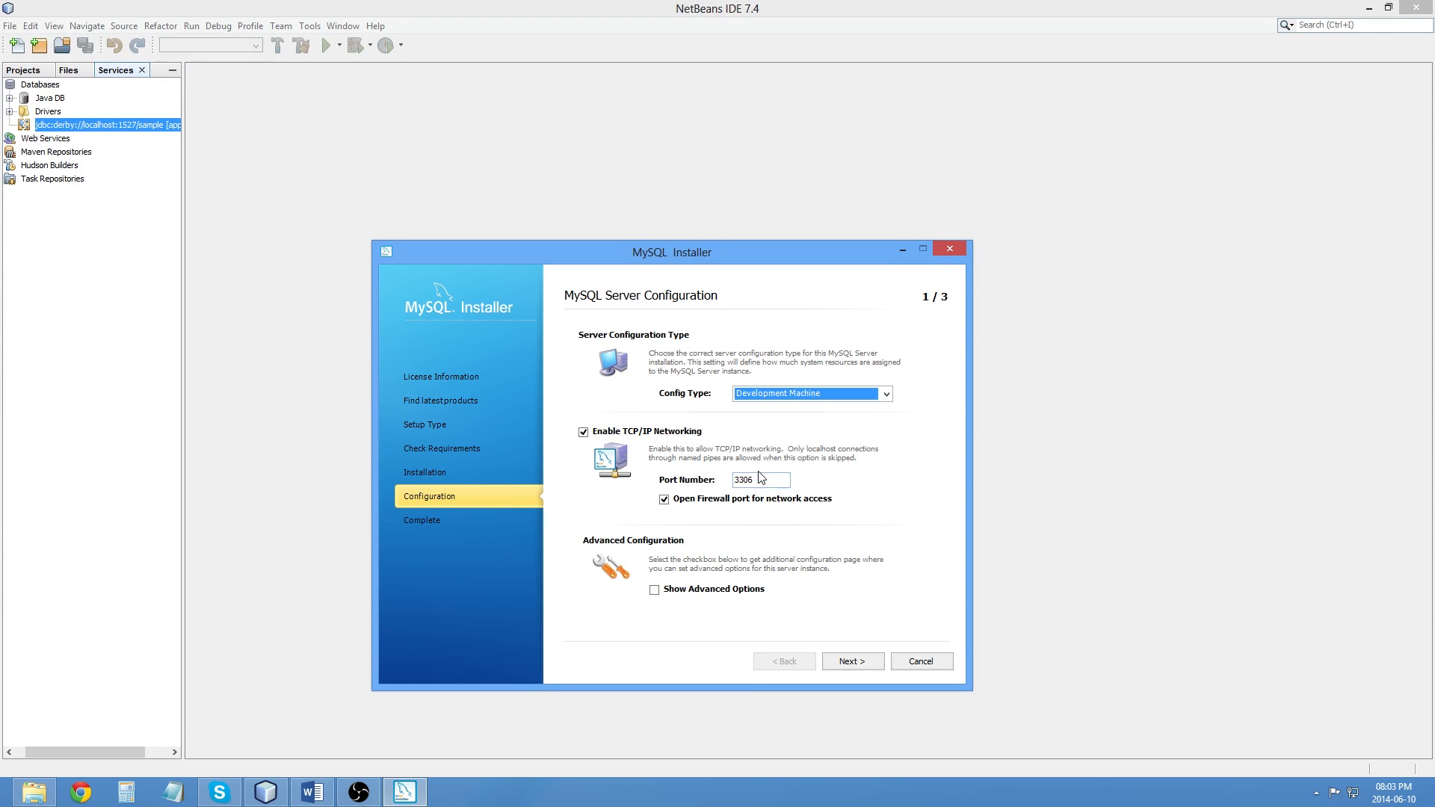
mouse_move(747, 509)
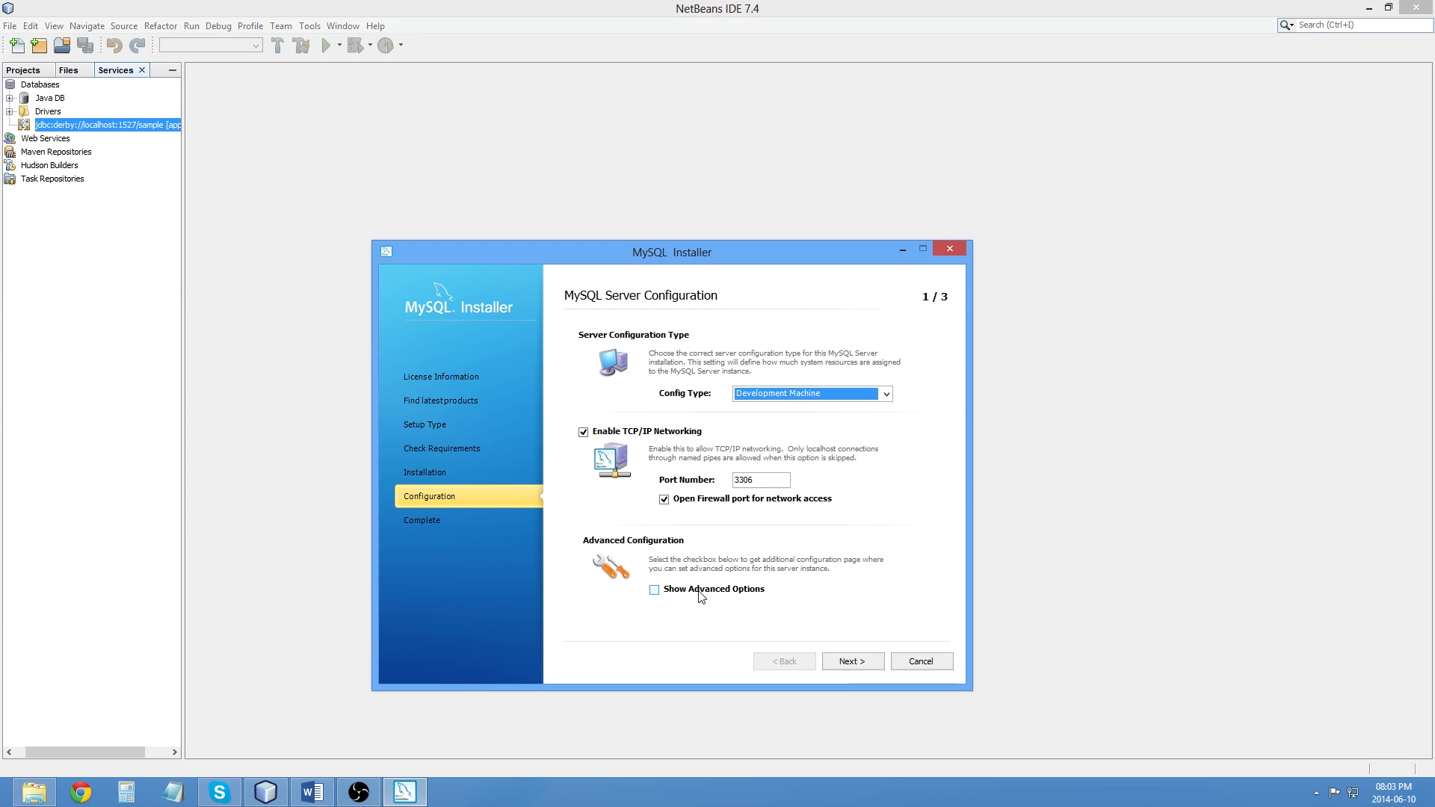
click(851, 661)
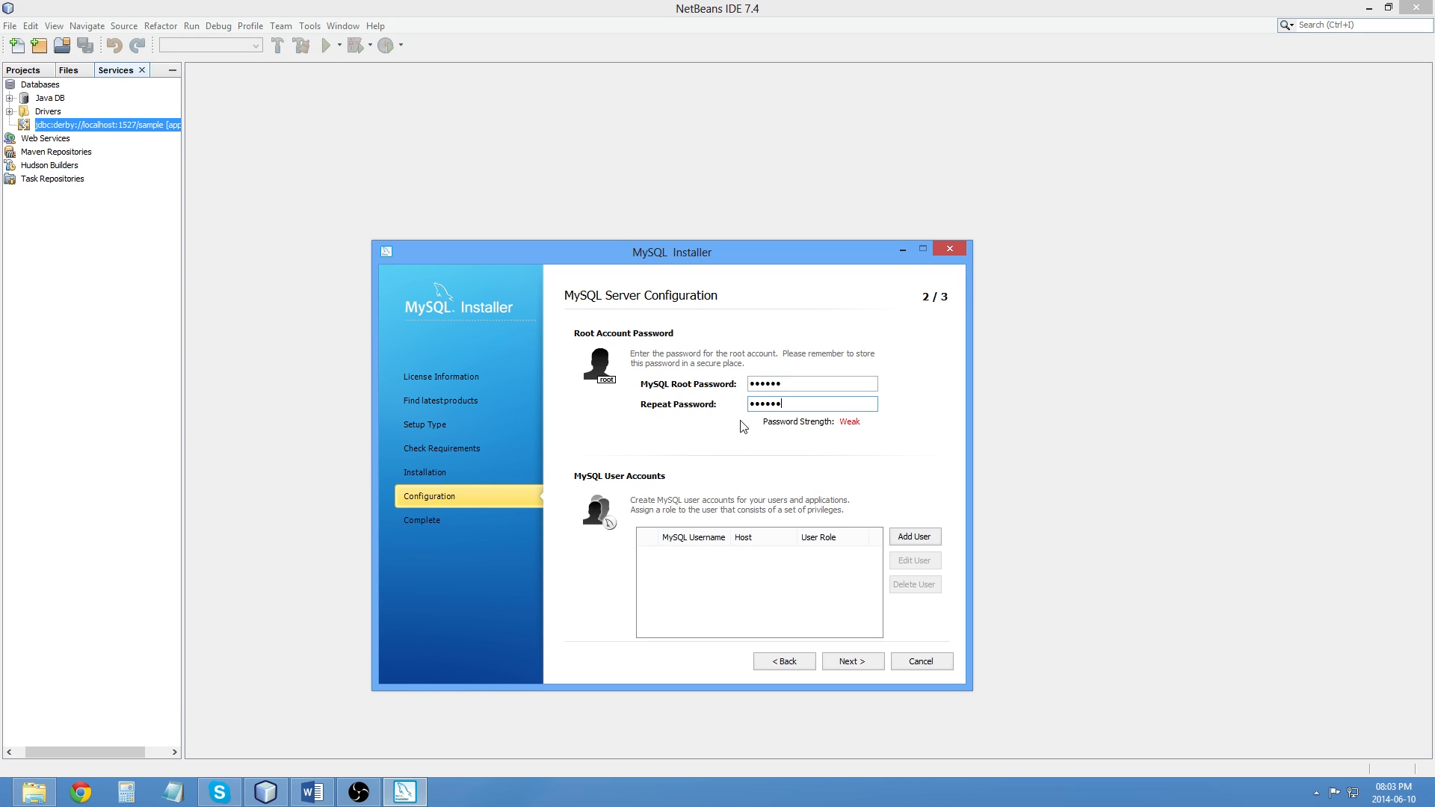
mouse_move(678, 394)
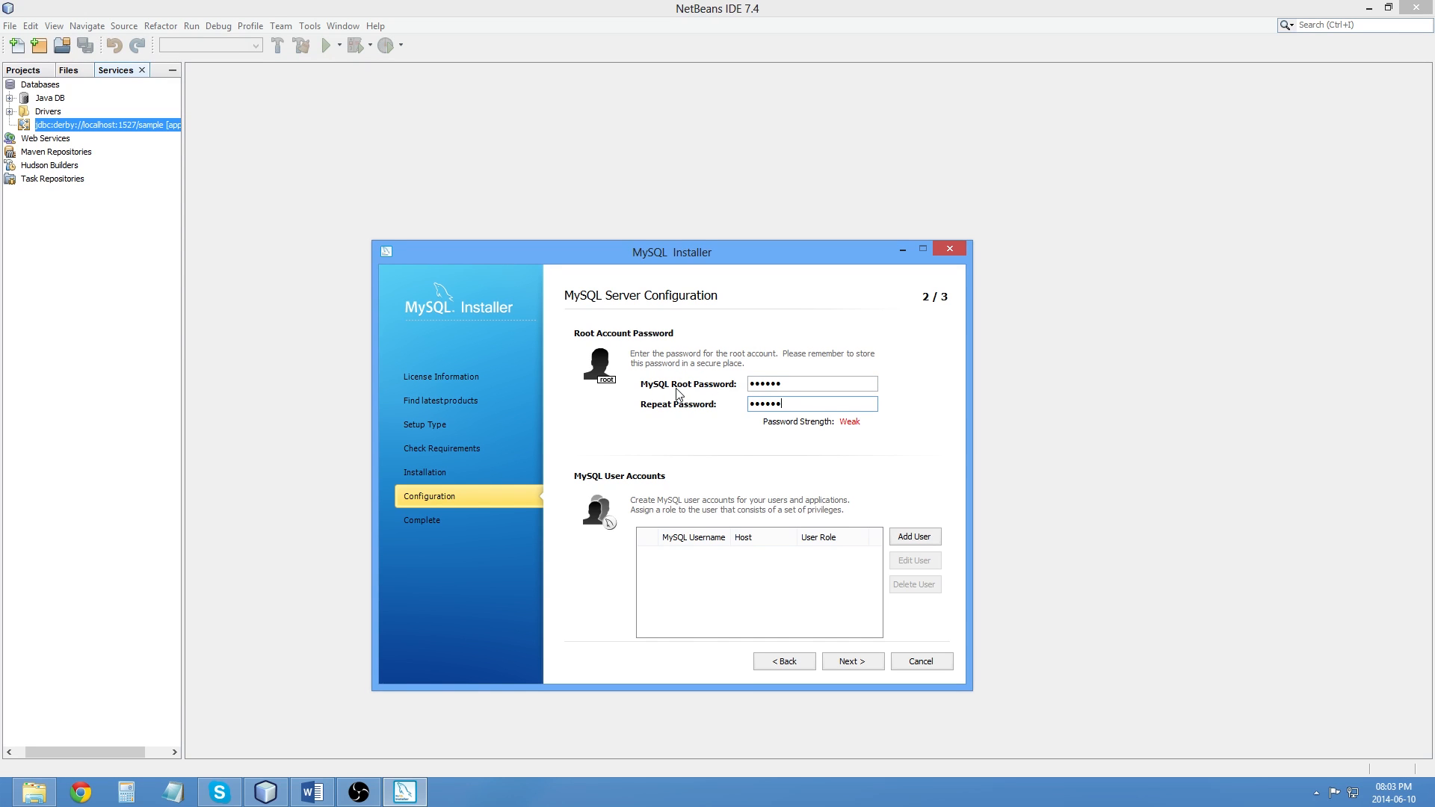
mouse_move(782, 576)
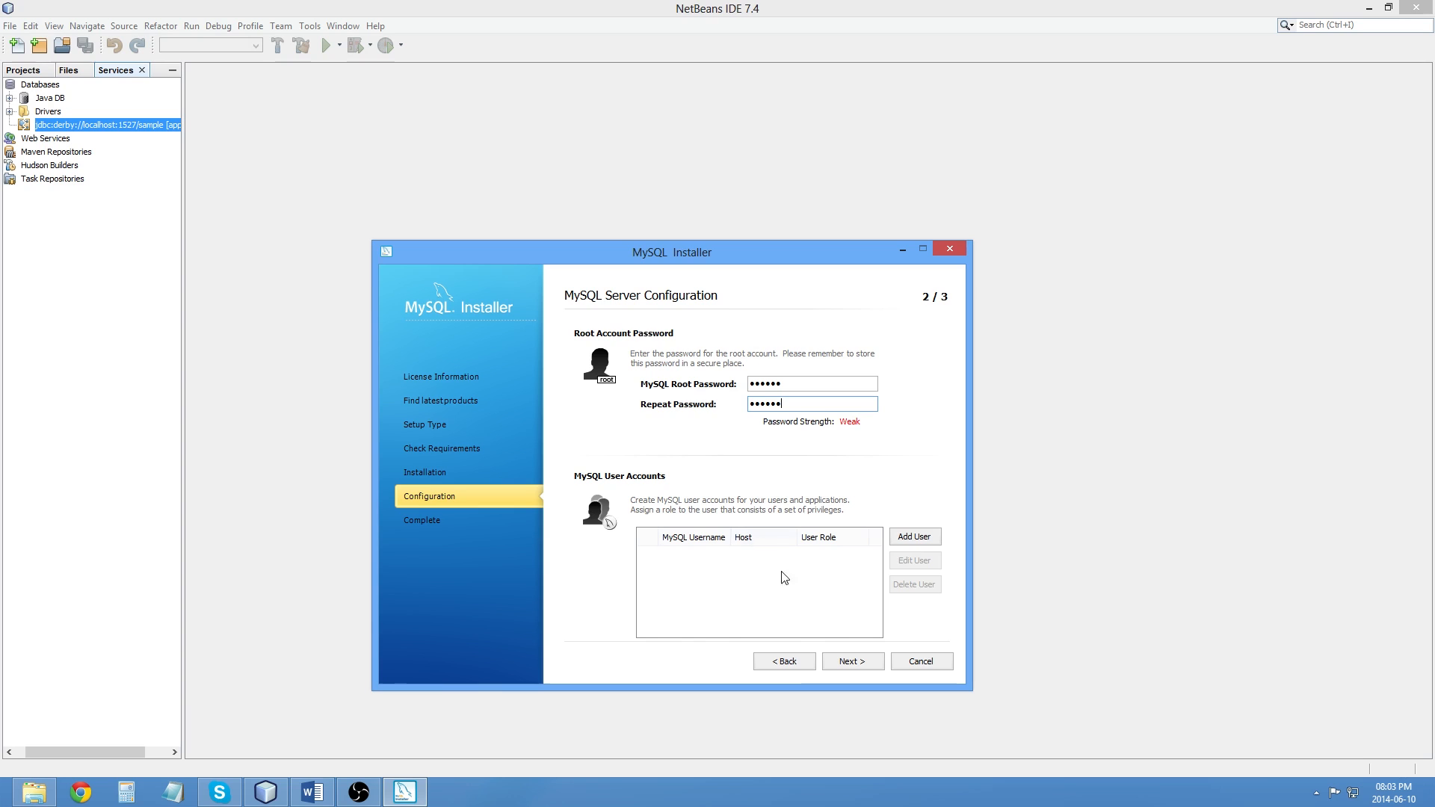
mouse_move(853, 419)
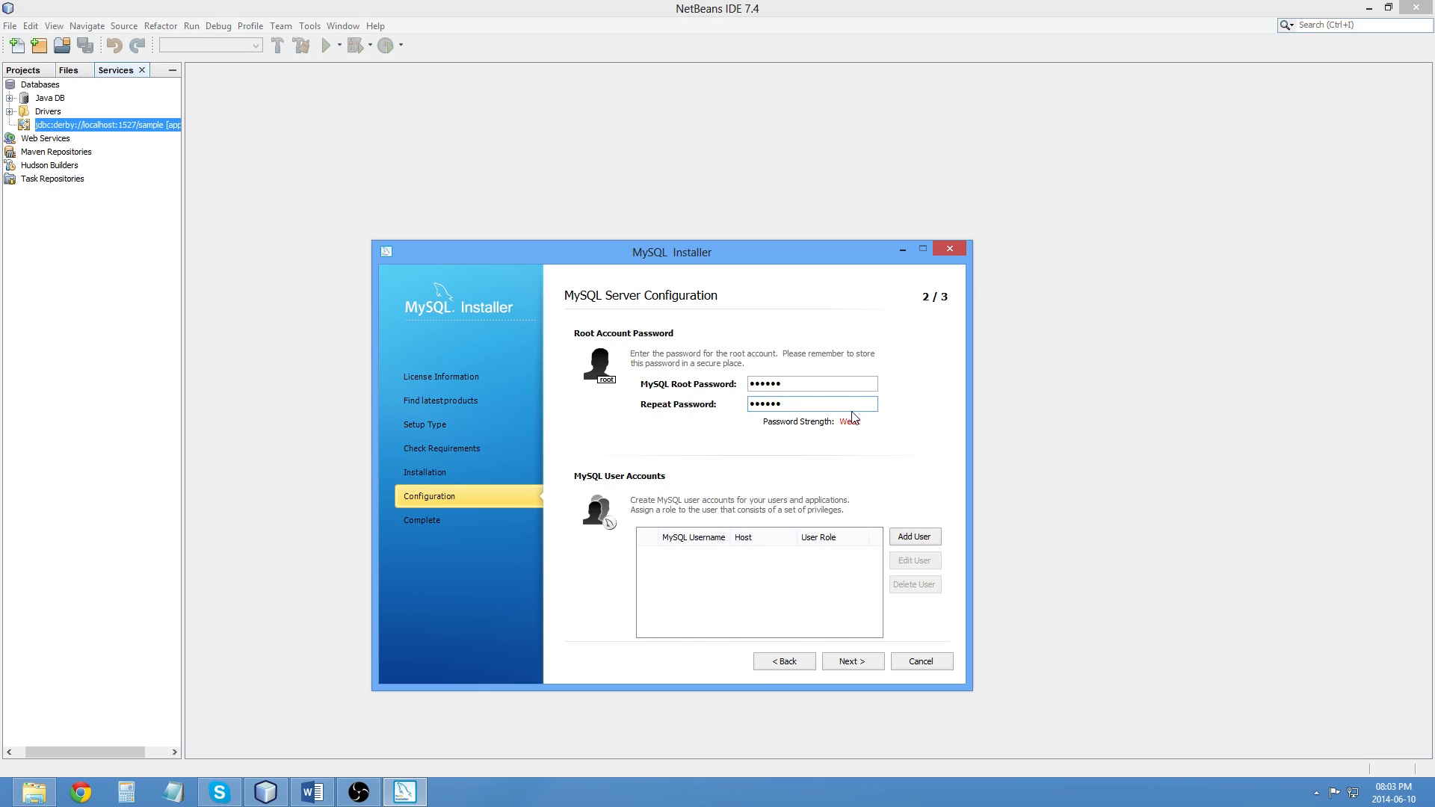
mouse_move(859, 426)
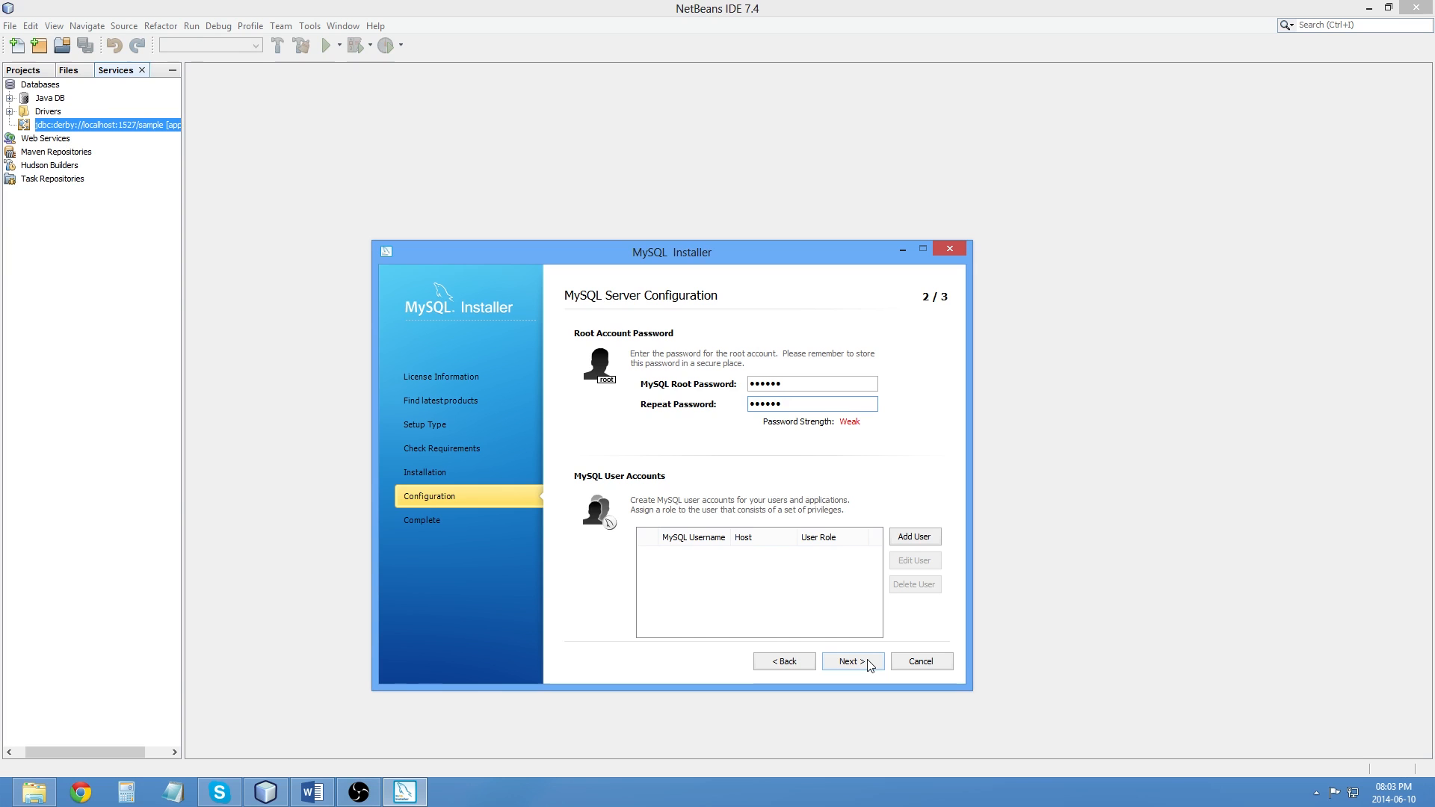
Step: Accept the confirmed root password and advance to the Windows service settings
click(811, 404)
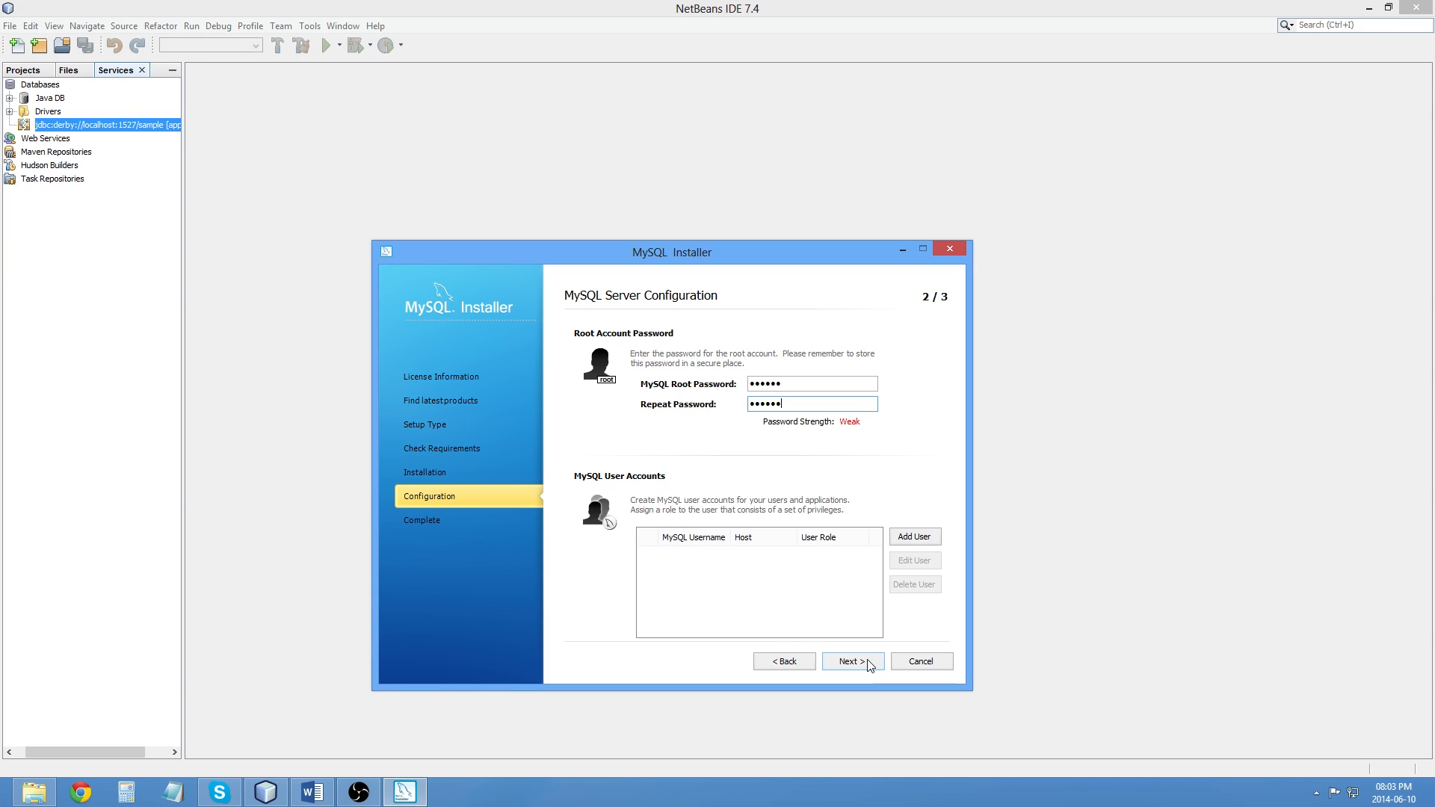
click(849, 661)
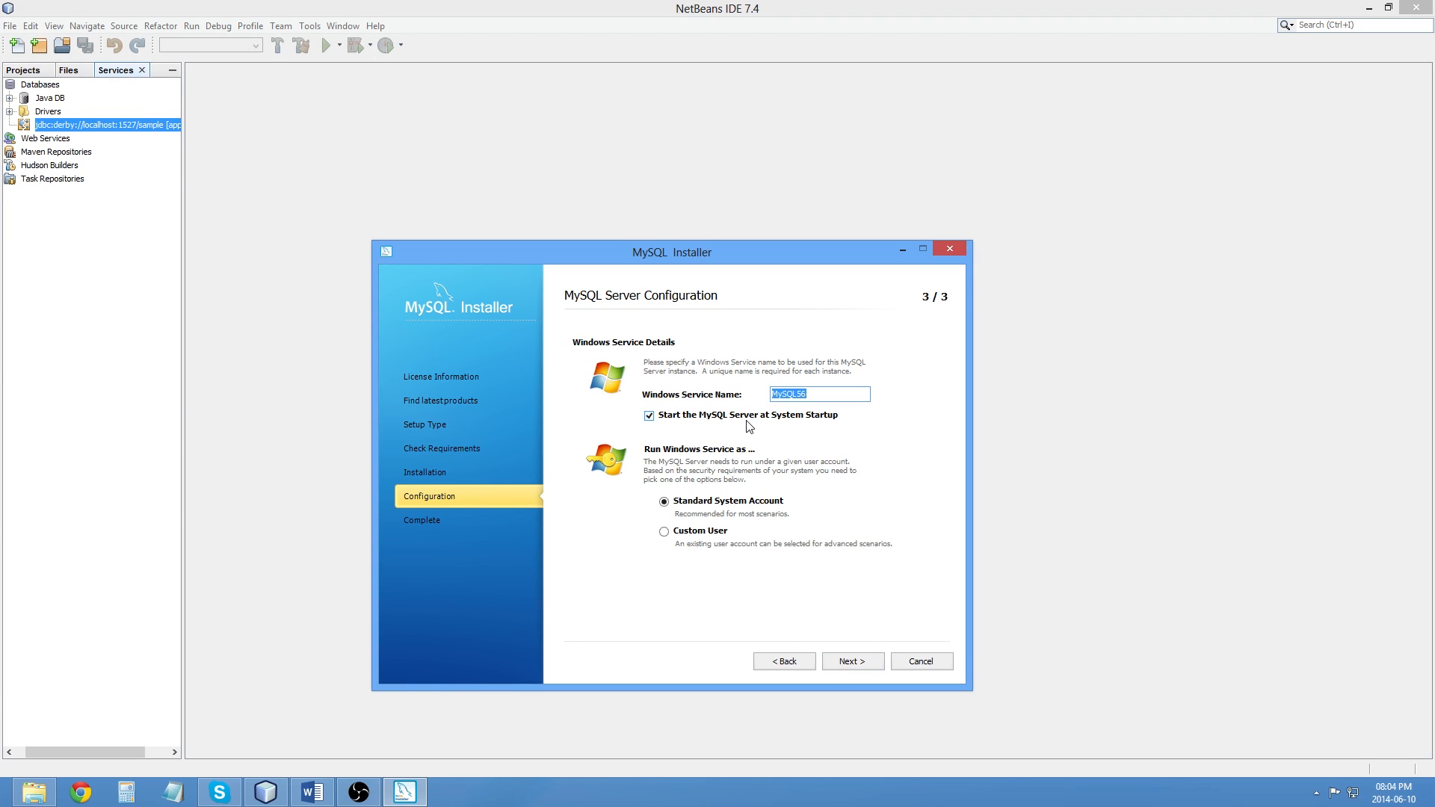
mouse_move(851, 661)
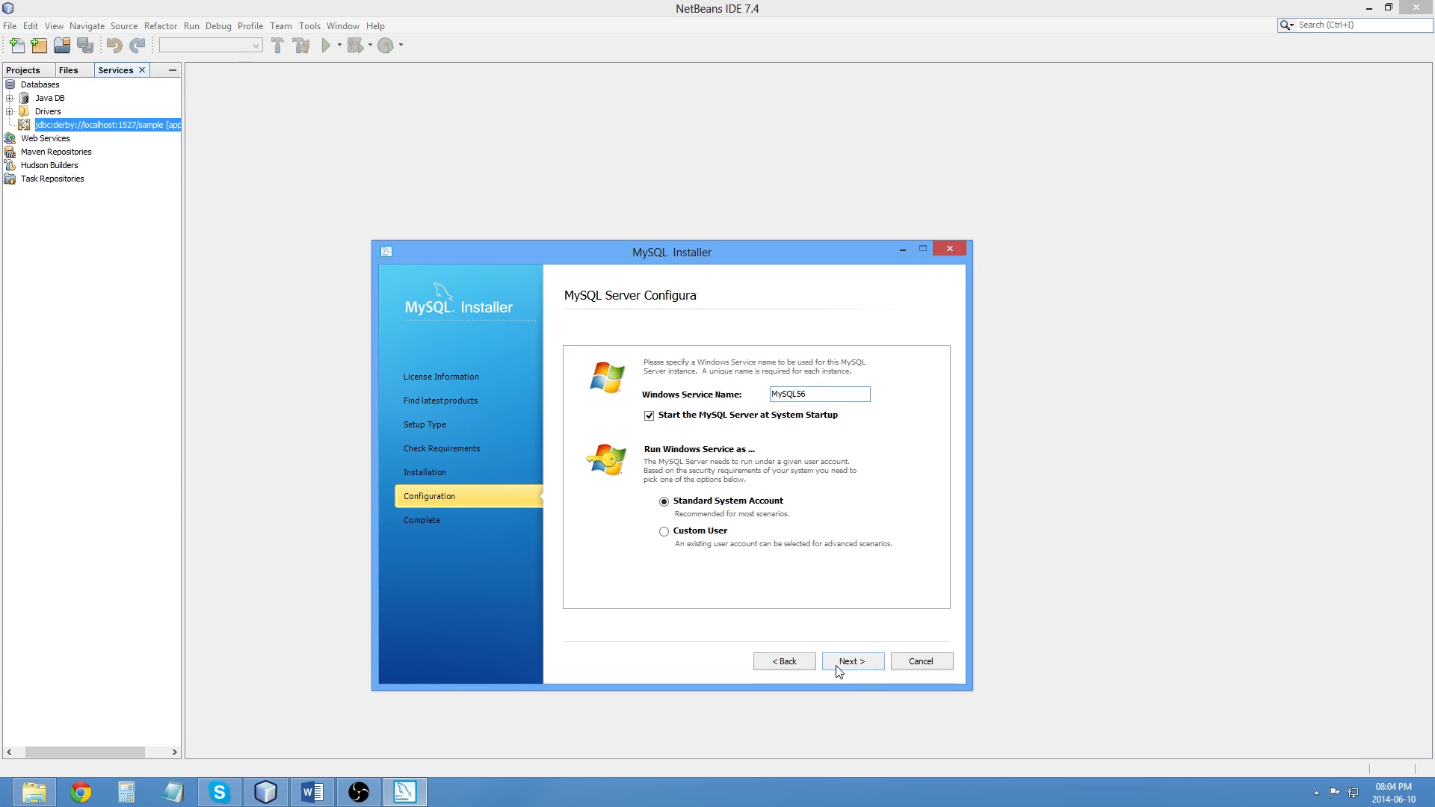
Step: Apply the configuration as service MySQL56 with Standard System Account and finish setup
click(850, 661)
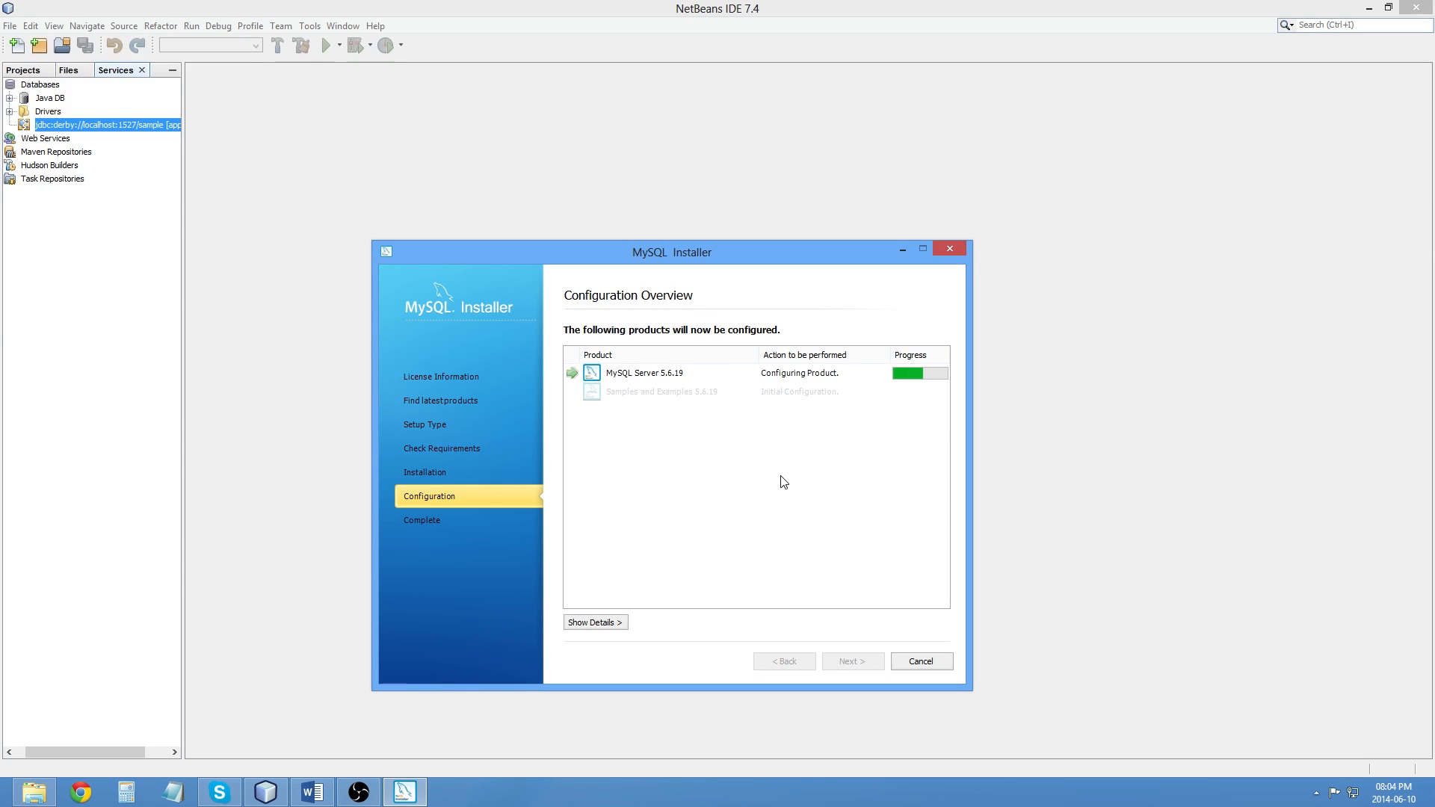
mouse_move(788, 466)
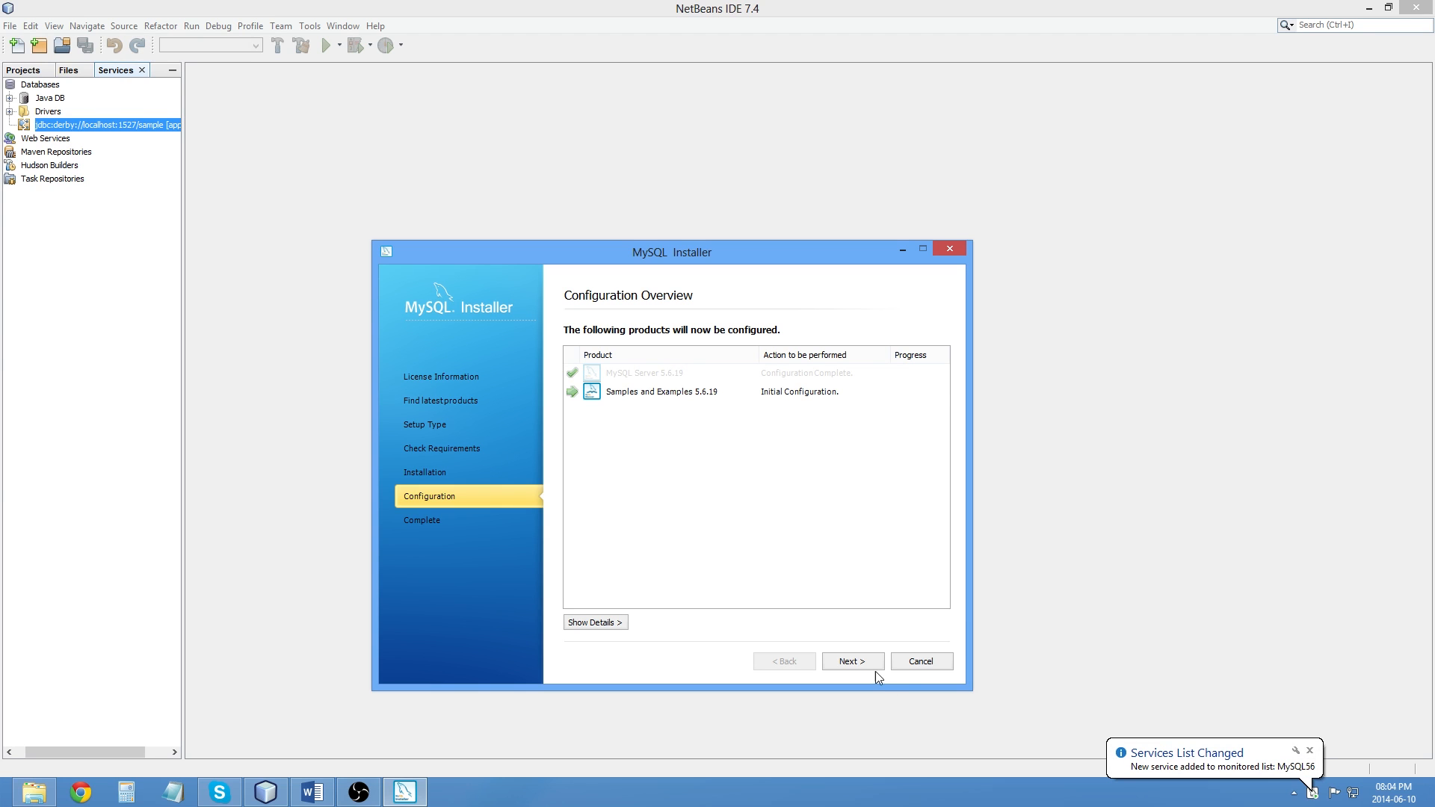
click(851, 661)
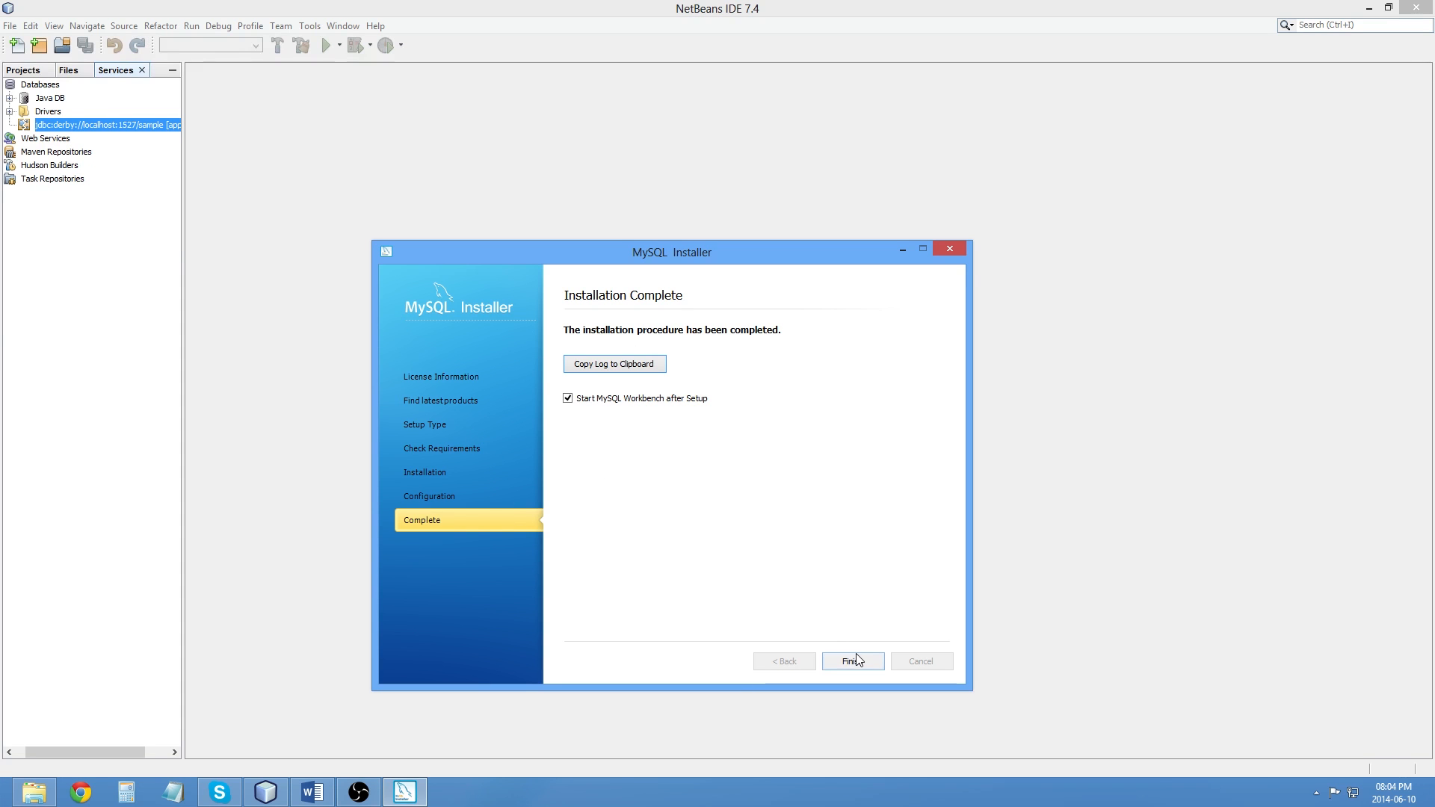
click(853, 661)
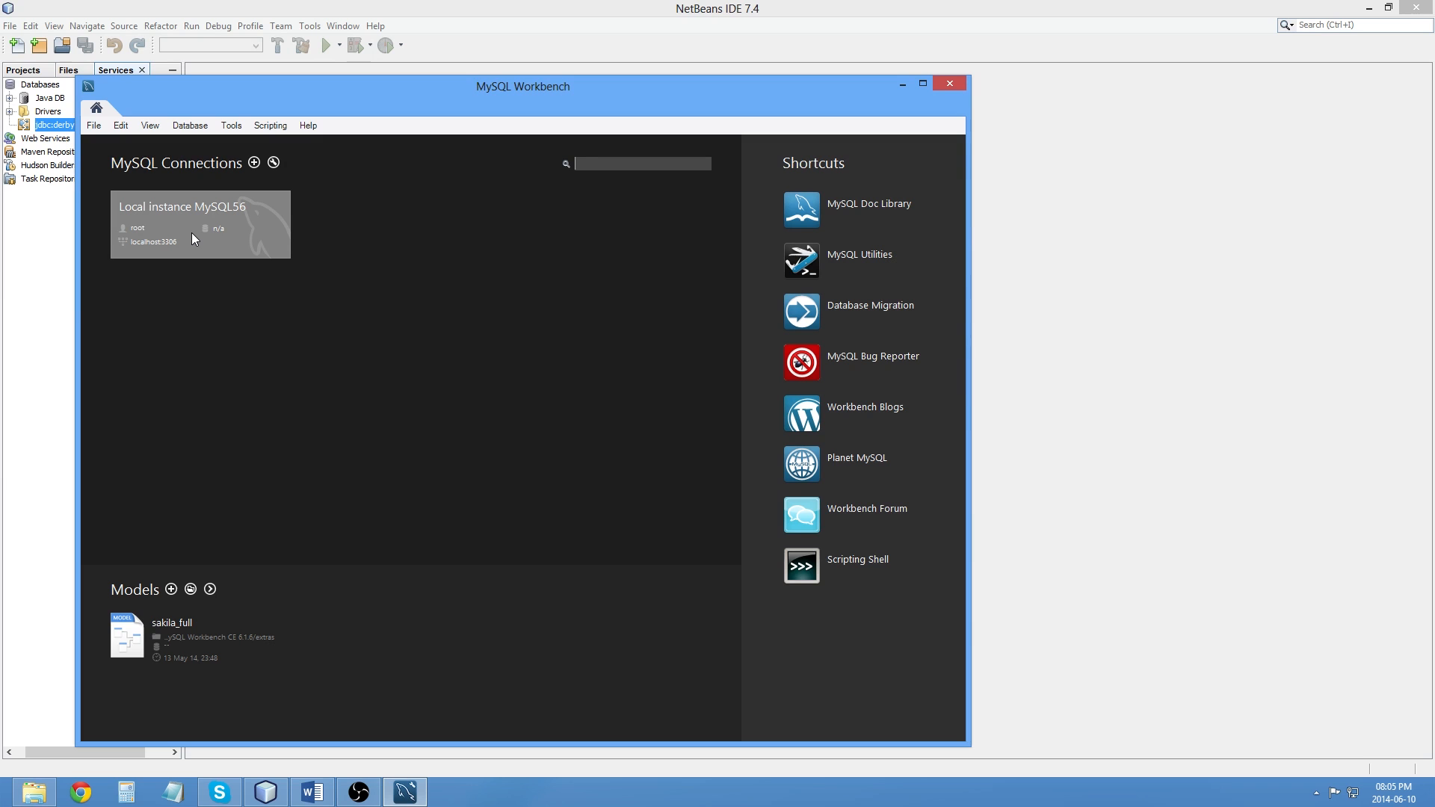
Step: Connect to Local instance MySQL56 with the root password, then close Workbench
double_click(201, 225)
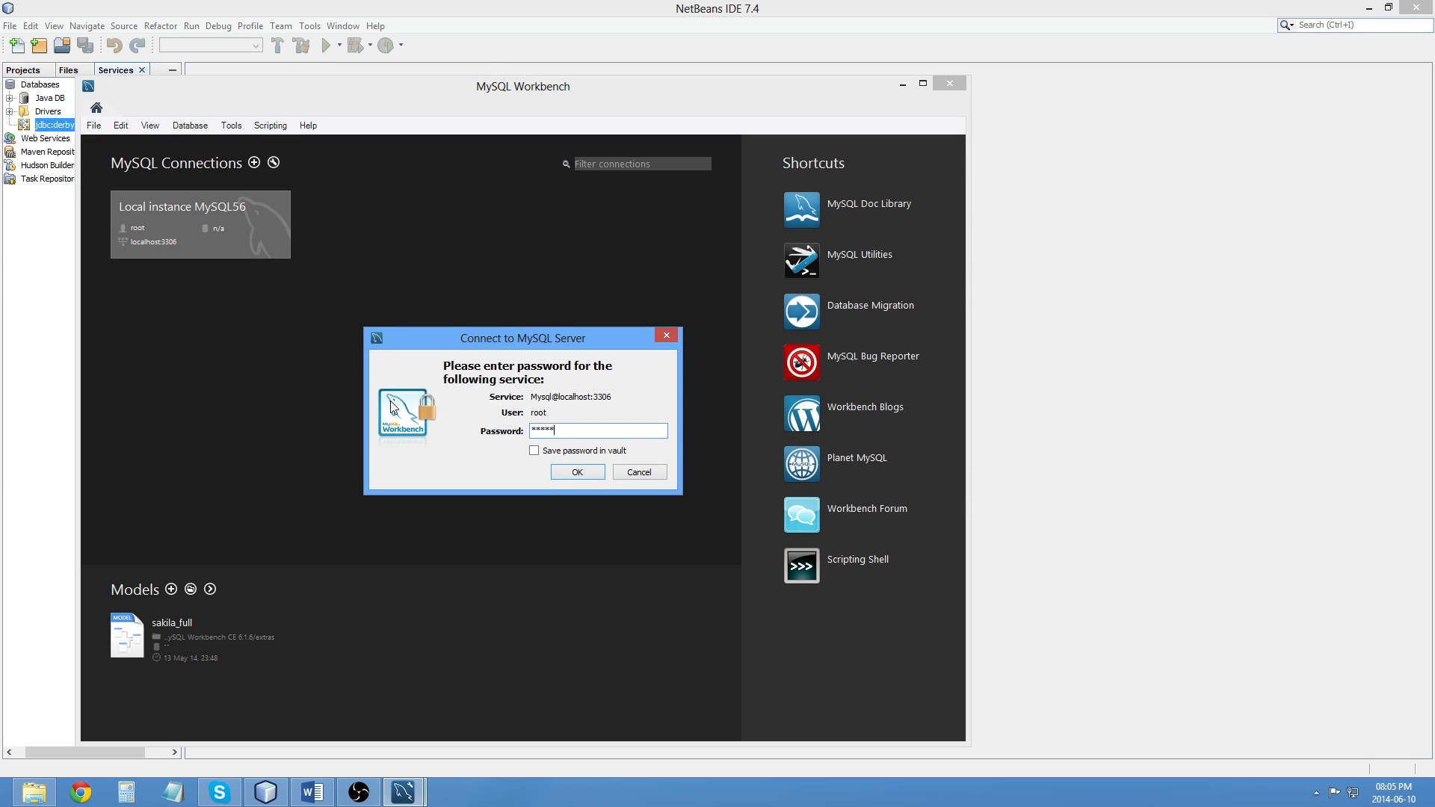
click(577, 472)
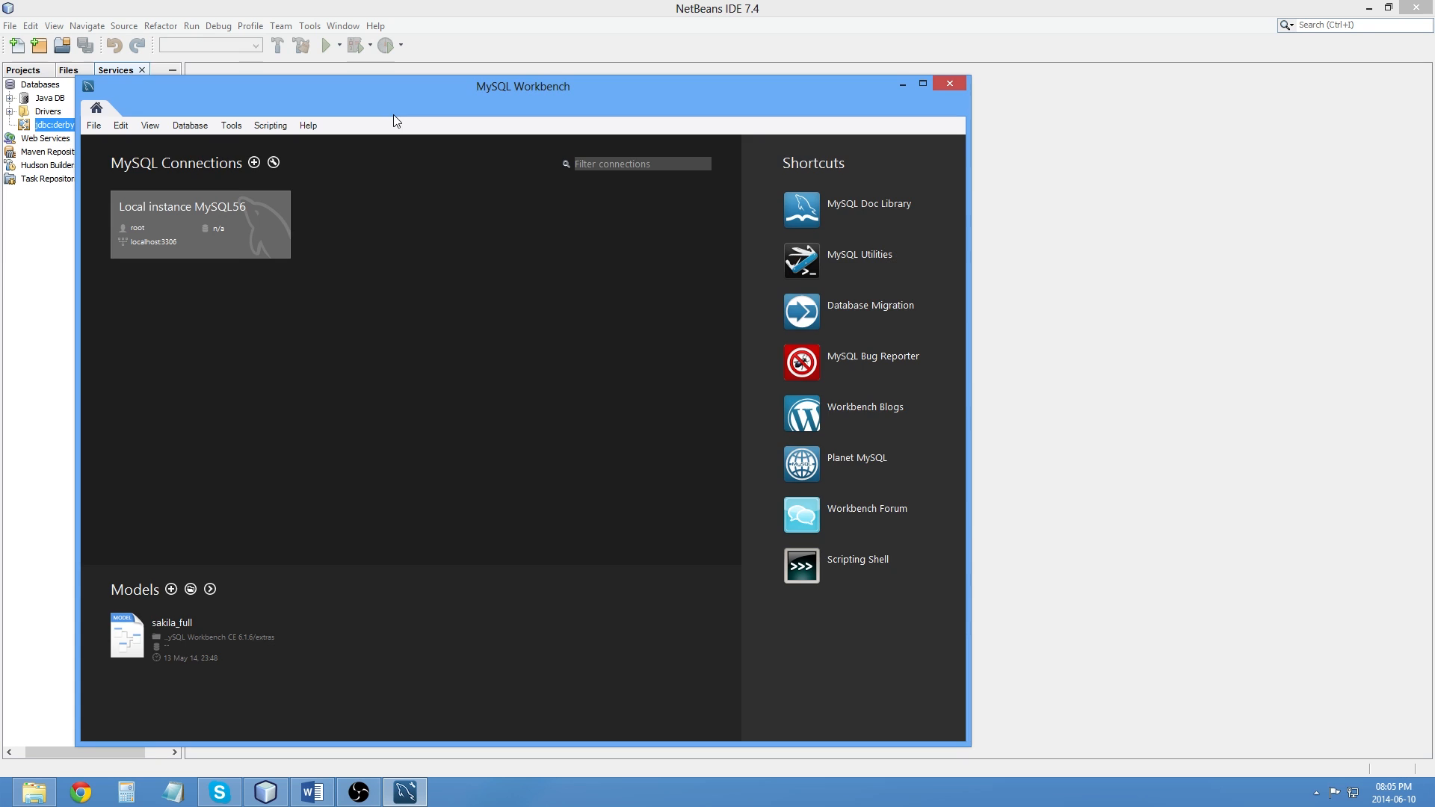
double_click(201, 224)
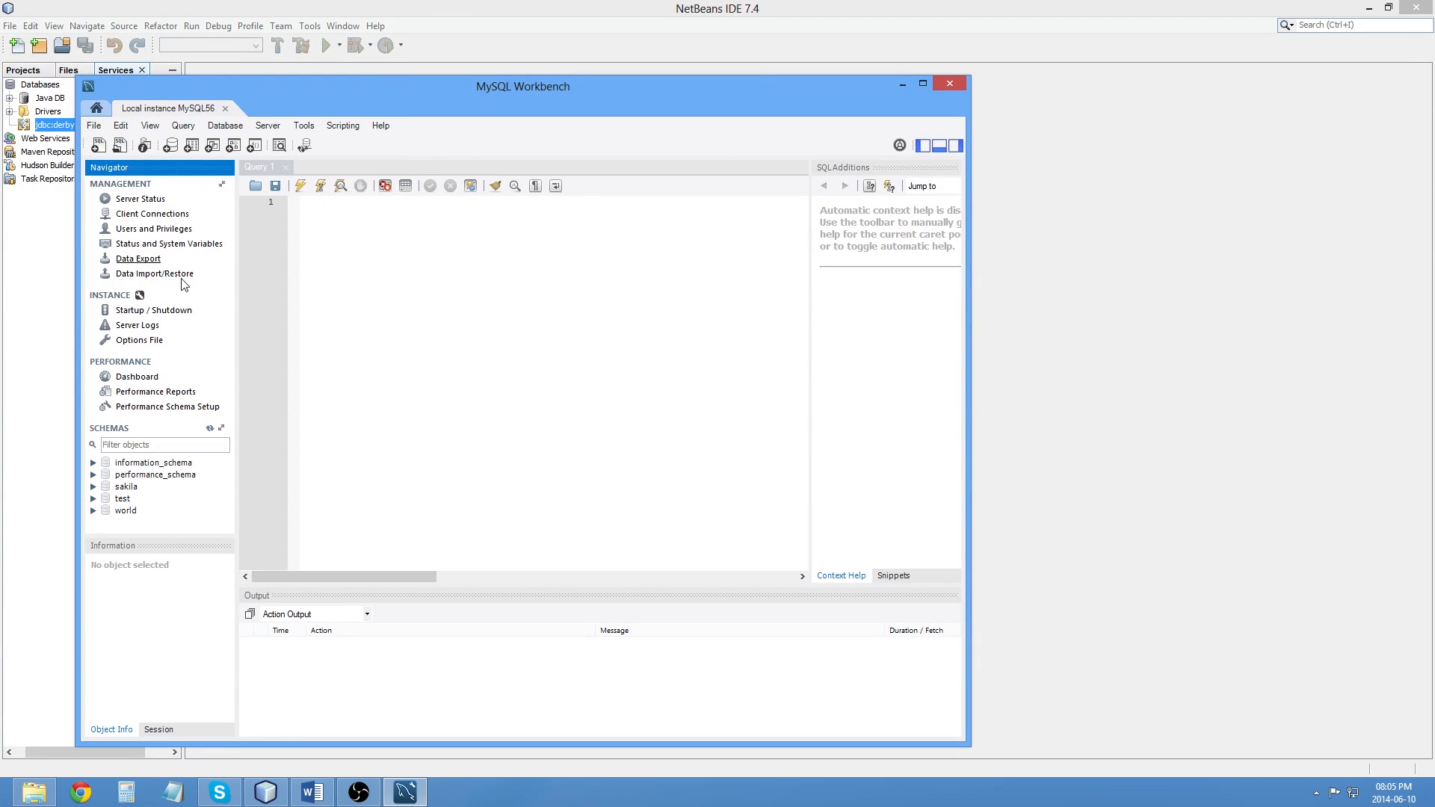
mouse_move(93, 125)
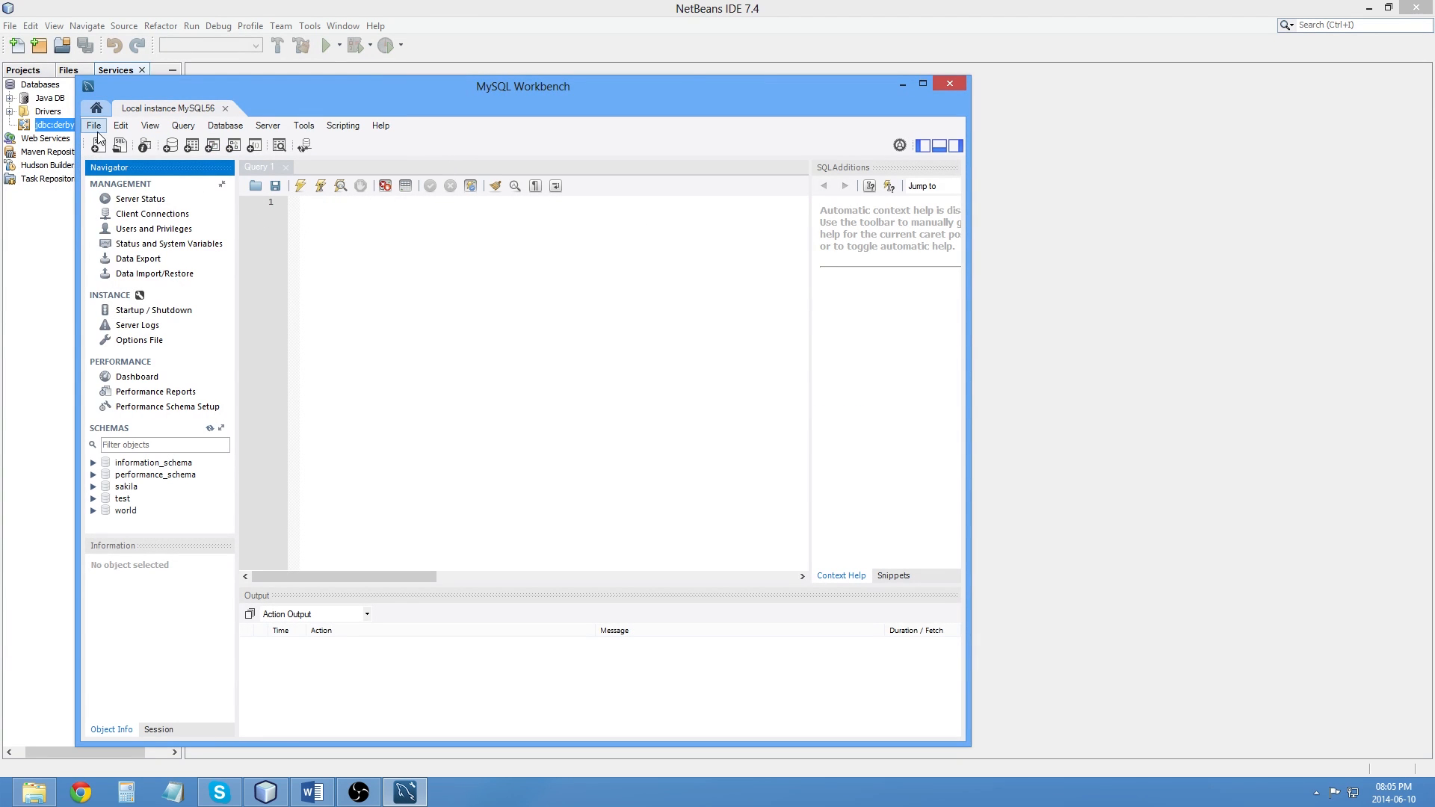
click(950, 83)
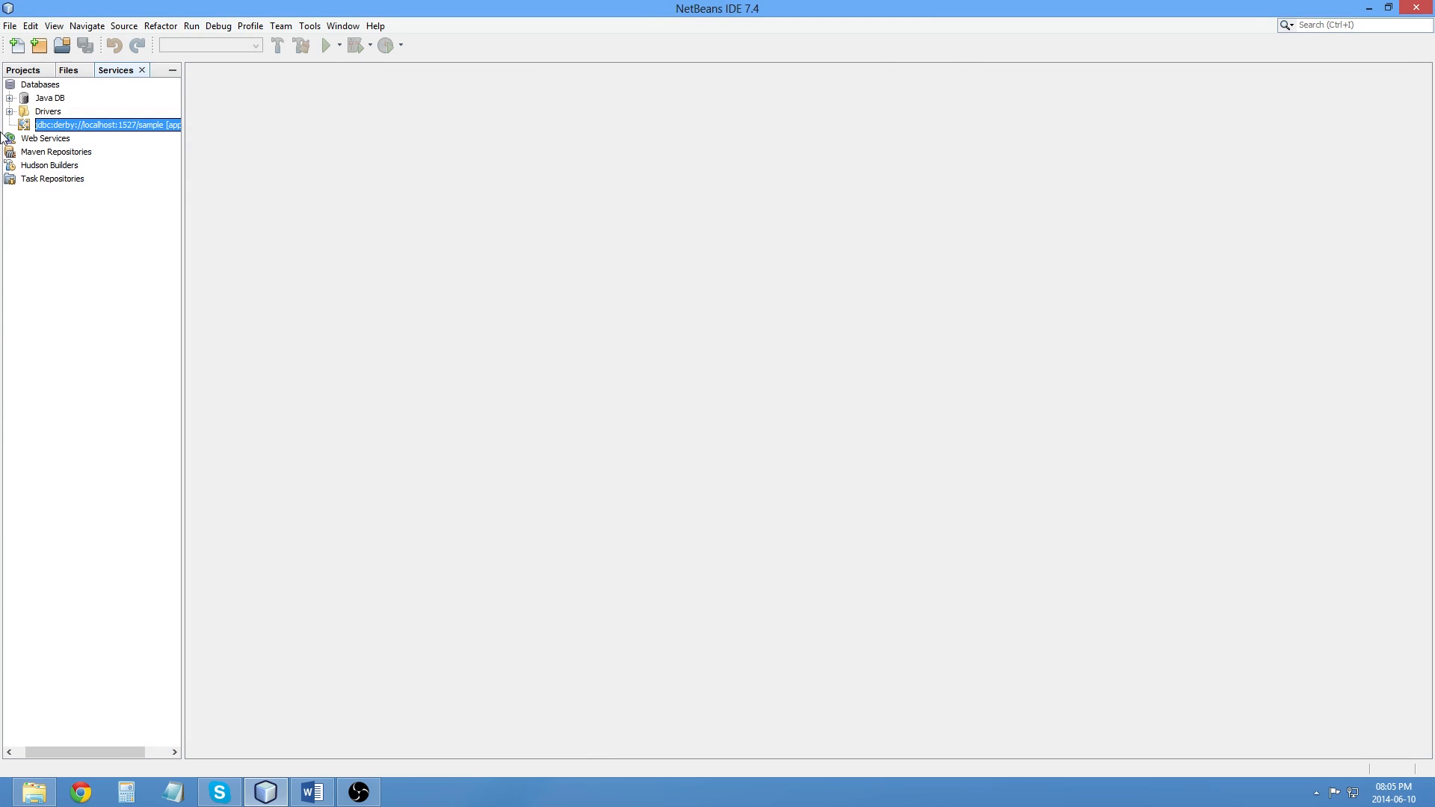
Step: Register the MySQL Server at localhost:3306 with the root account from the Databases group
click(7, 98)
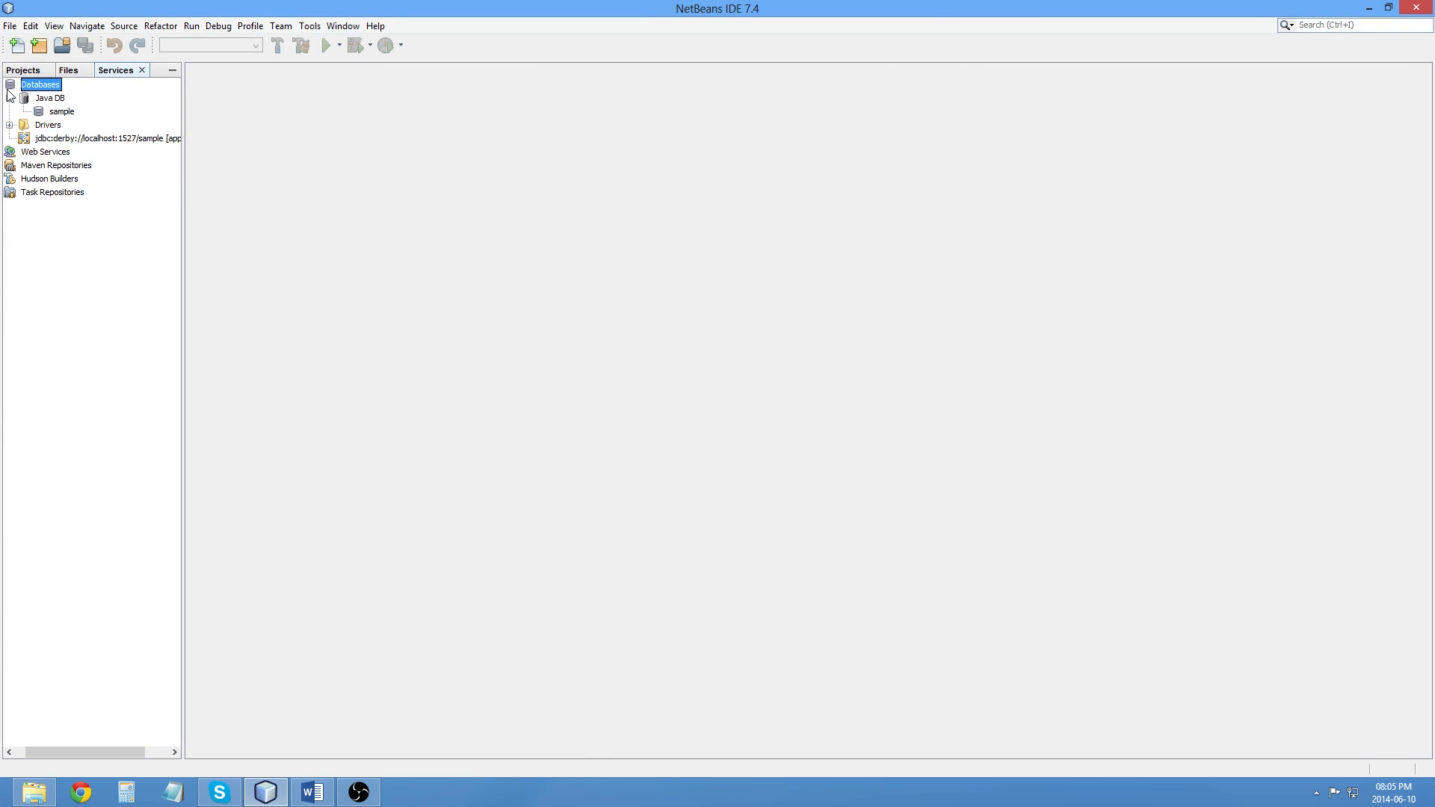
right_click(40, 84)
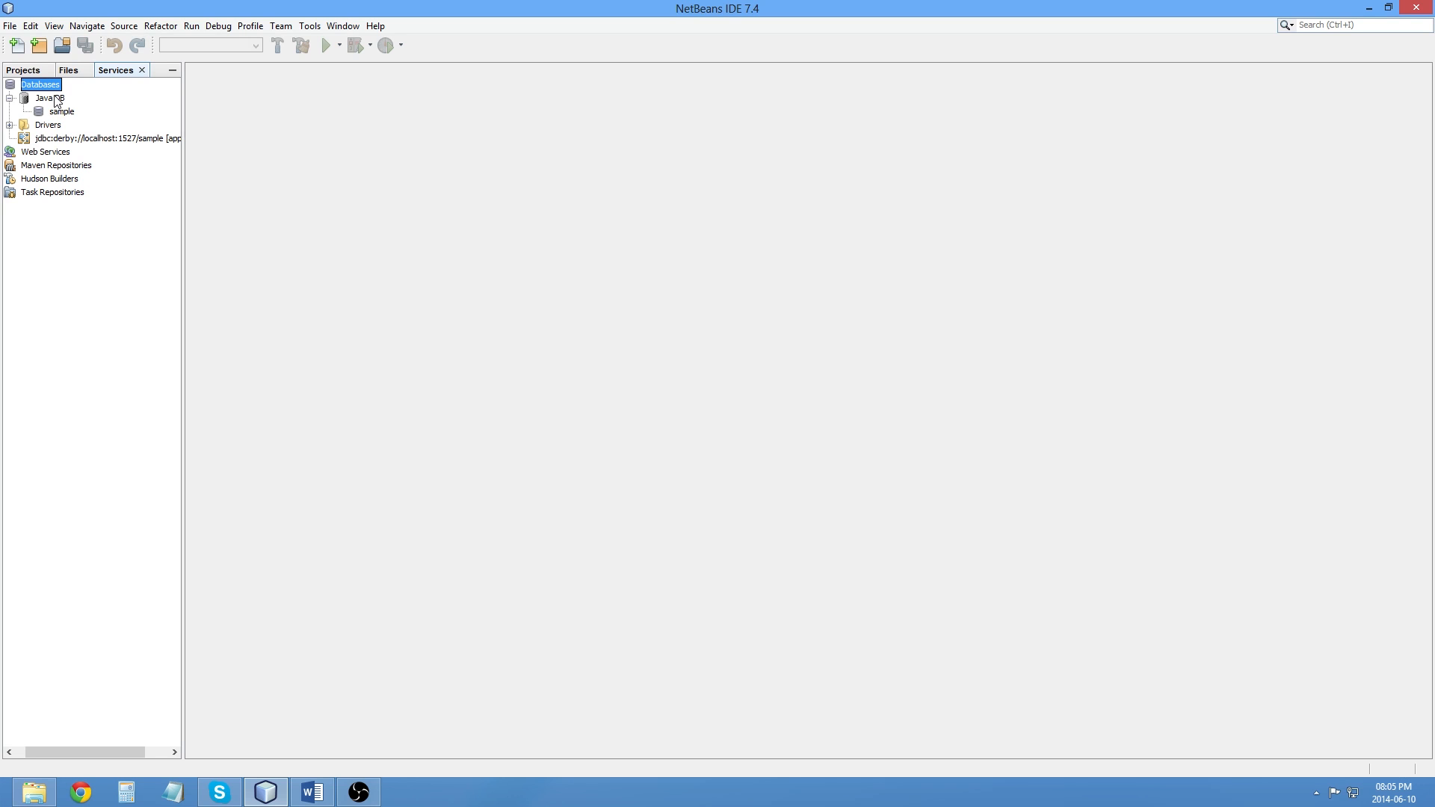
right_click(39, 85)
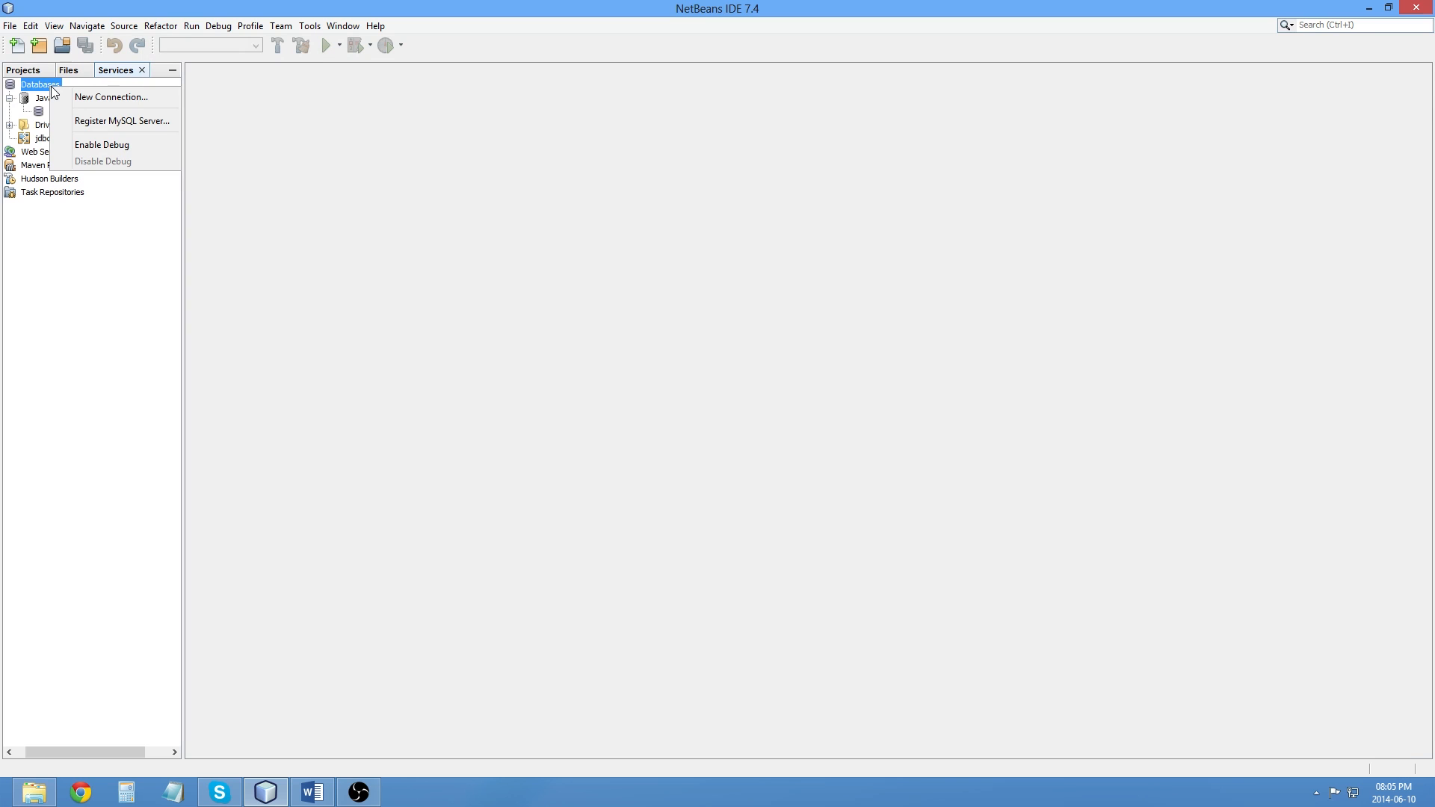
mouse_move(105, 119)
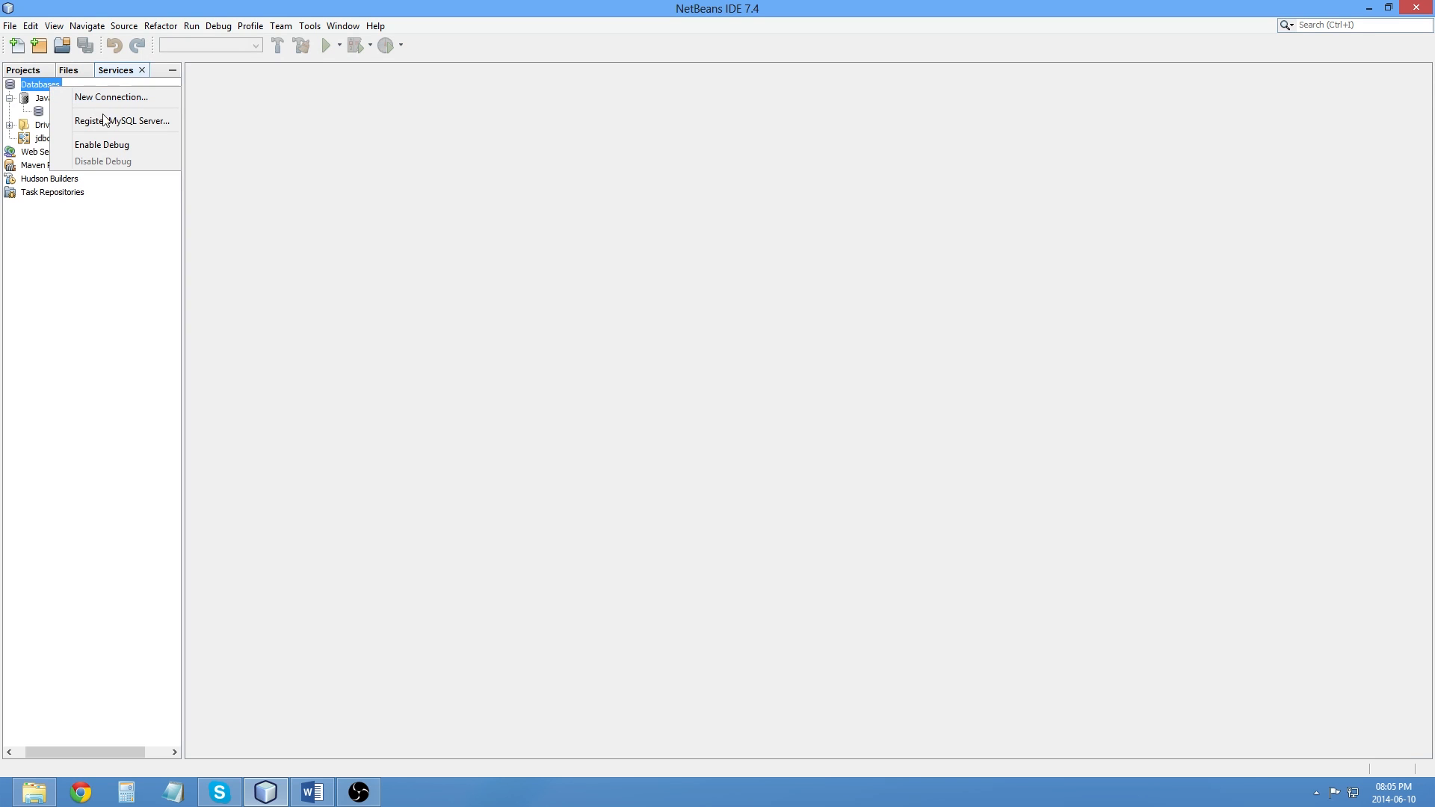
mouse_move(109, 122)
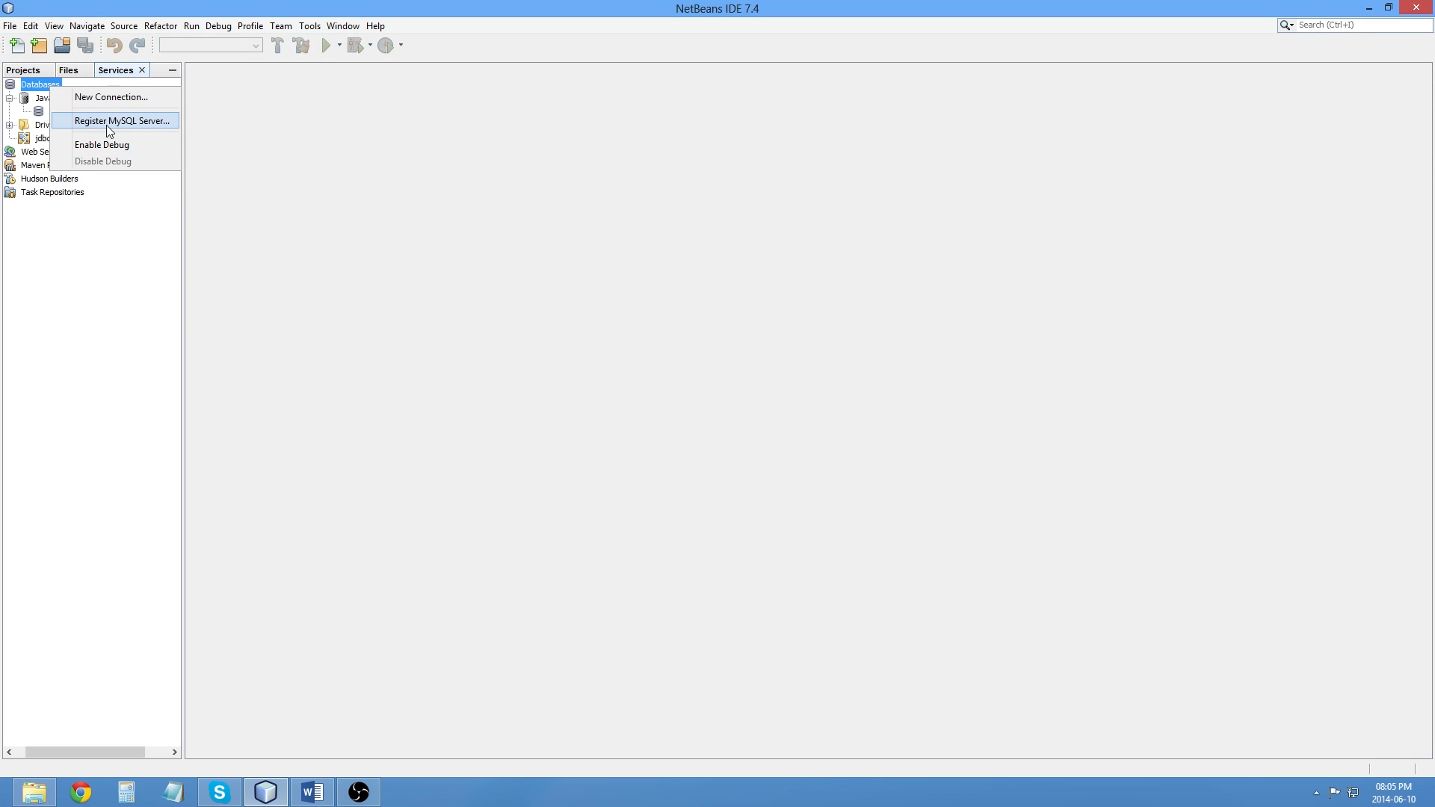
click(122, 120)
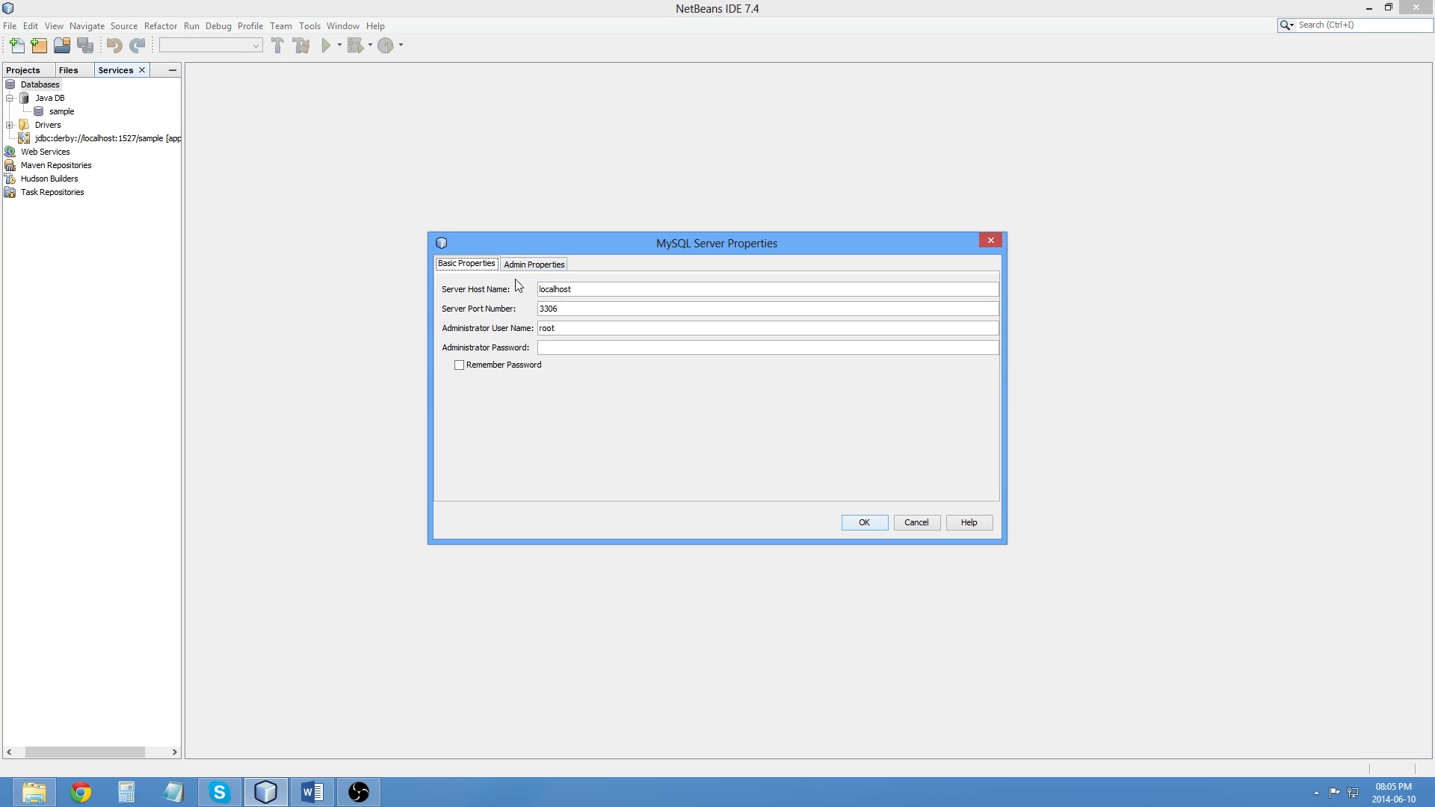
mouse_move(547, 309)
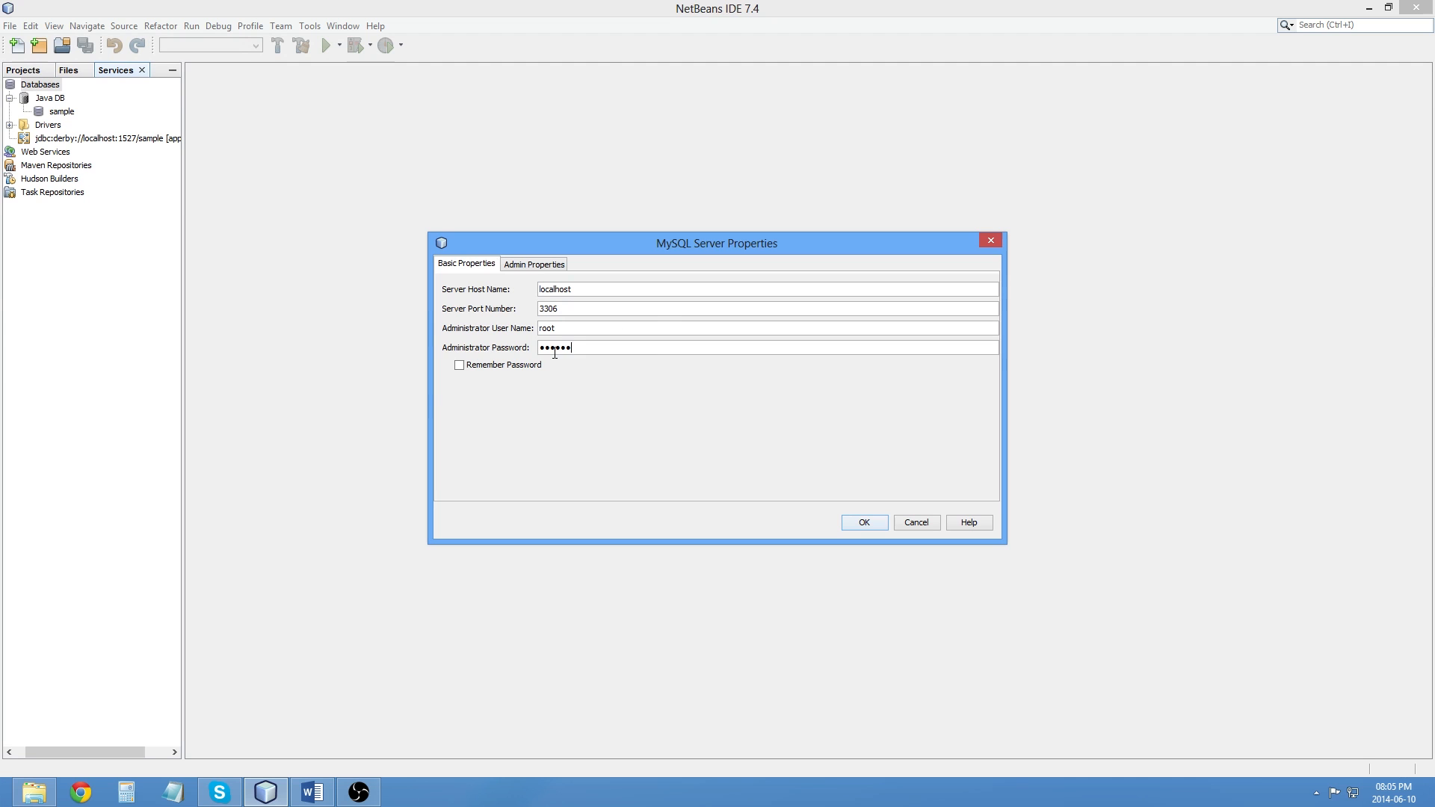
click(862, 522)
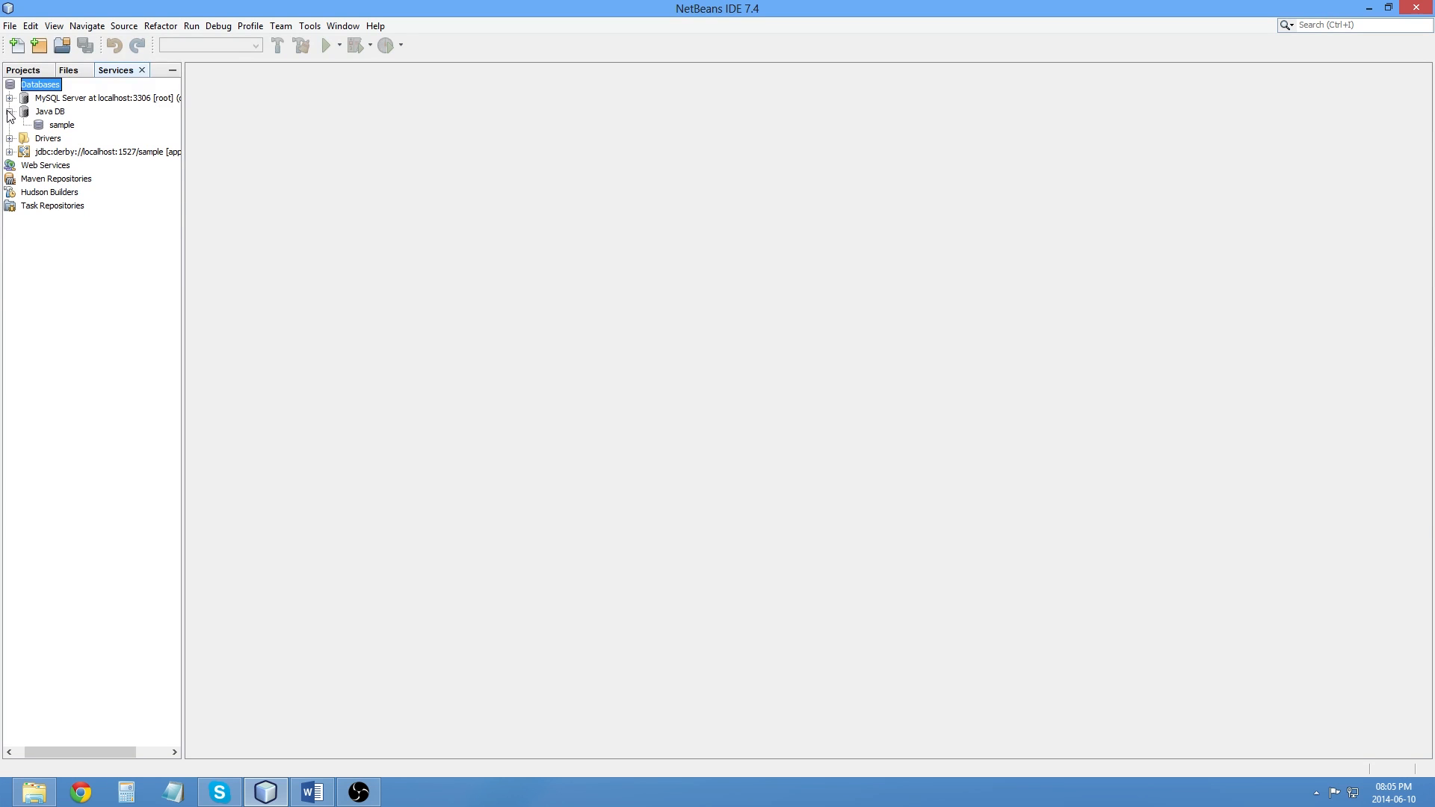
right_click(101, 98)
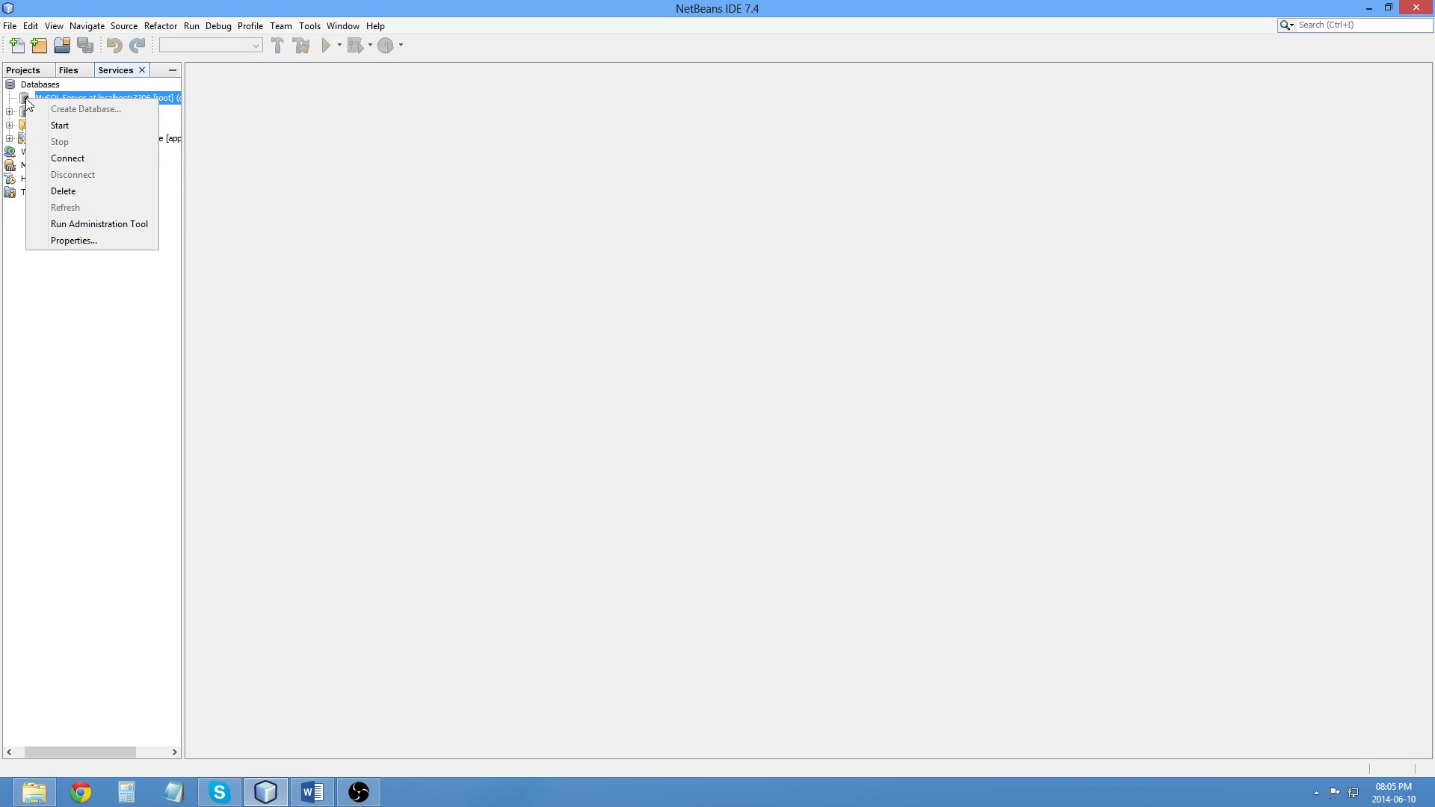
Step: Start the MySQL server and accept setting its start command path
click(60, 126)
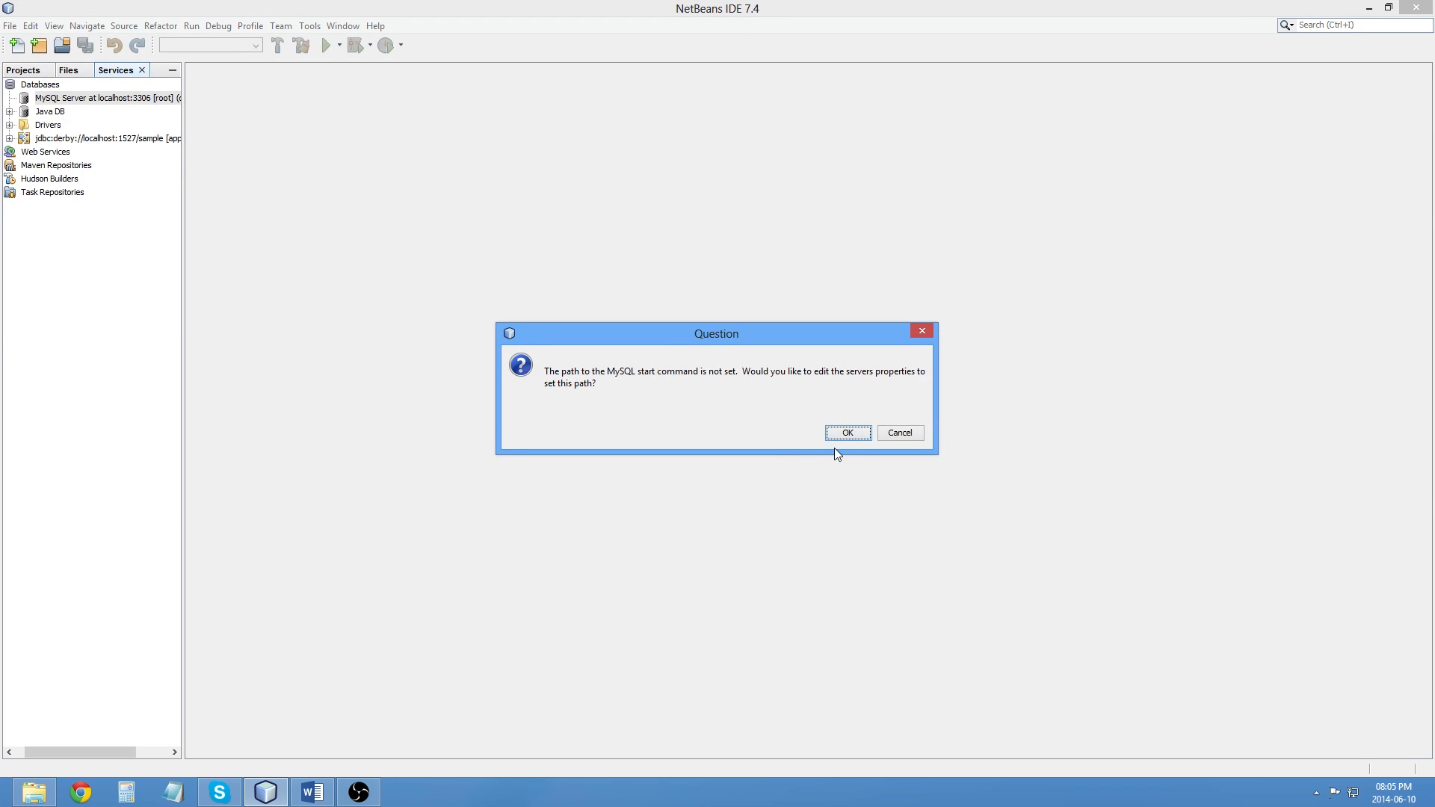
mouse_move(631, 383)
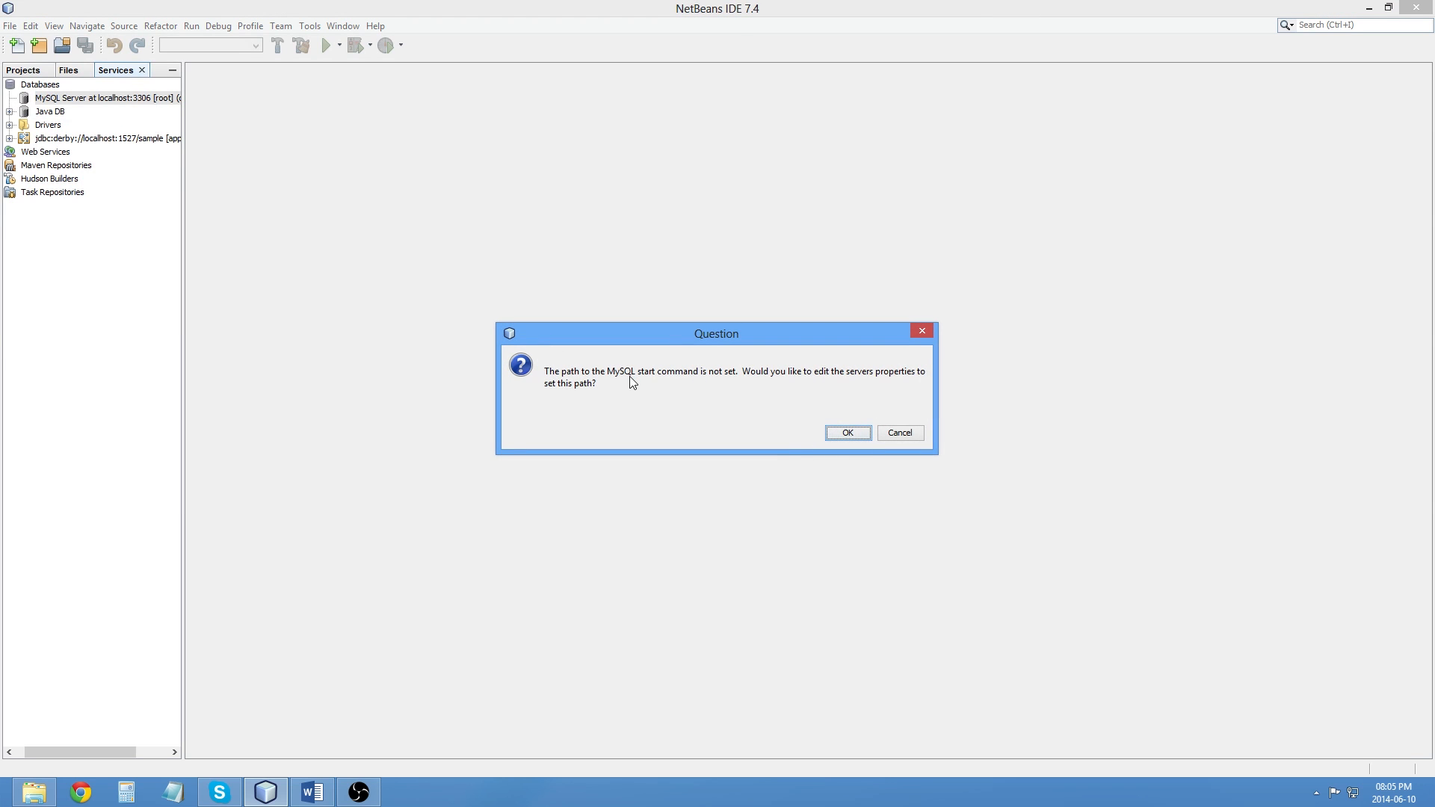
click(846, 432)
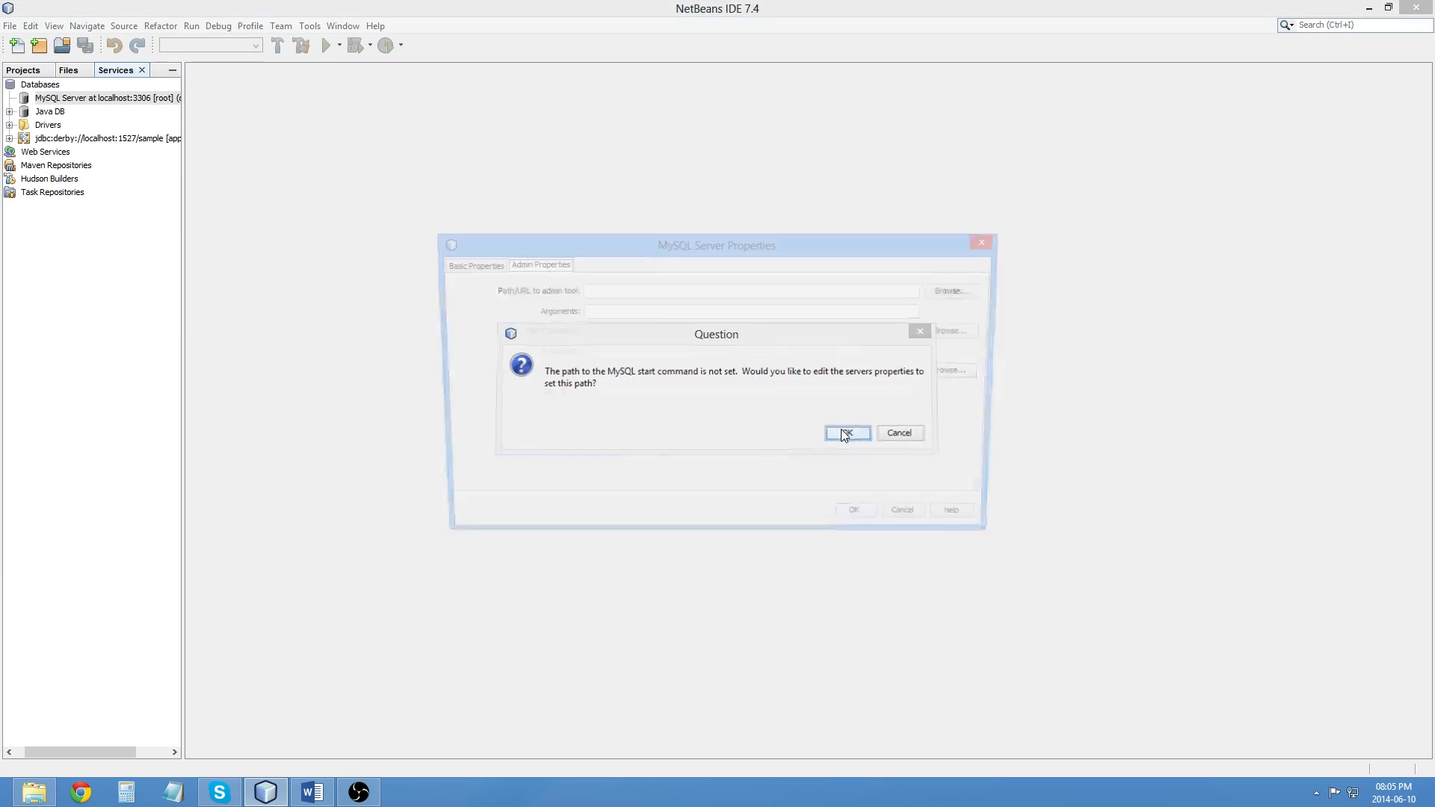
click(846, 432)
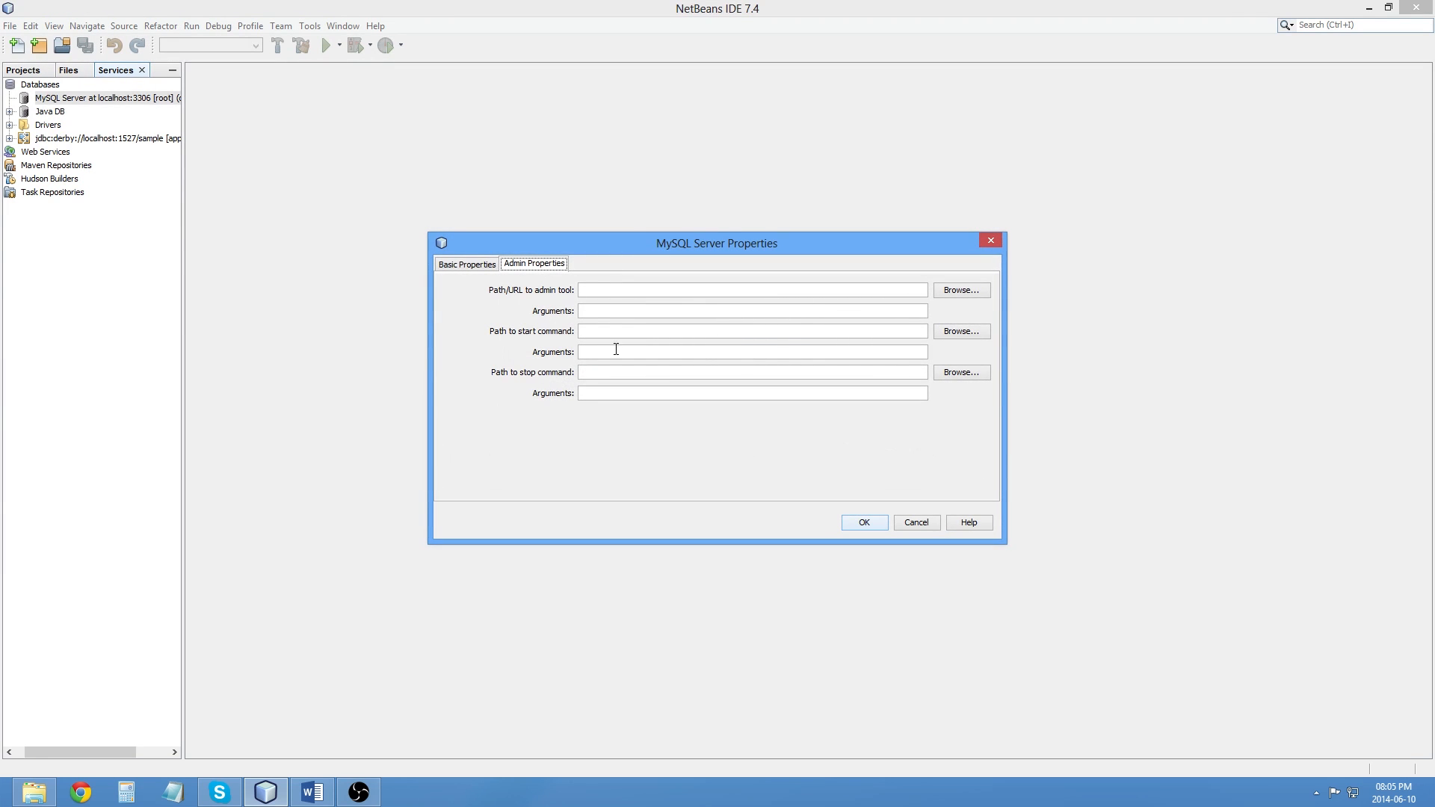
click(960, 289)
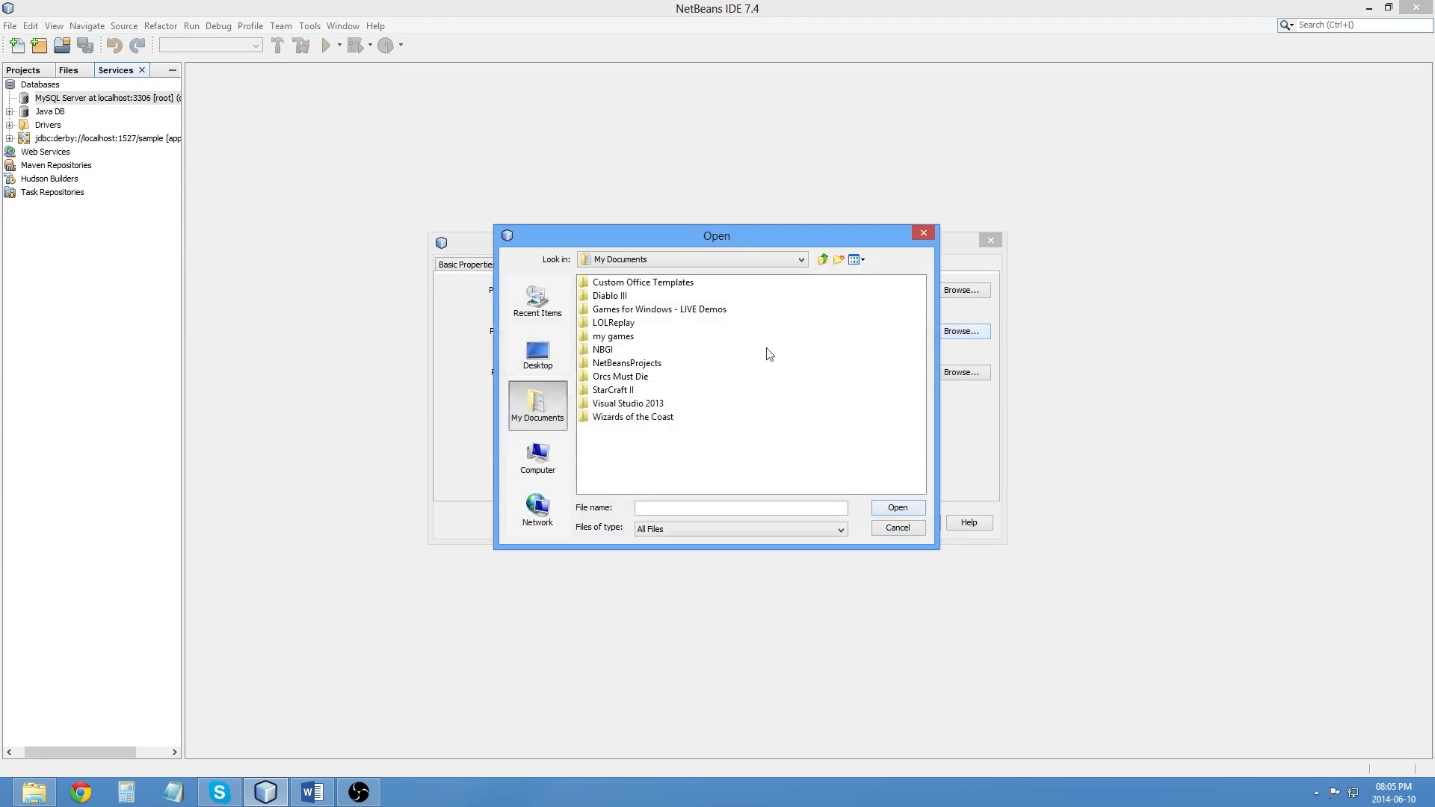
Step: Set the start command to C:\Program Files\MySQL\MySQL Server 5.6\bin\mysqld and list the databases
click(799, 259)
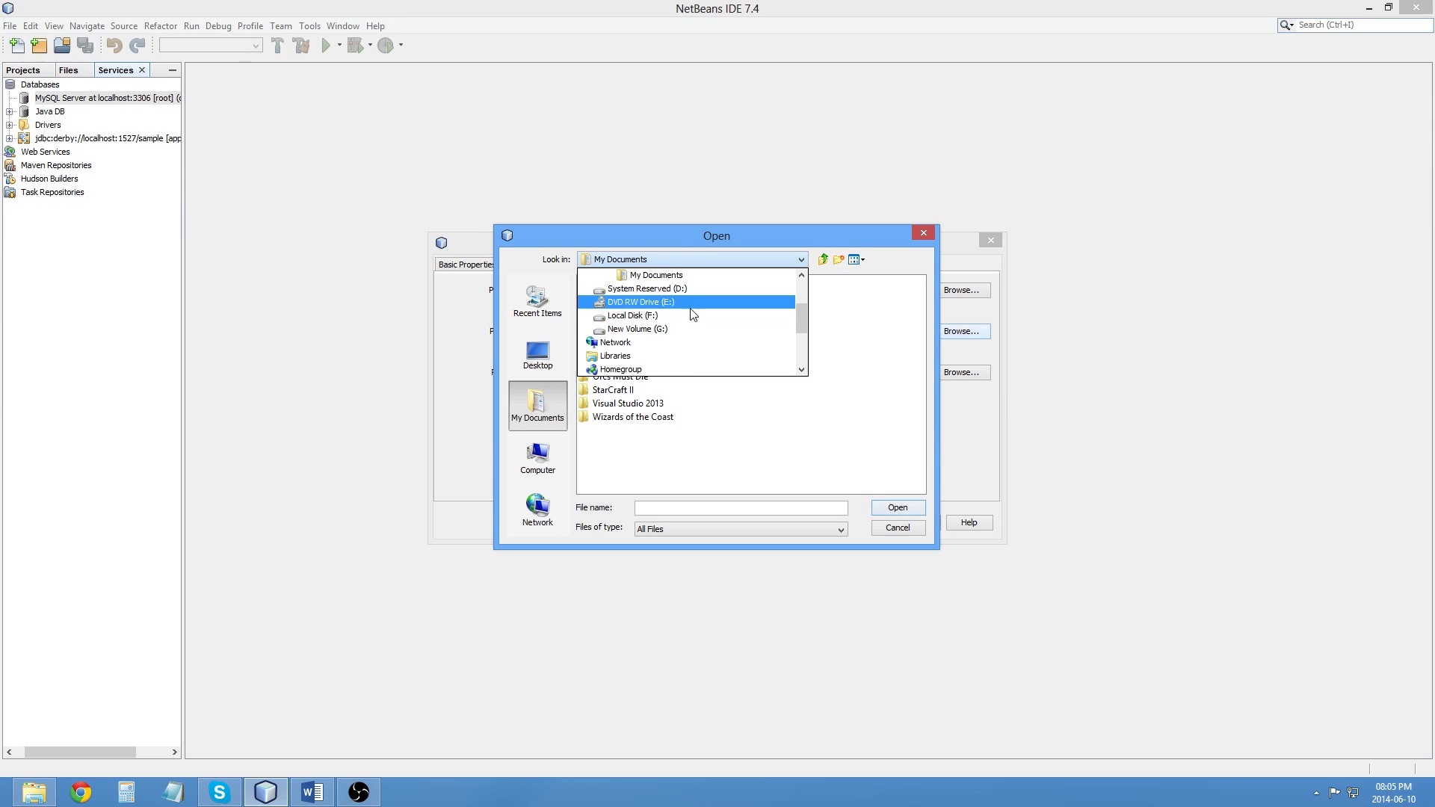
click(632, 315)
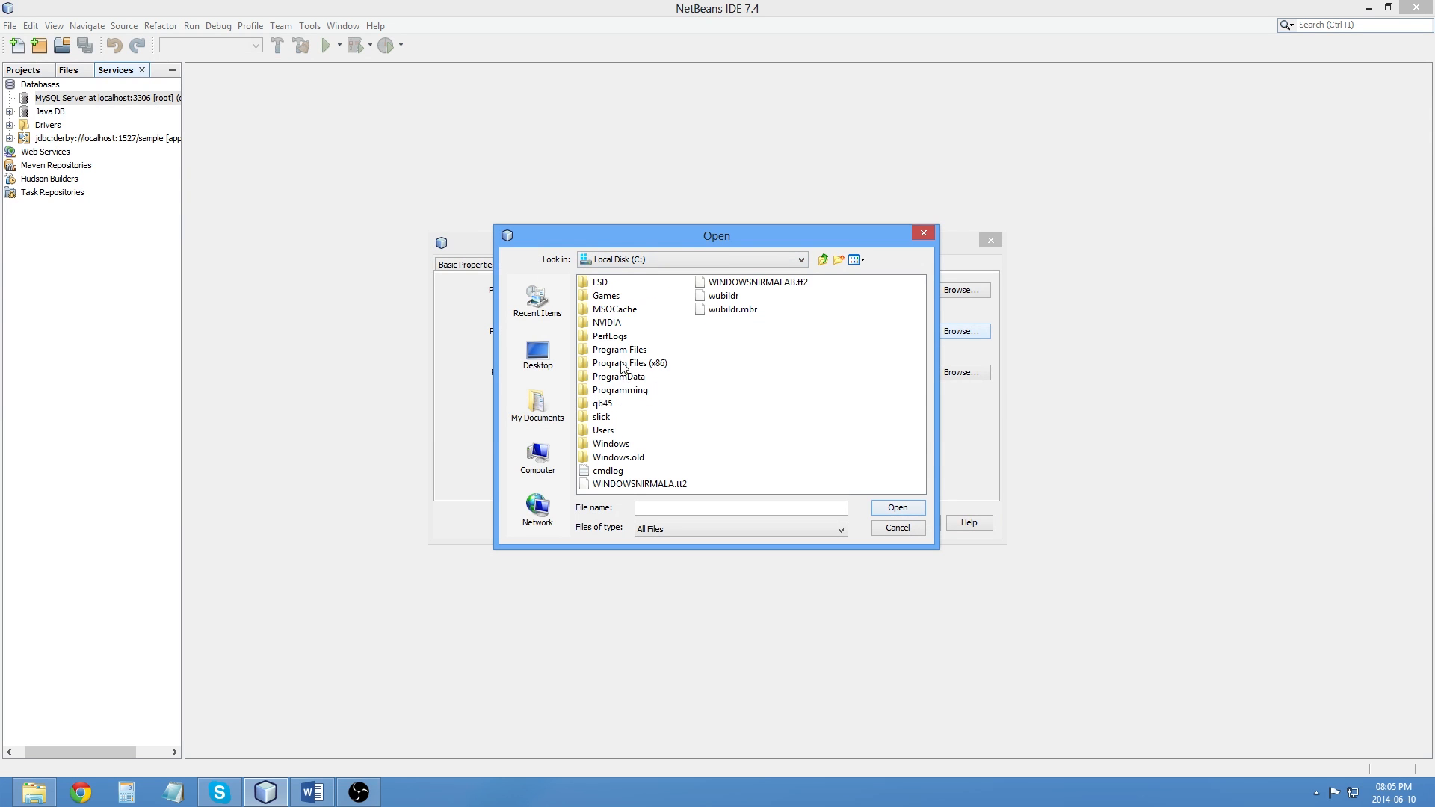
double_click(620, 349)
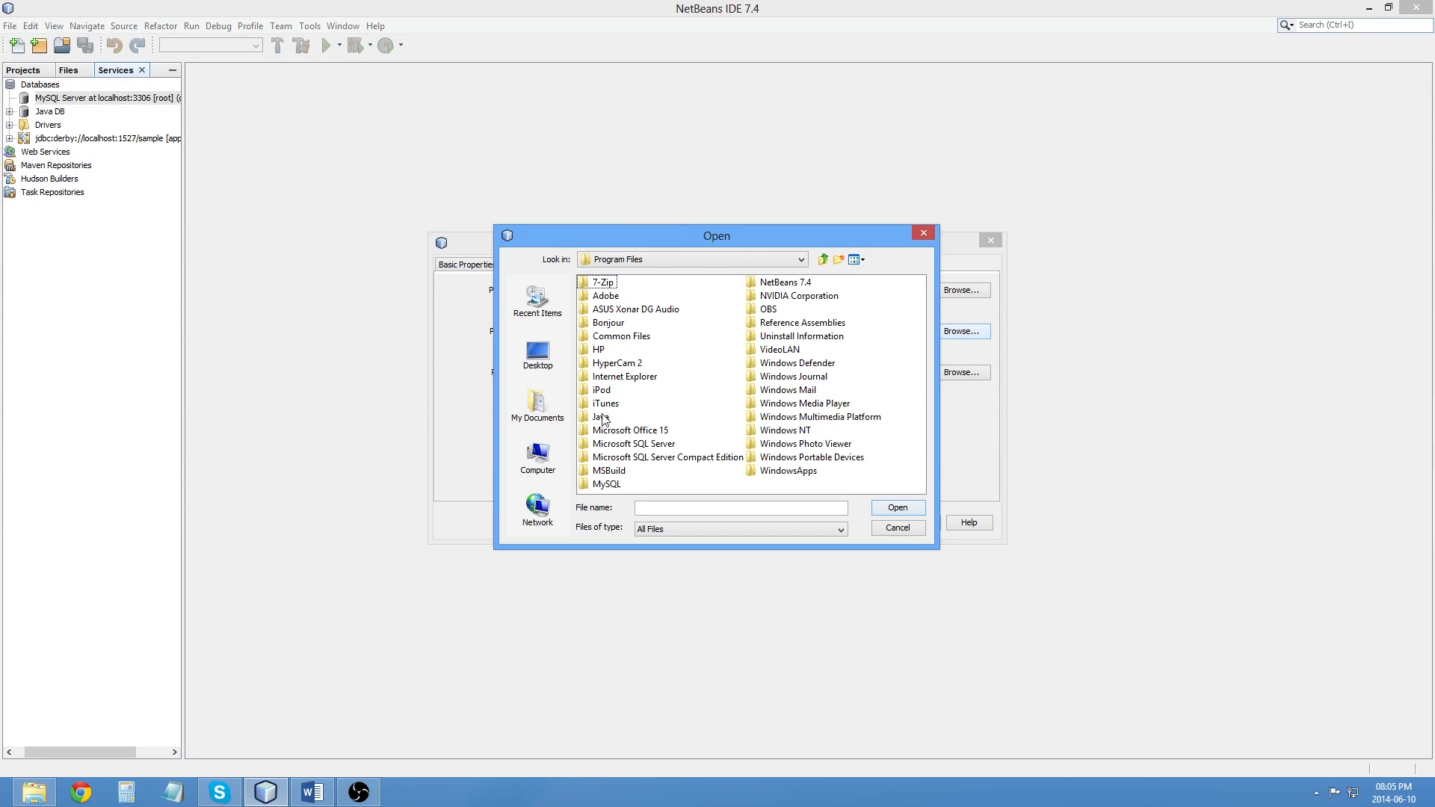
double_click(607, 483)
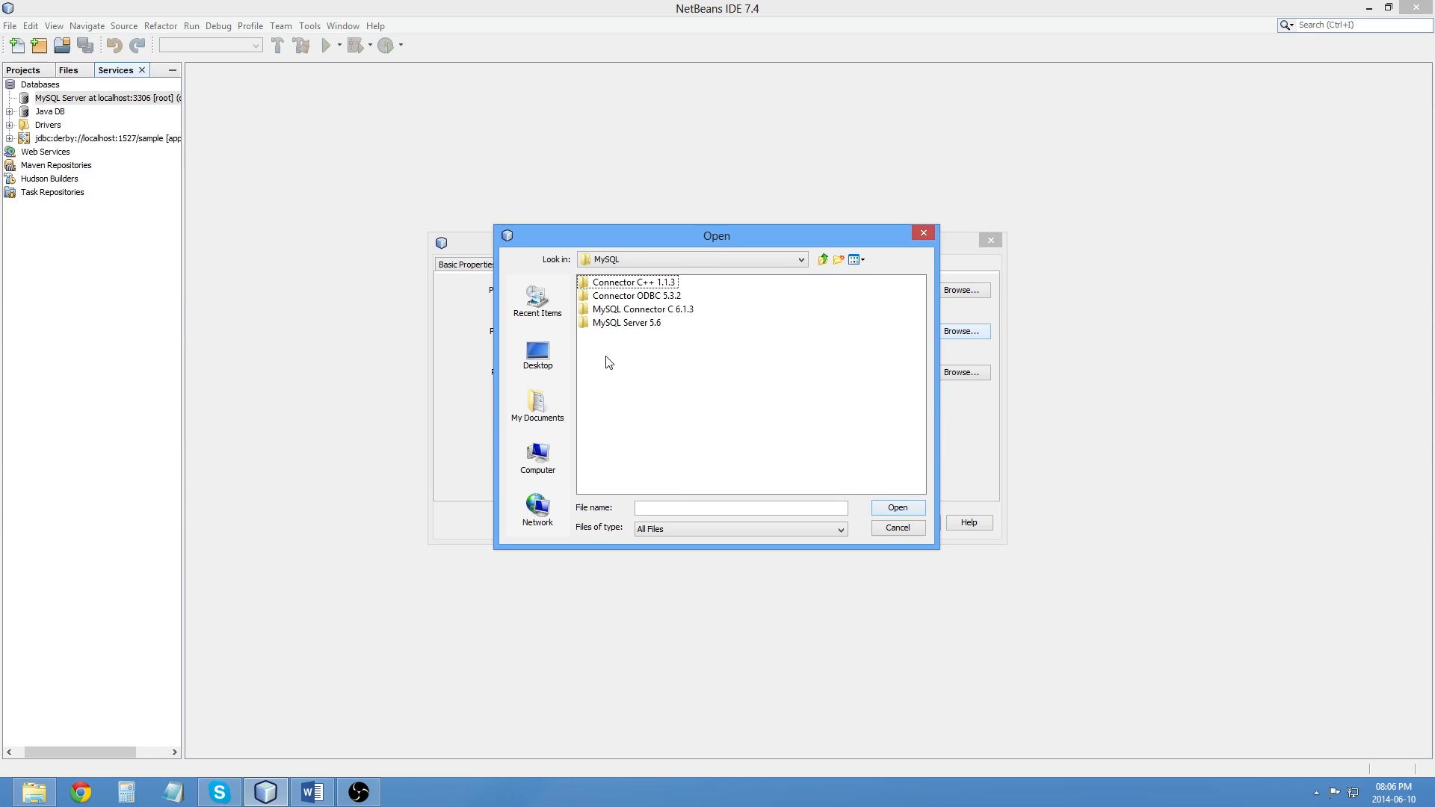
double_click(632, 322)
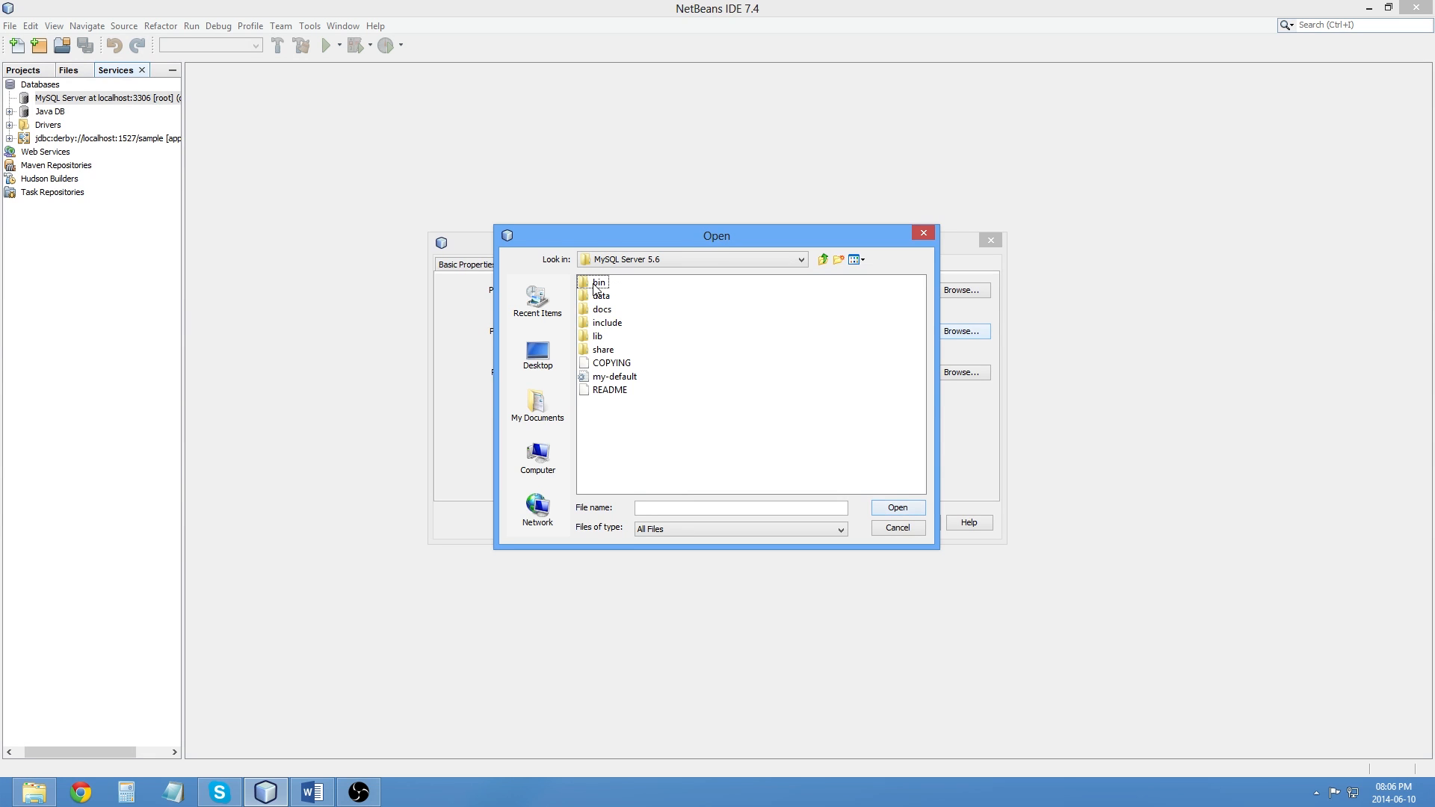
double_click(599, 282)
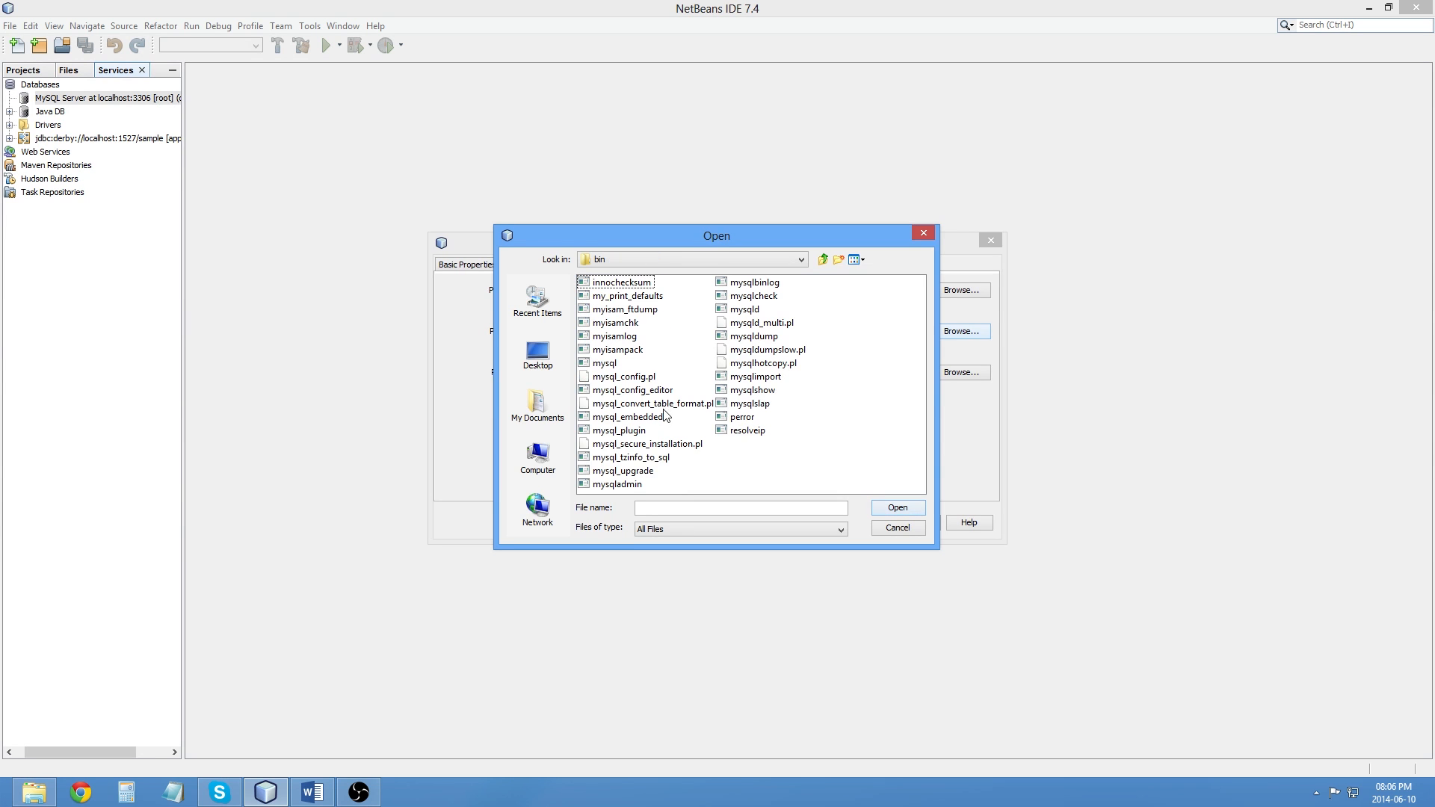
mouse_move(721, 318)
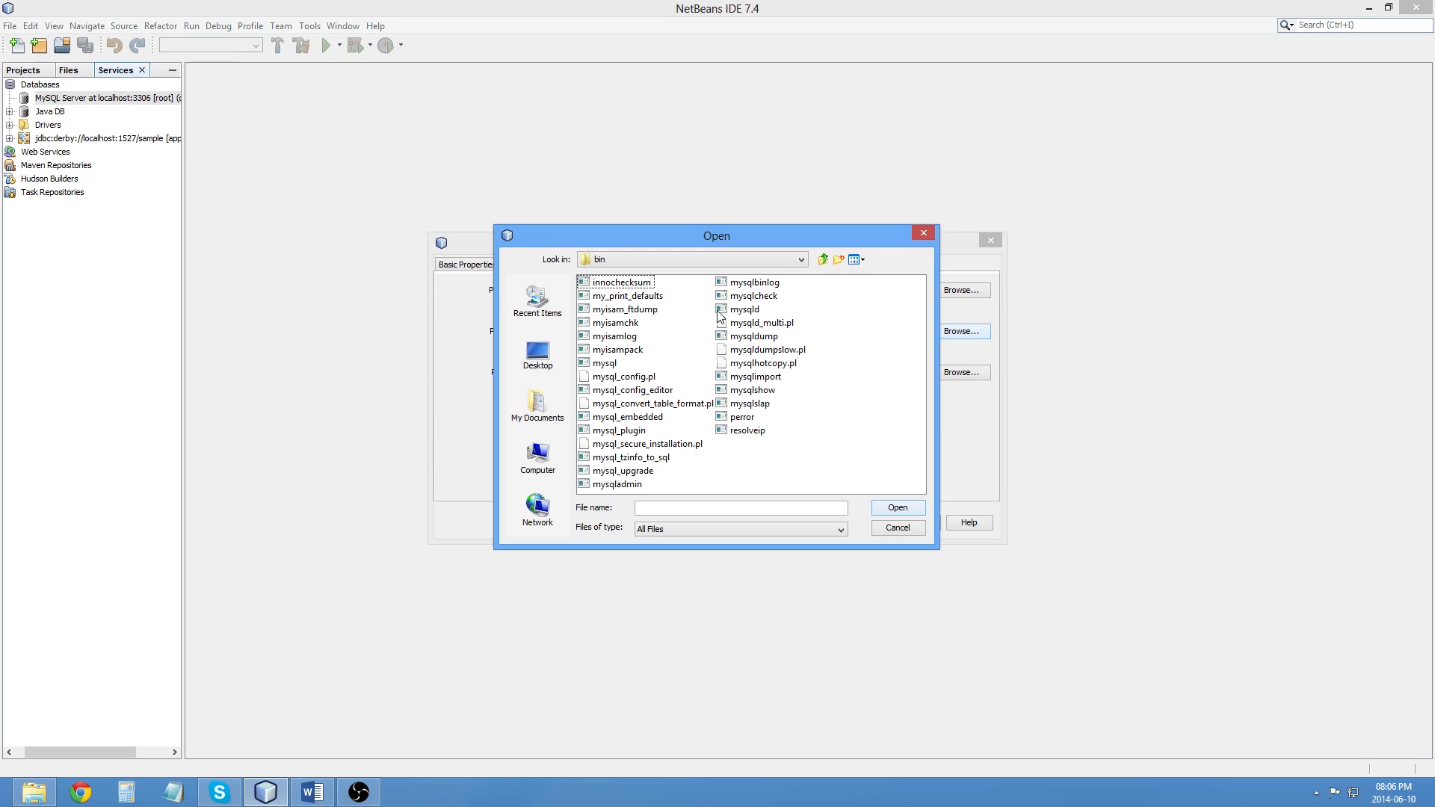
click(746, 309)
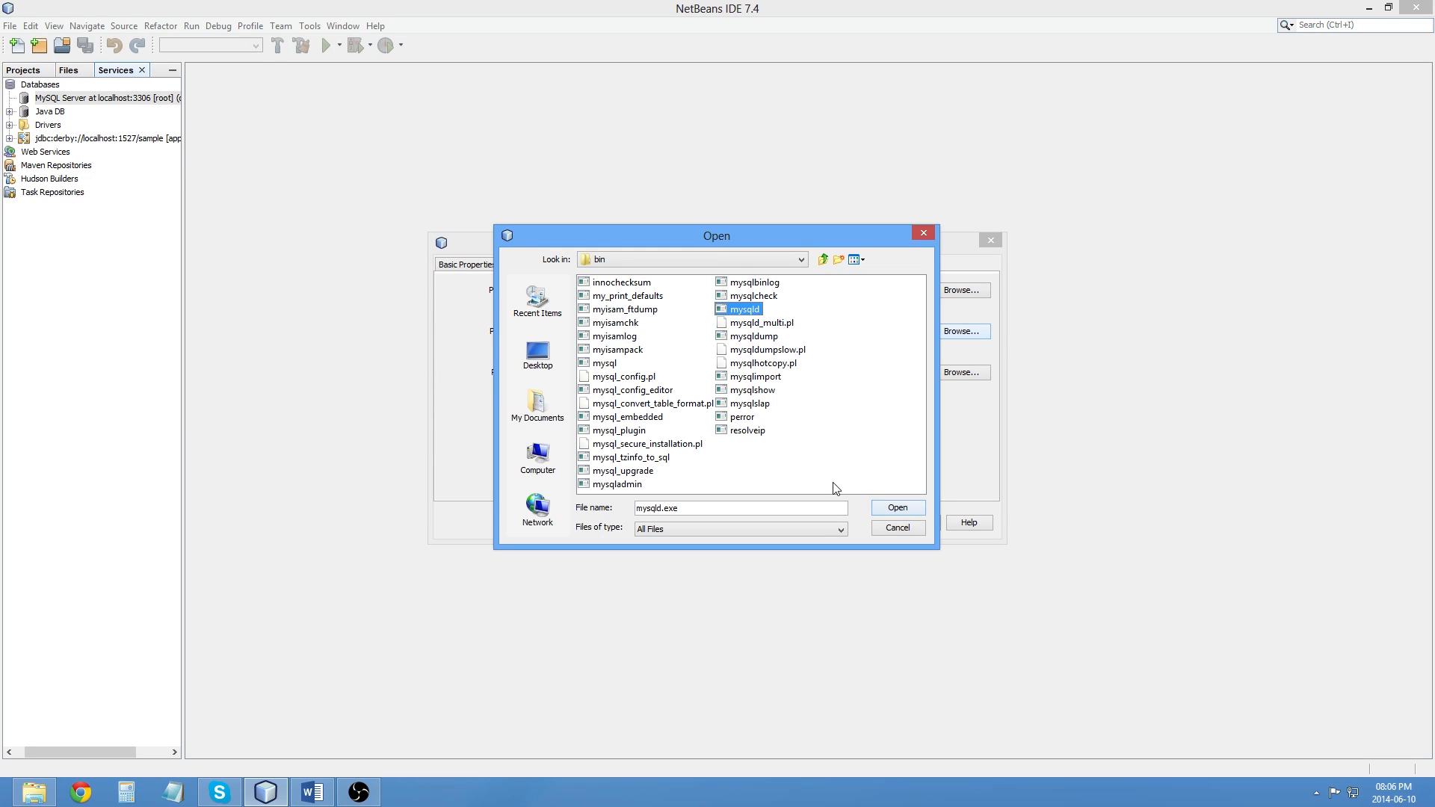
click(896, 508)
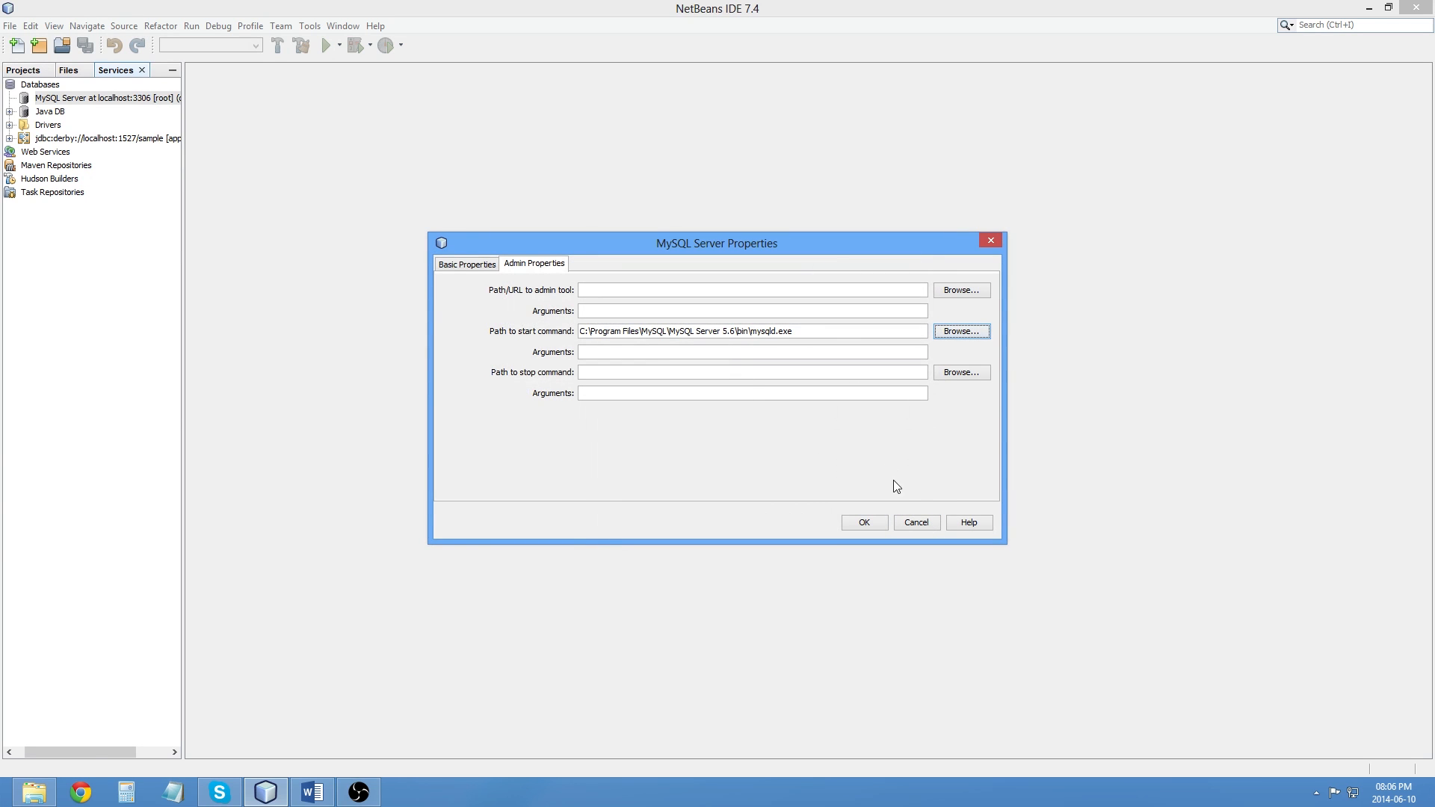
click(862, 522)
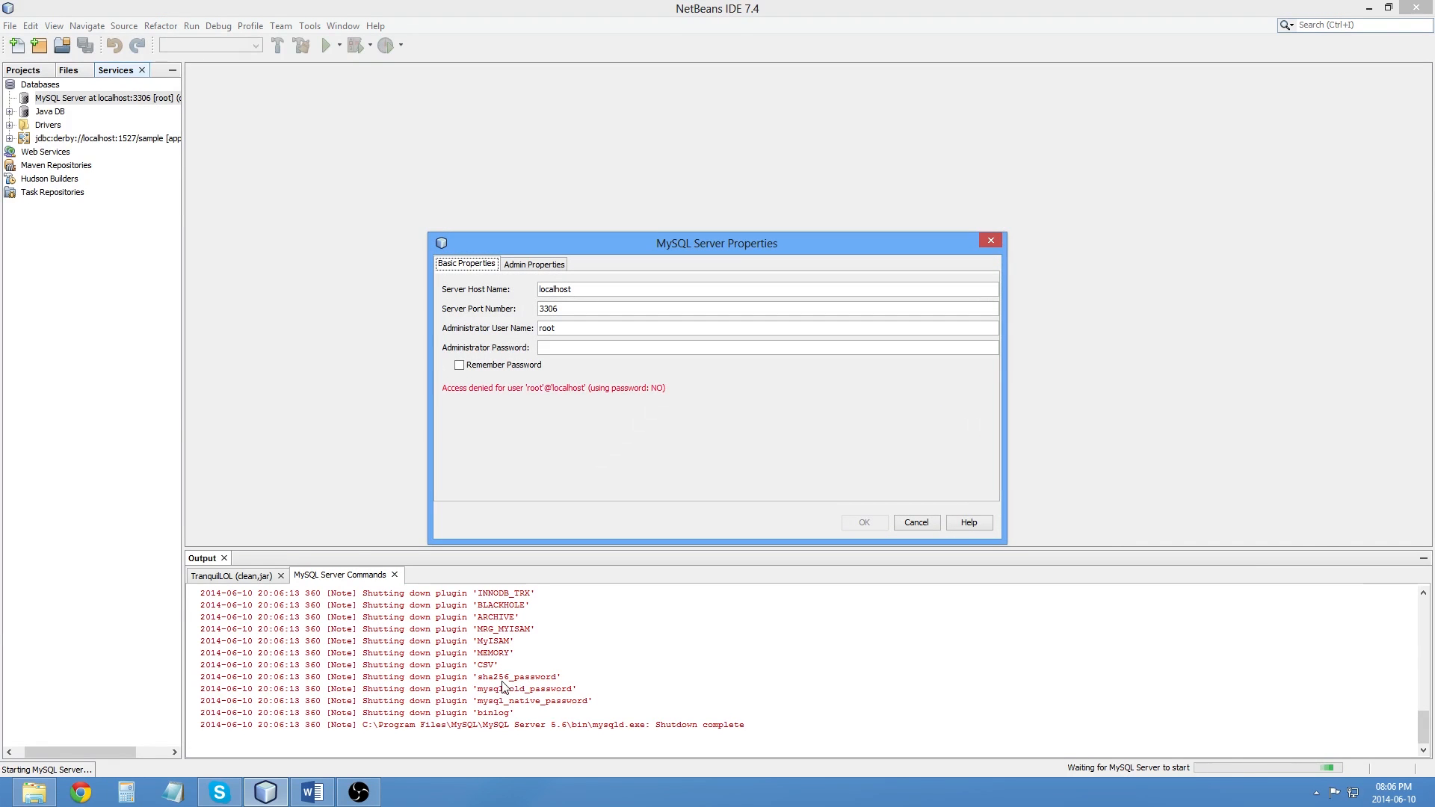
mouse_move(553, 388)
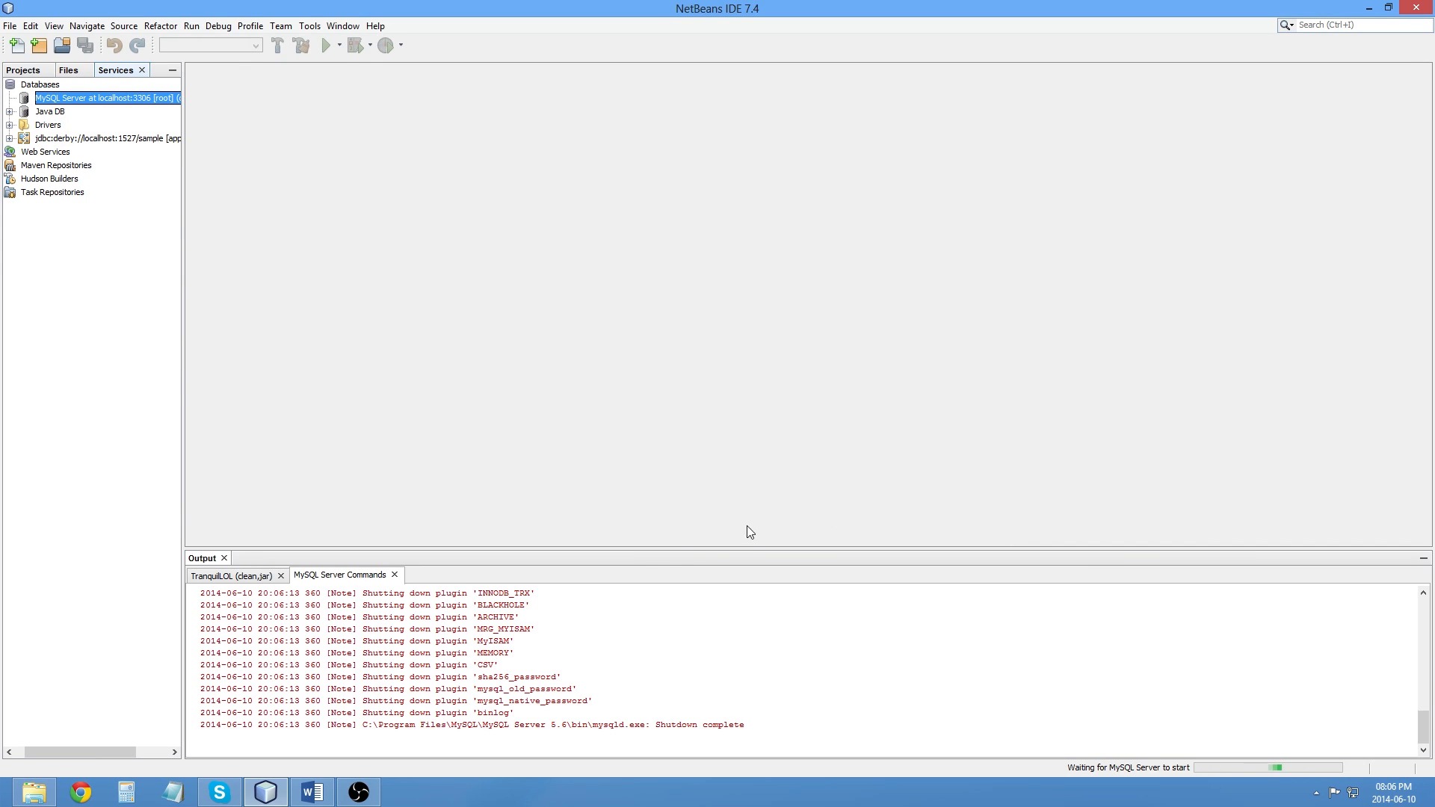
click(9, 98)
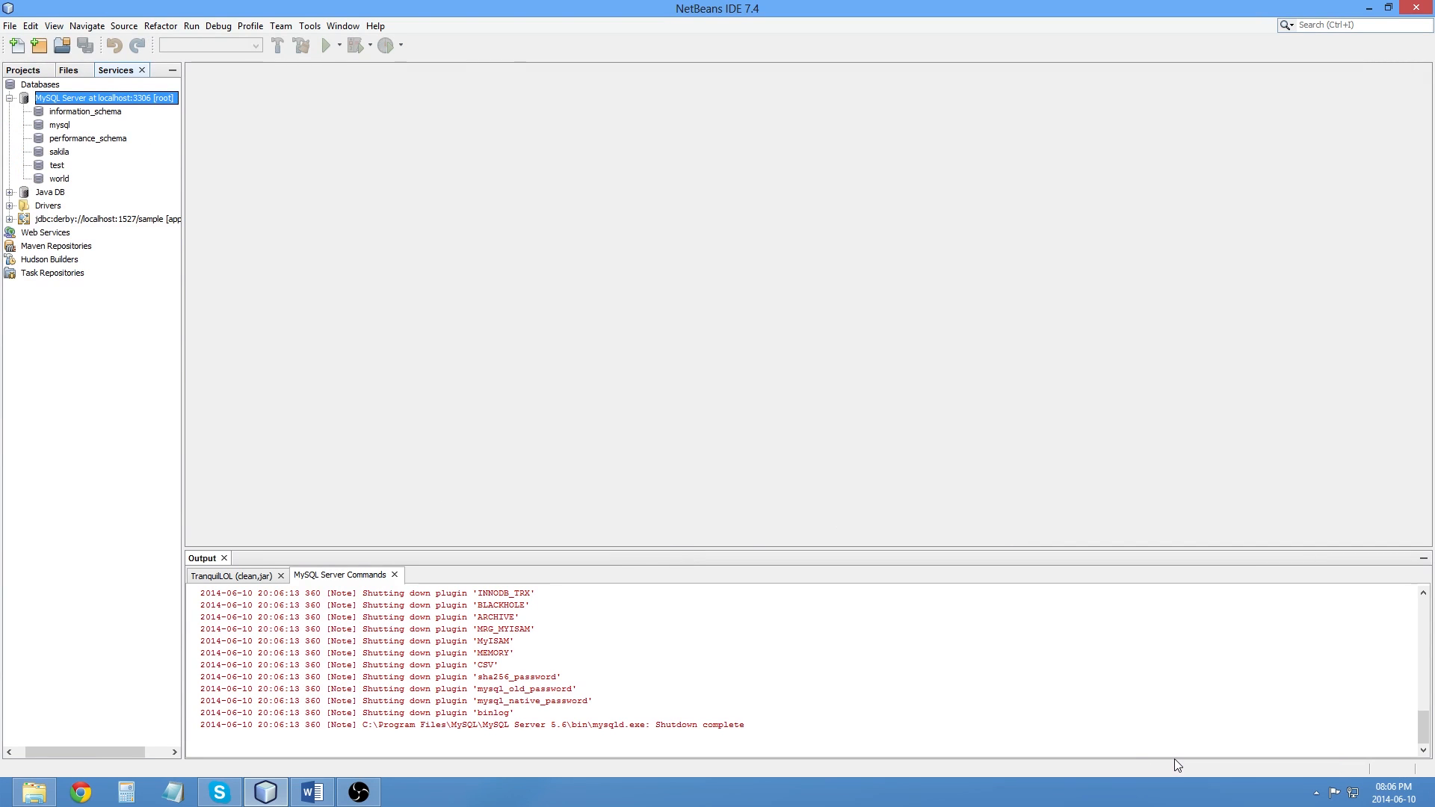
mouse_move(295, 240)
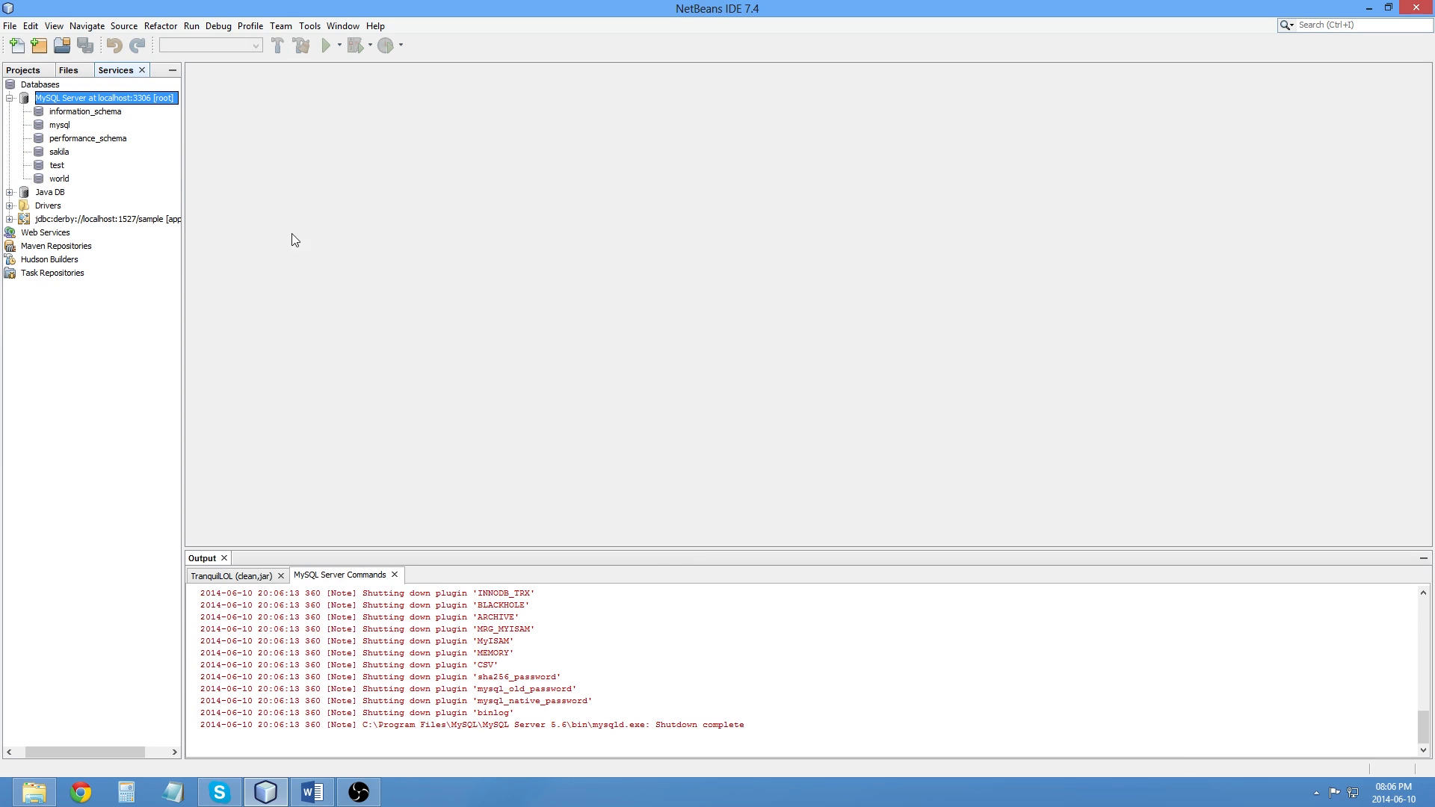
Step: Create a database named CDCollection on the MySQL server
right_click(64, 98)
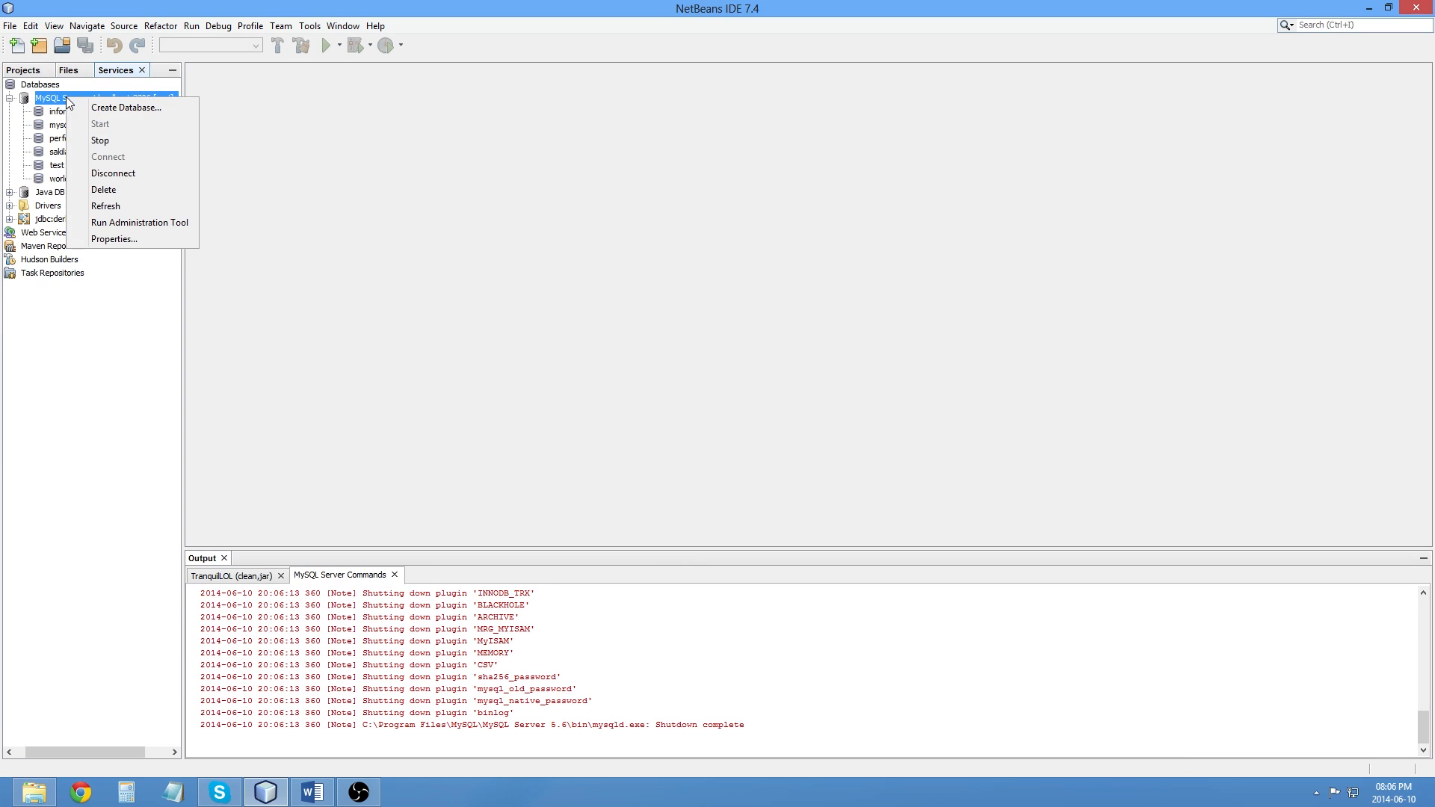
click(125, 107)
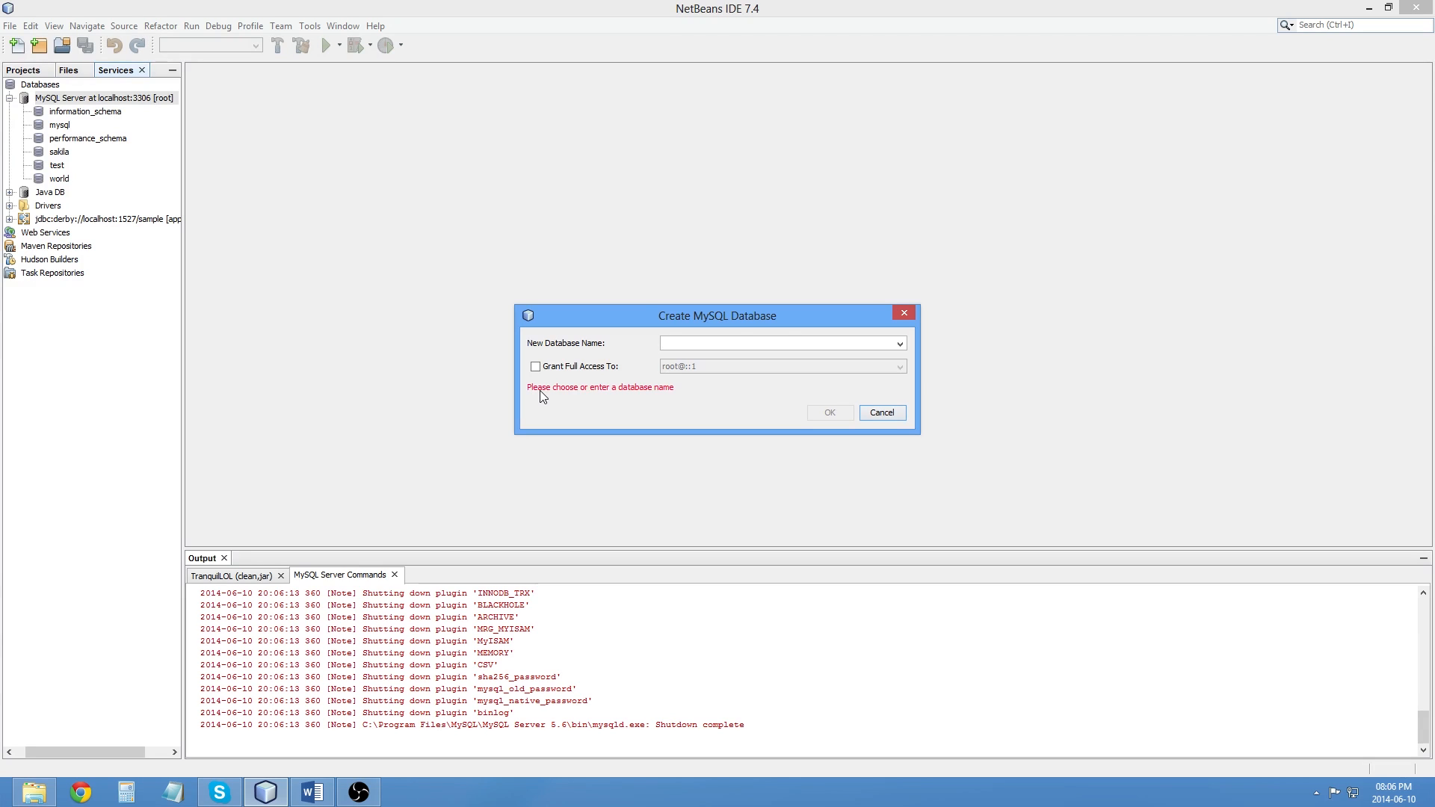
text(CDC)
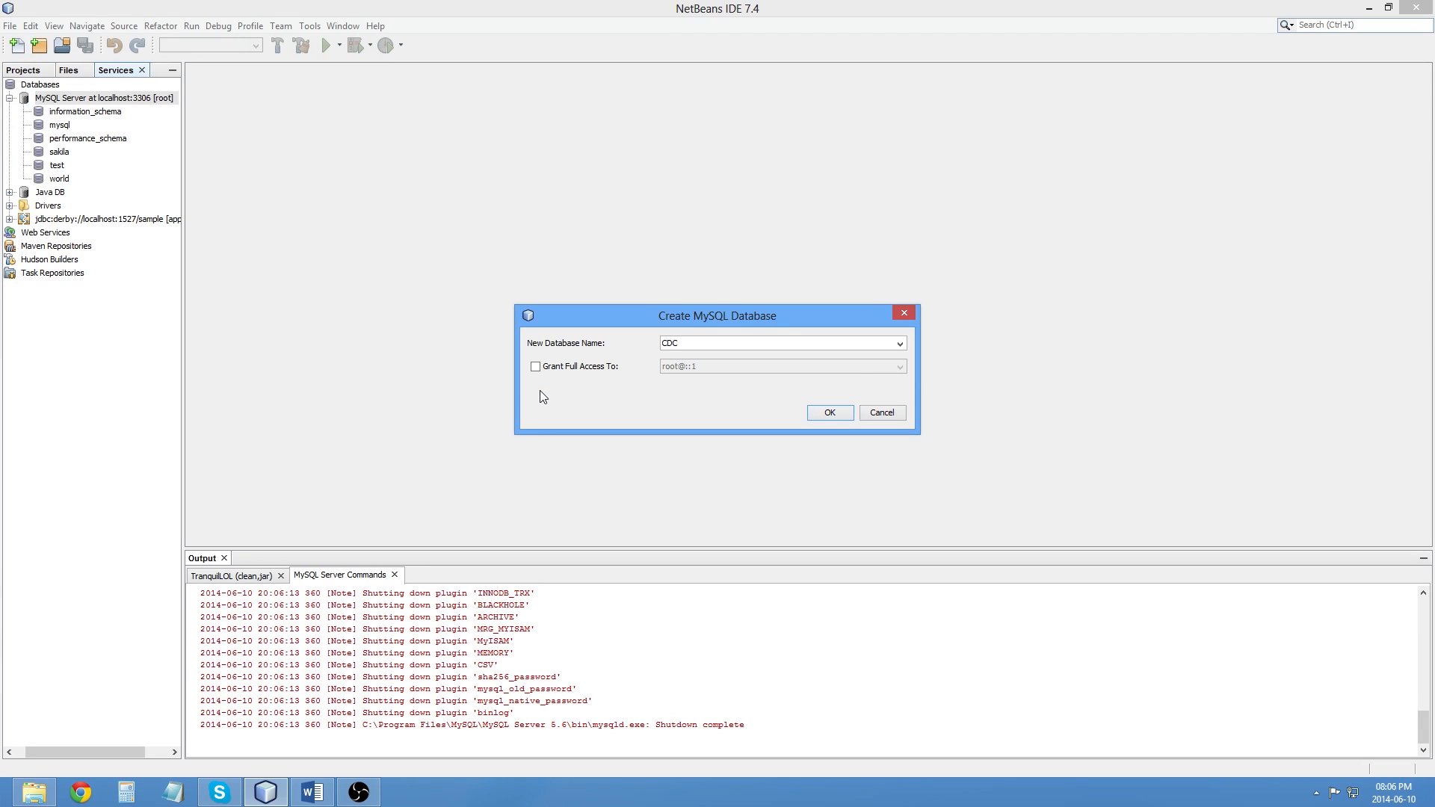
text(olle)
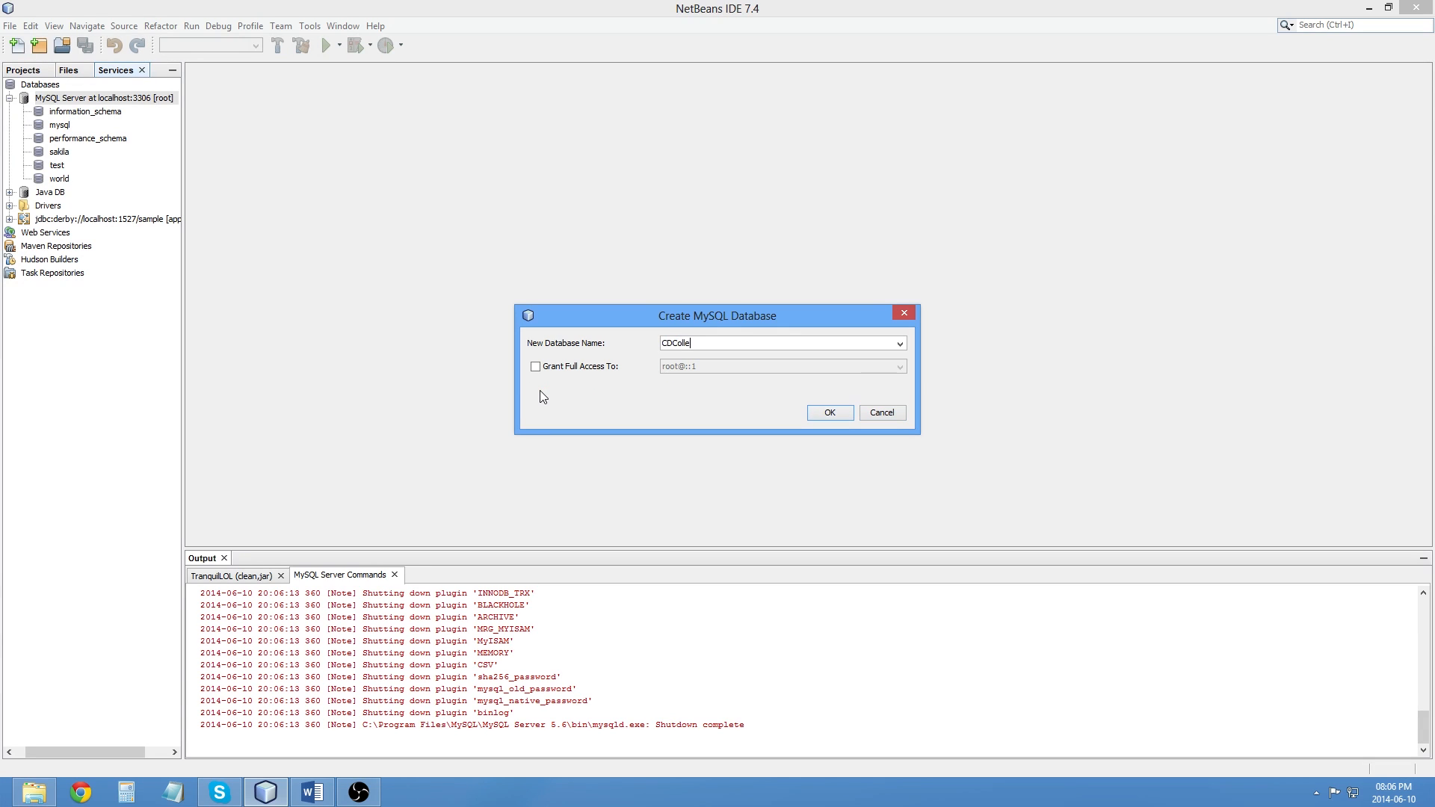
click(828, 412)
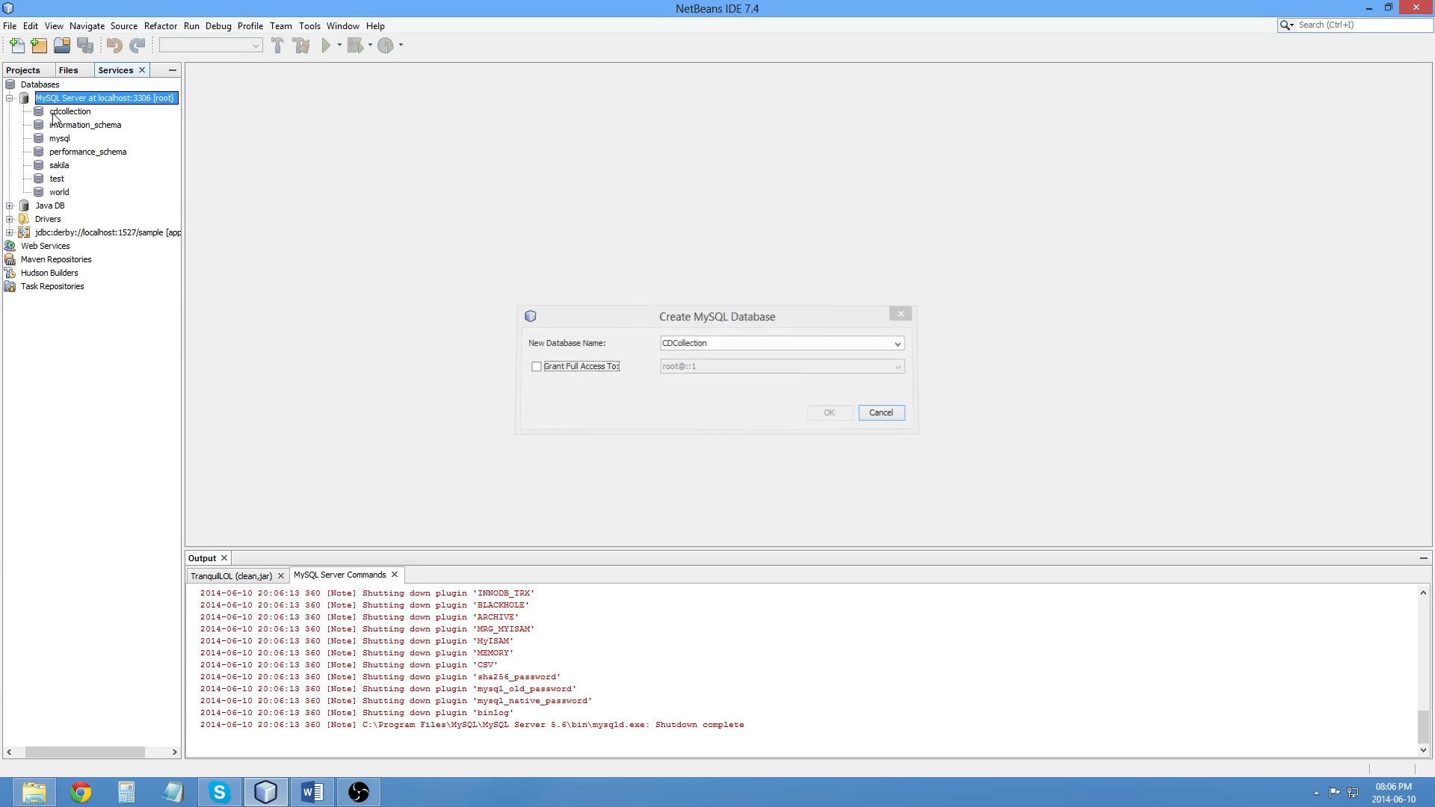
right_click(70, 110)
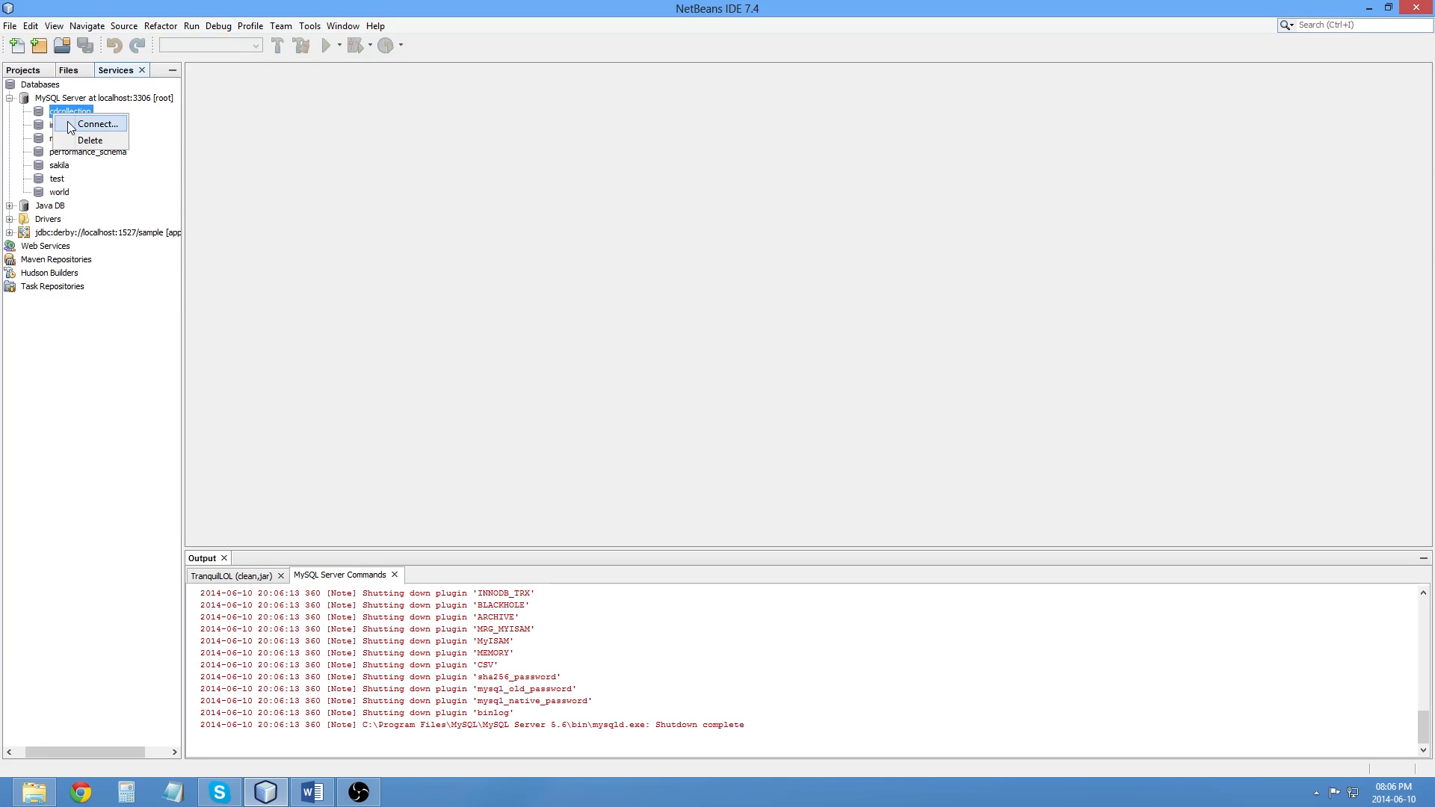
Step: Connect to cdcollection and expand the jdbc:mysql connection down to its Tables folder
click(97, 124)
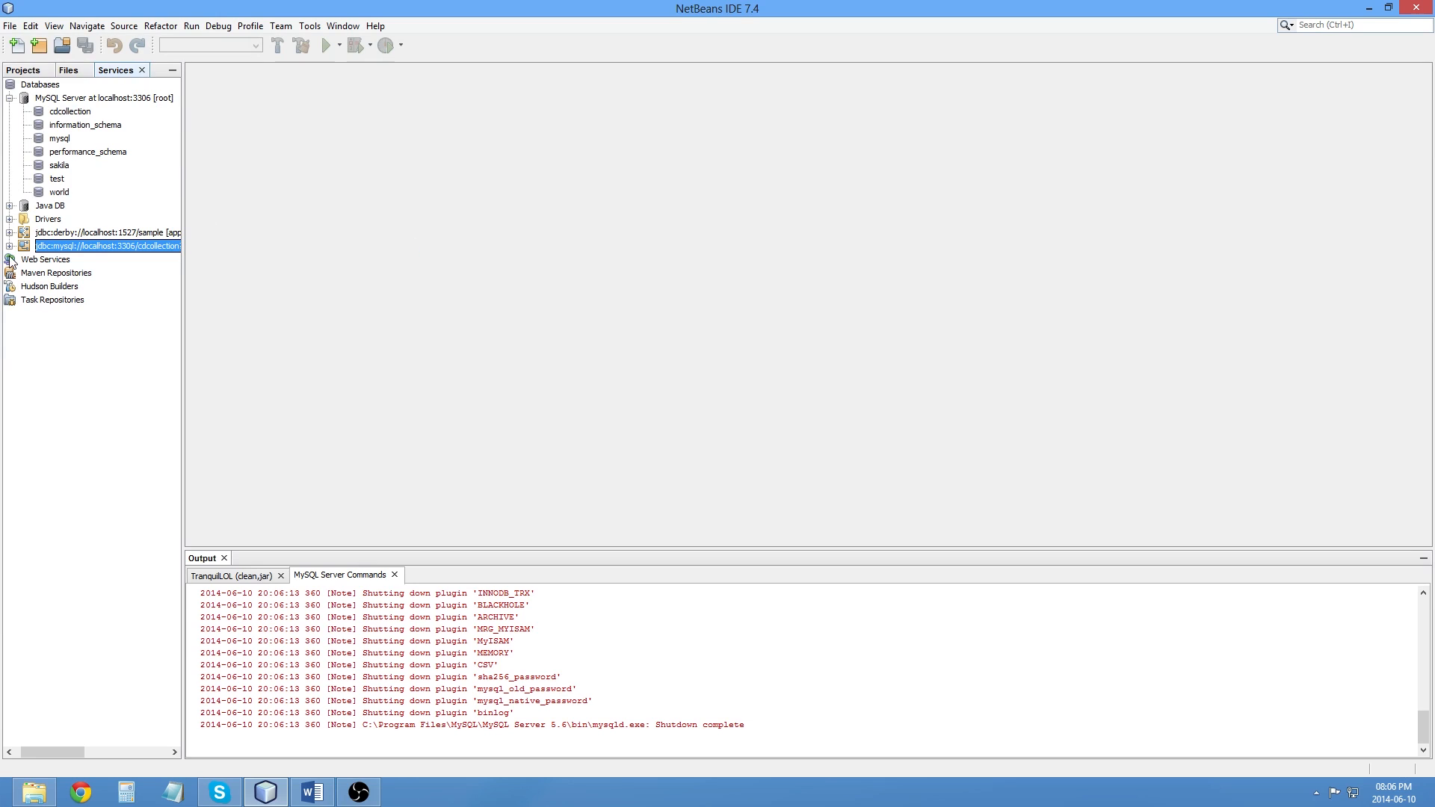
click(9, 245)
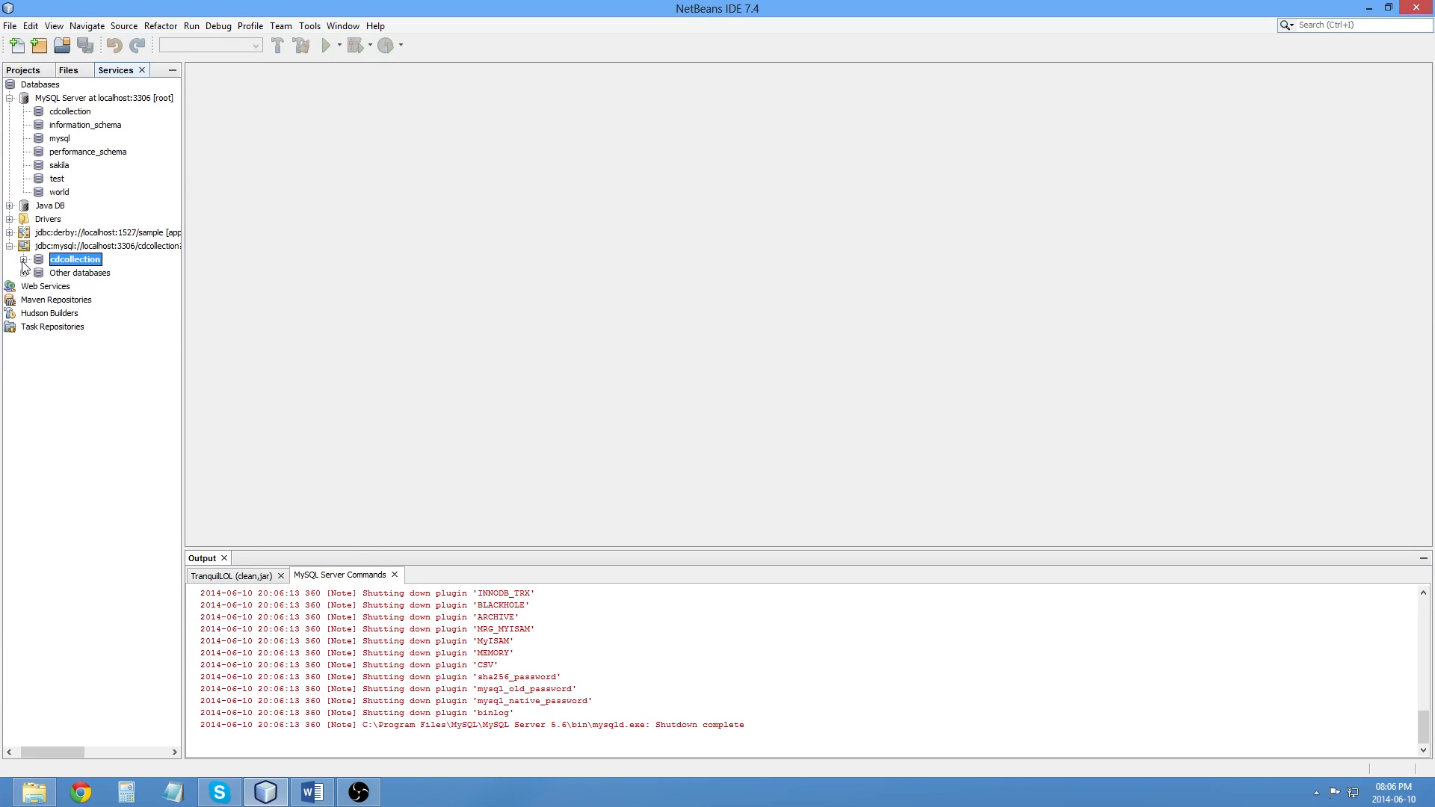
right_click(74, 259)
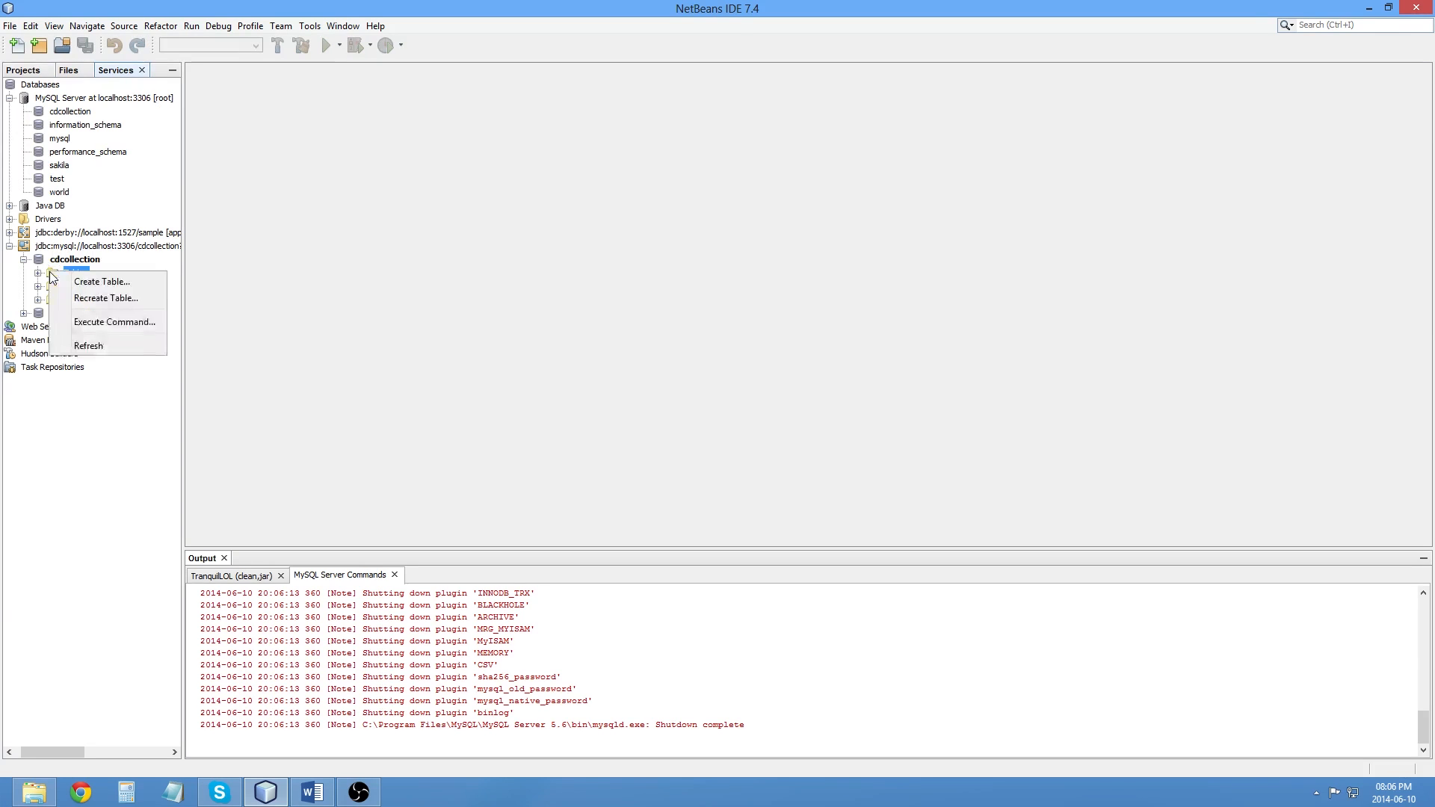
Step: Name the new table CDs and add a Name column of type VARCHAR, size 50
click(102, 281)
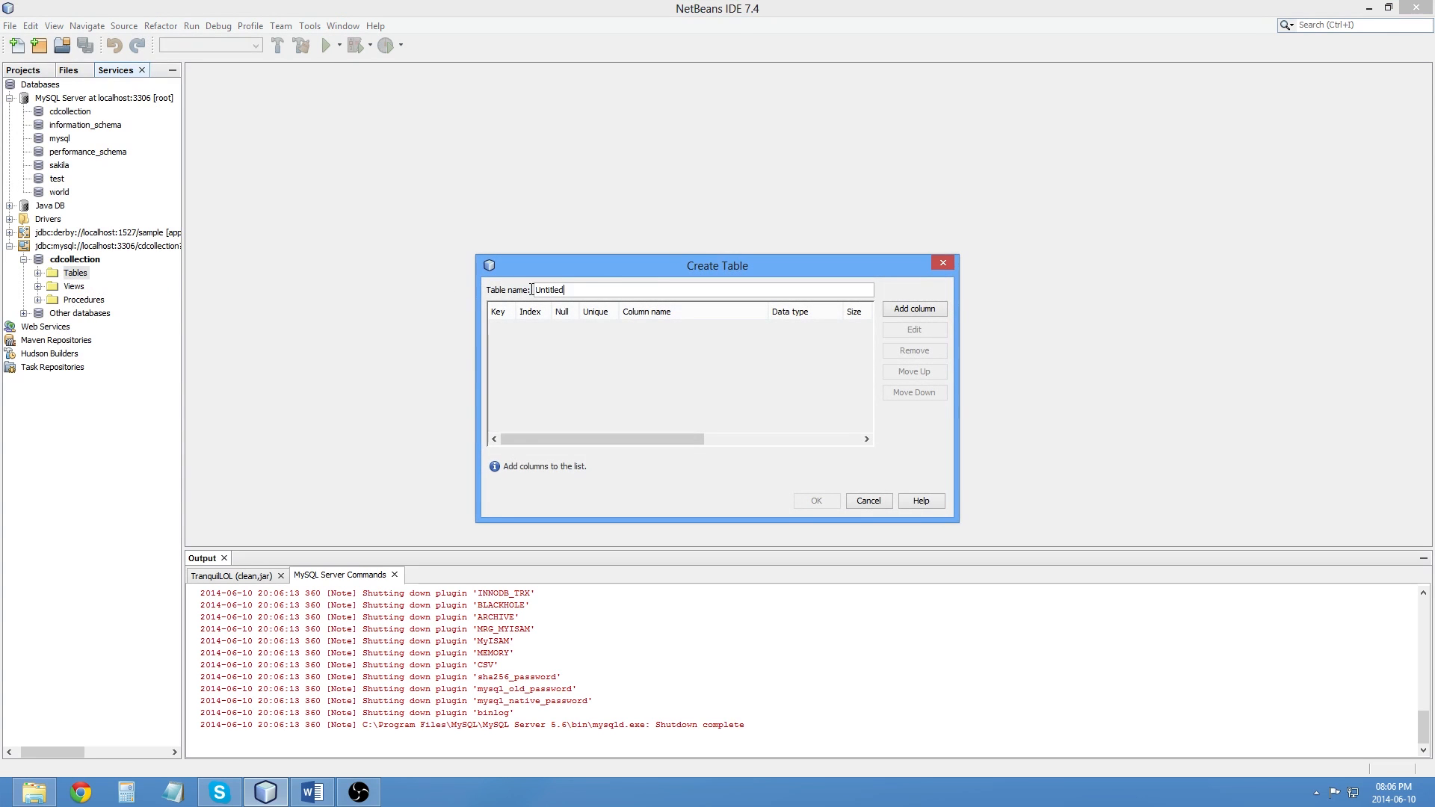
text(CD)
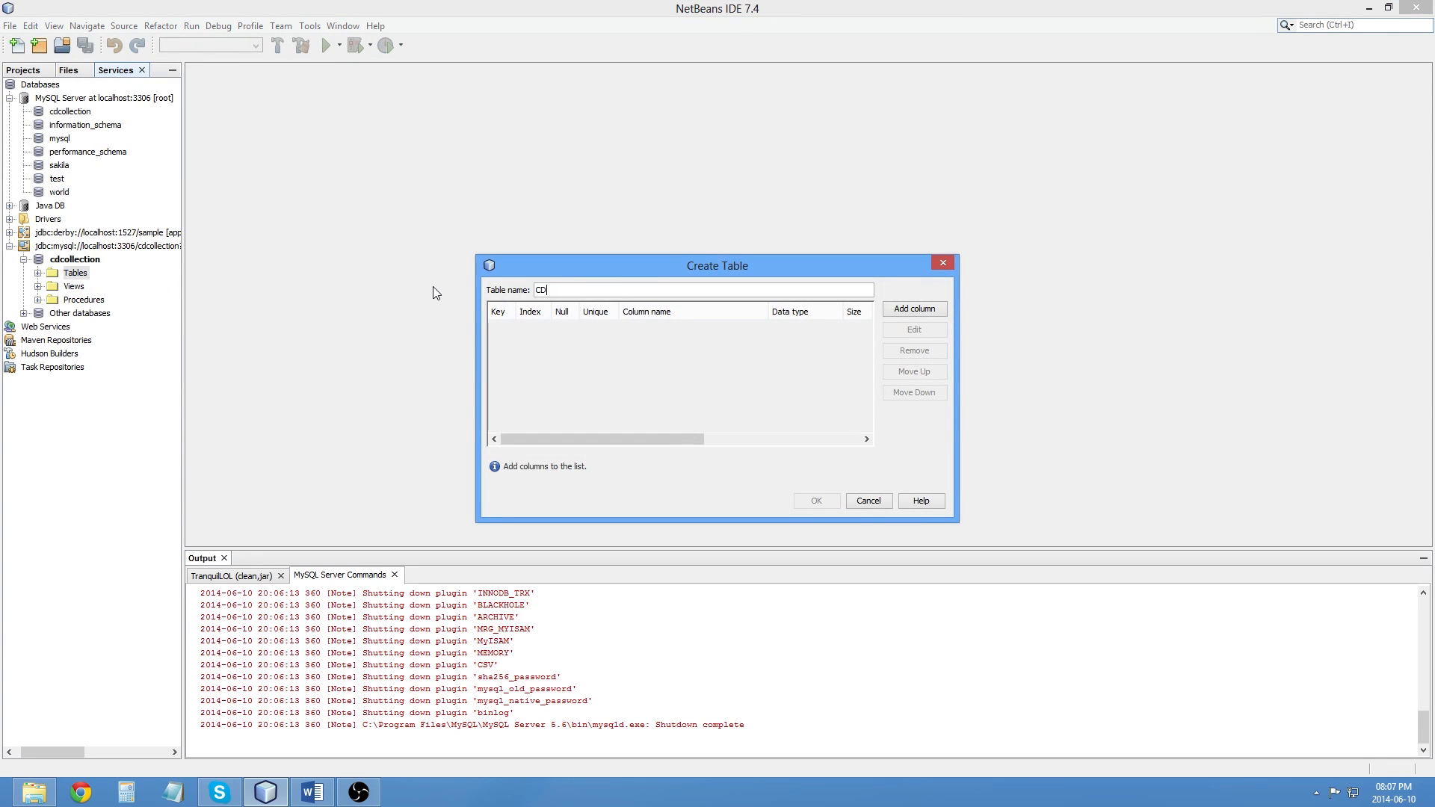
text(s)
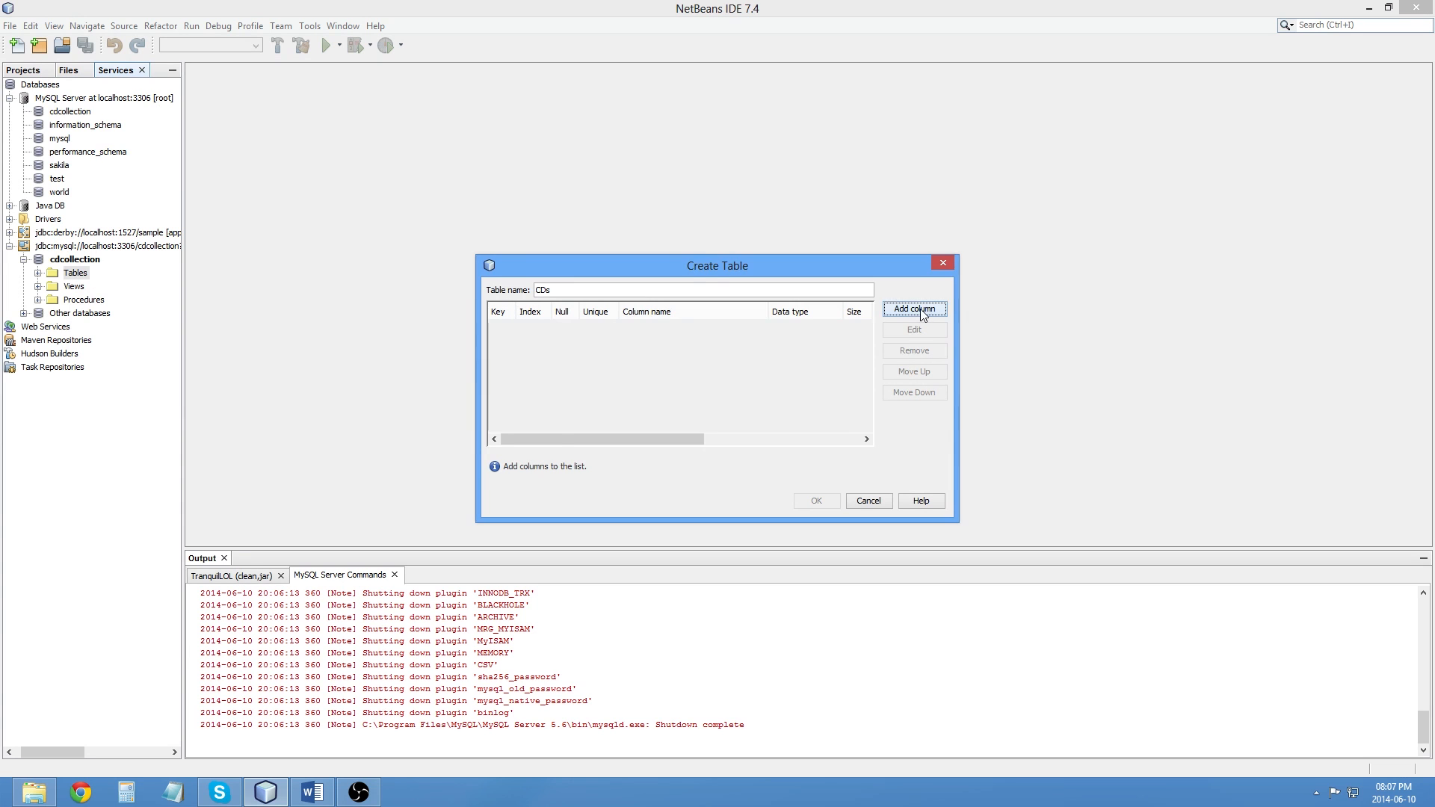
click(913, 309)
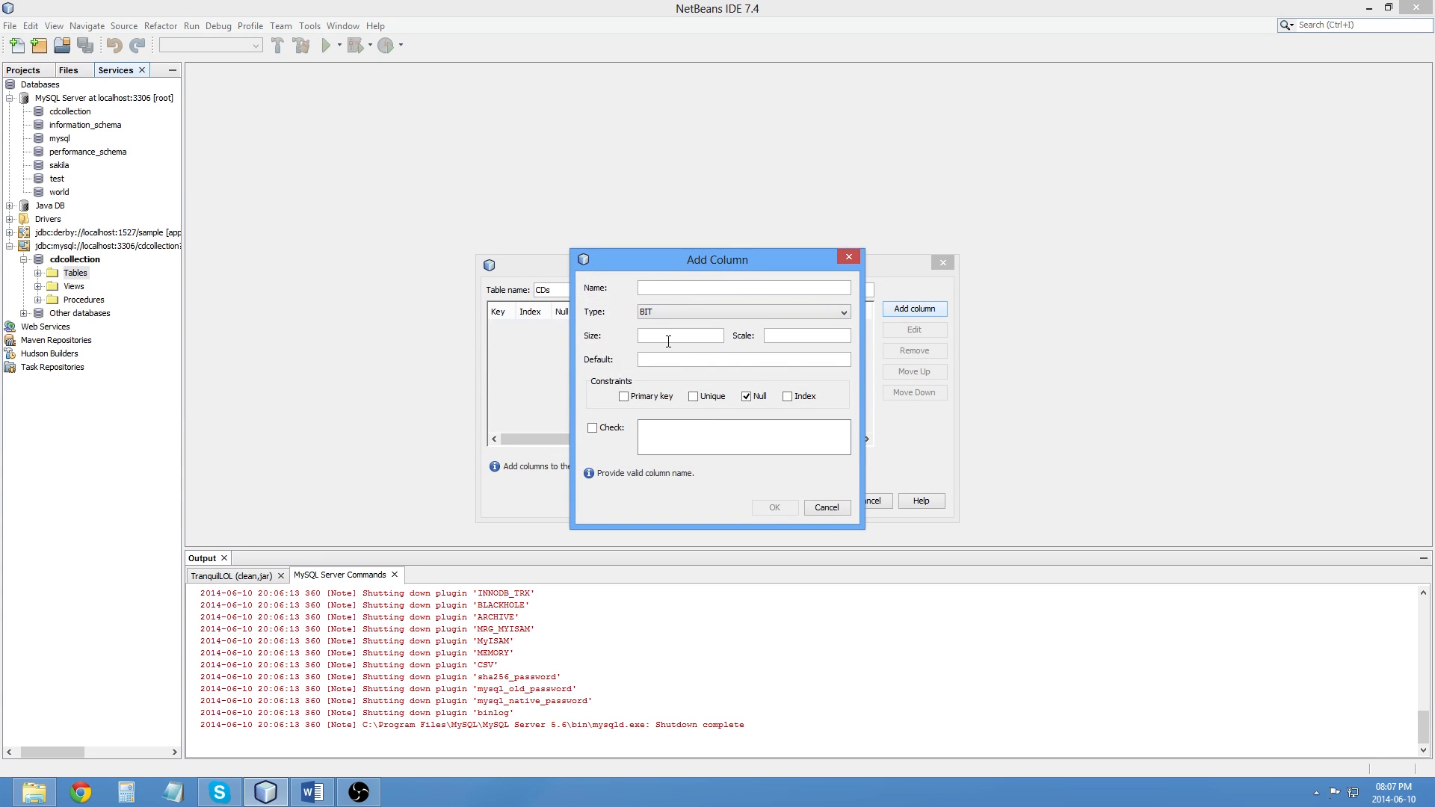
text(Name)
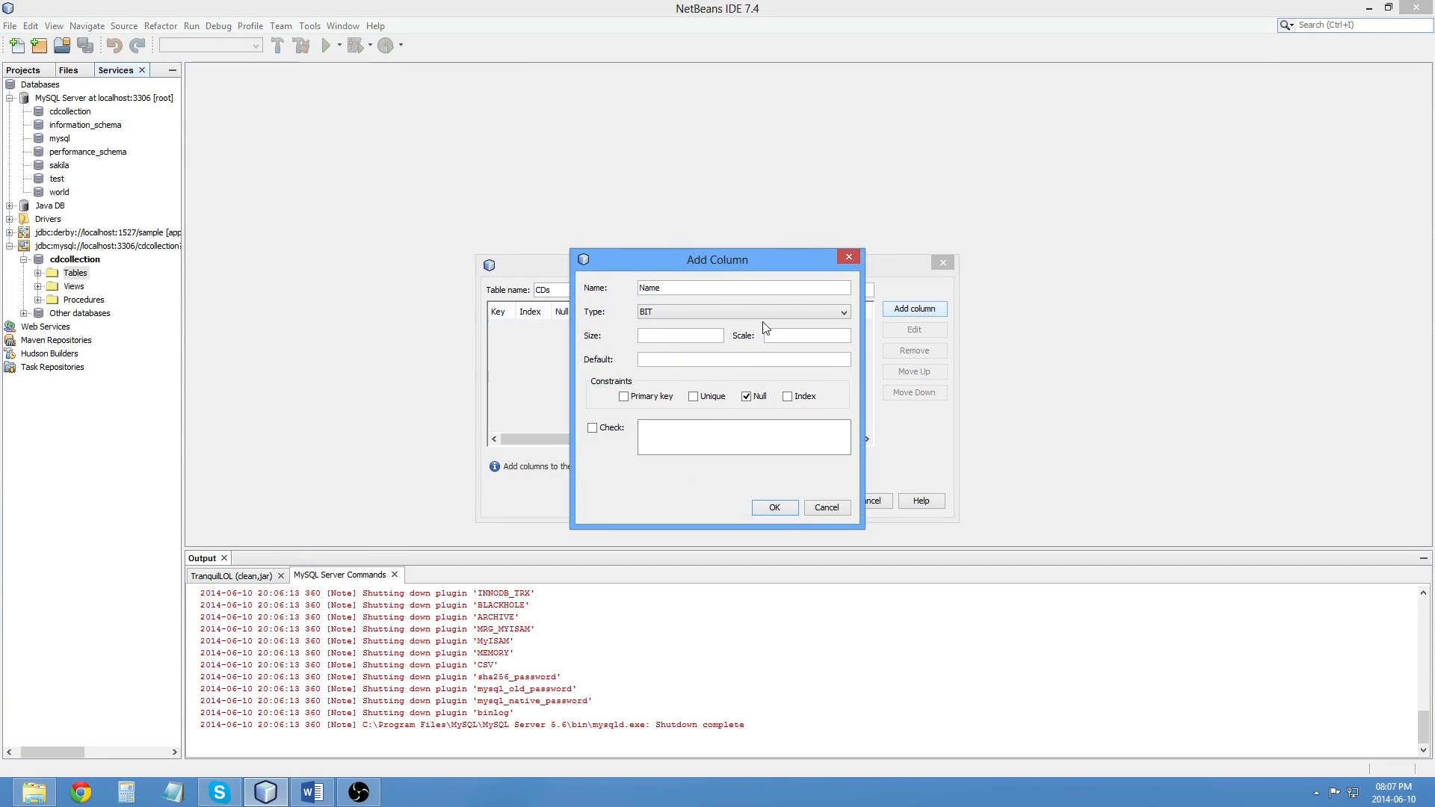
click(743, 311)
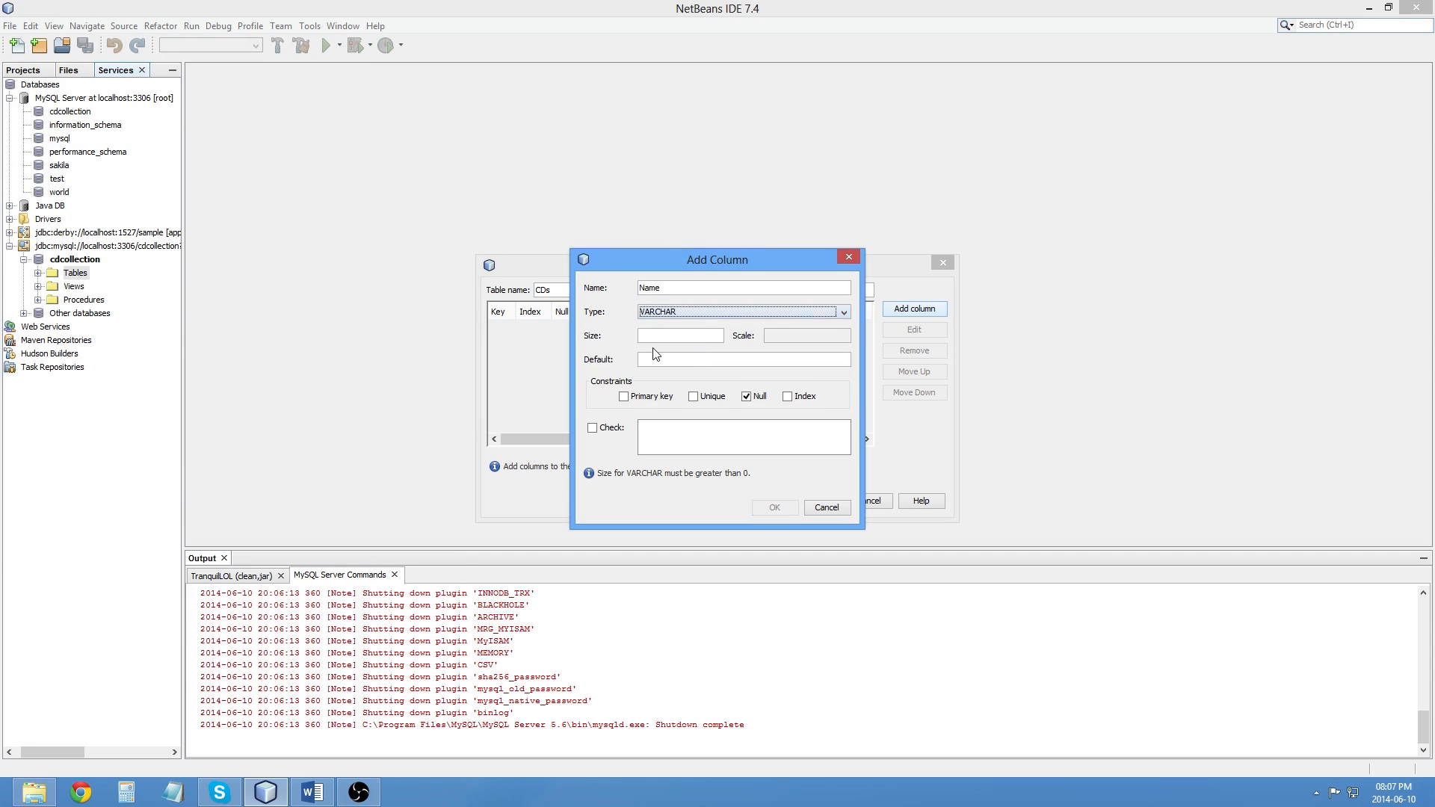
text(50)
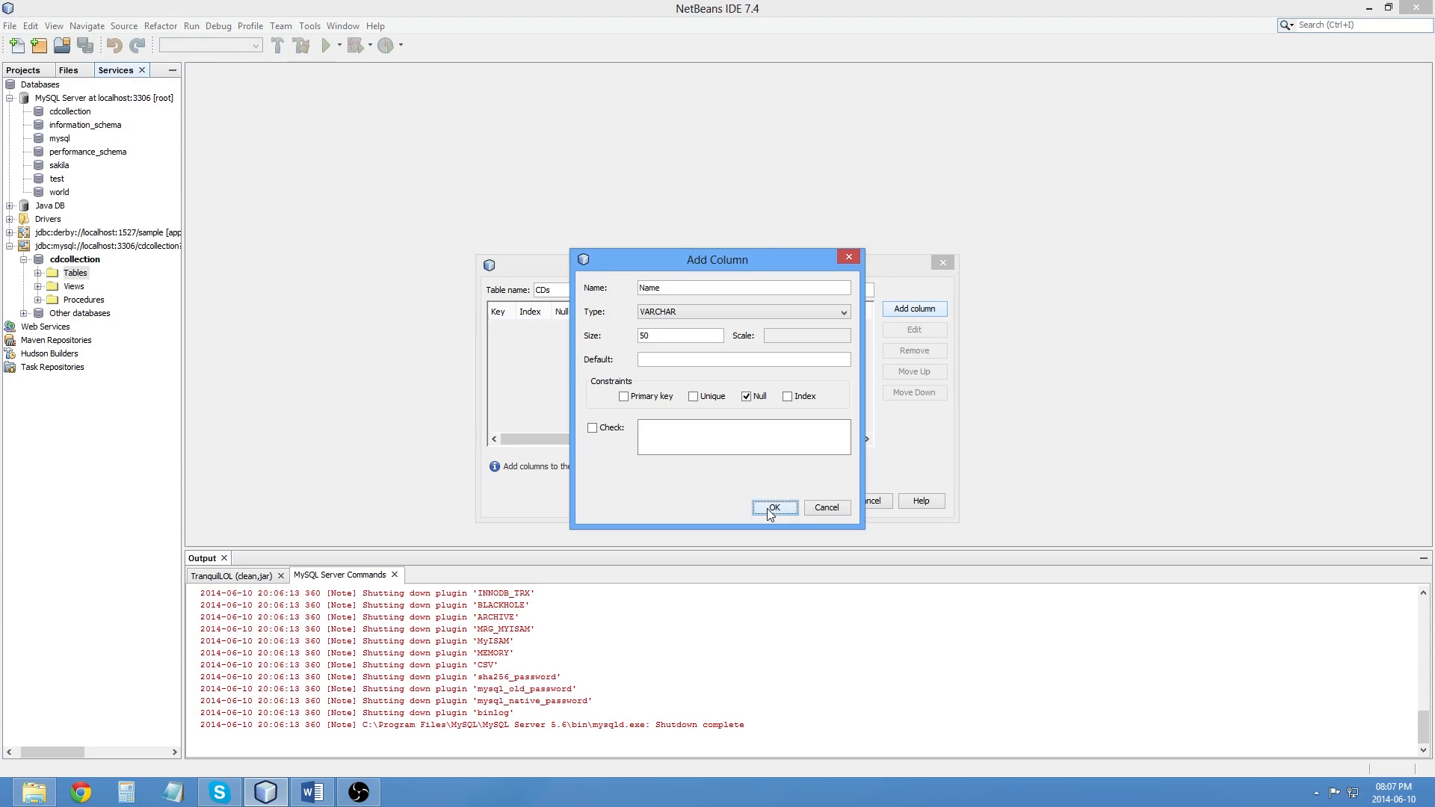
click(773, 507)
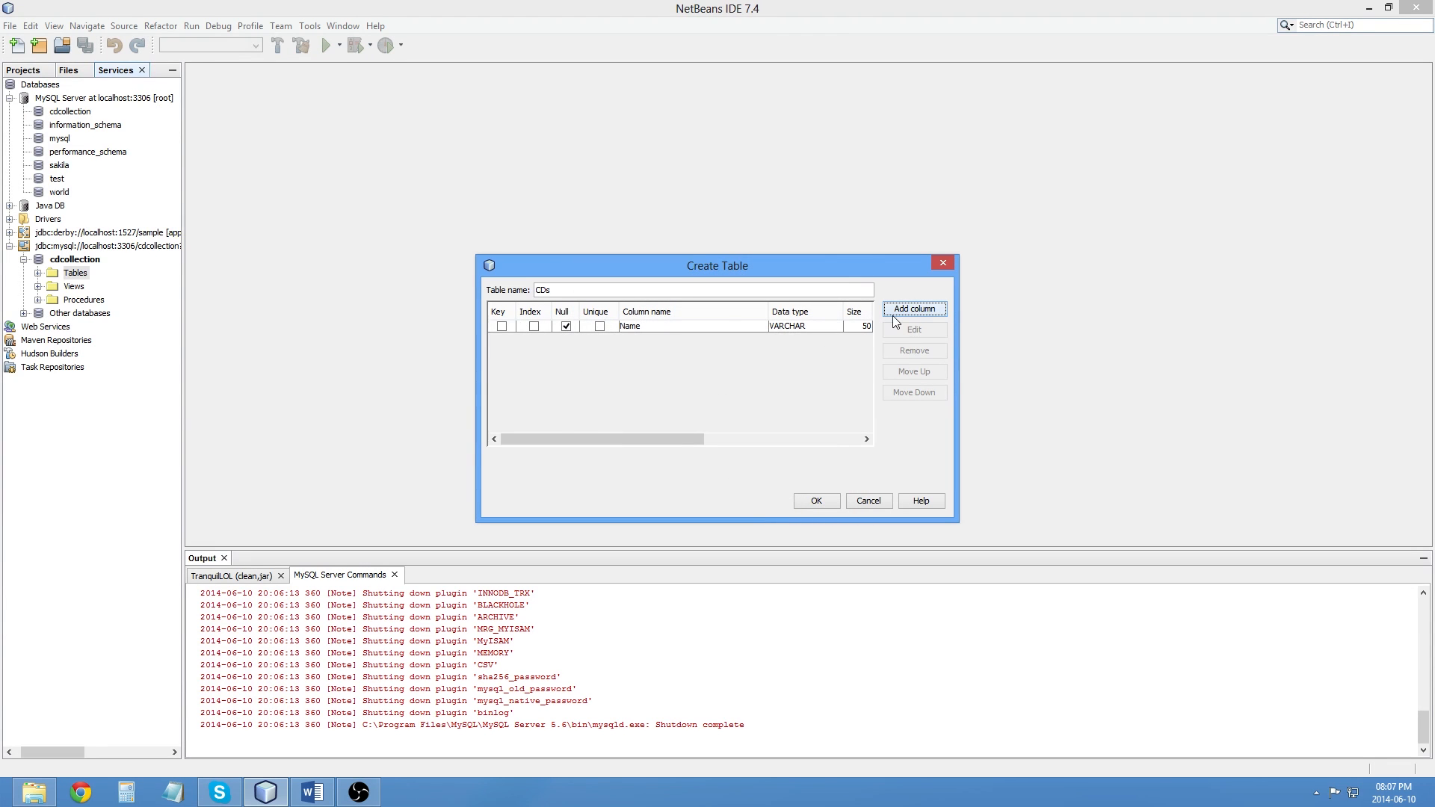
Step: Add an ID column of type INT, marked primary key and unique
click(912, 308)
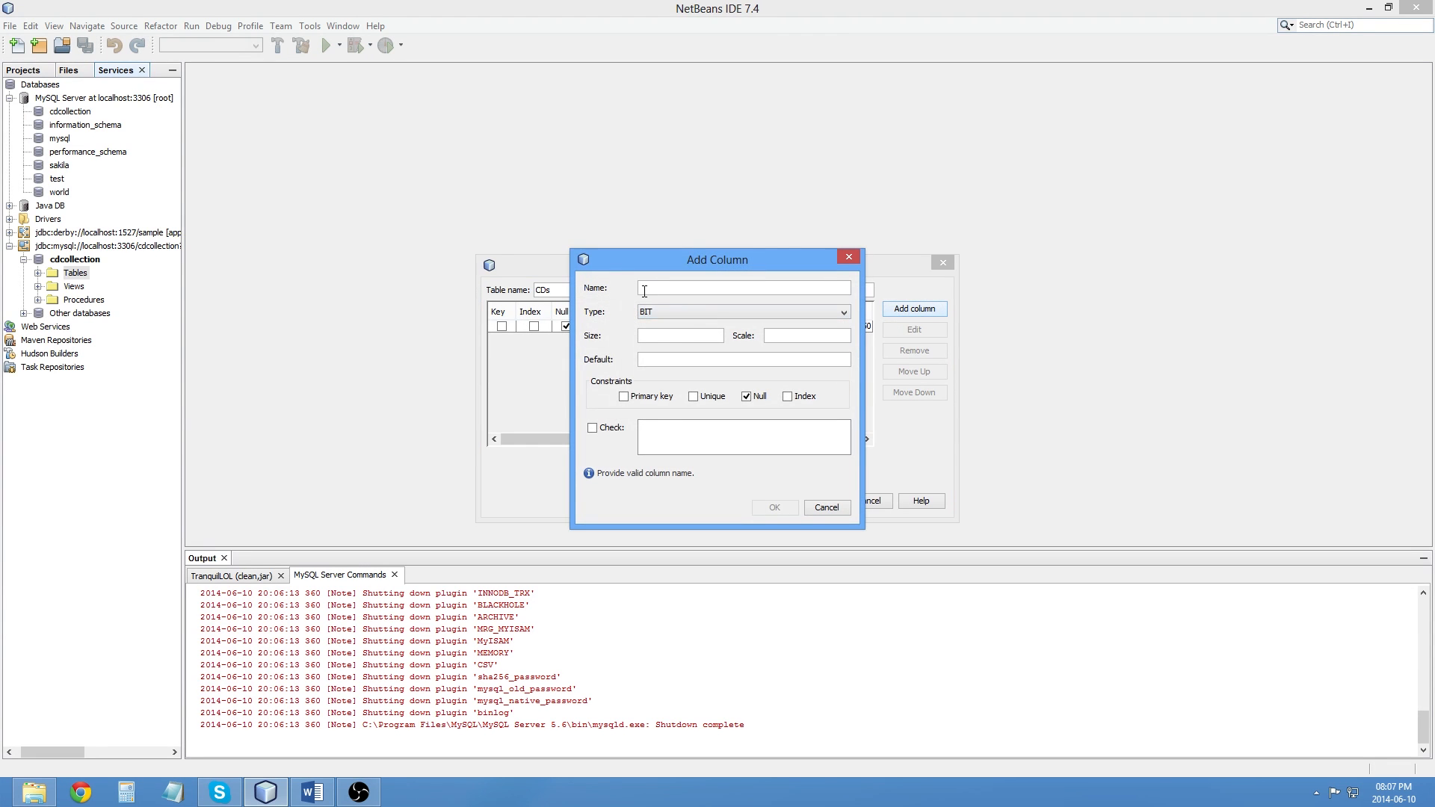
text(ID)
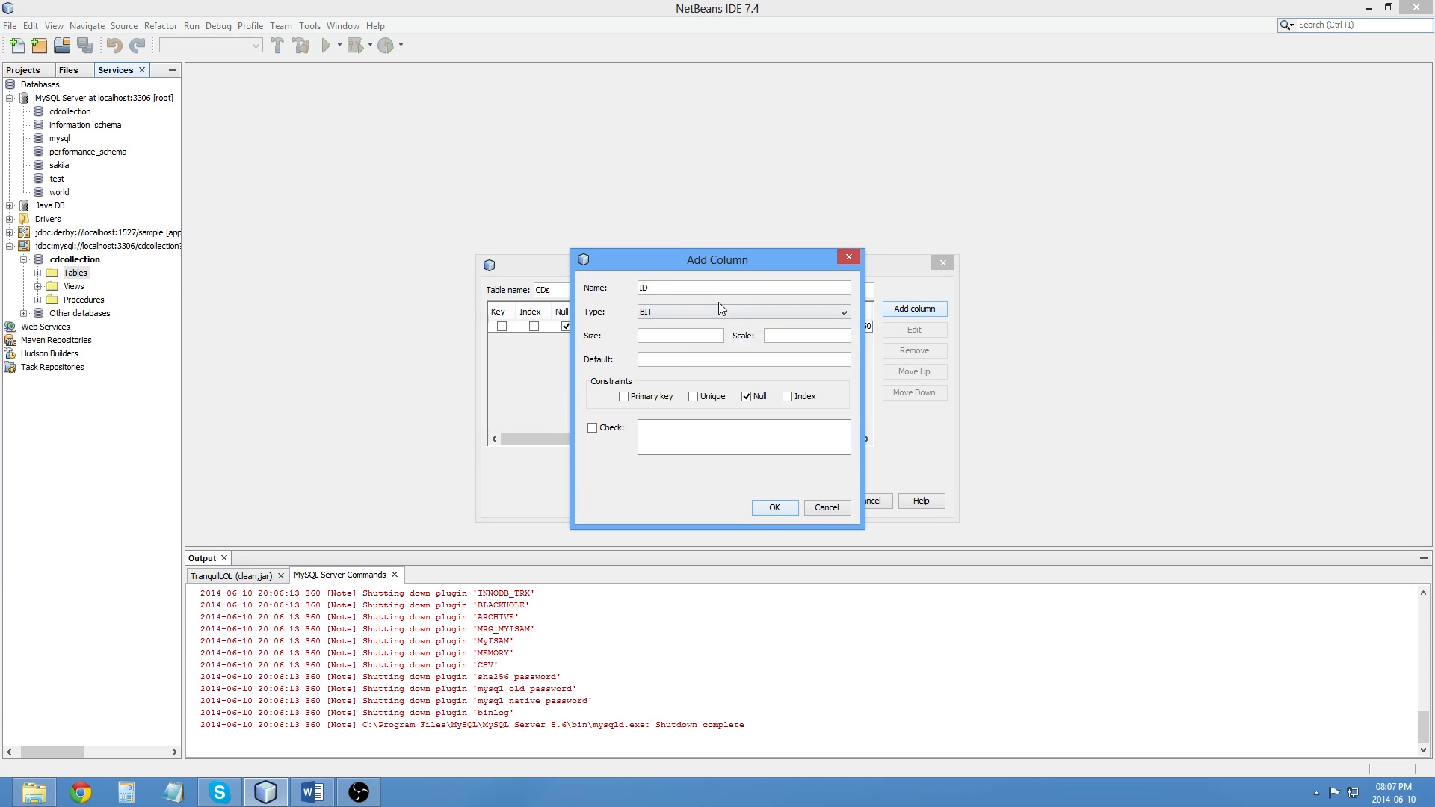
click(842, 311)
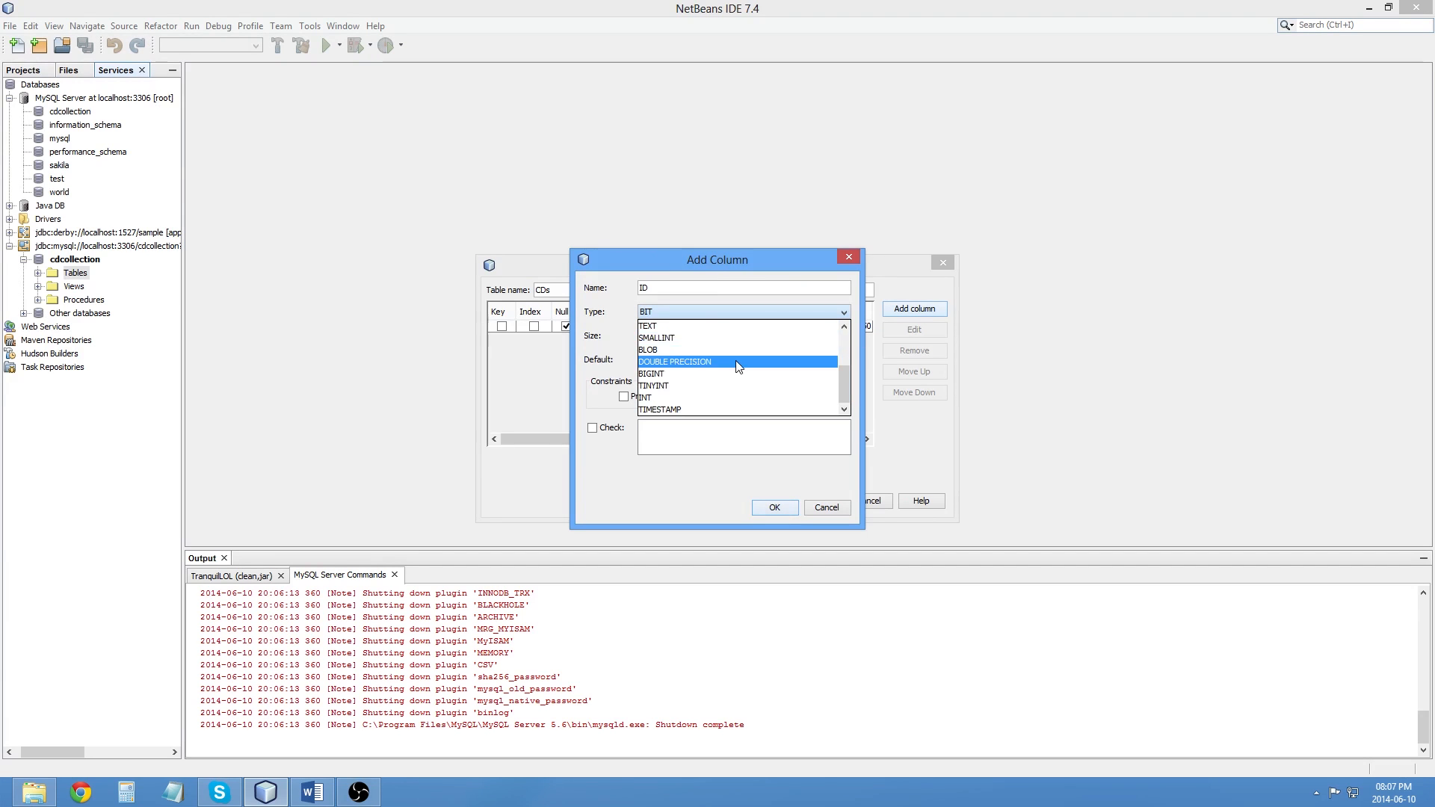
scroll(up, 3)
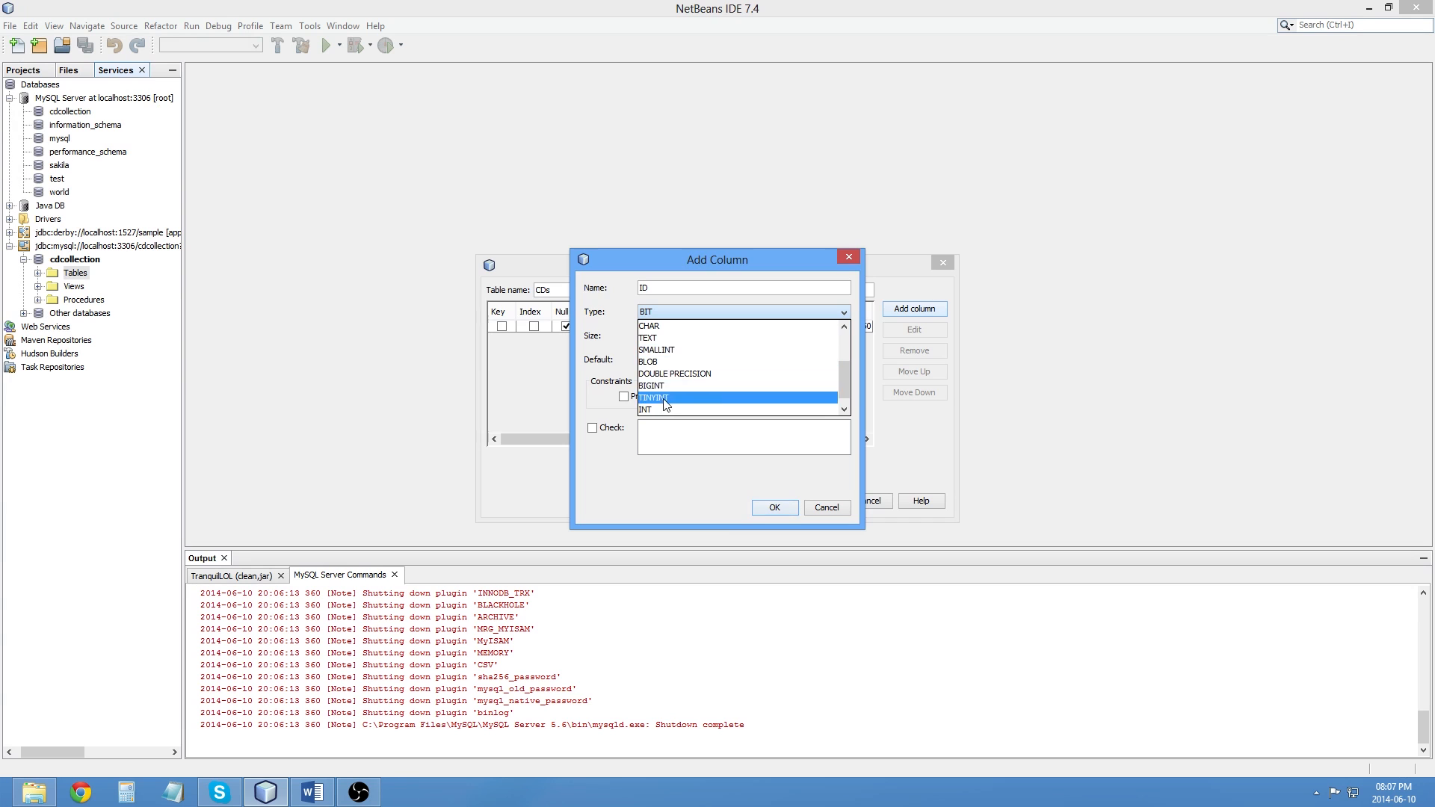
click(645, 409)
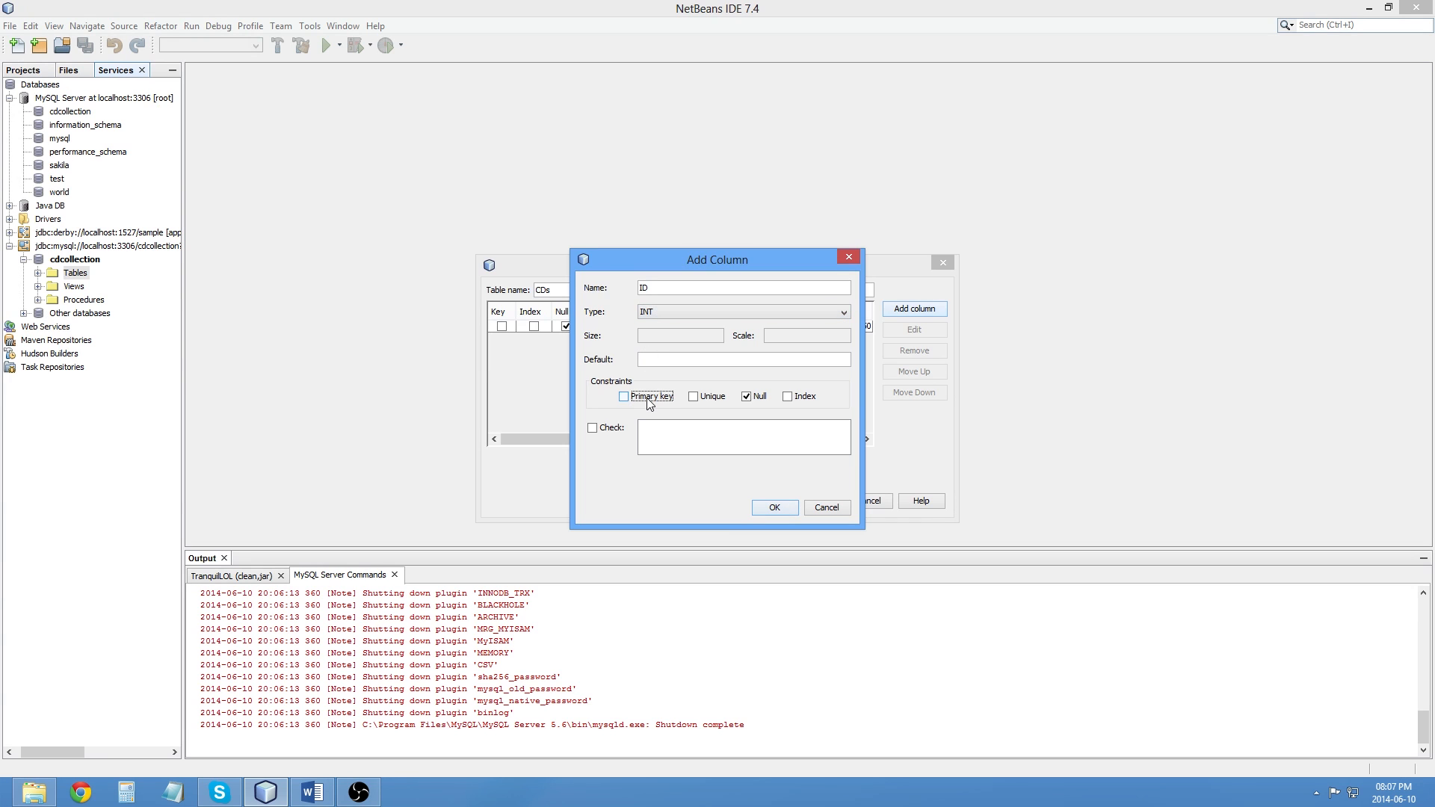
click(623, 396)
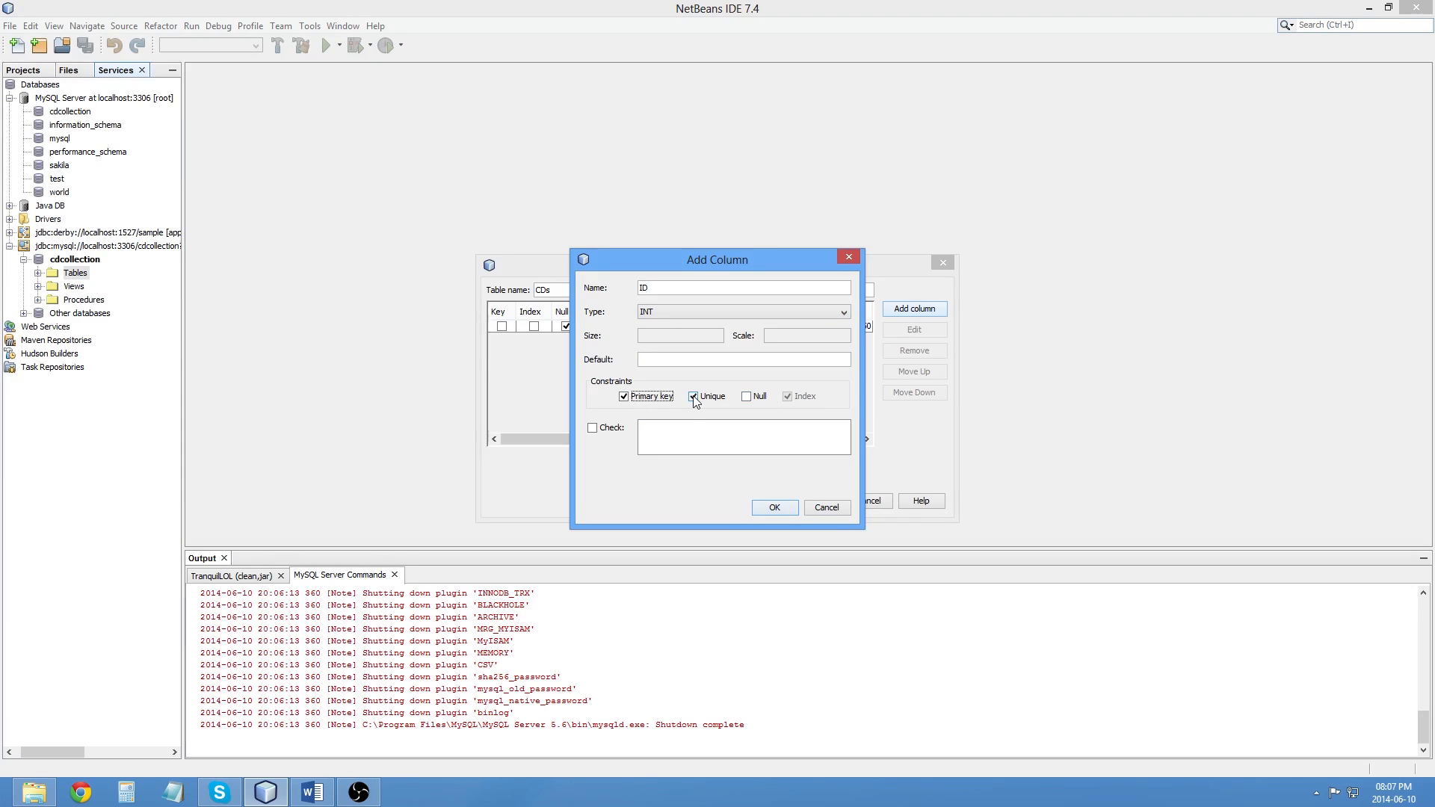
mouse_move(750, 395)
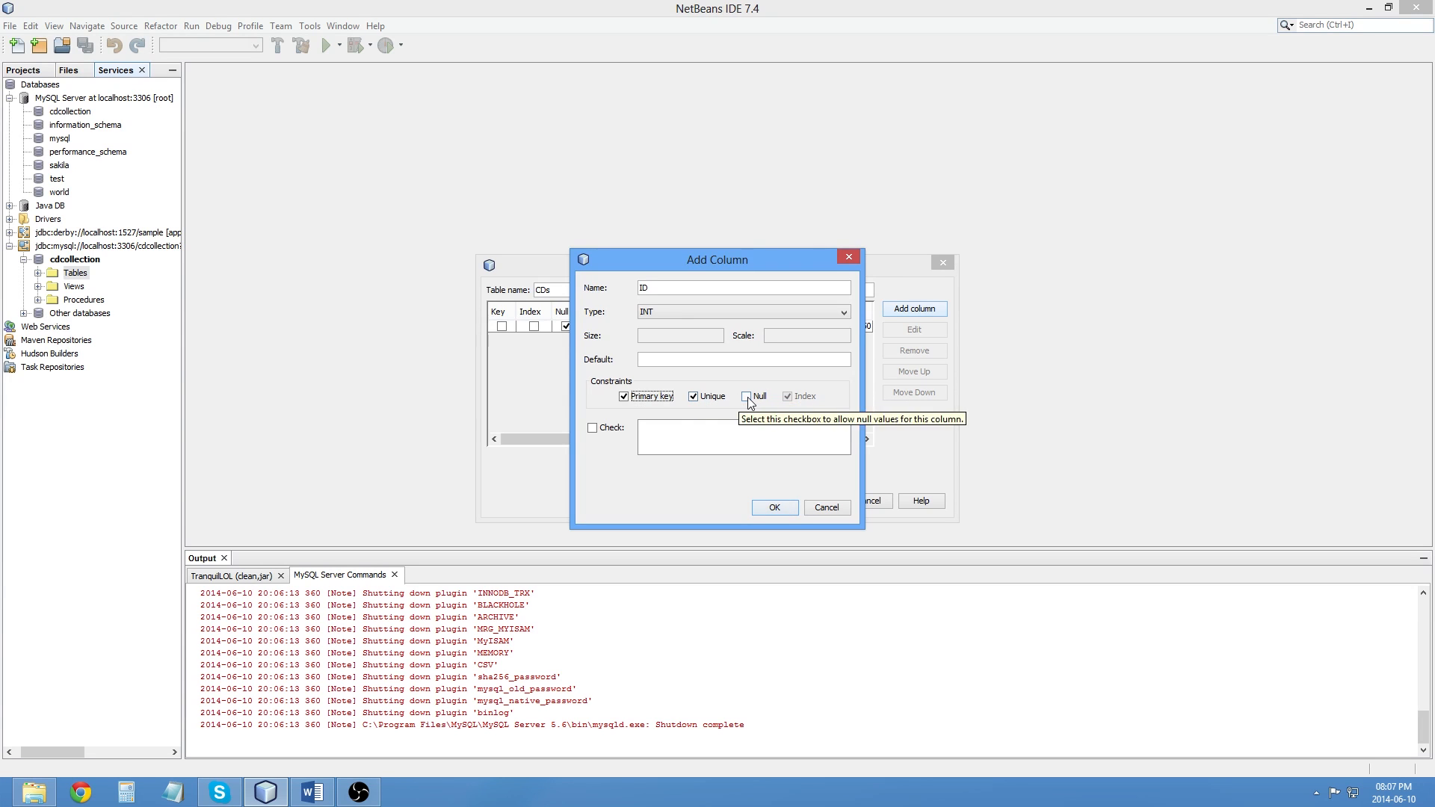
mouse_move(774, 511)
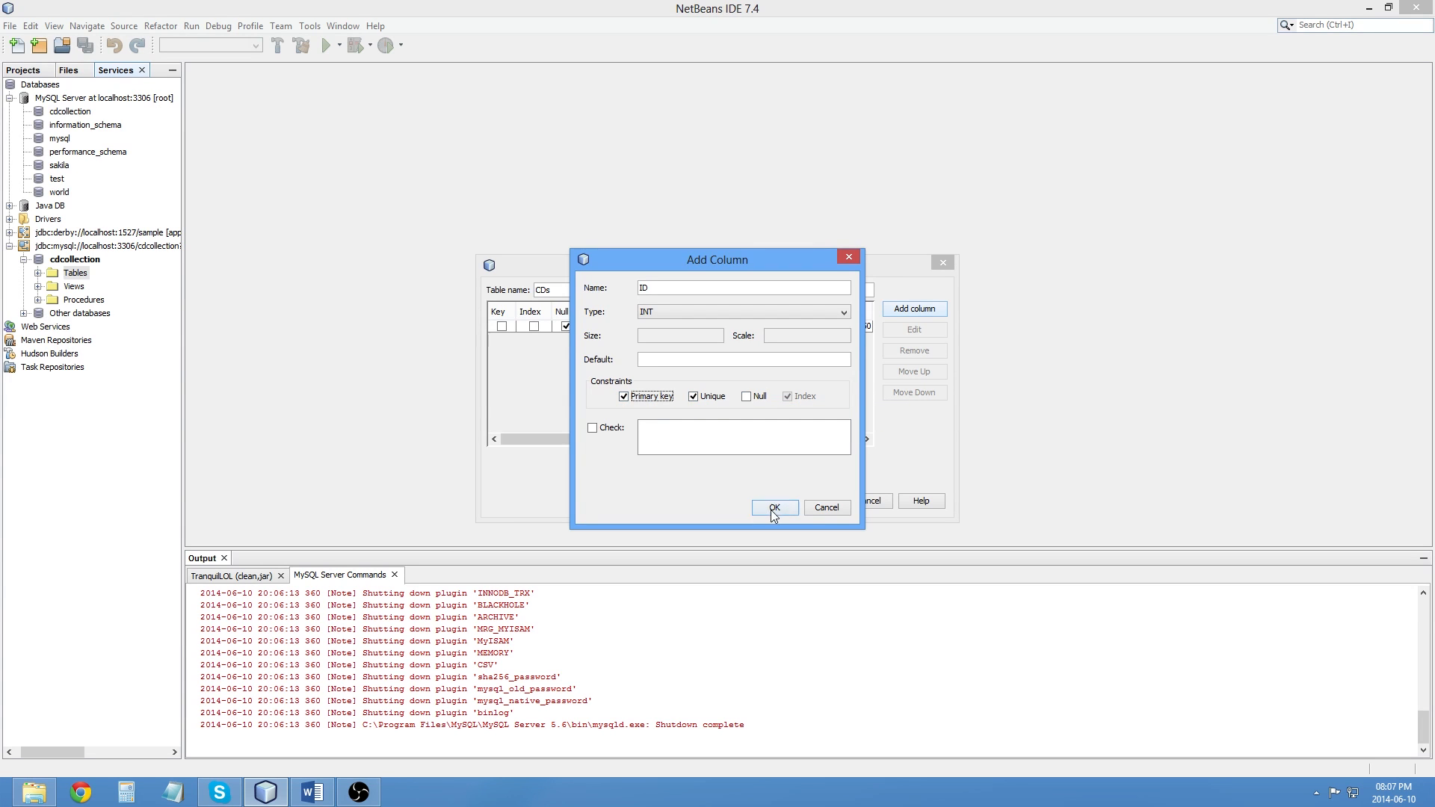
click(773, 508)
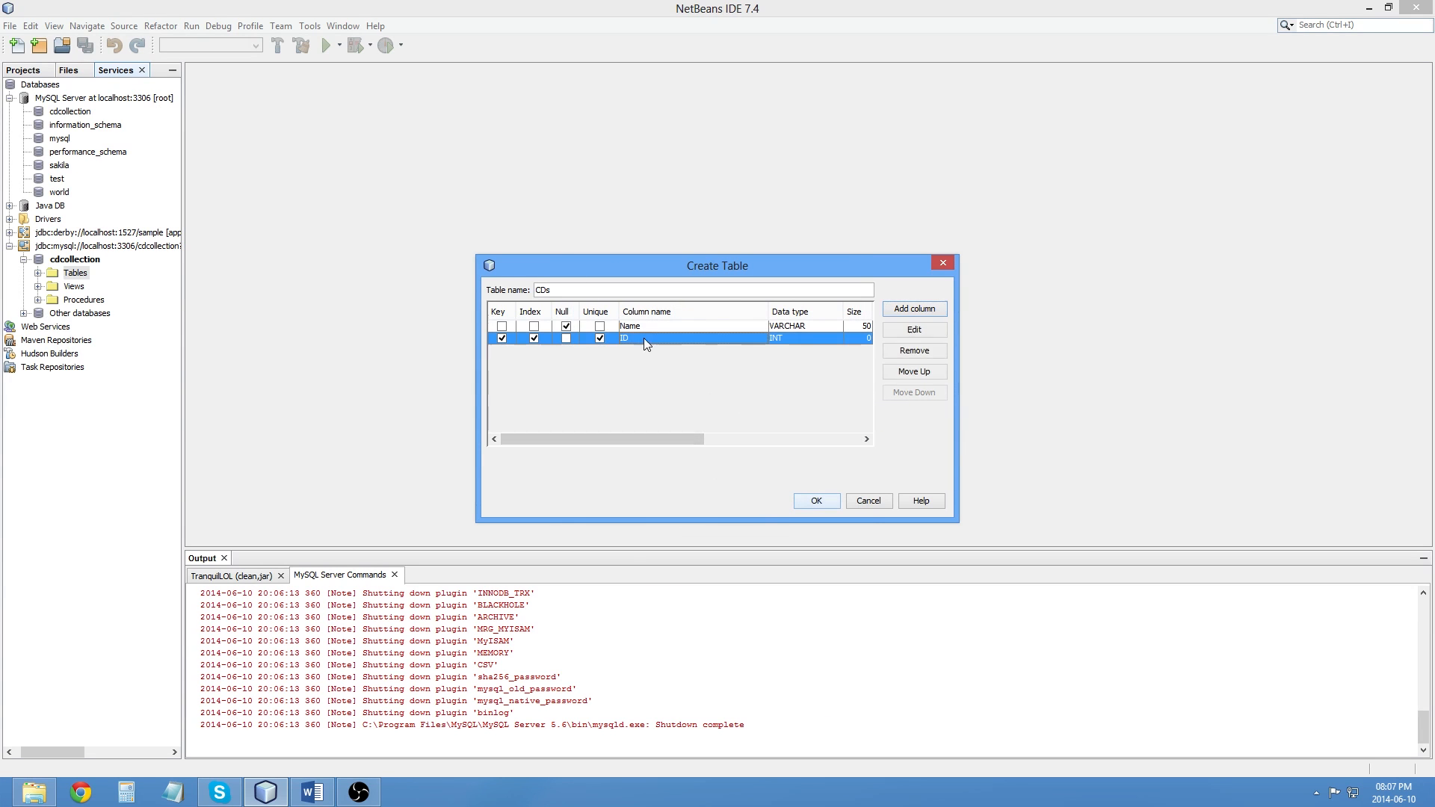
Step: Move ID above Name, create the cds table, and expand its column list
click(913, 371)
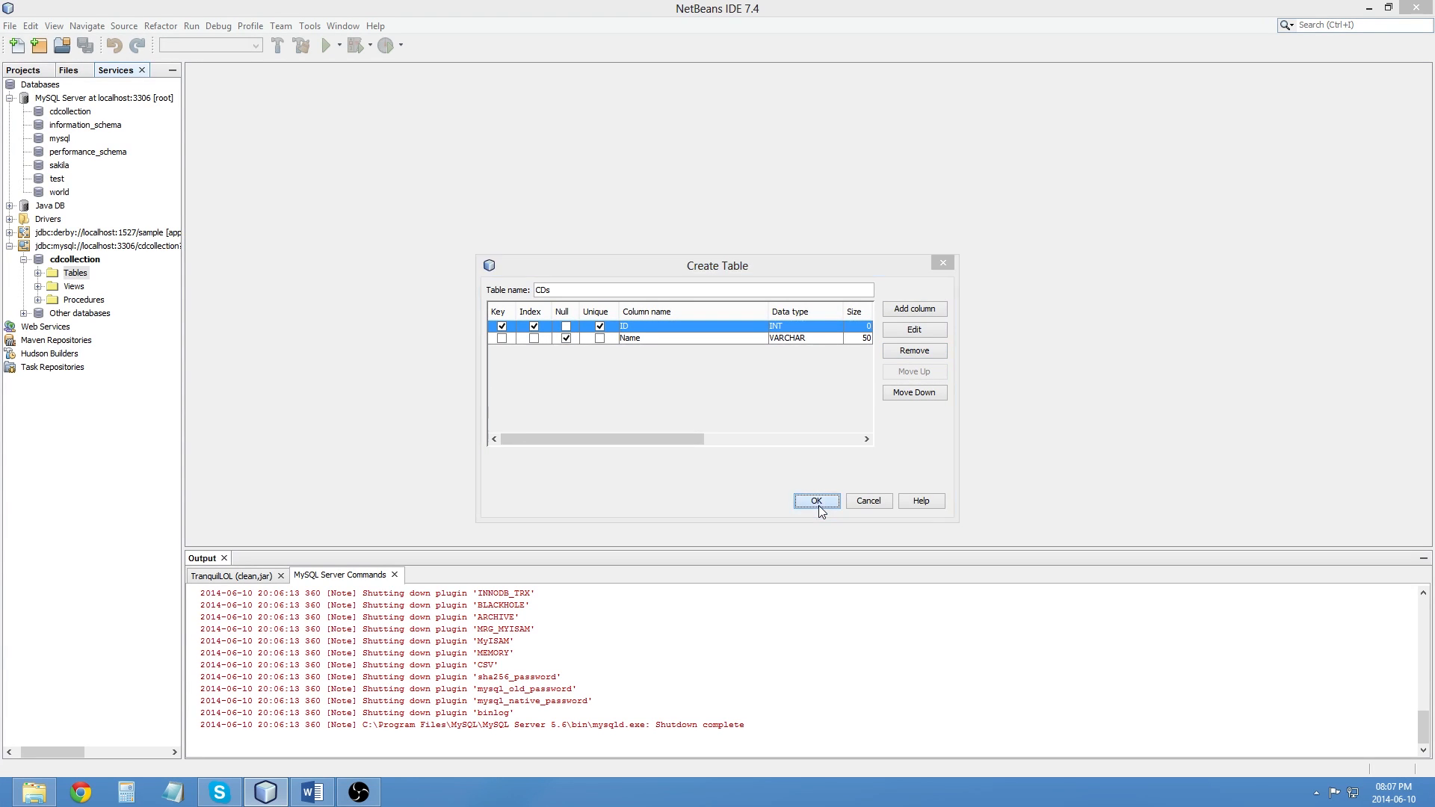
click(815, 501)
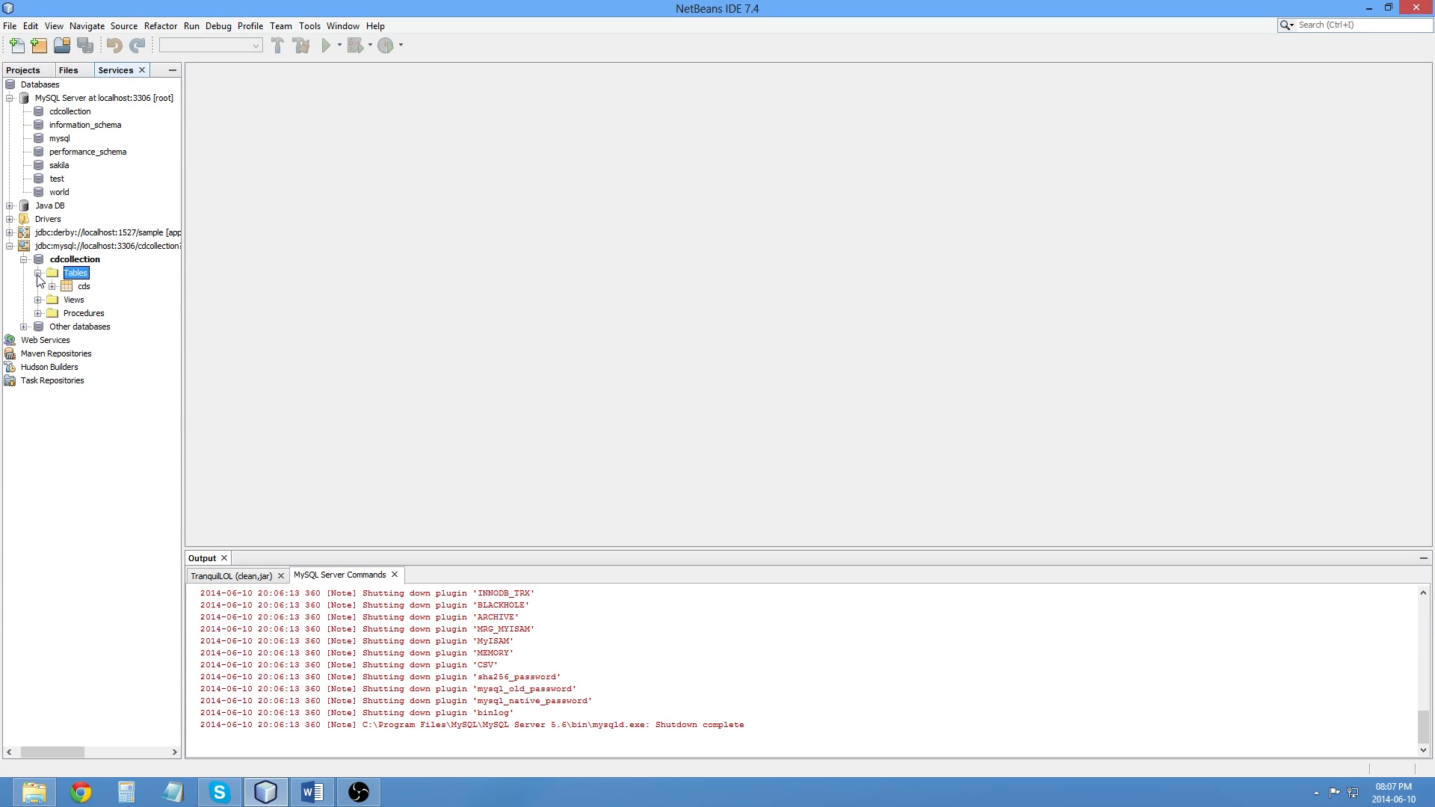
click(53, 285)
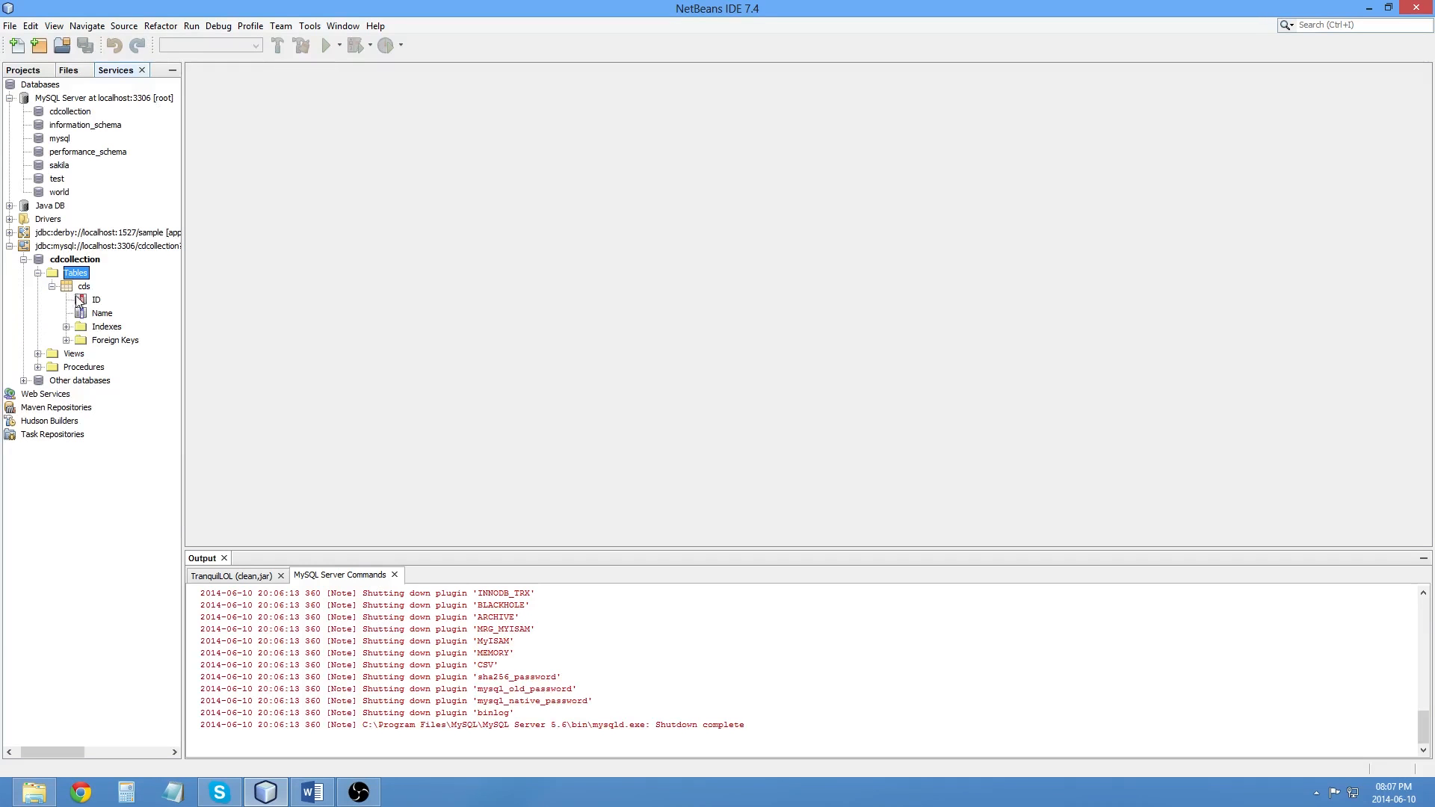
Step: View the empty cds data, then review and close the cds table properties
right_click(83, 286)
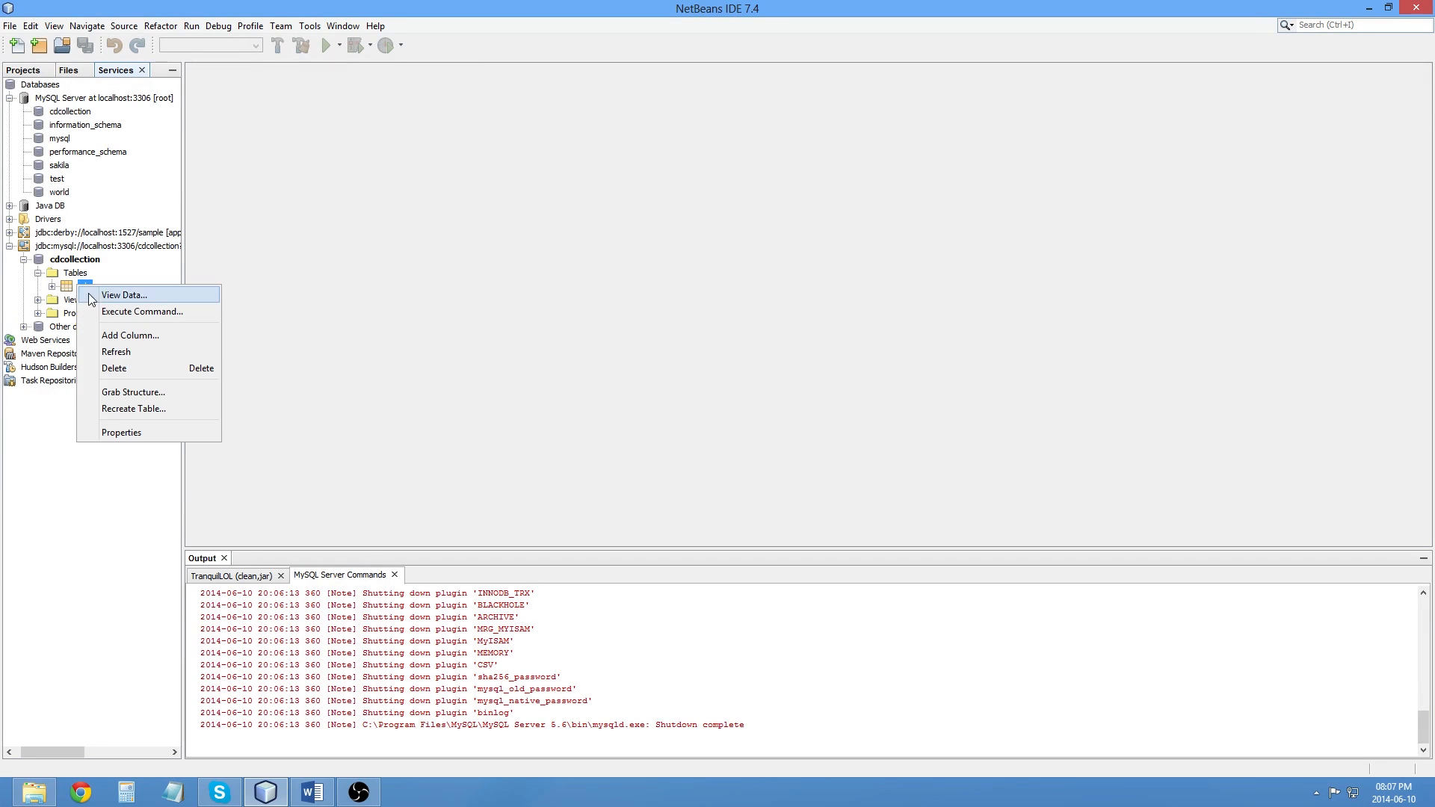
click(123, 295)
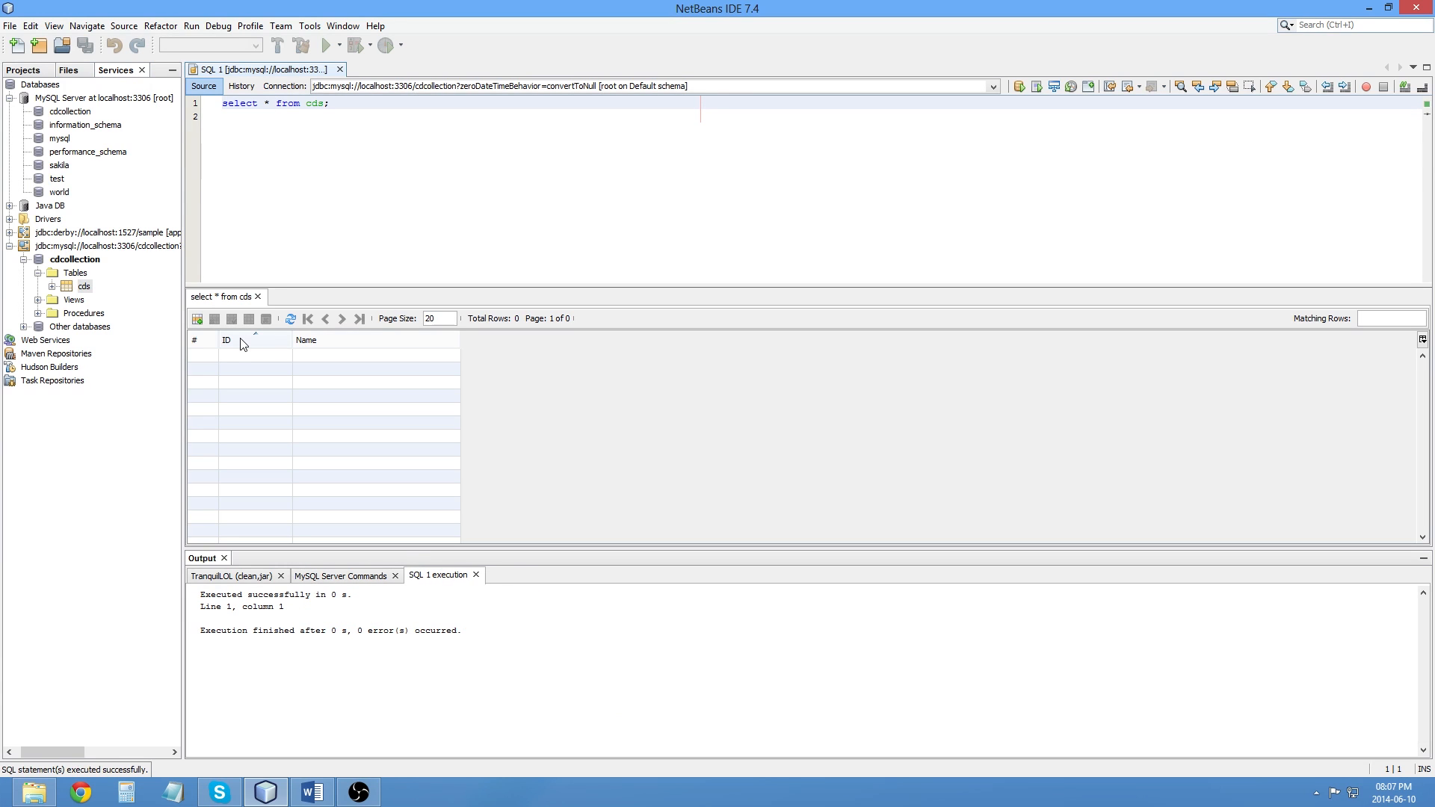
right_click(85, 285)
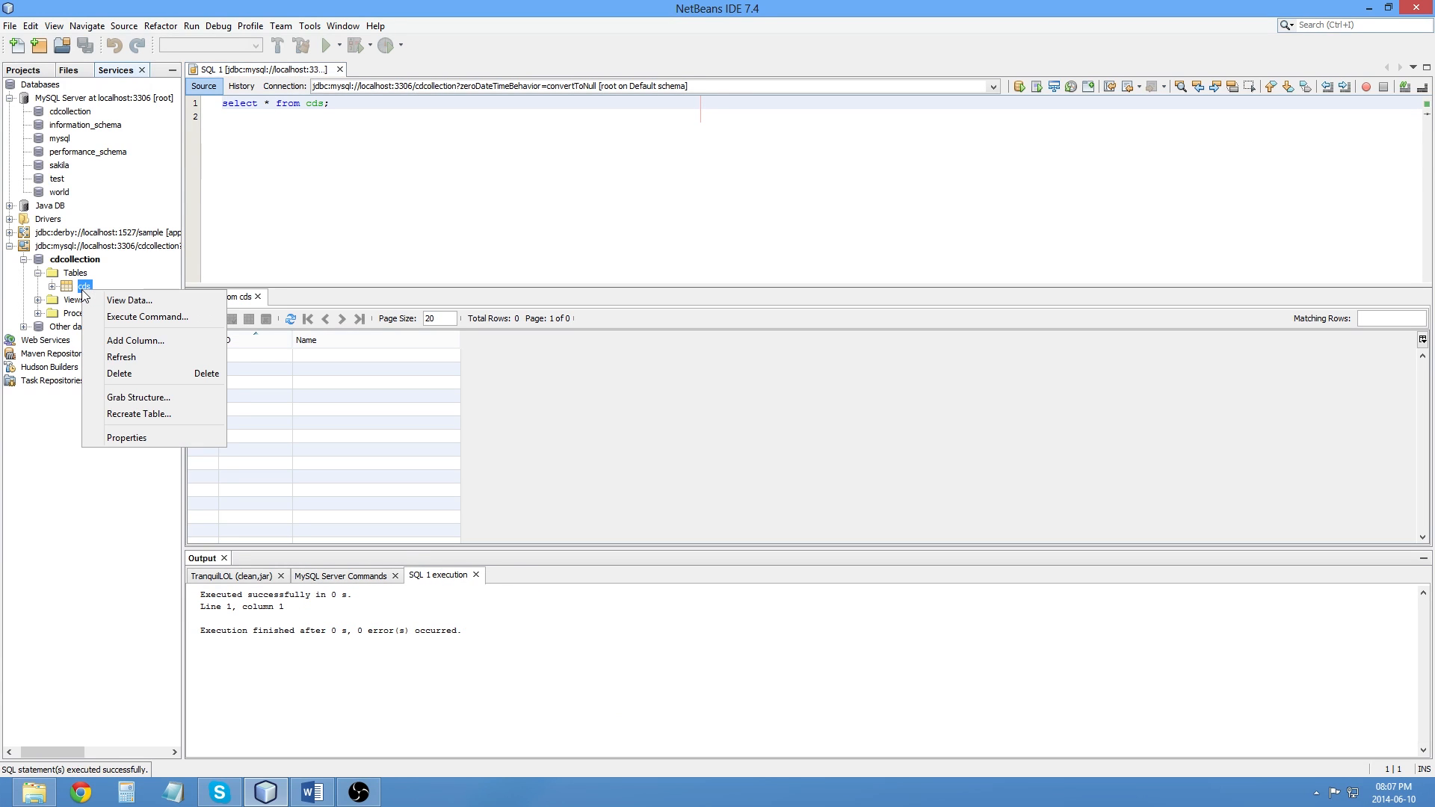
mouse_move(132, 437)
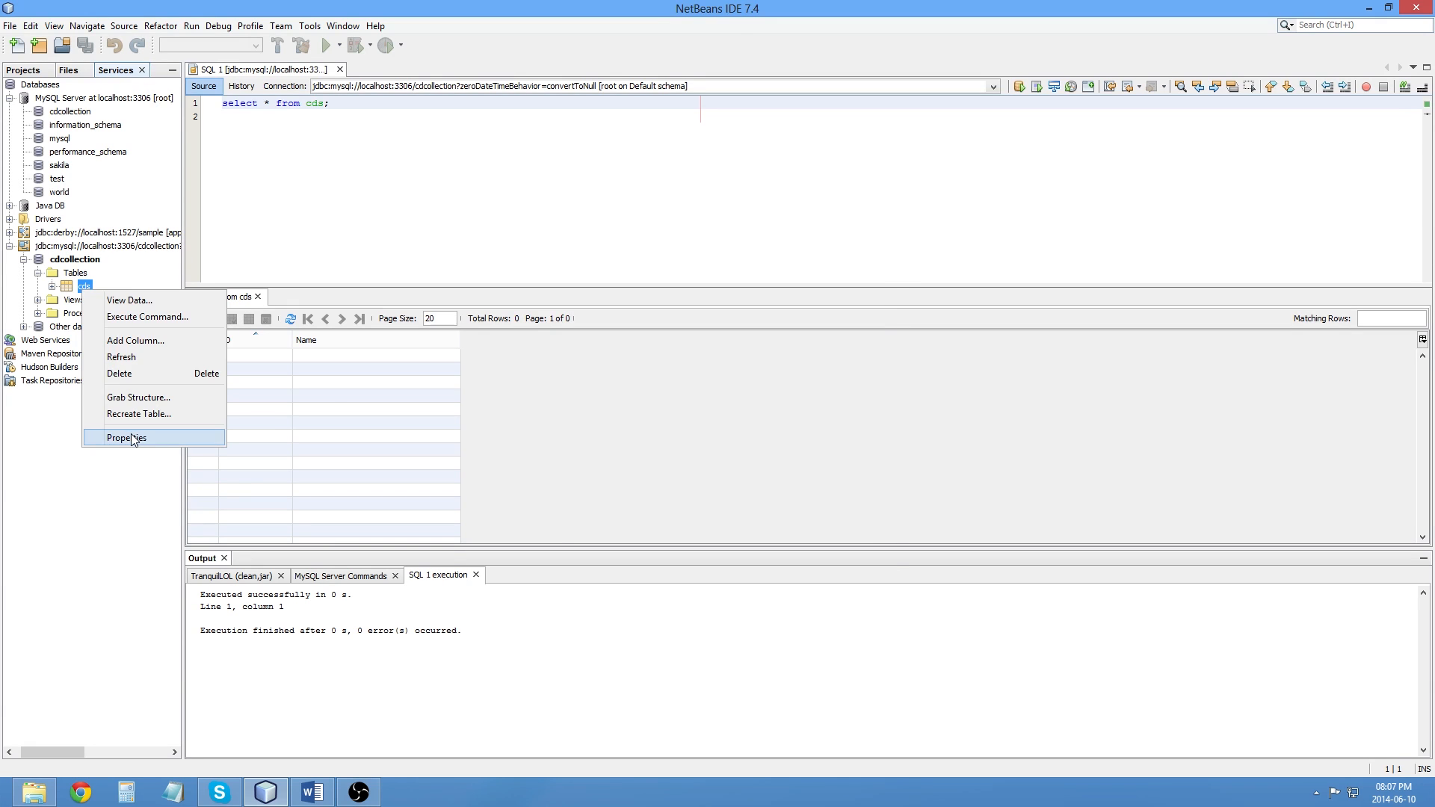
click(126, 437)
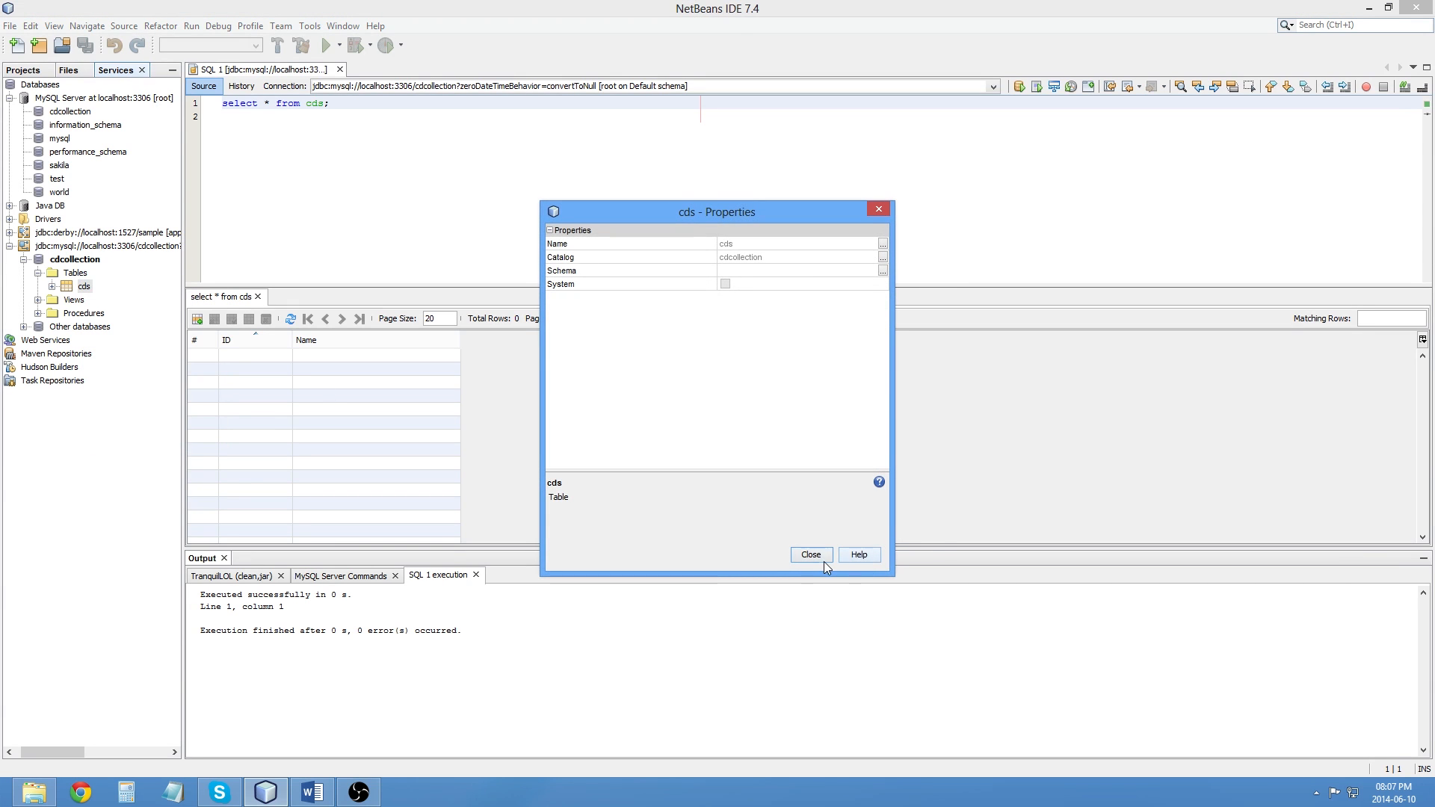
click(809, 554)
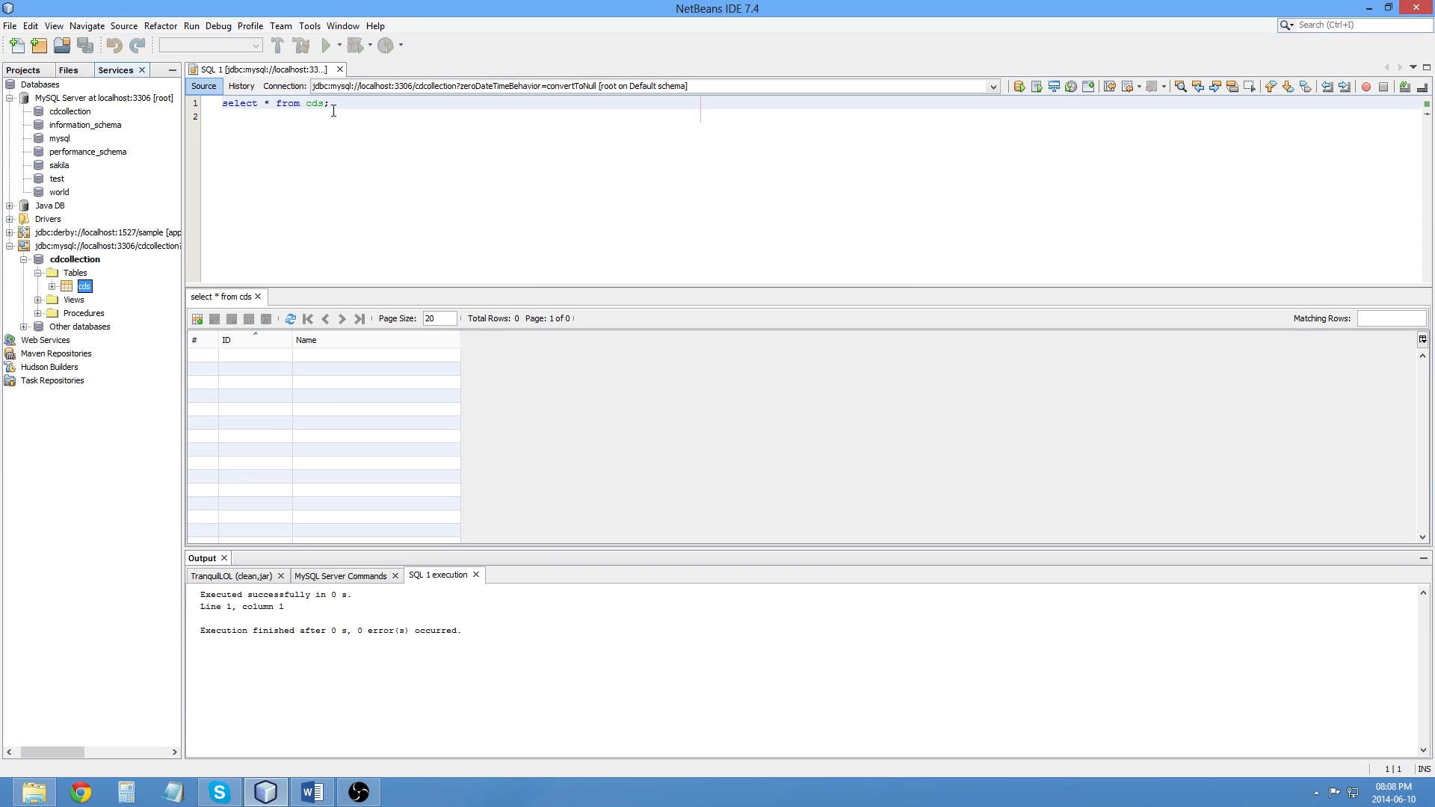
Step: Run insert into cds values (1,"My First CD"); in the SQL editor
click(330, 102)
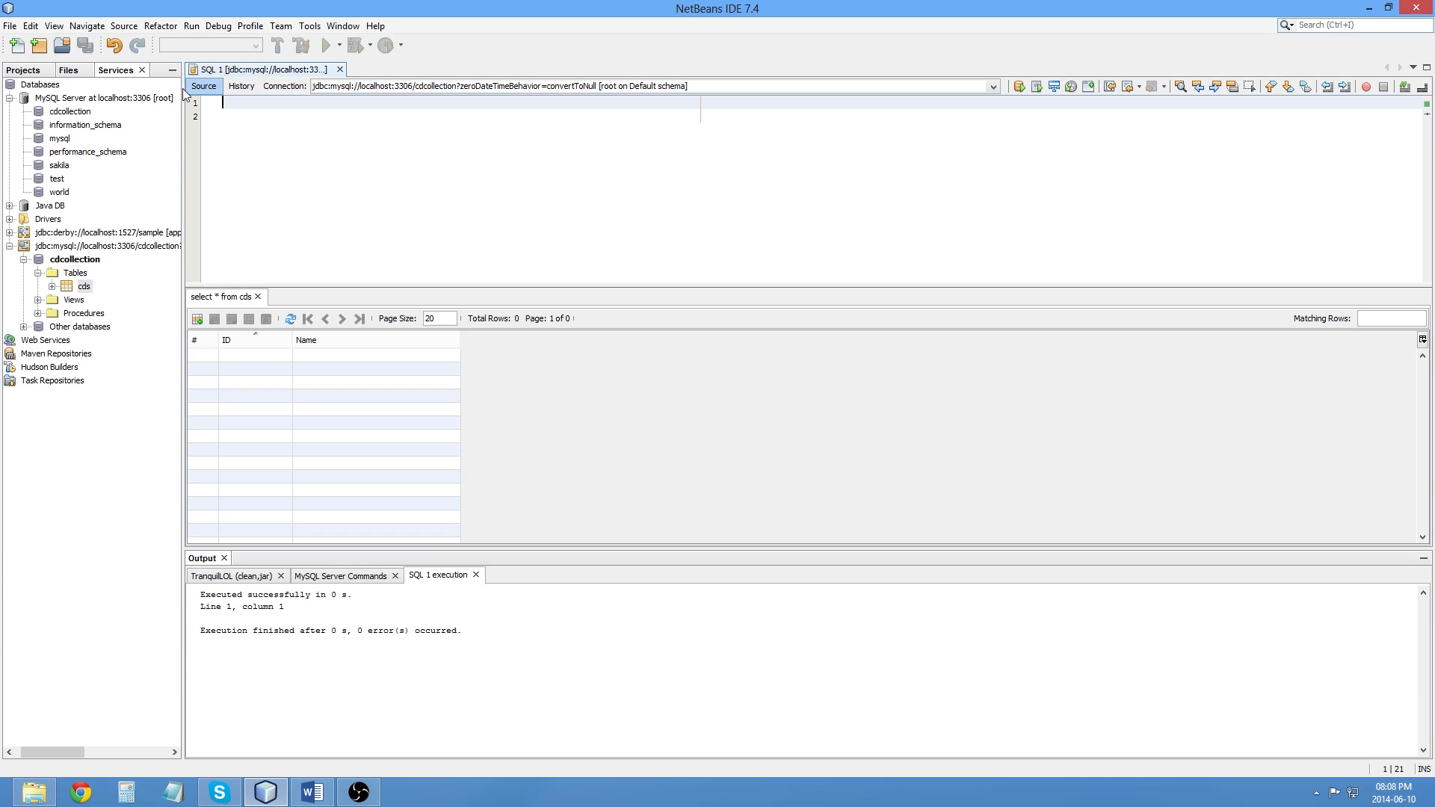
text(insert into)
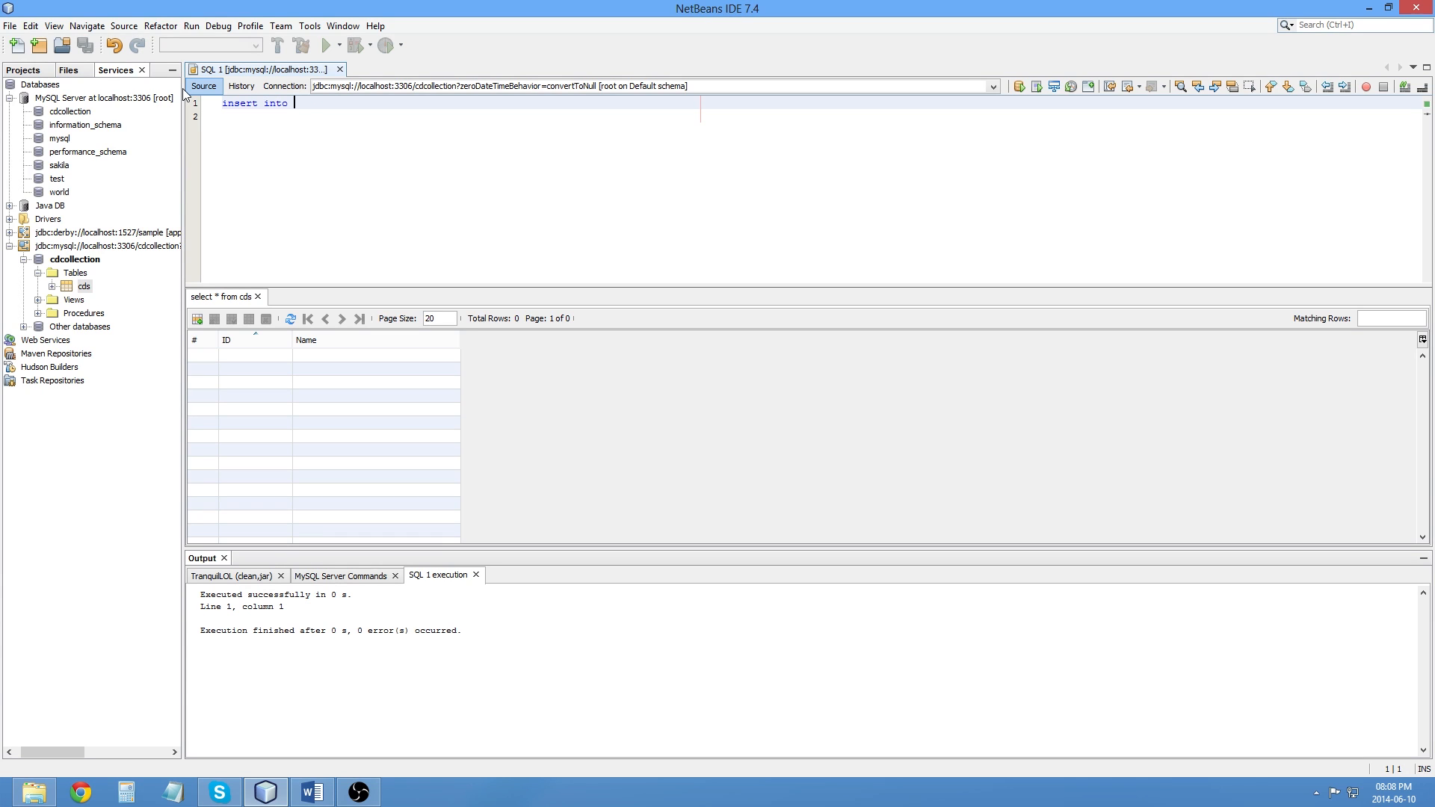
text(cds)
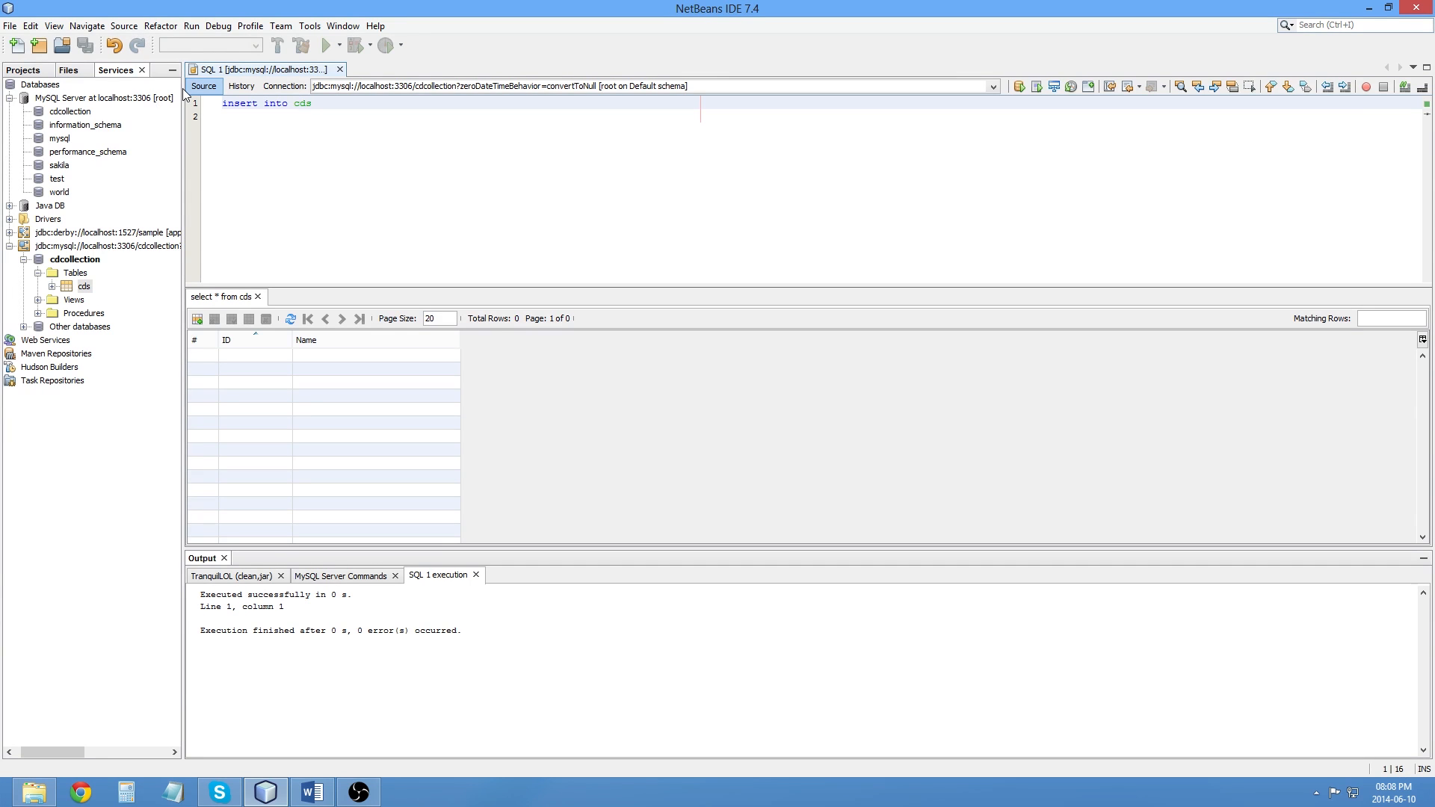
text(values)
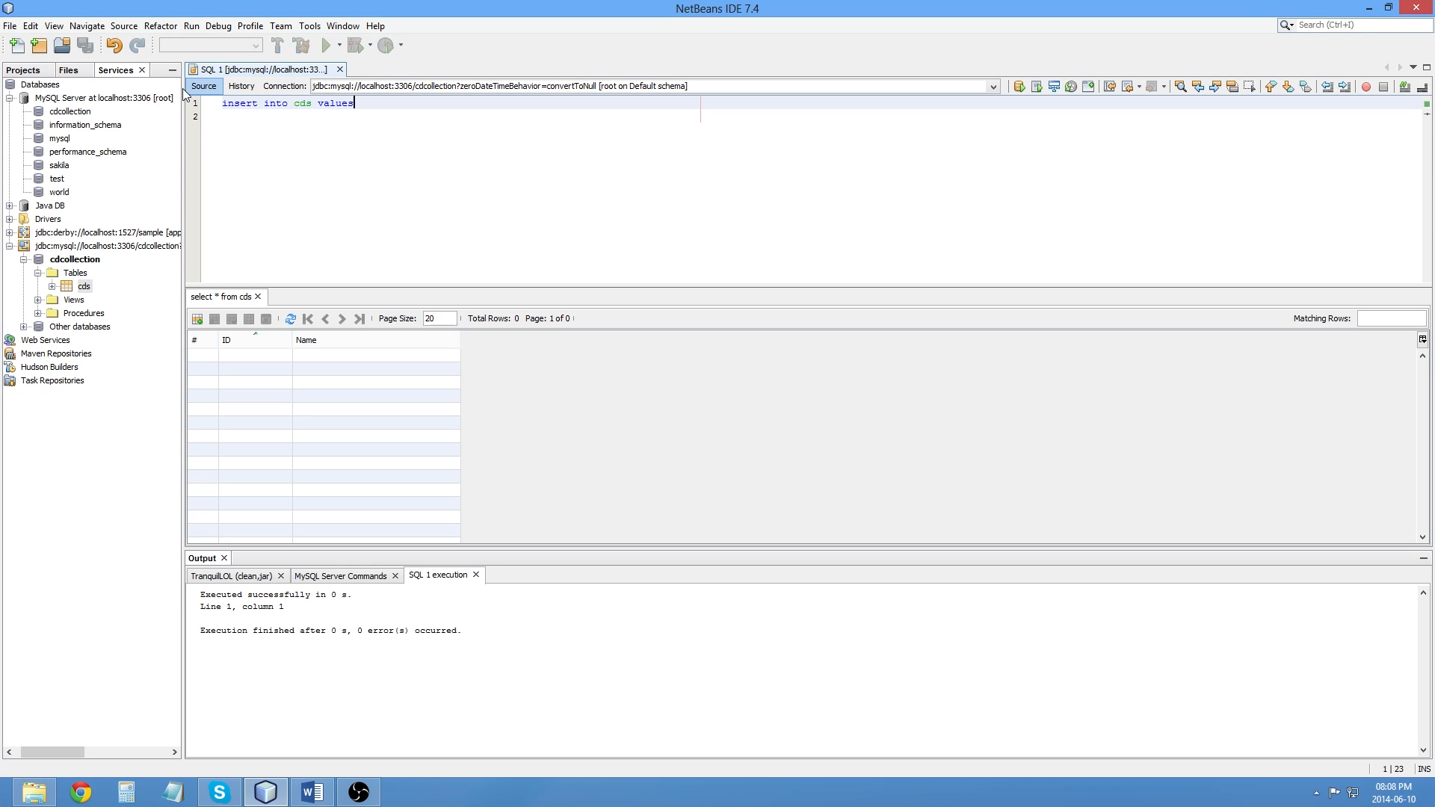
text(())
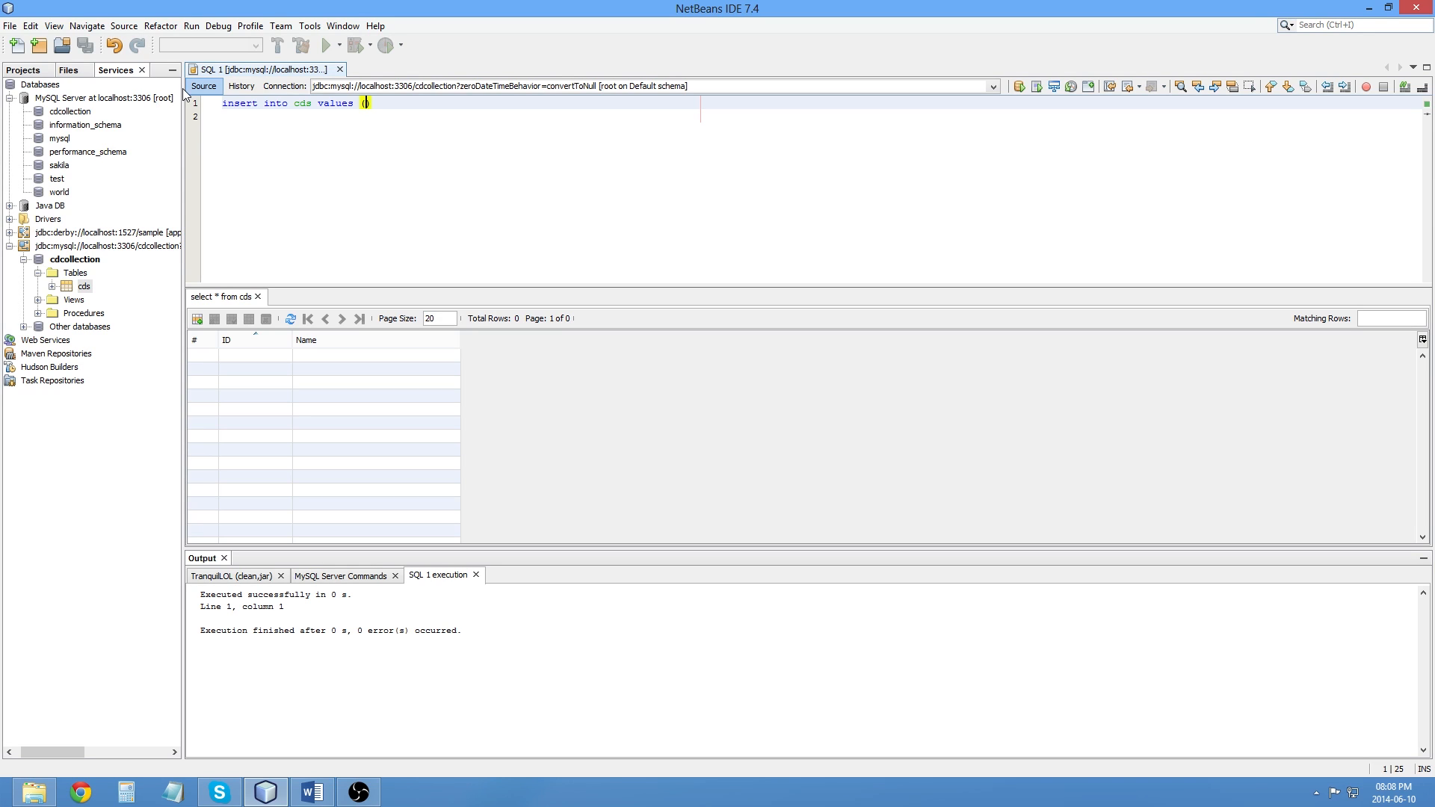
text(1,")
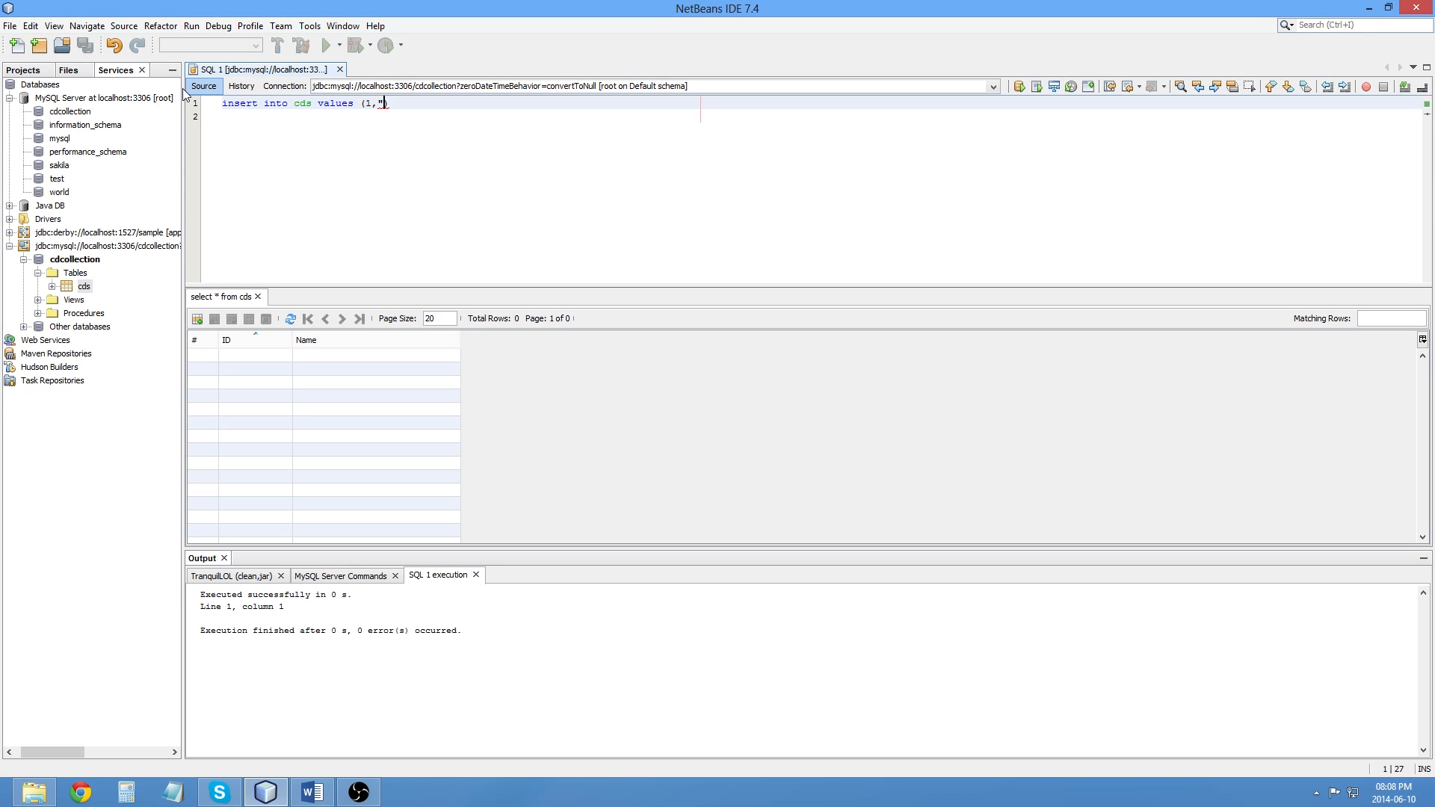
text(My Fi)
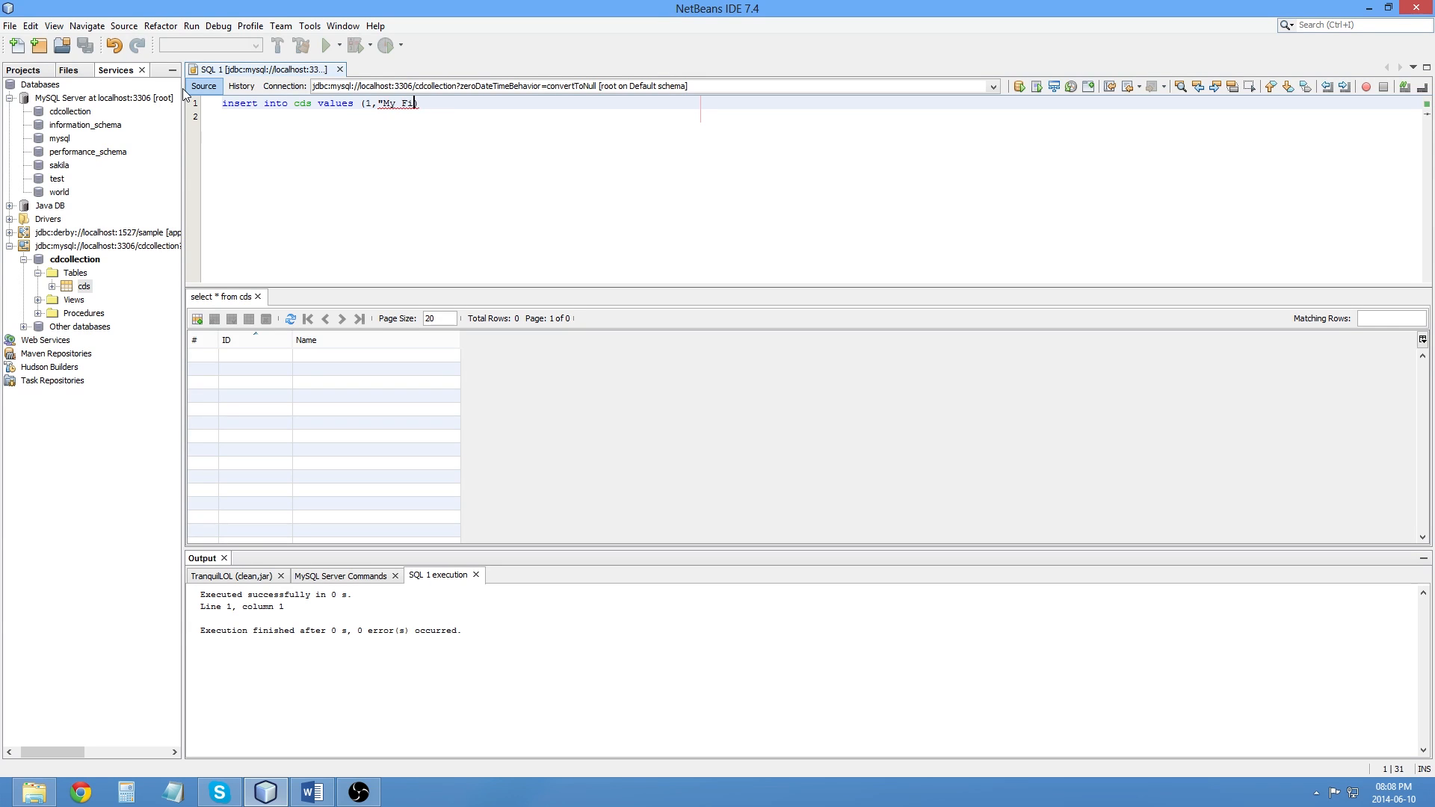
text(rst CD");)
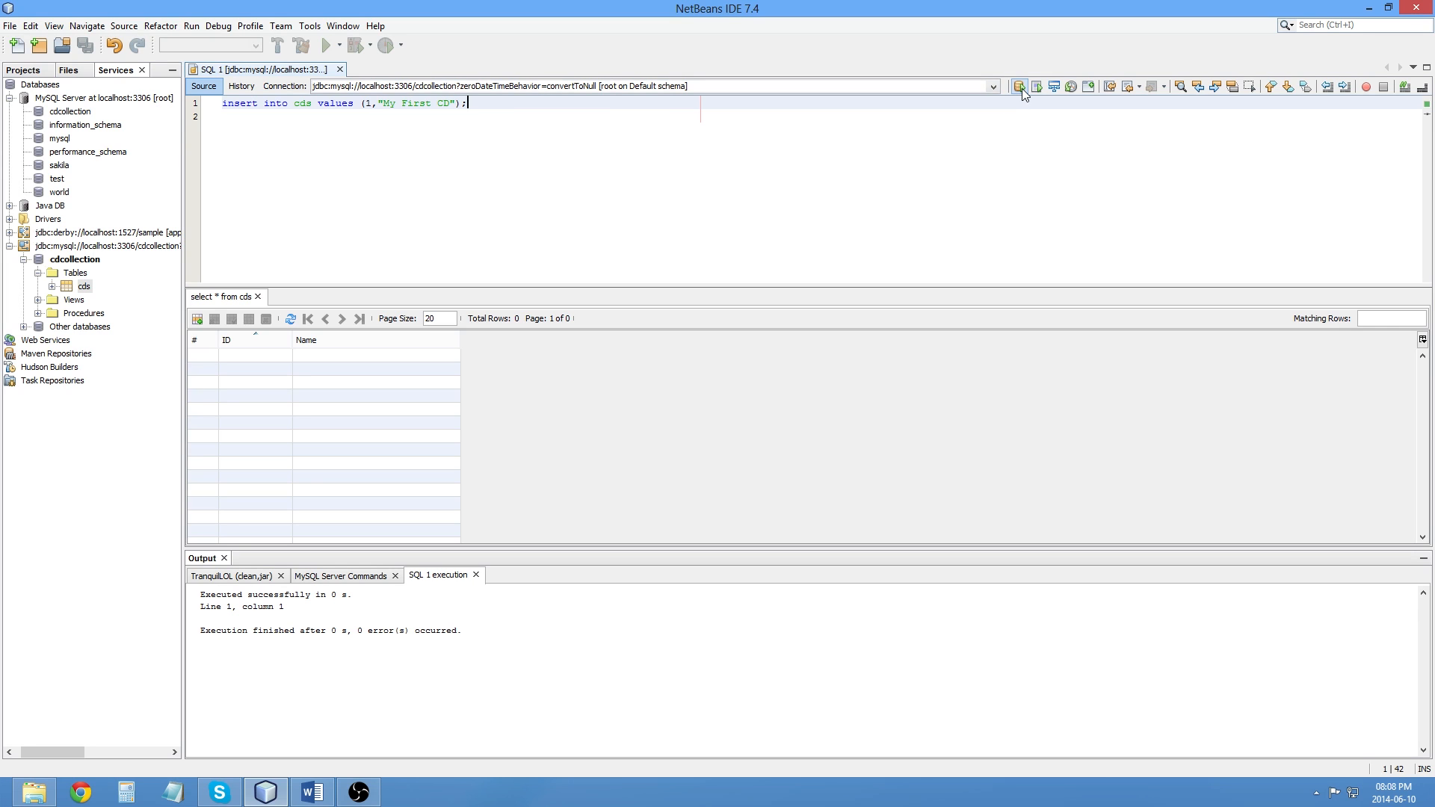
click(1018, 86)
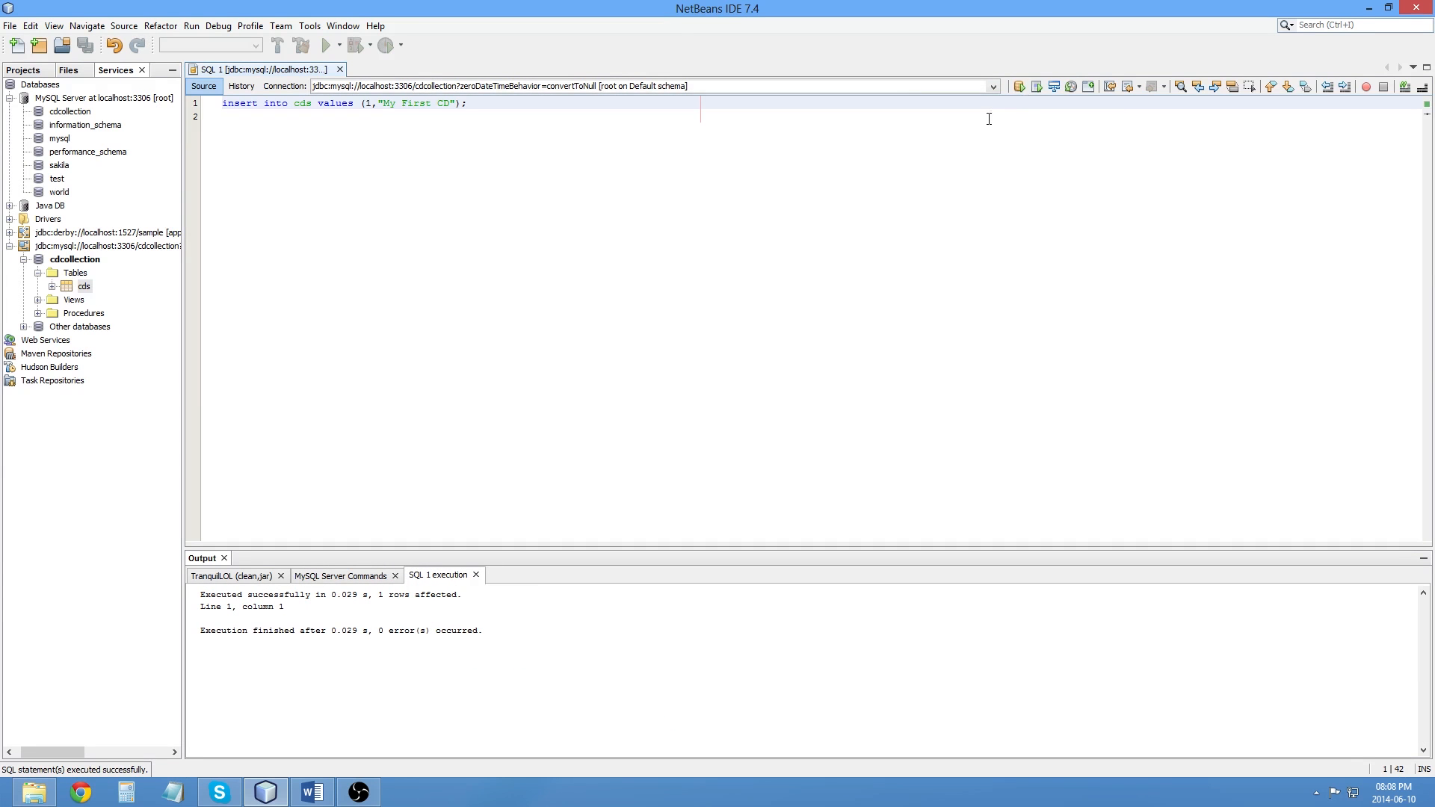
mouse_move(404, 620)
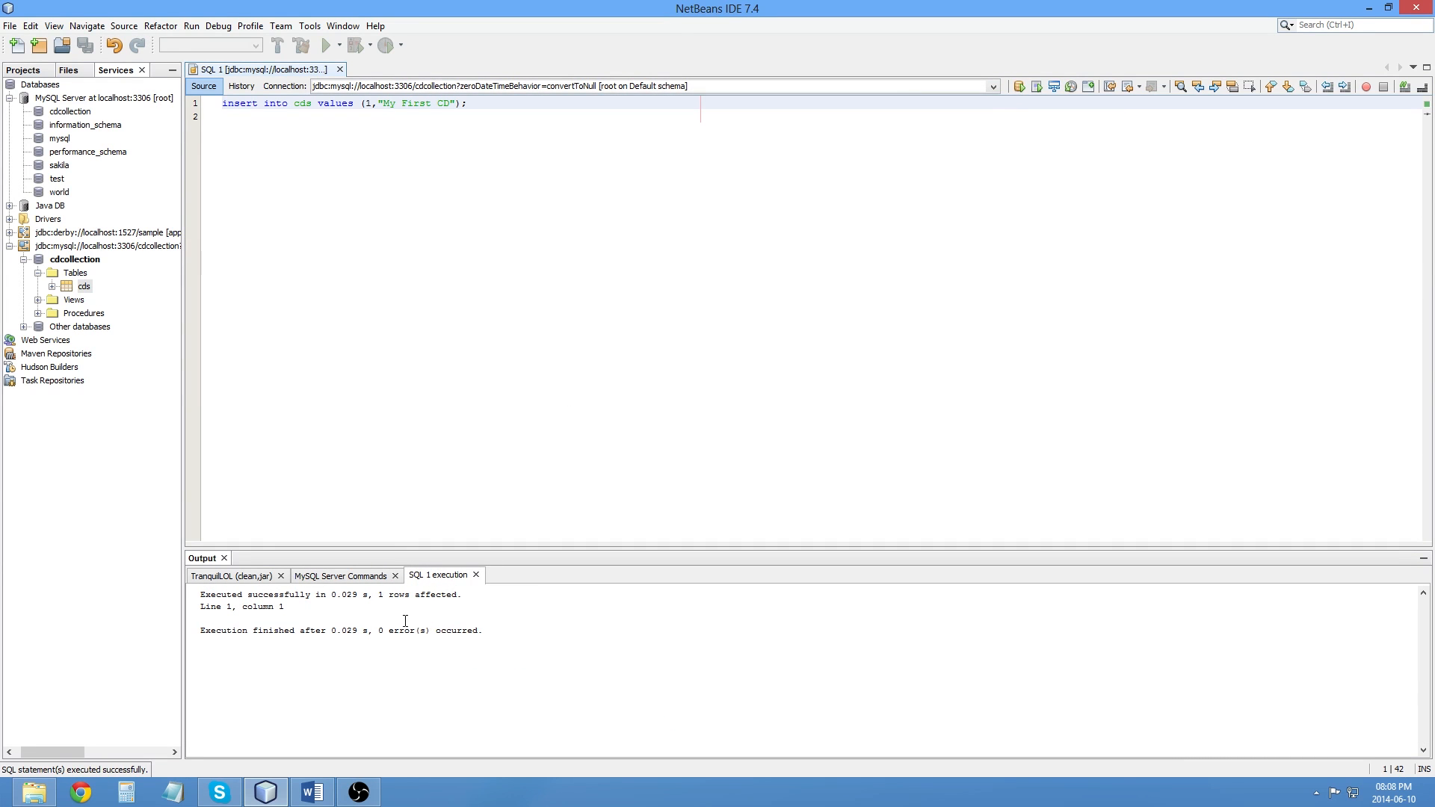
Step: View the cds data, now showing row ID 1, 'My First CD'
right_click(85, 285)
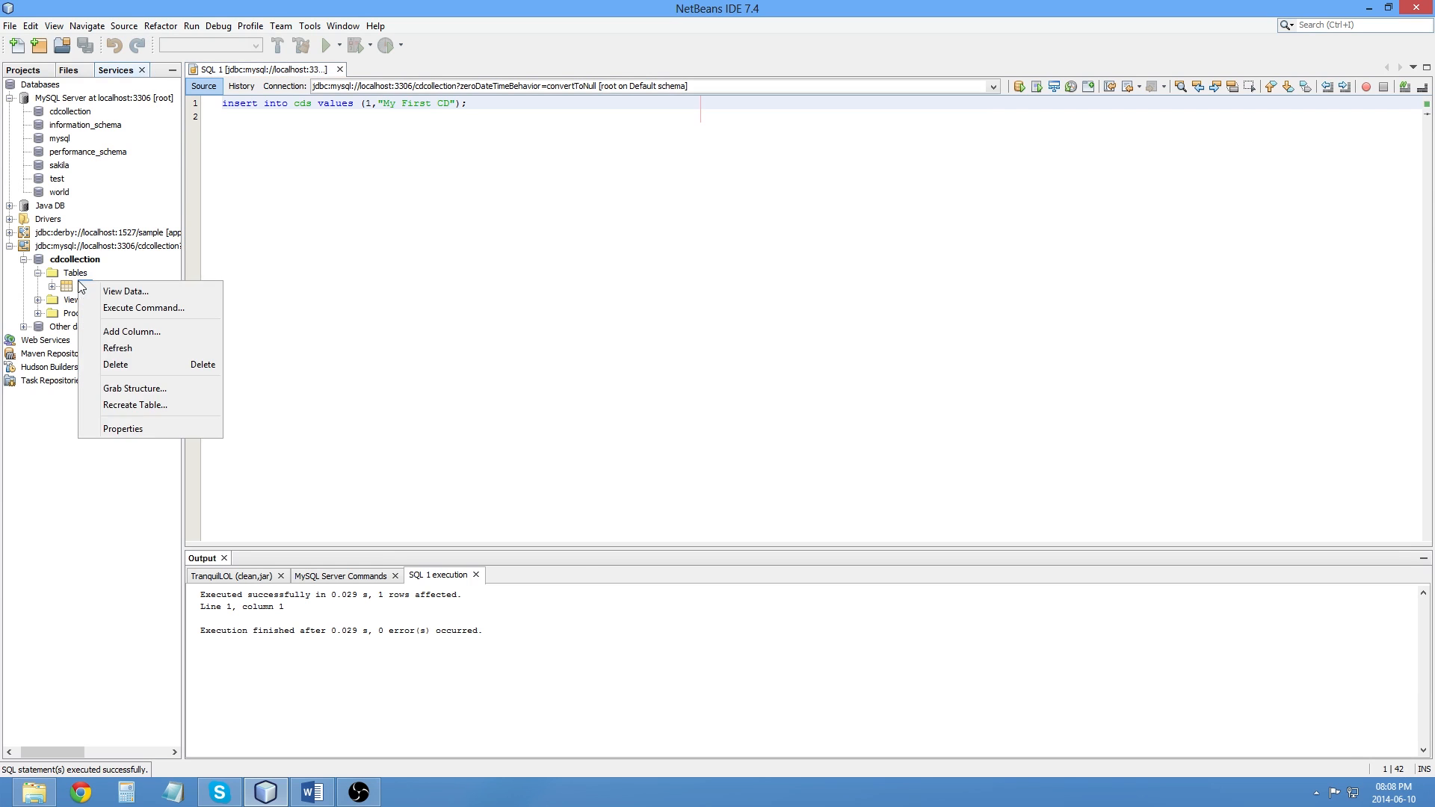
click(126, 291)
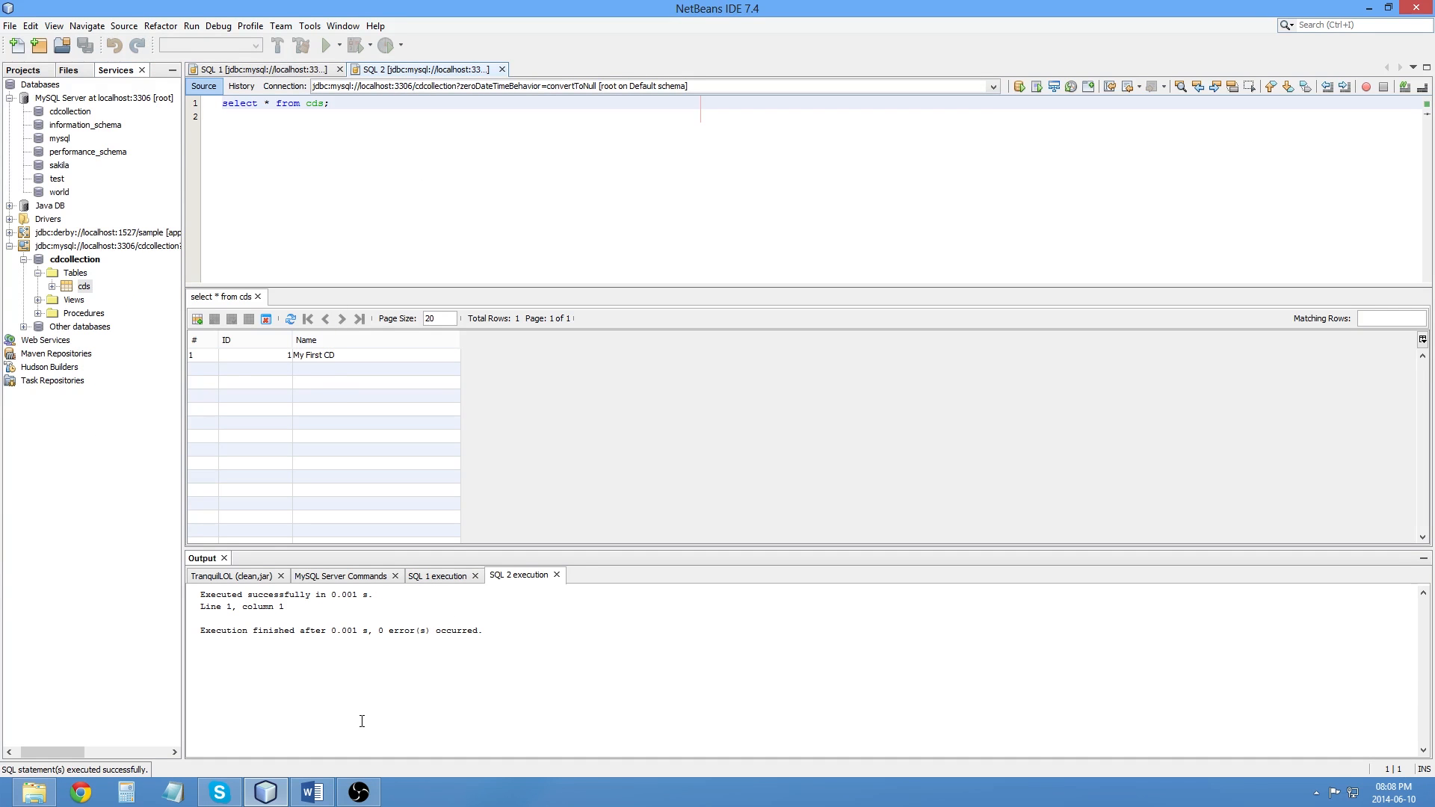
mouse_move(358, 792)
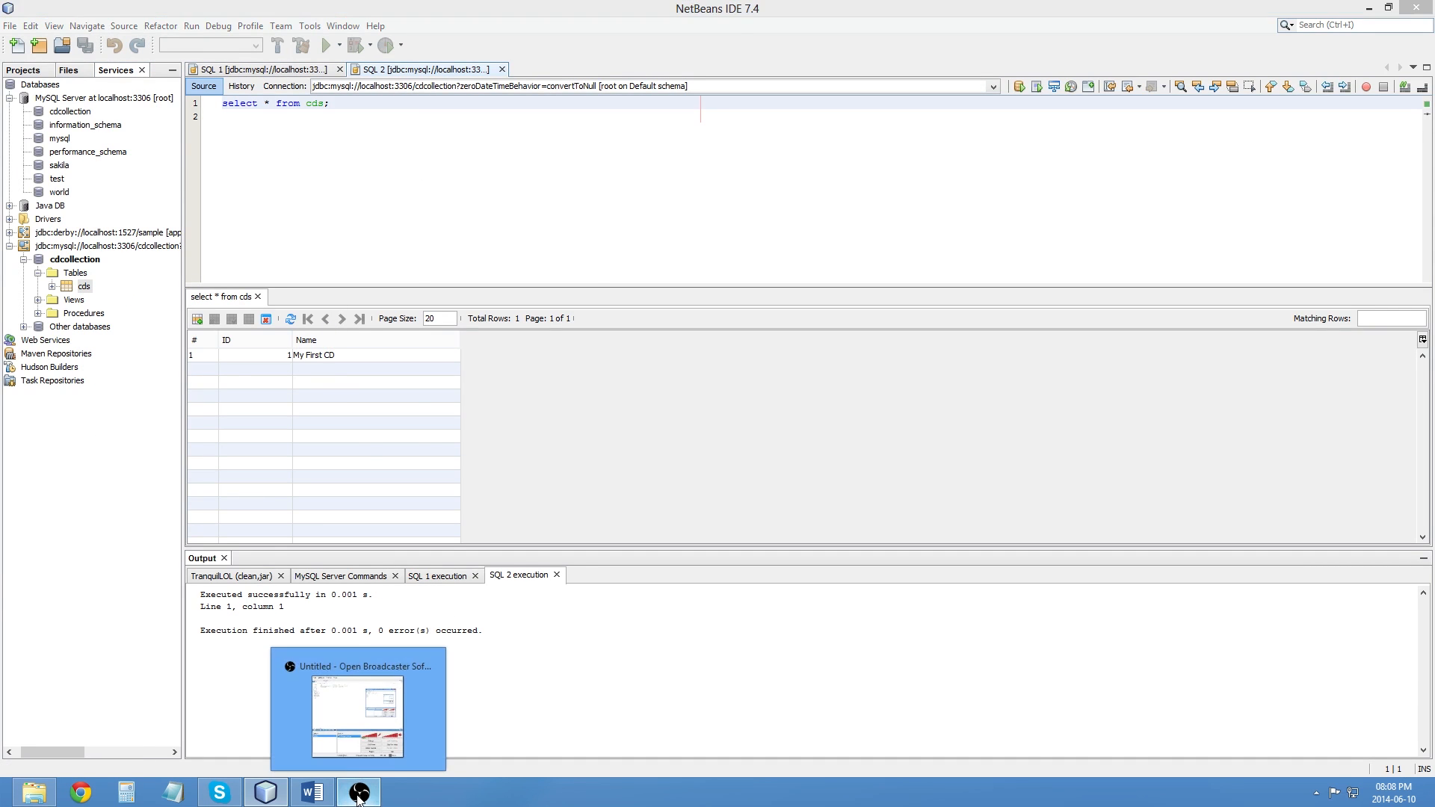